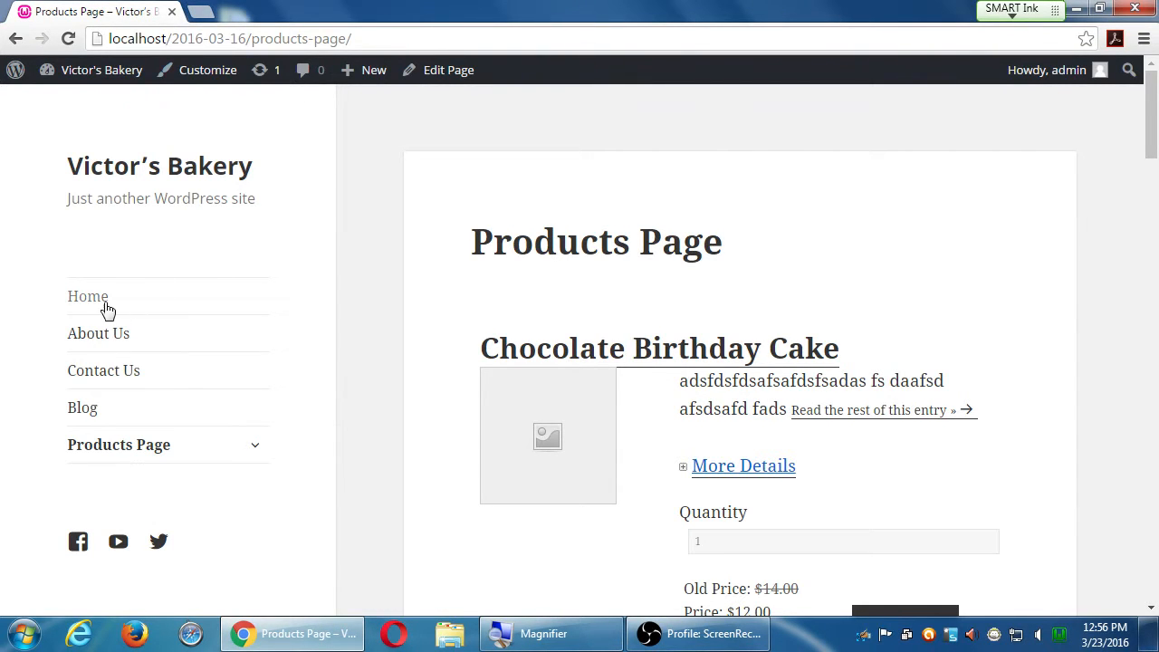
- Open the Victor's Bakery Home page from the site navigation menu
left_click(88, 297)
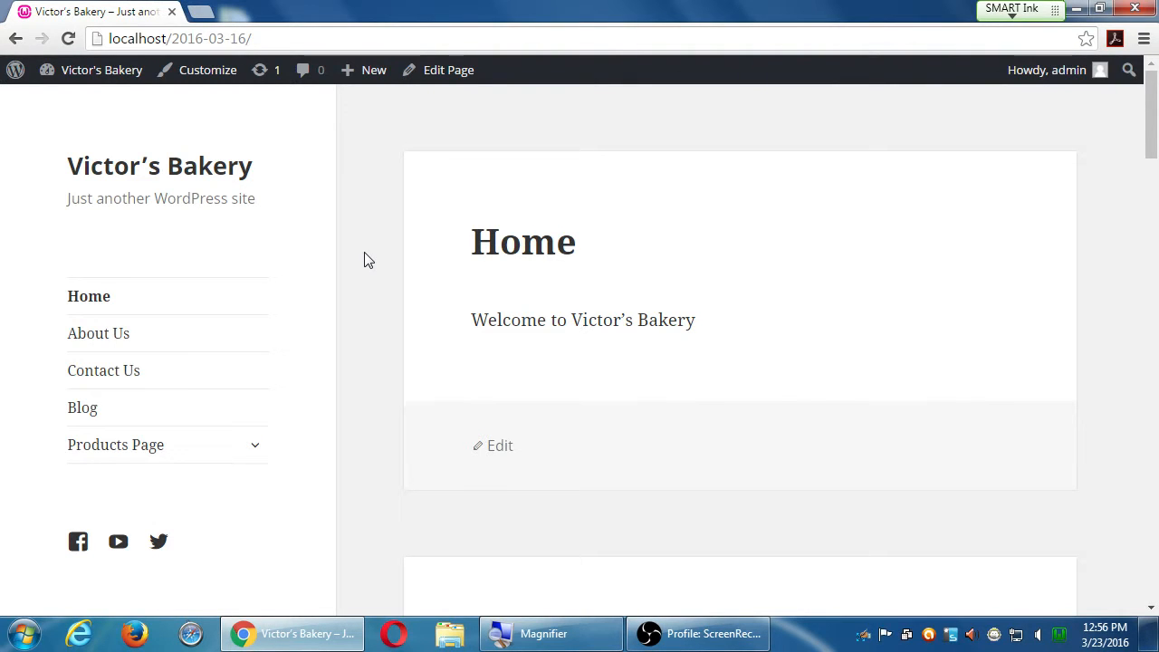
mouse_move(634, 295)
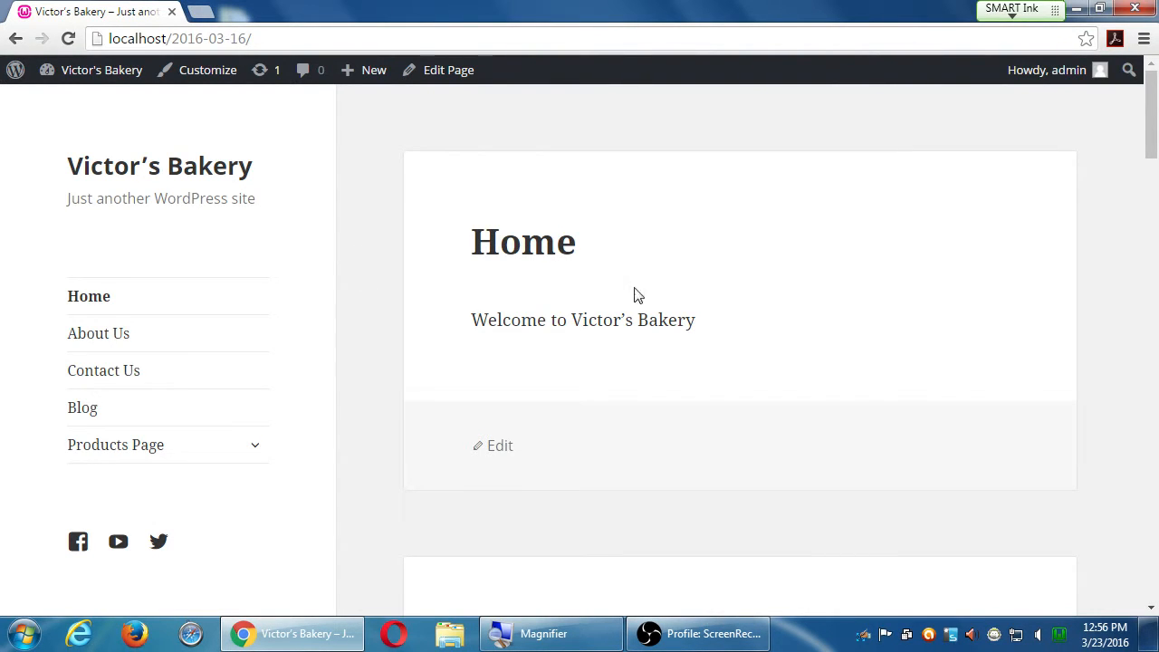
mouse_move(377, 318)
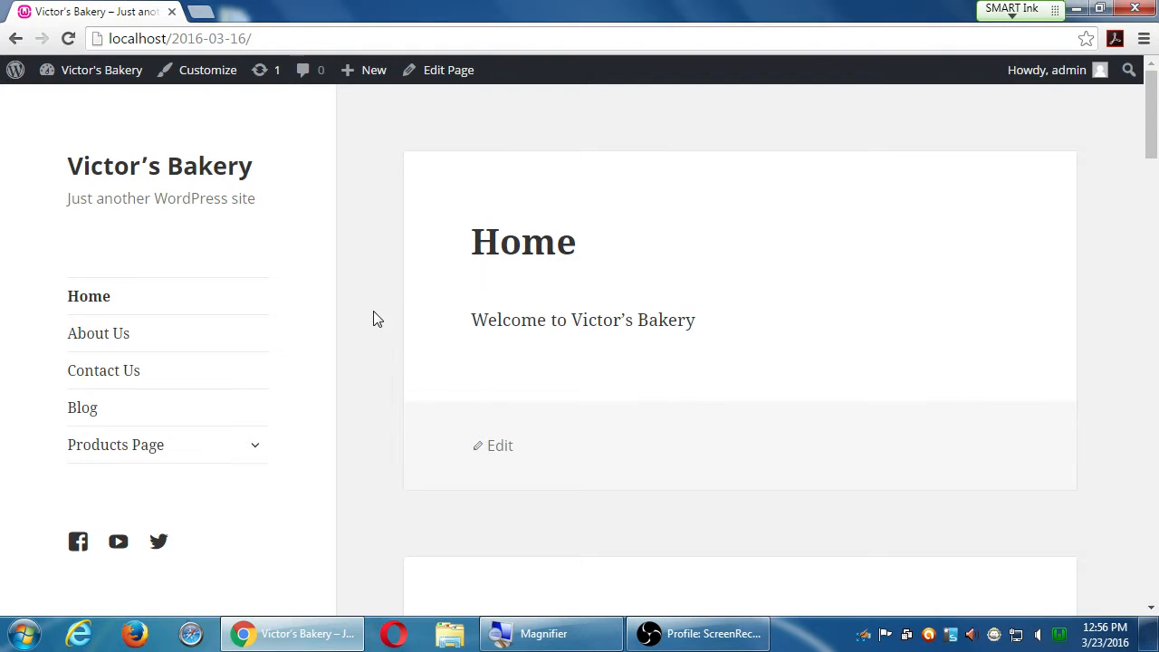
mouse_move(378, 446)
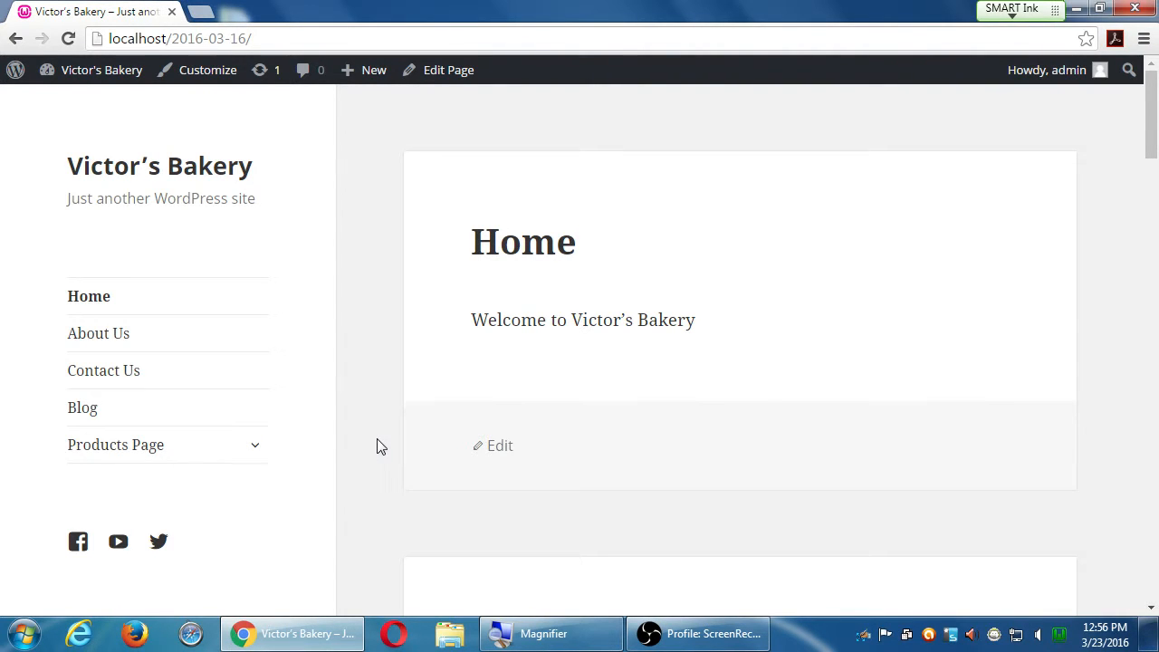
mouse_move(116, 445)
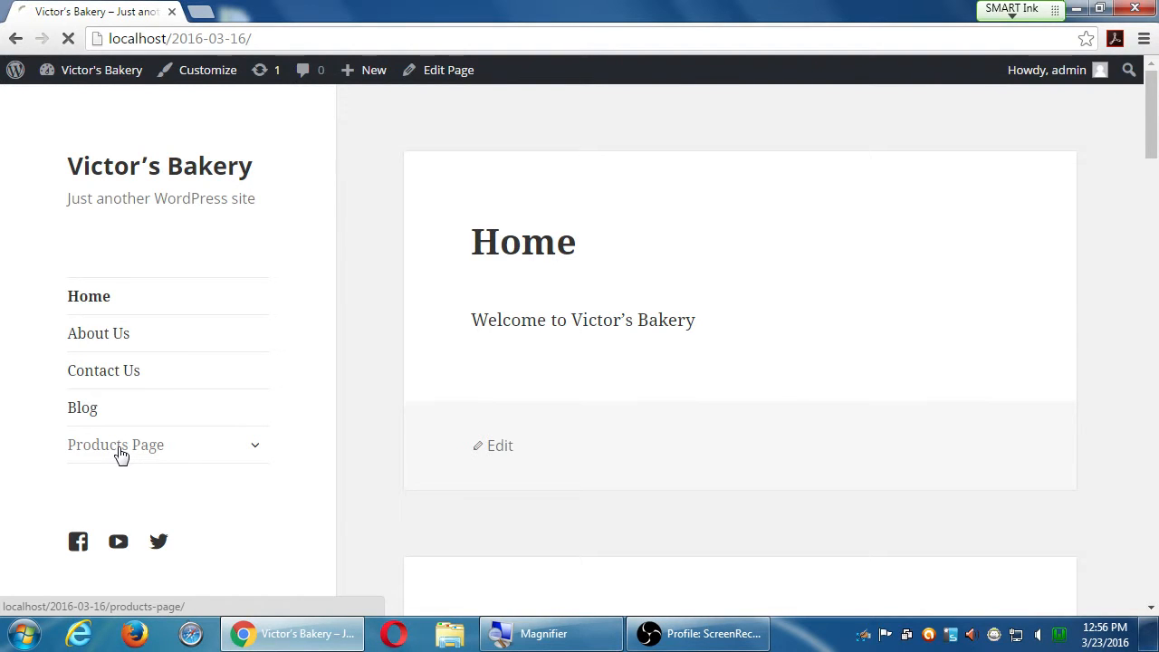
- Open Products Page and scroll through the cake, cookie and Key Lime Pie listings
left_click(116, 444)
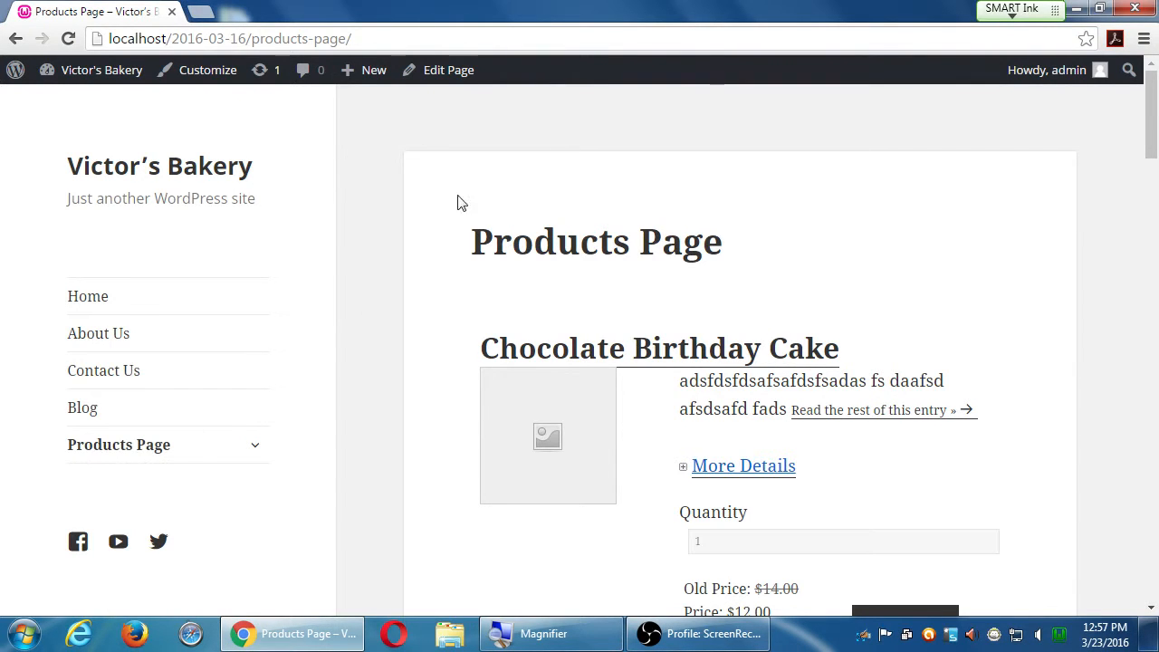
scroll("down", 3)
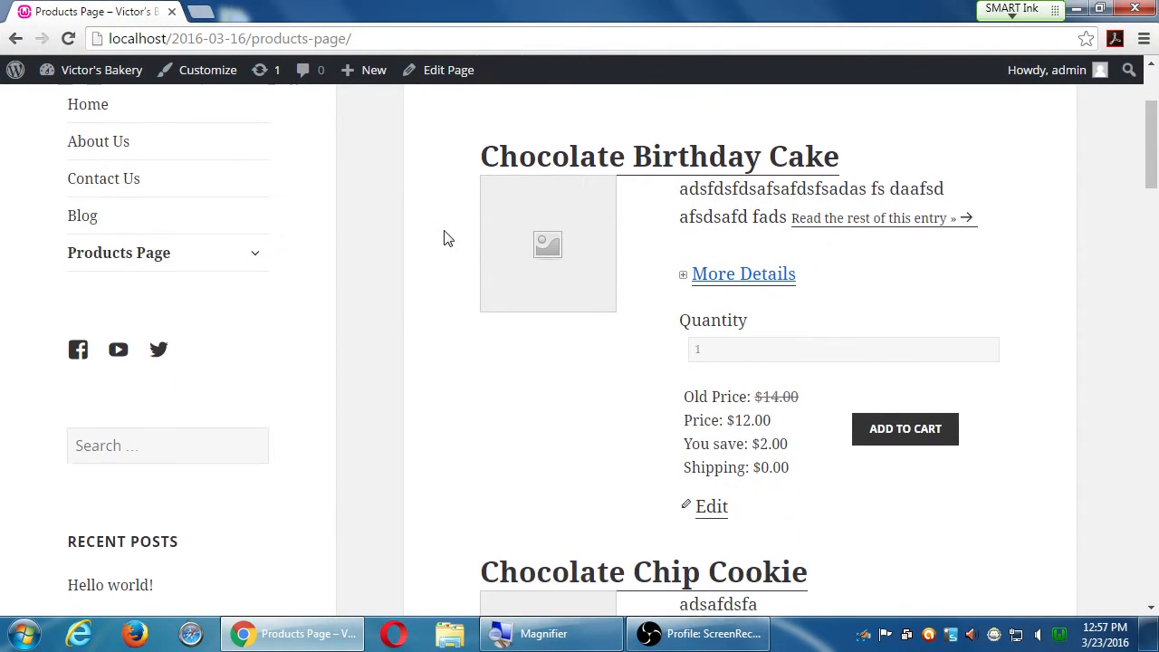
scroll("down", 3)
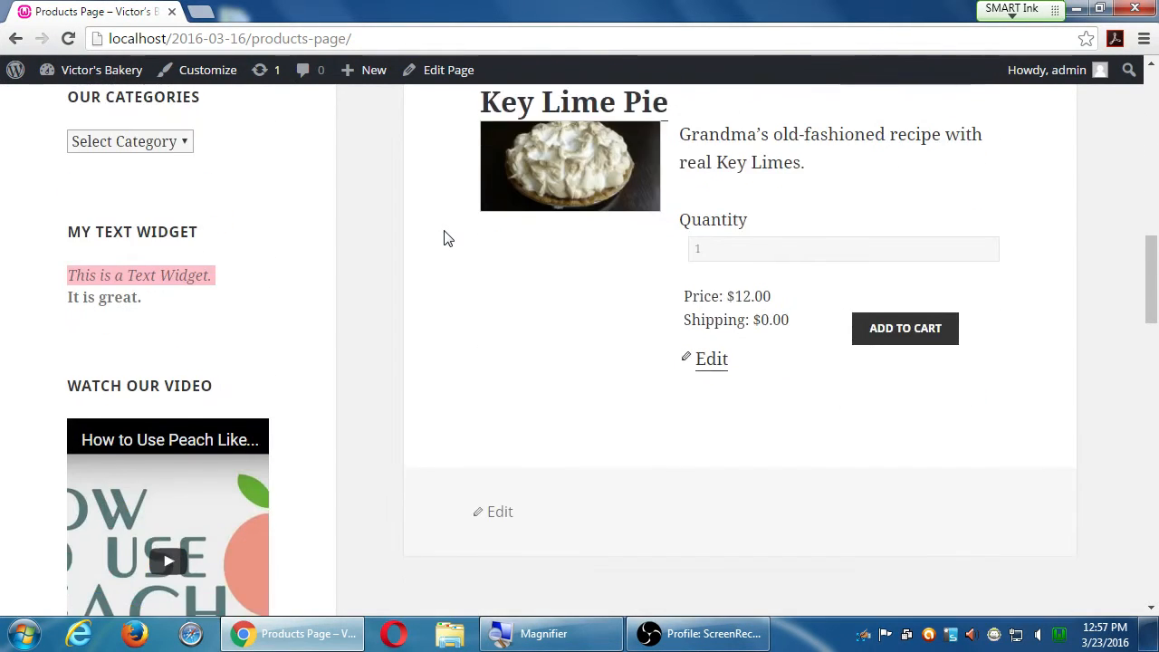
scroll("down", 3)
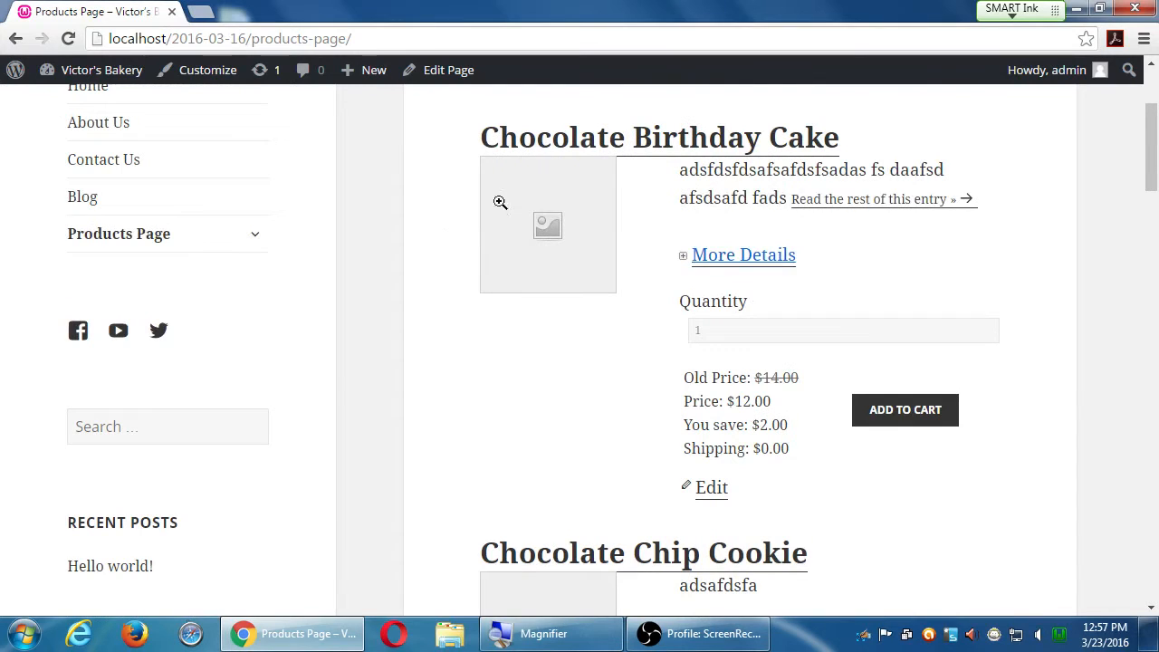
scroll("down", 3)
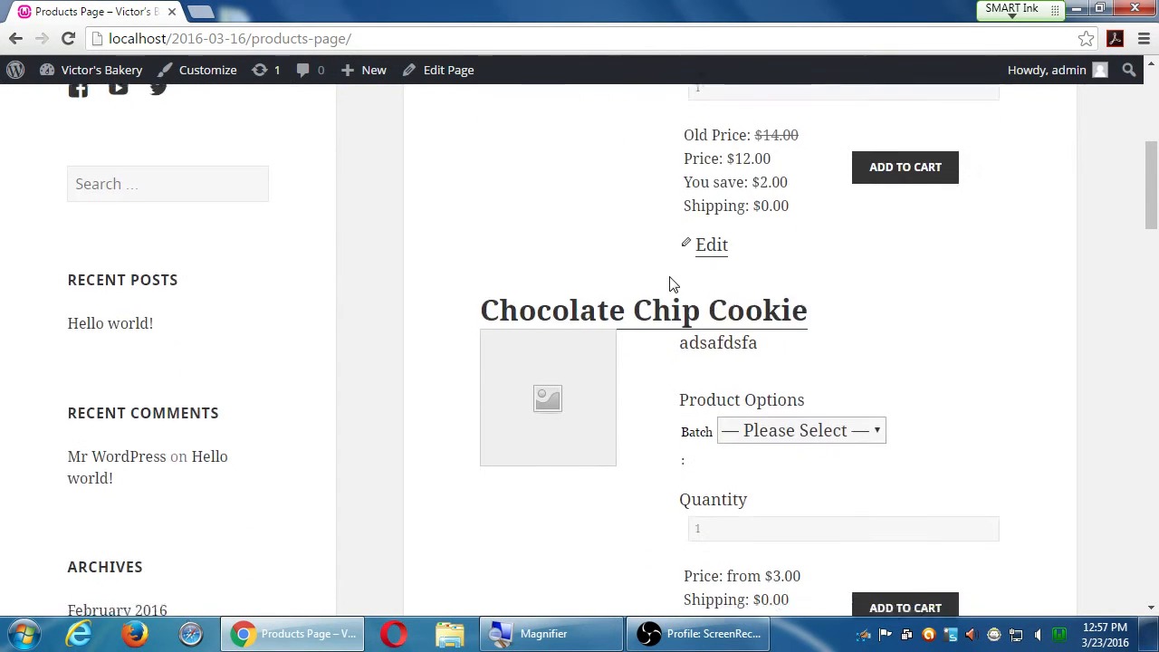
scroll("down", 3)
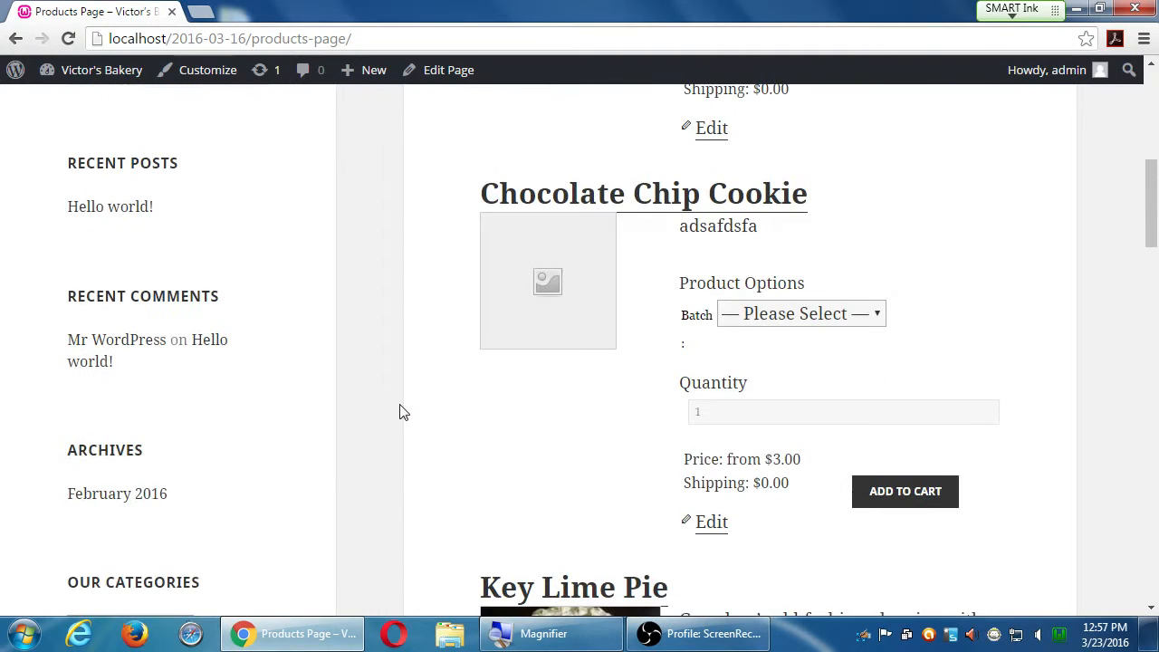
- Go to the admin Dashboard, then Appearance > Menus to view the Main Menu
left_click(100, 70)
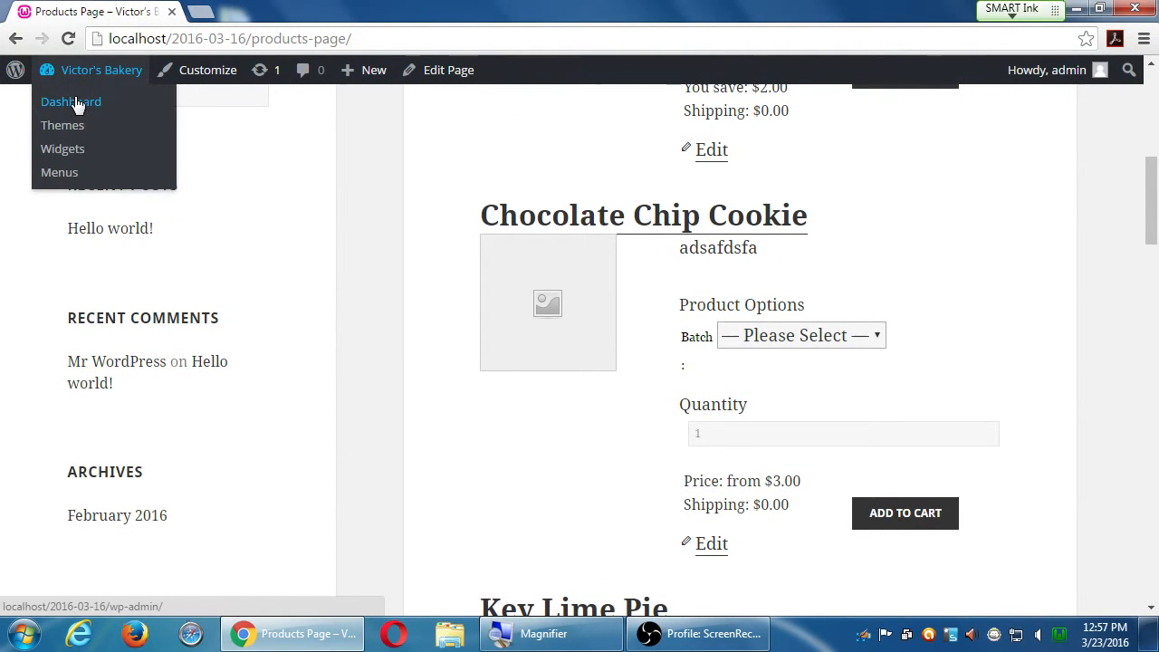
left_click(71, 102)
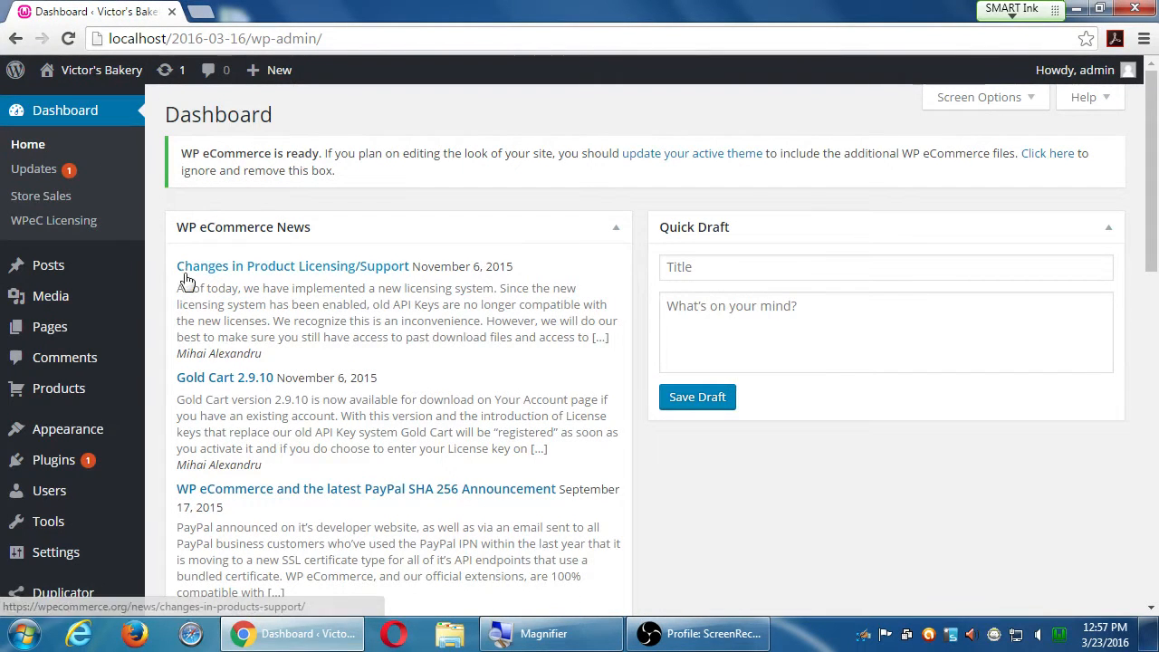
mouse_move(67, 429)
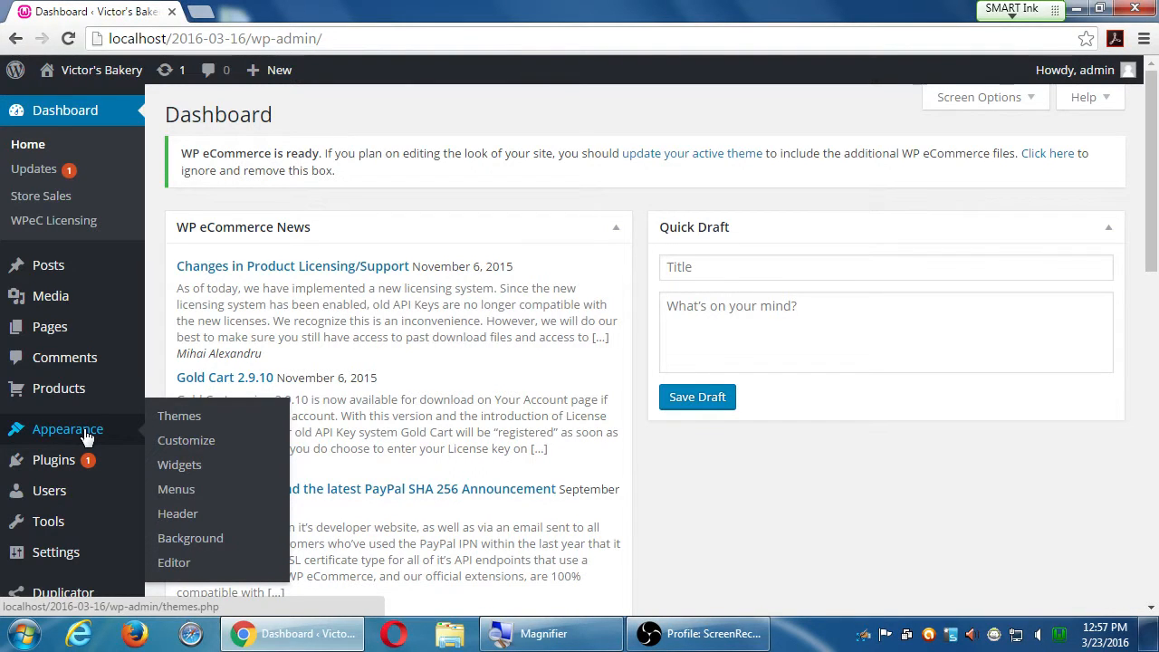
left_click(176, 489)
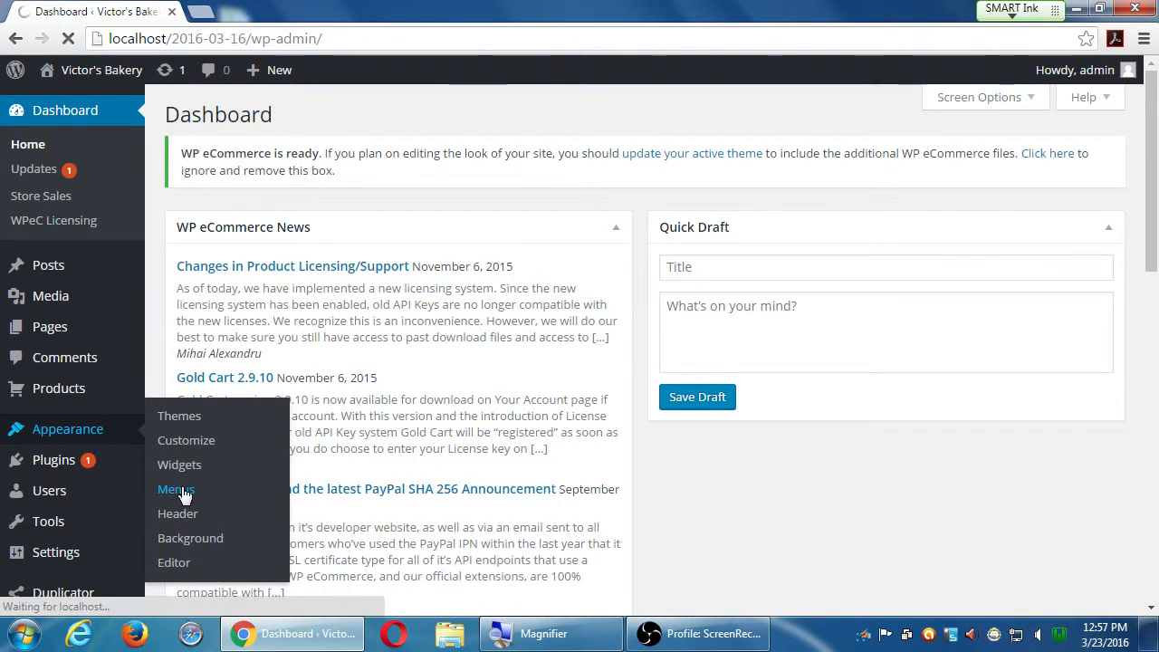
left_click(175, 489)
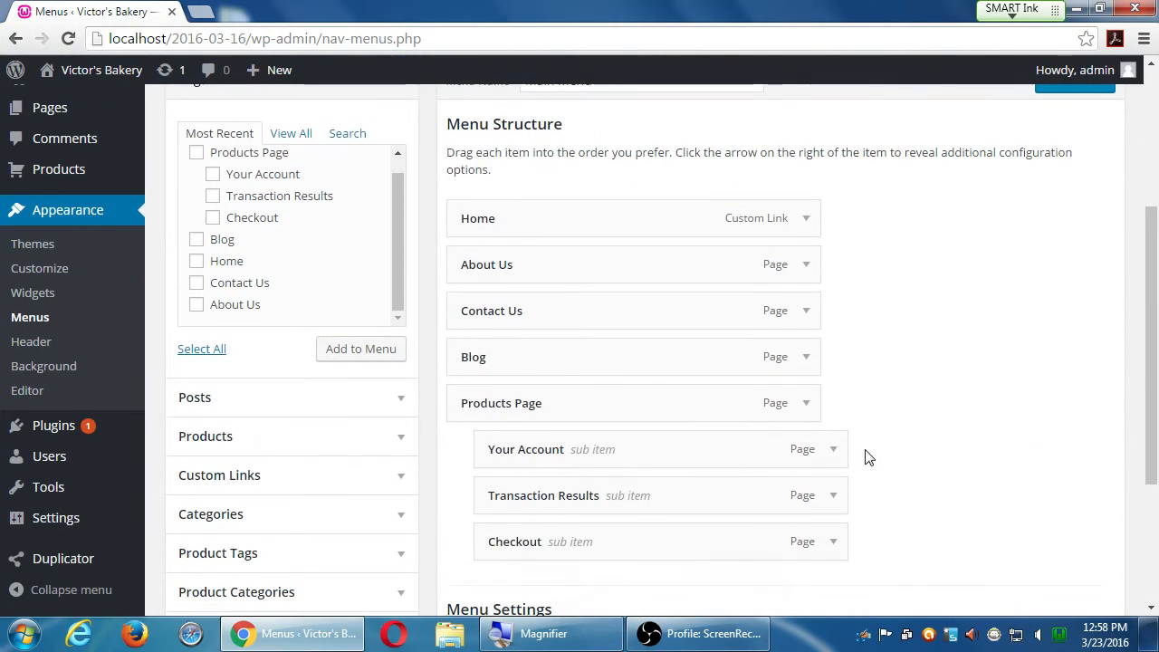
mouse_move(910, 410)
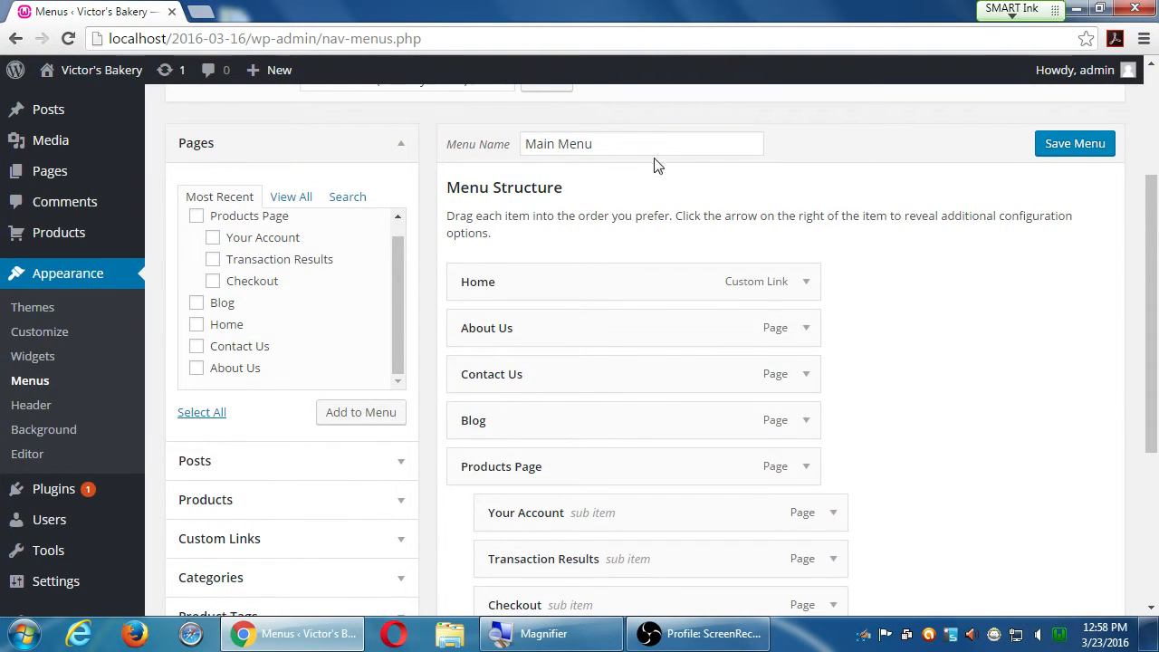
mouse_move(650, 152)
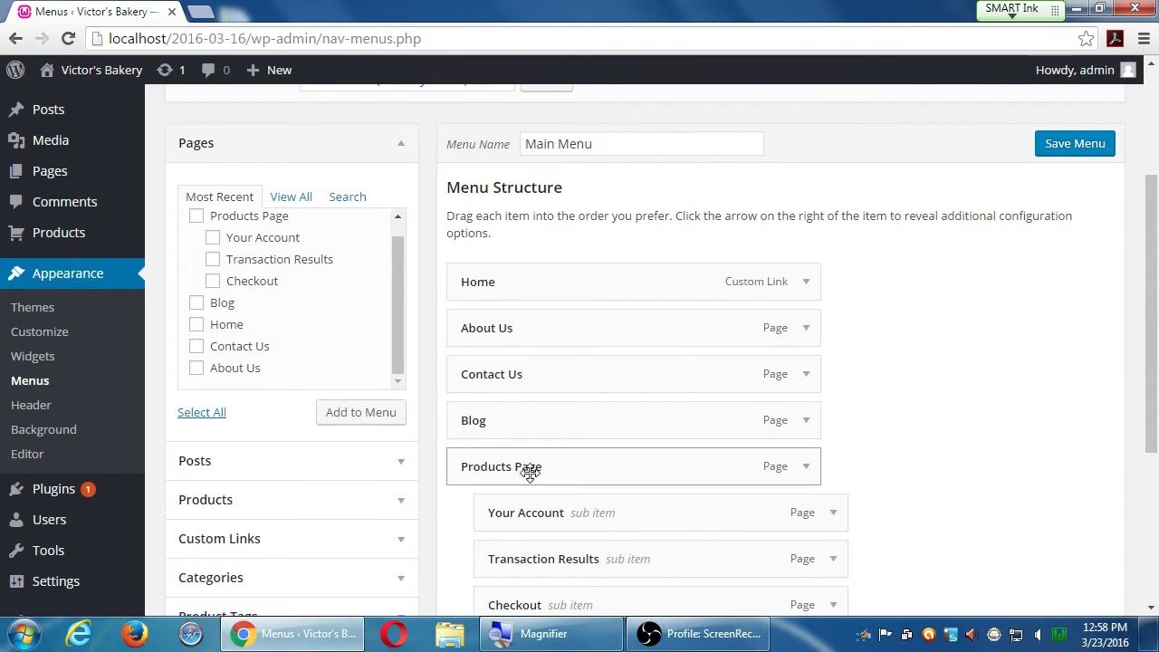
mouse_move(514, 471)
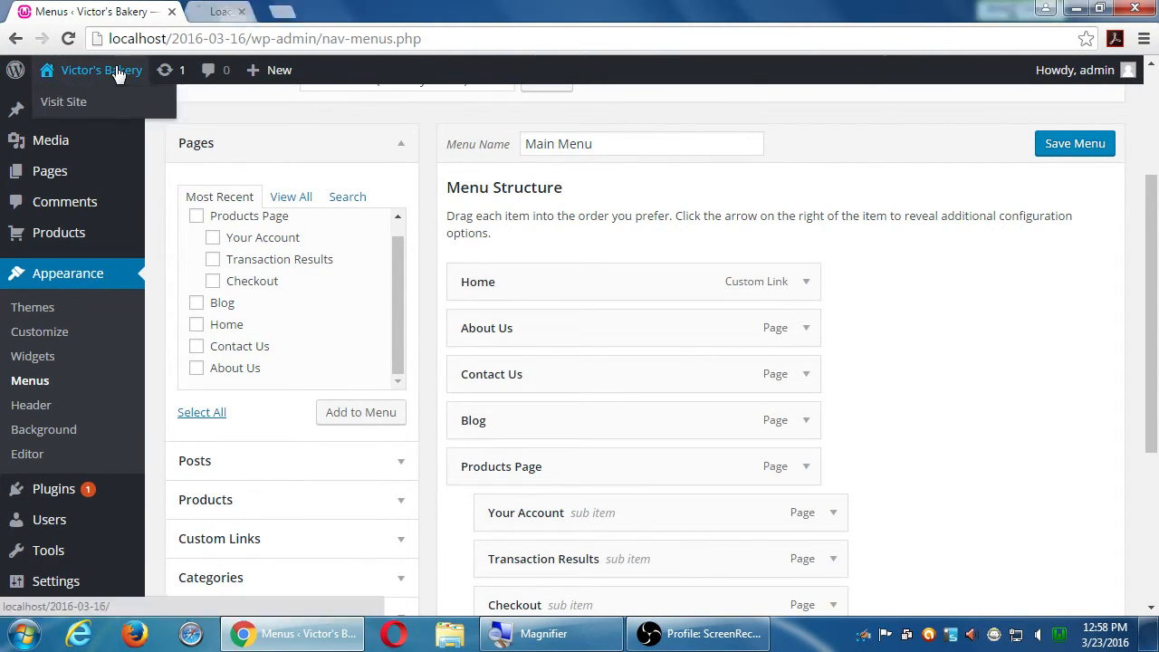
- Visit the live site in a new tab, view Products Page, then return to Menus
left_click(63, 101)
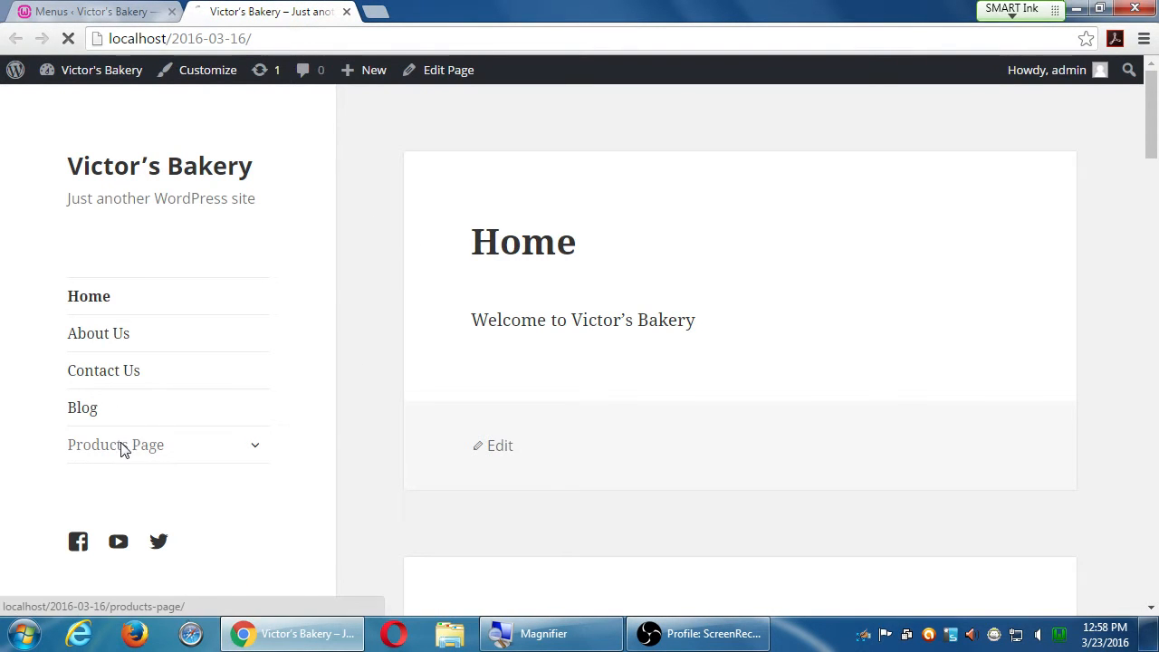
left_click(115, 445)
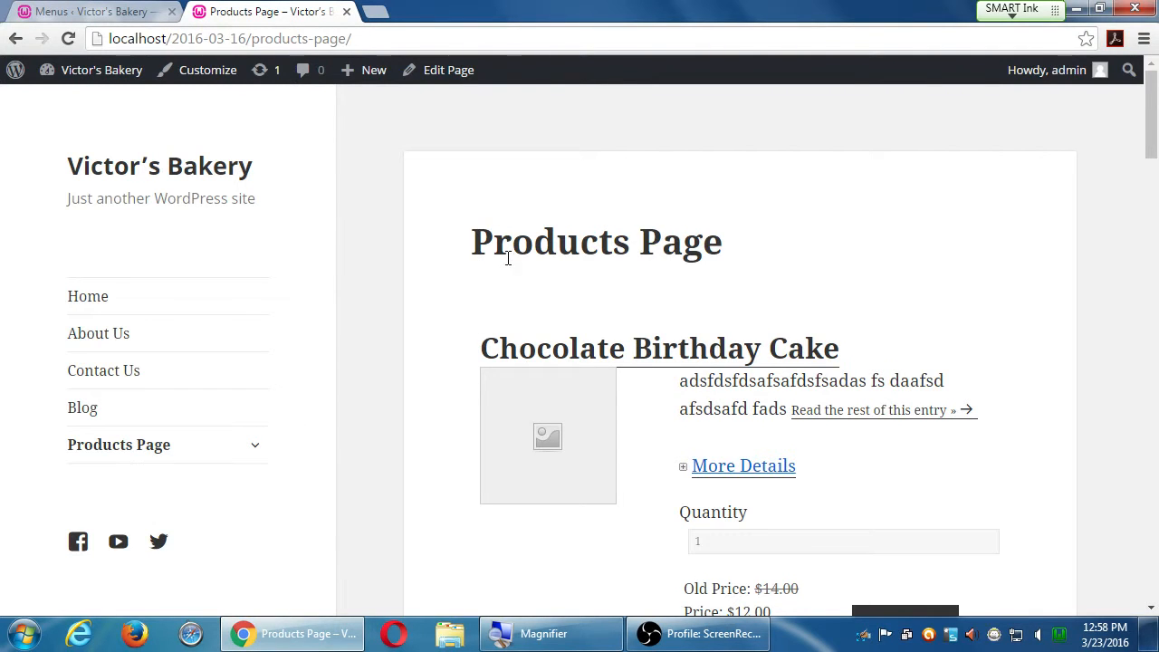
double_click(580, 241)
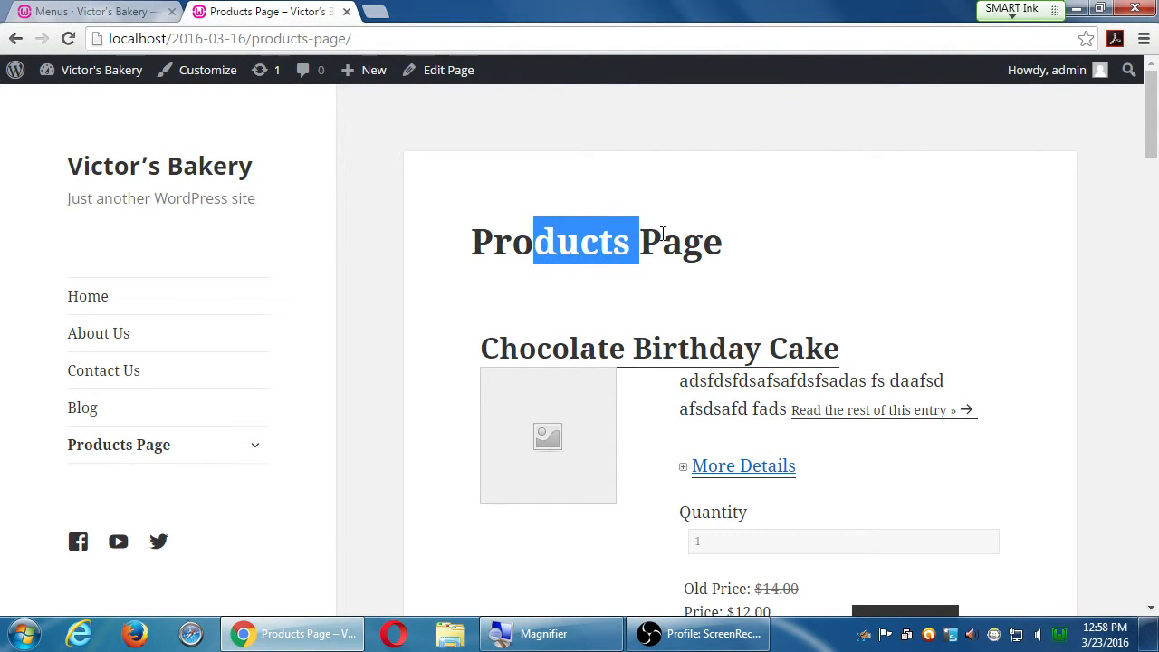
left_click(91, 11)
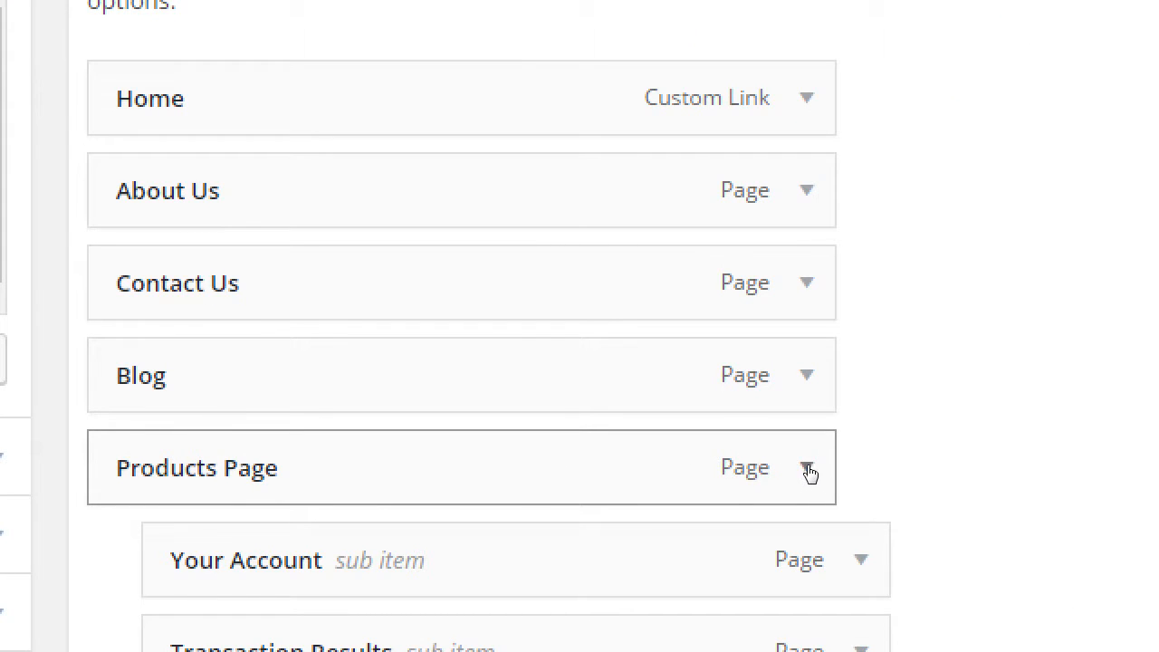
mouse_move(806, 472)
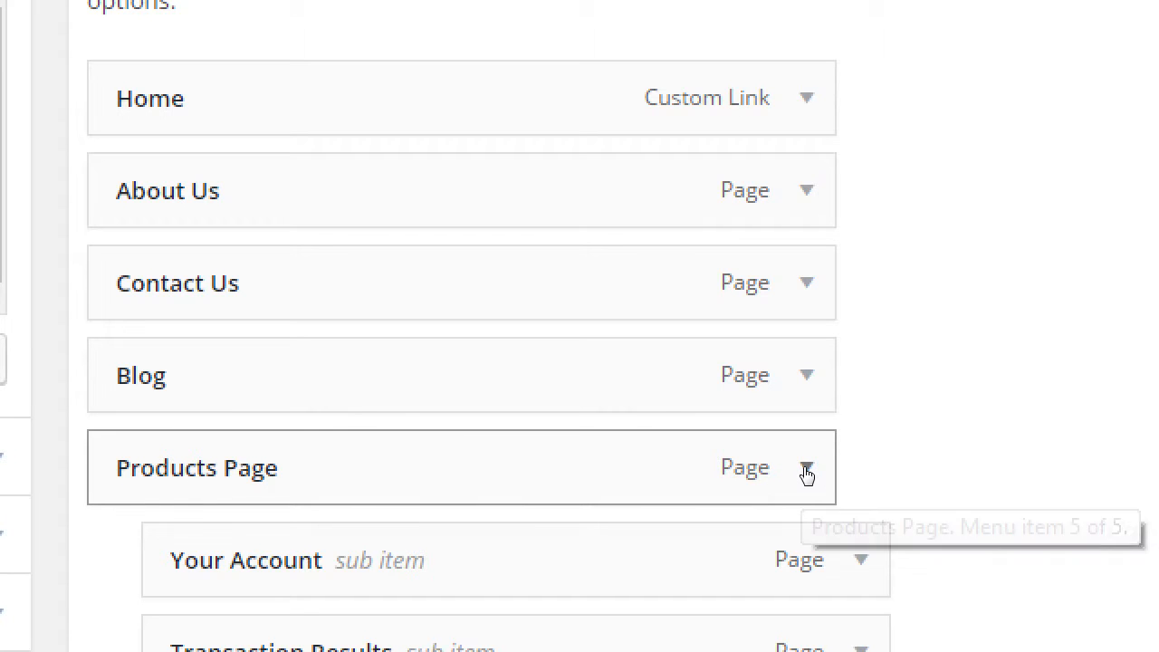
- Change the Products Page menu item's Navigation Label to 'The Shop'
left_click(806, 474)
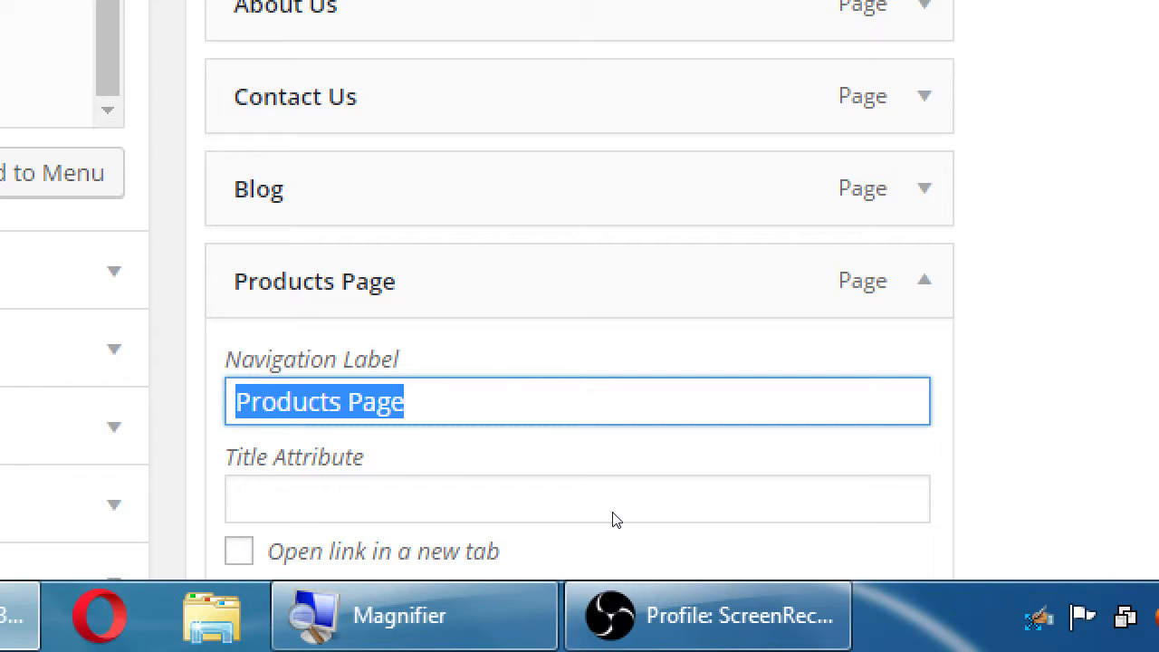
type("The Shop")
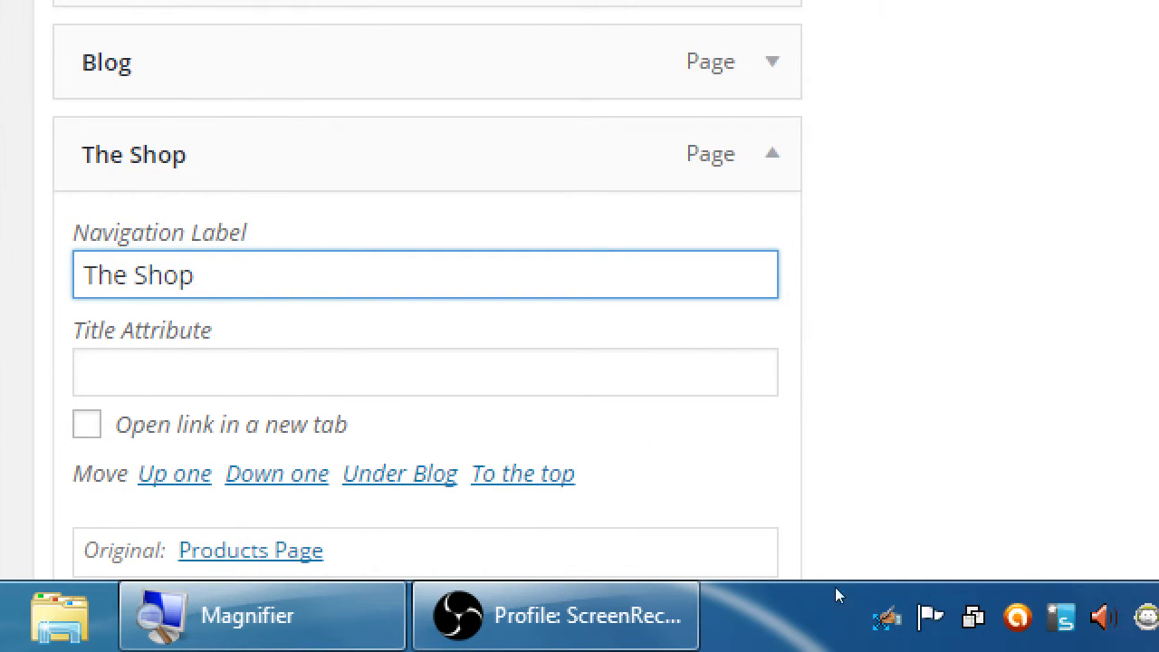
mouse_move(872, 548)
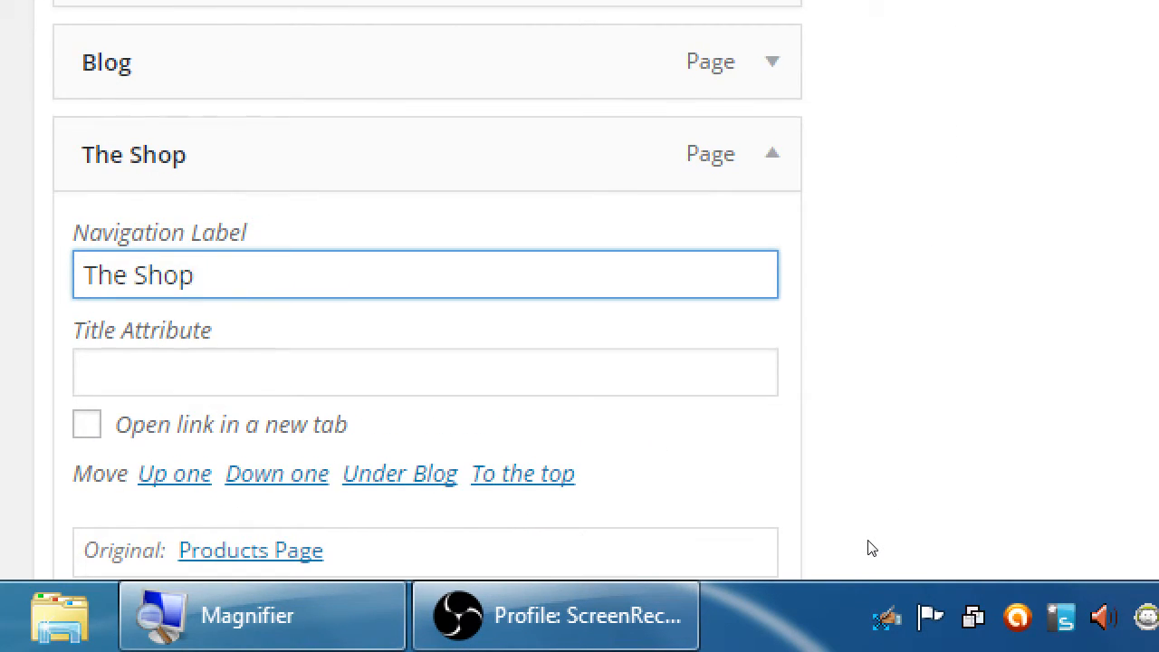
scroll("down", 3)
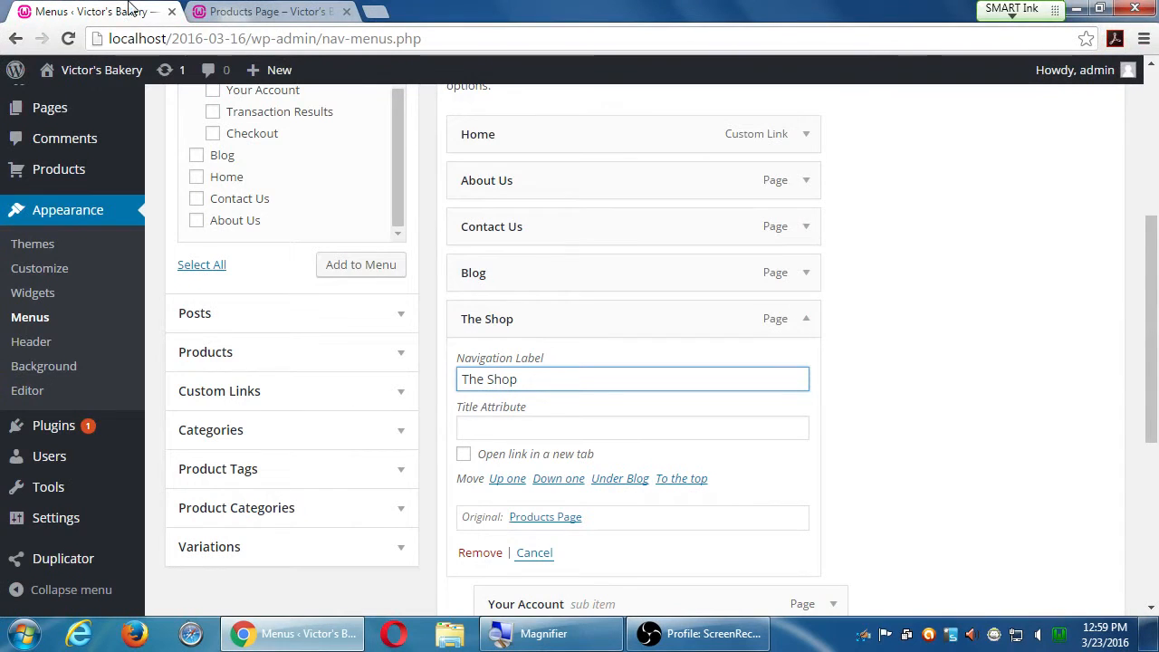
- Save the Main Menu and check the live site's navigation for The Shop
left_click(267, 11)
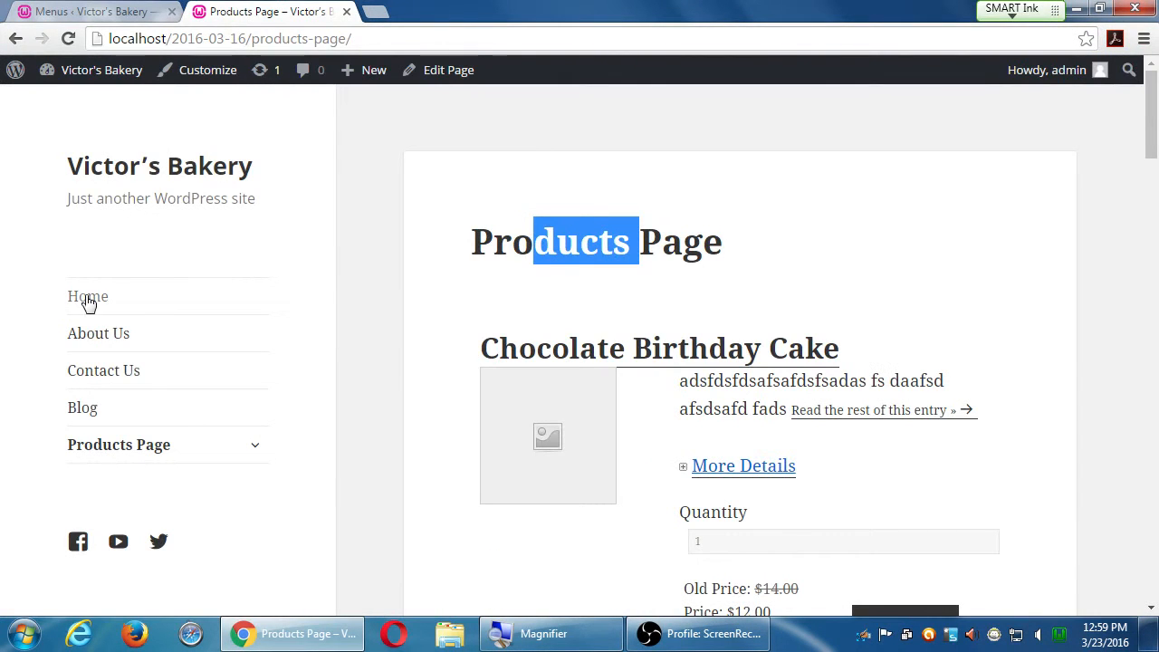
left_click(88, 297)
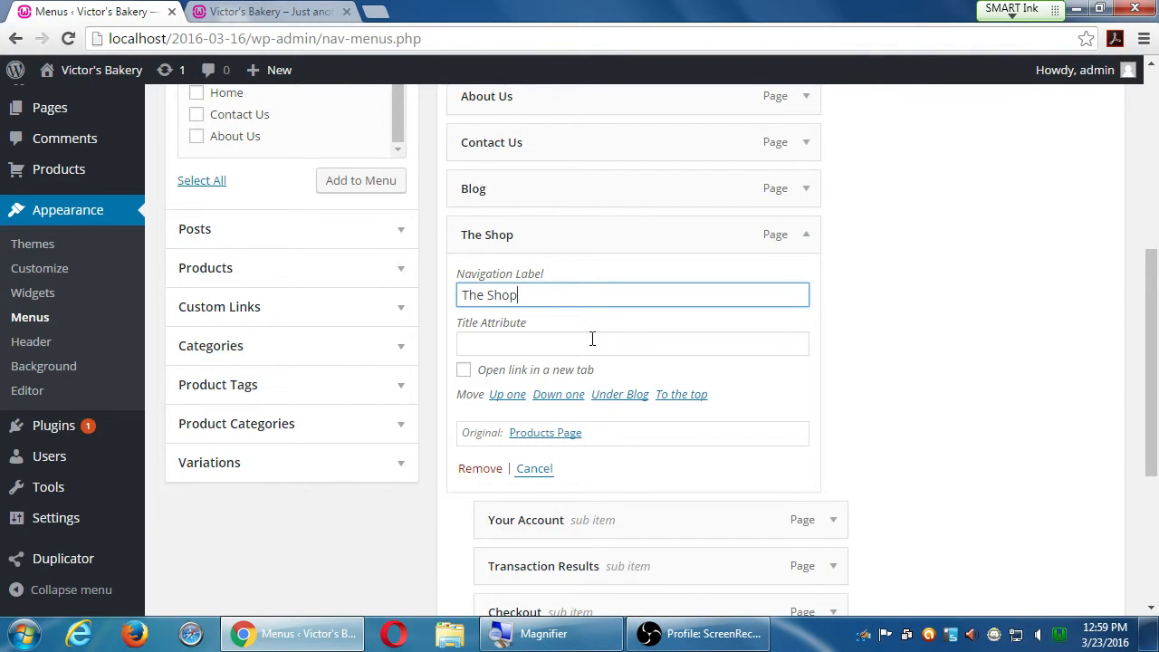
scroll("down", 3)
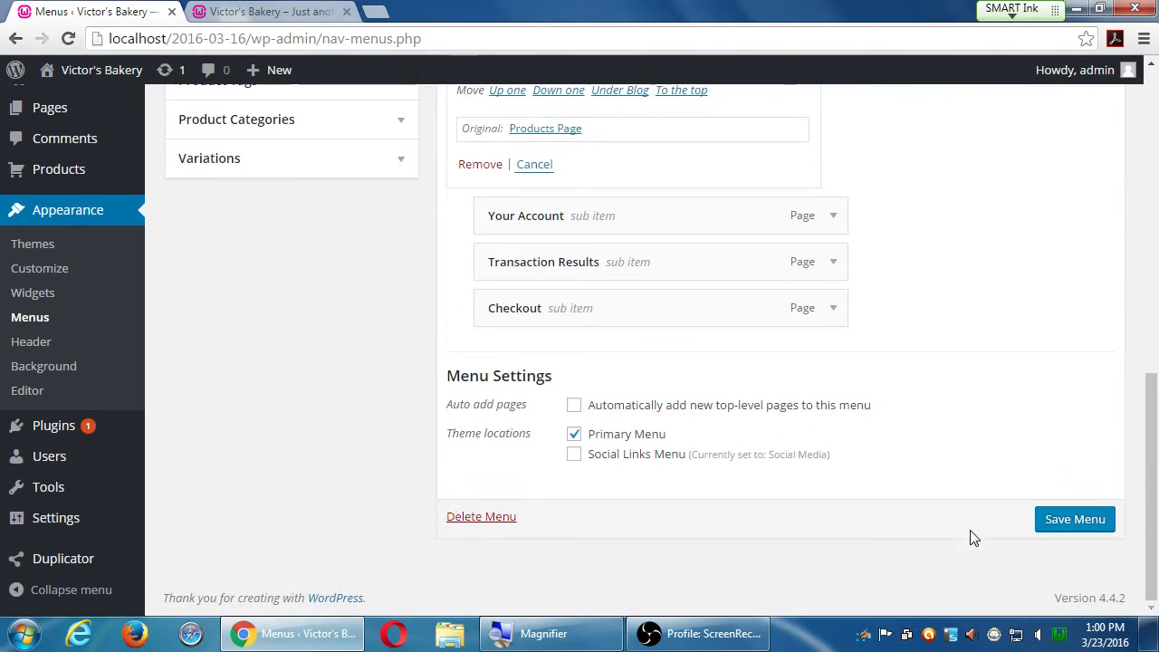
mouse_move(1075, 519)
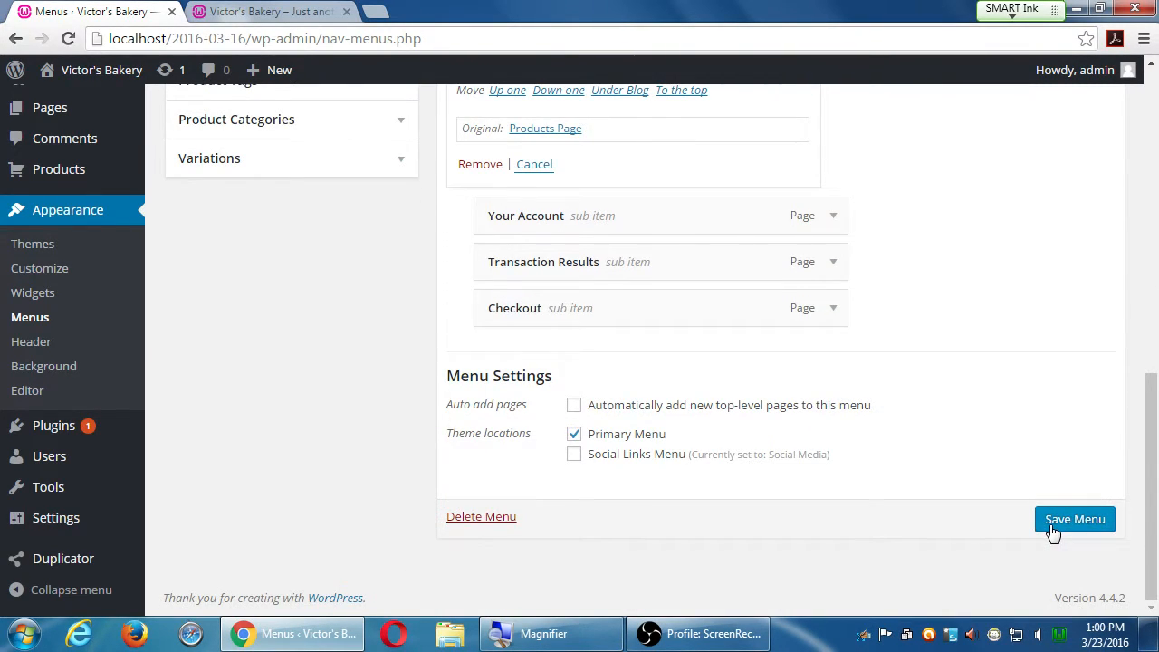
left_click(1075, 519)
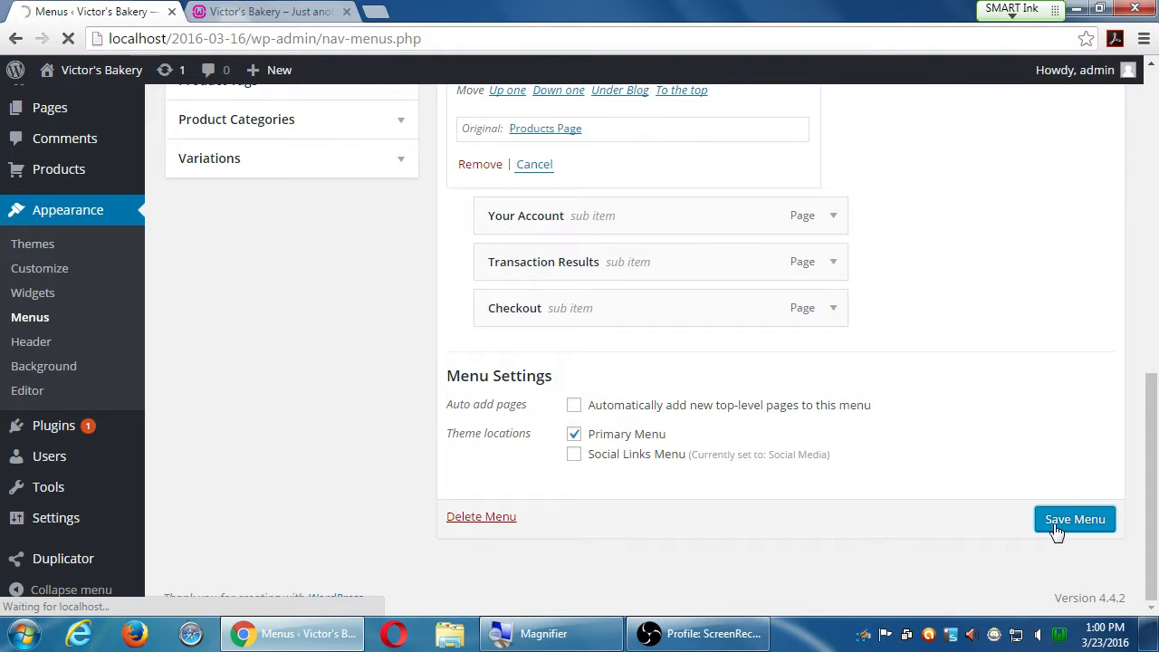
left_click(1074, 519)
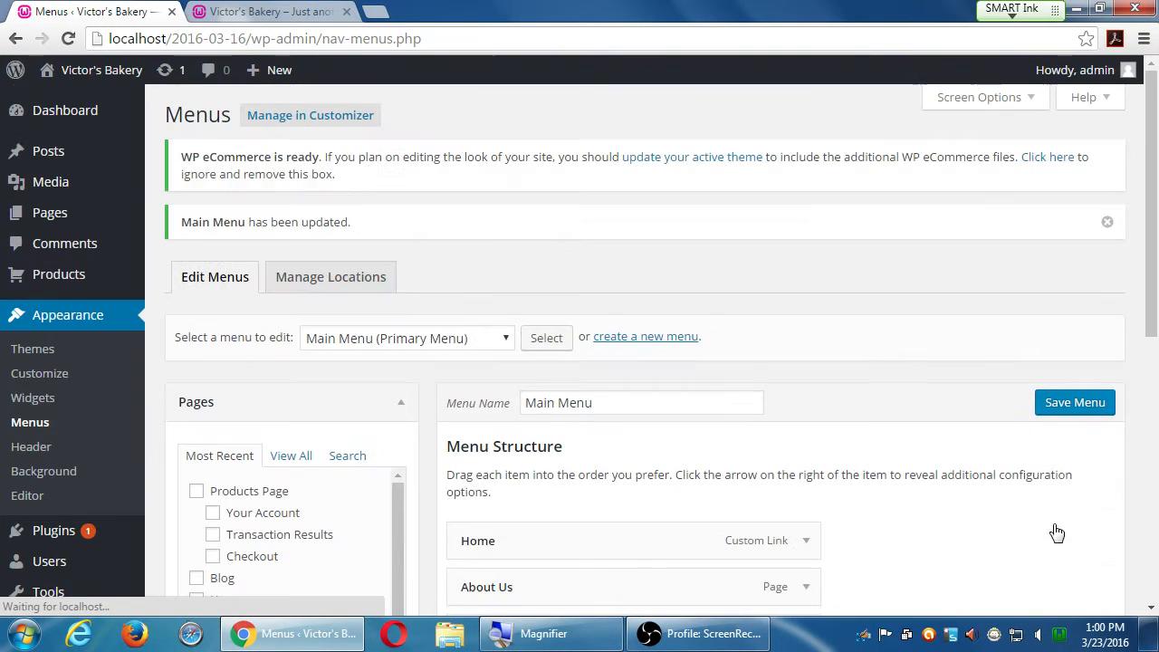
left_click(268, 11)
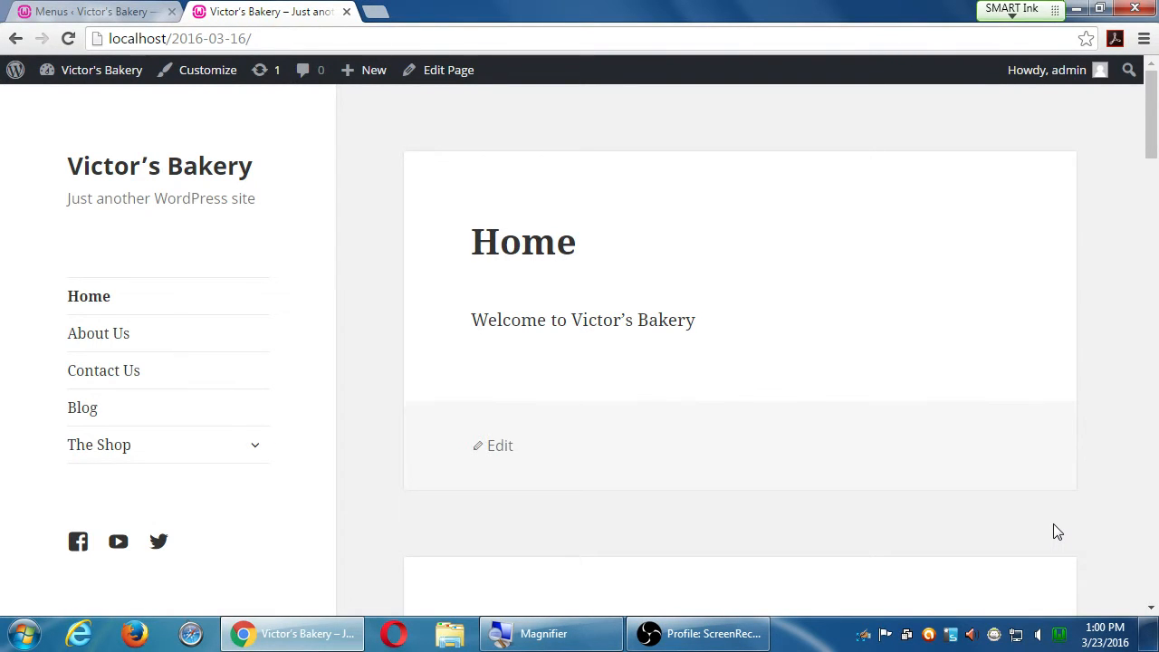
mouse_move(471, 570)
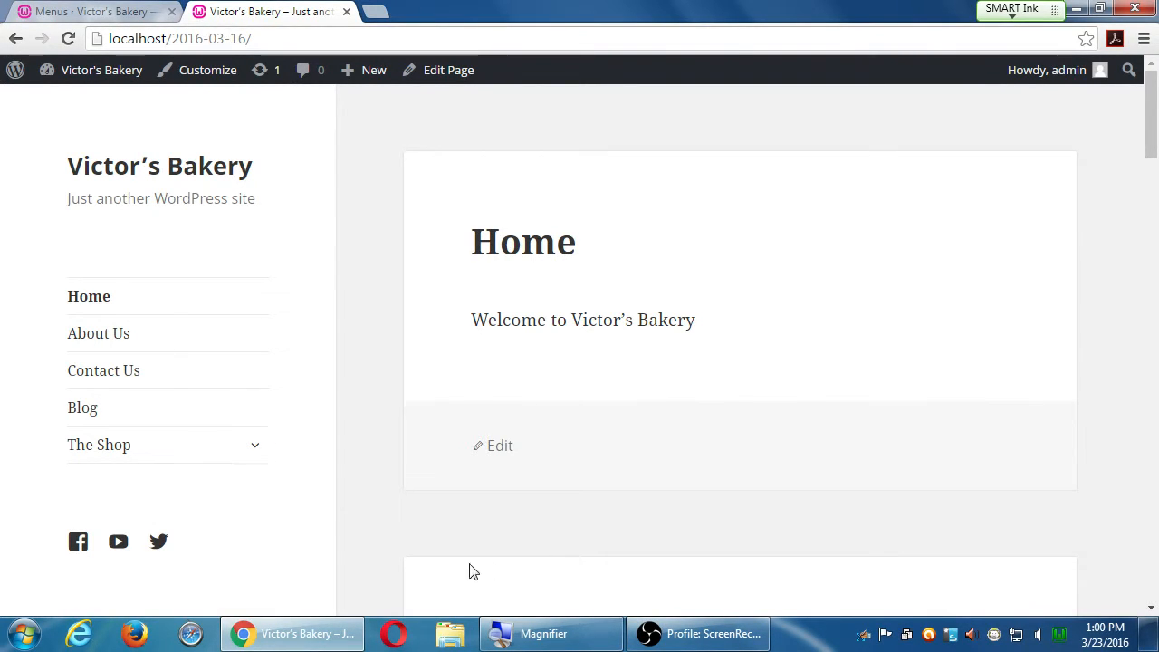
- Open The Shop live and expand its Your Account, Transaction Results, Checkout submenu
left_click(98, 444)
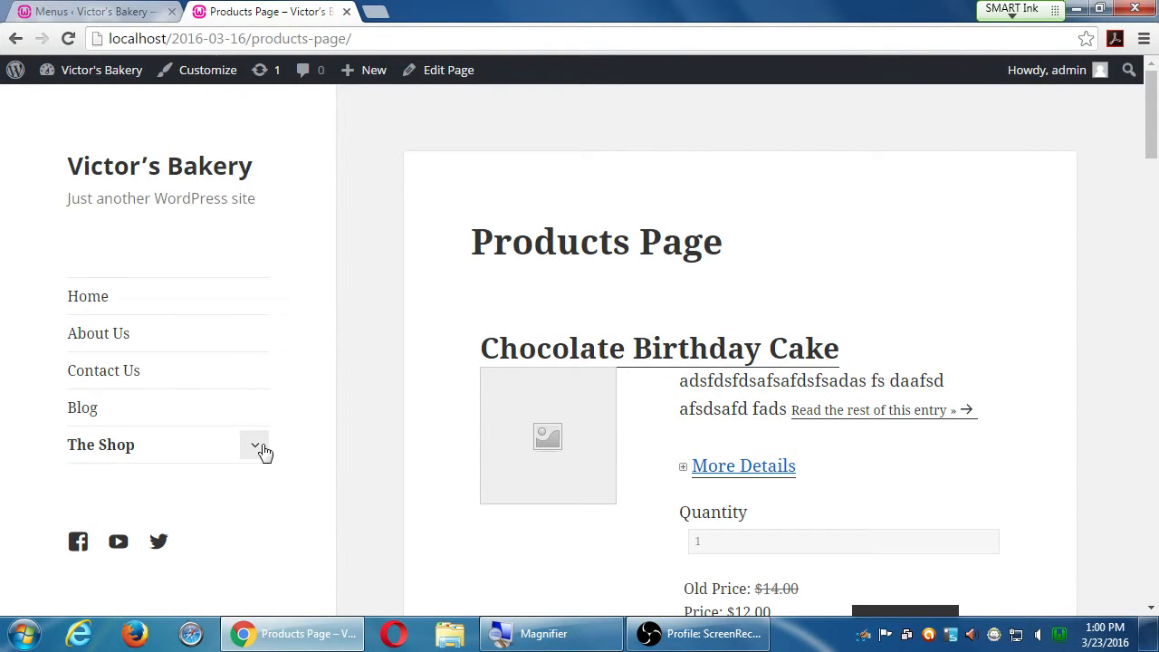
left_click(255, 445)
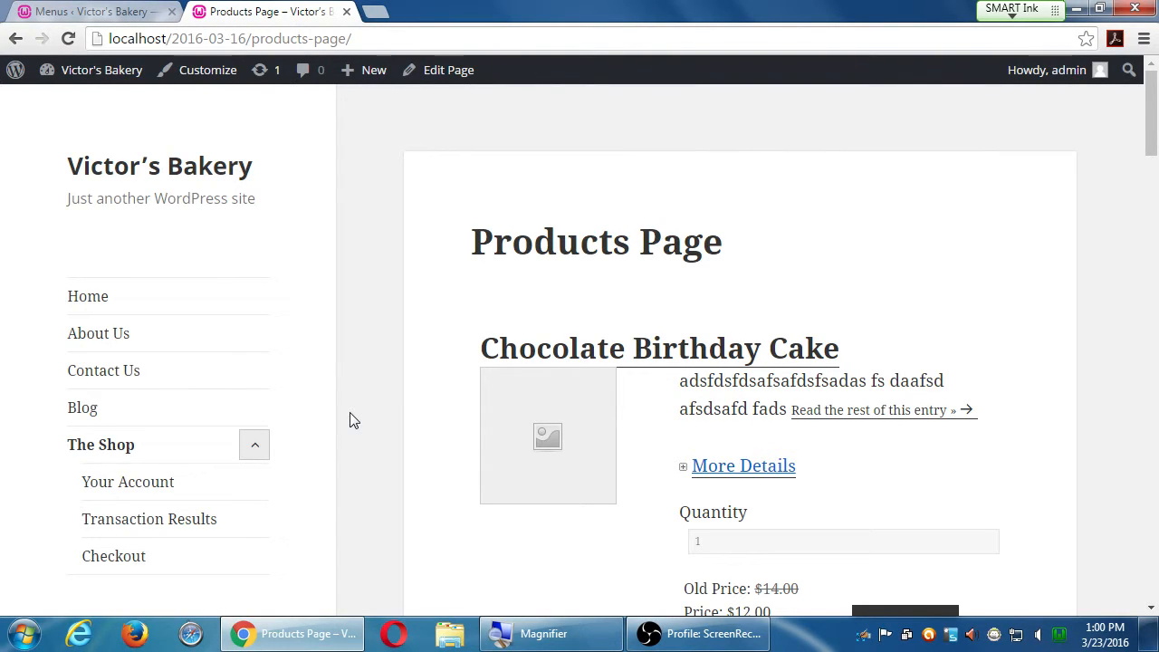
mouse_move(167, 453)
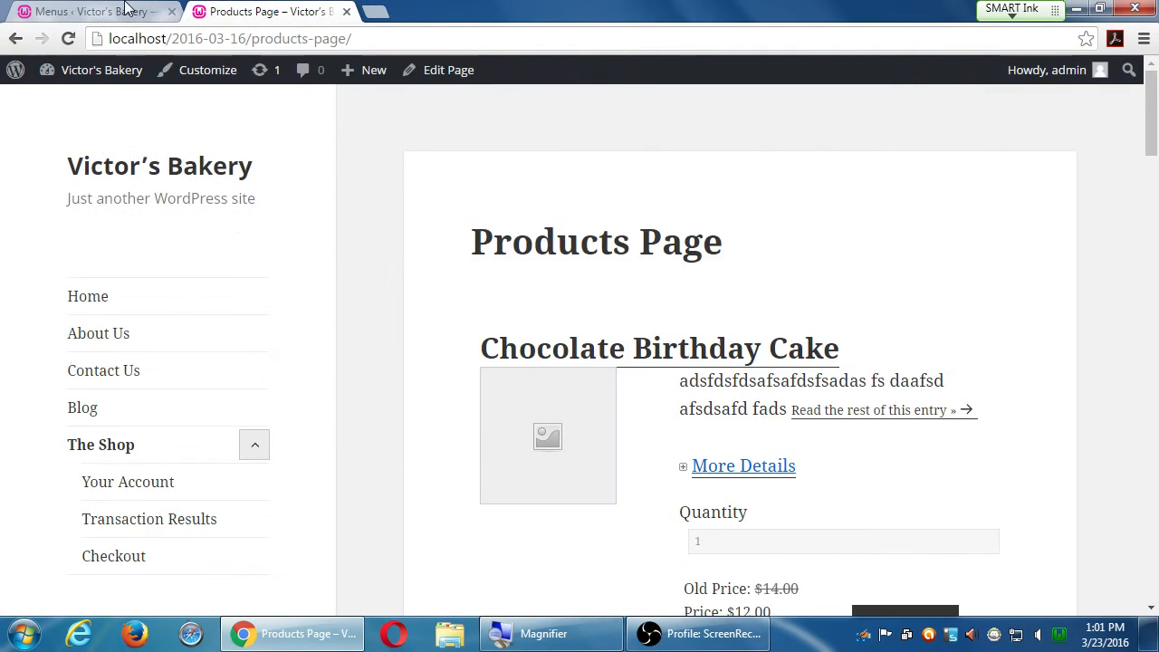
- Close the old live shop tab and open the site's Home page in a new tab
left_click(86, 11)
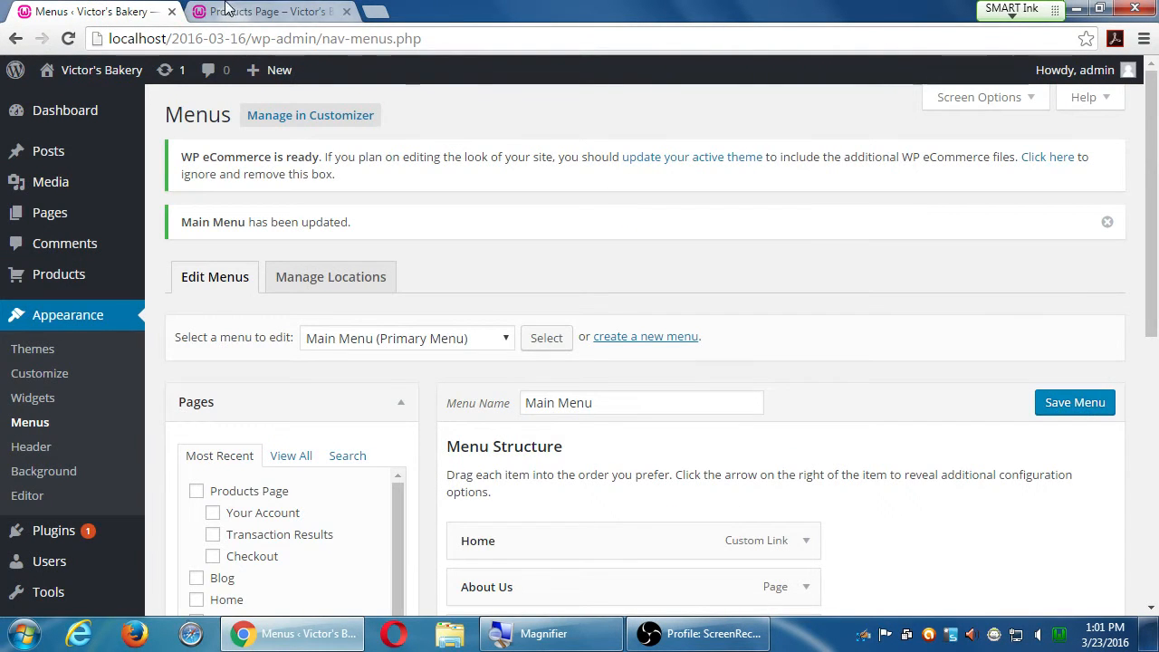
left_click(263, 11)
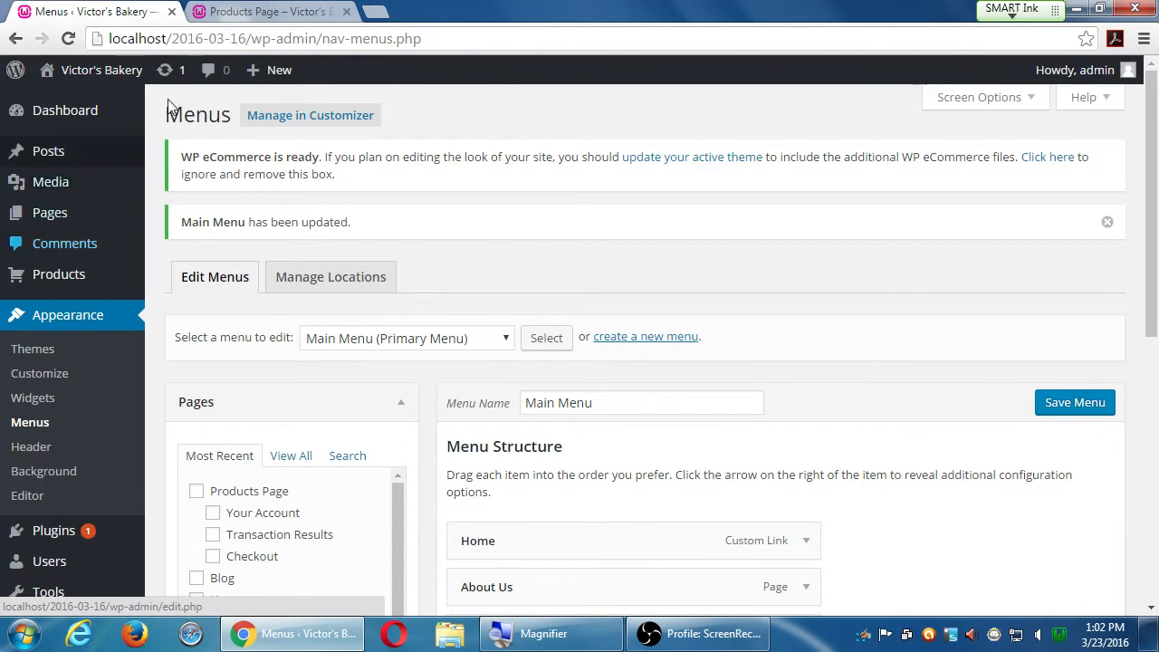
left_click(263, 11)
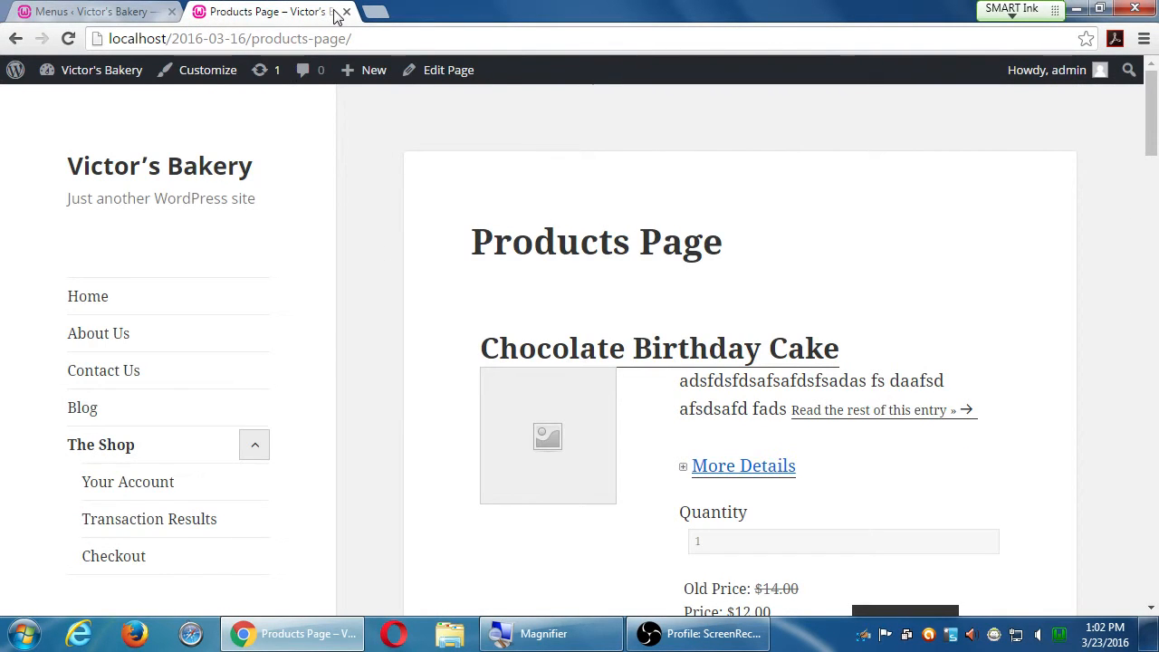
left_click(91, 11)
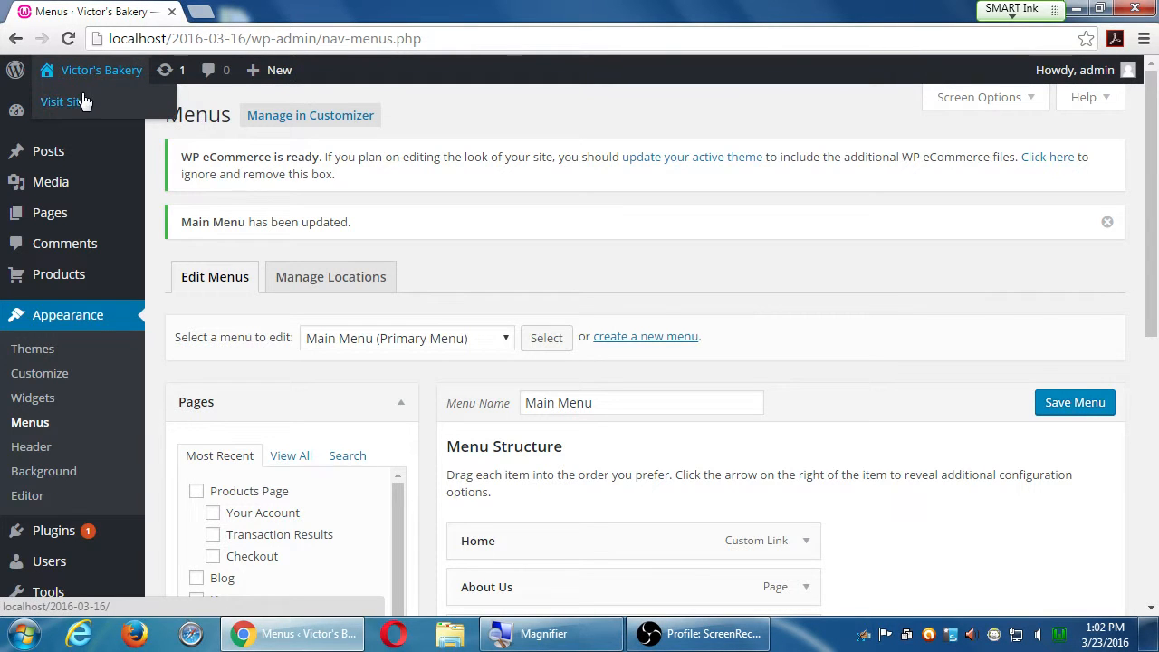
right_click(64, 100)
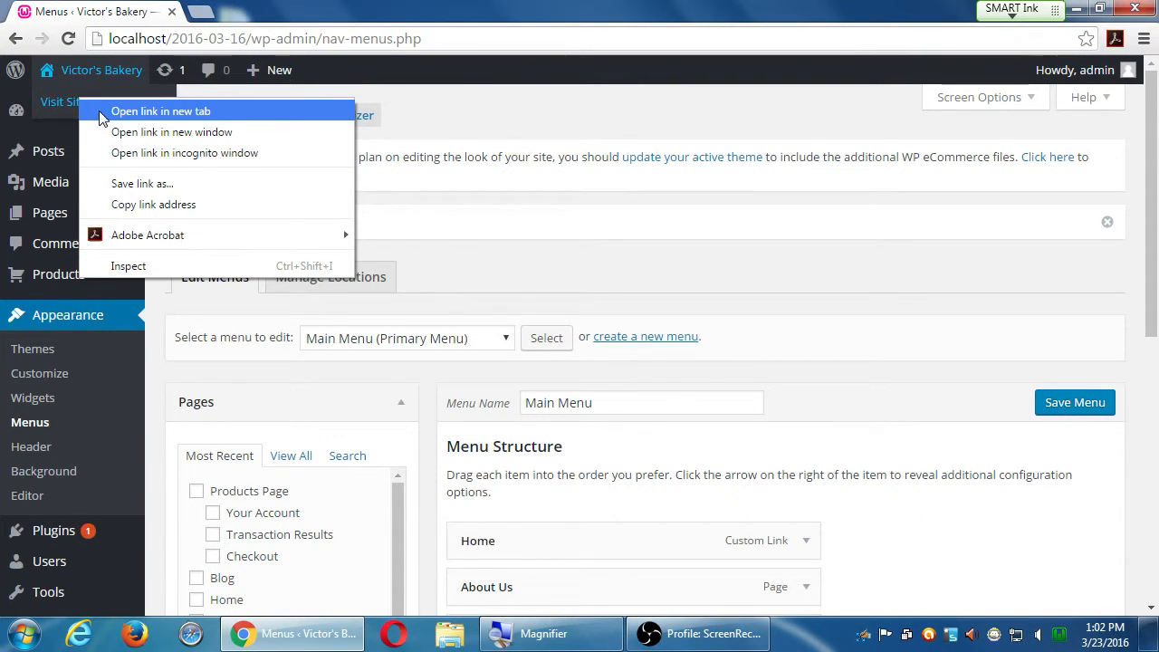
left_click(160, 111)
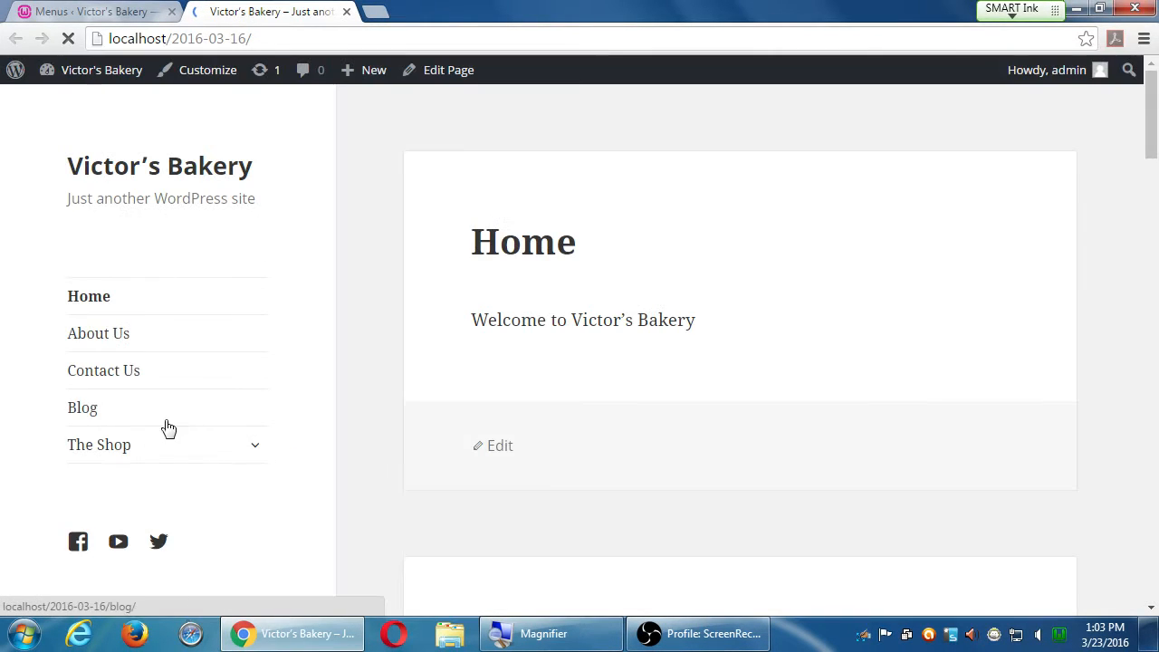
- Expand The Shop's dropdown on the live Home page to reveal its three sub-items
left_click(255, 445)
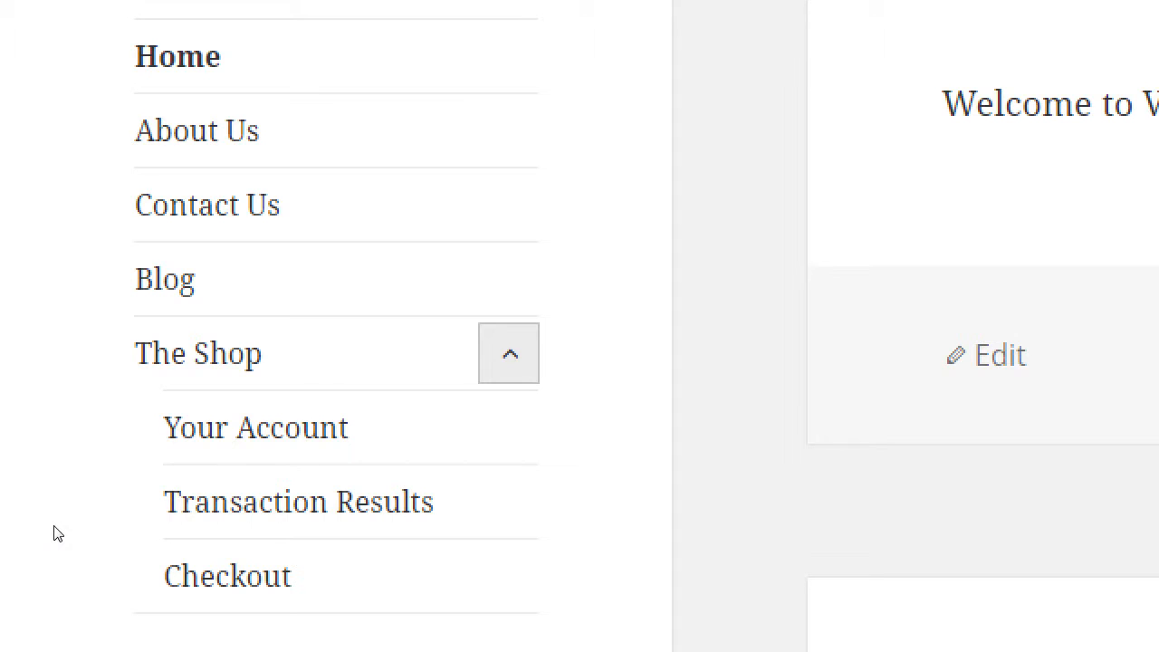
mouse_move(298, 501)
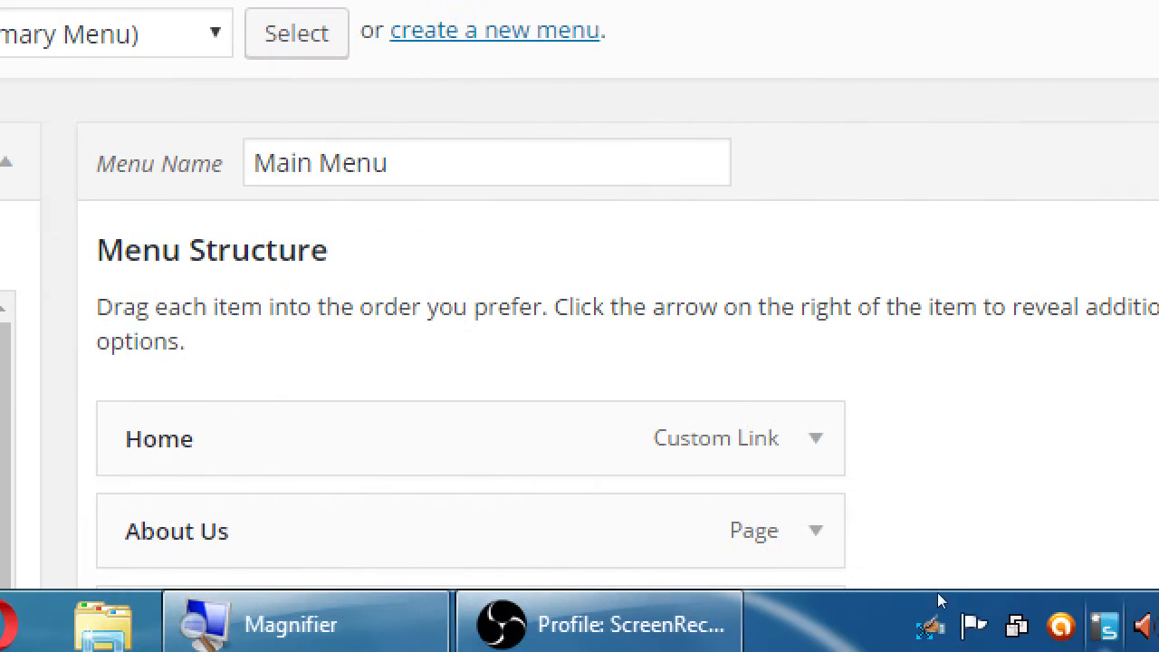
- Expand the Transaction Results menu item and select its whole Navigation Label
scroll("down", 3)
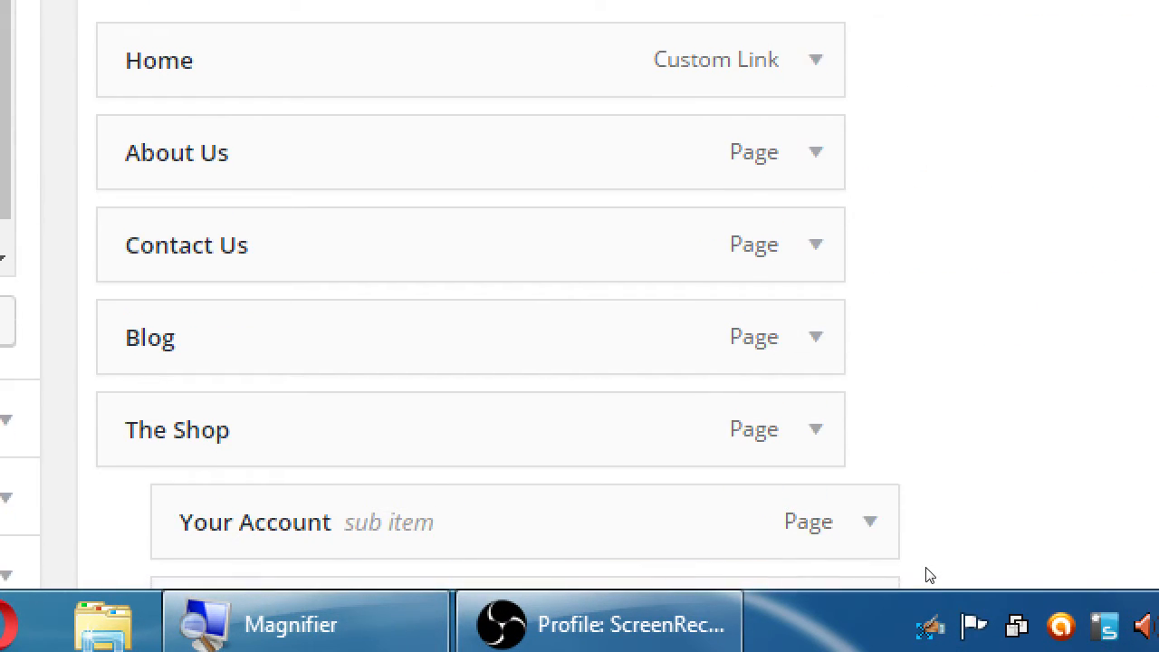
scroll("down", 3)
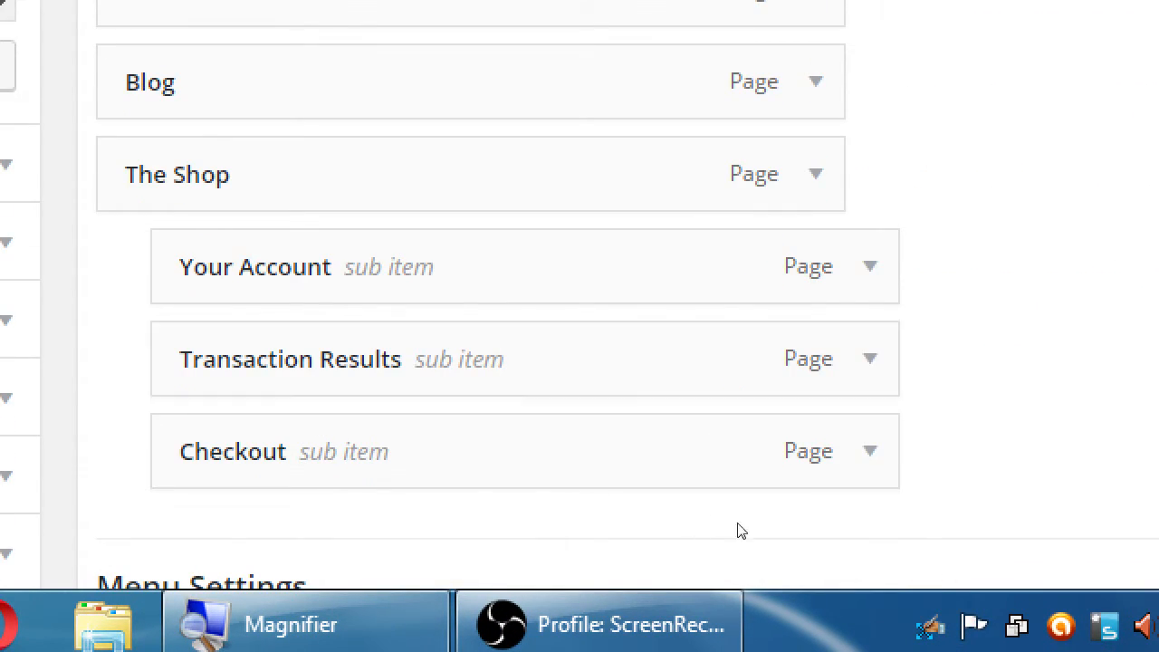
left_click(868, 357)
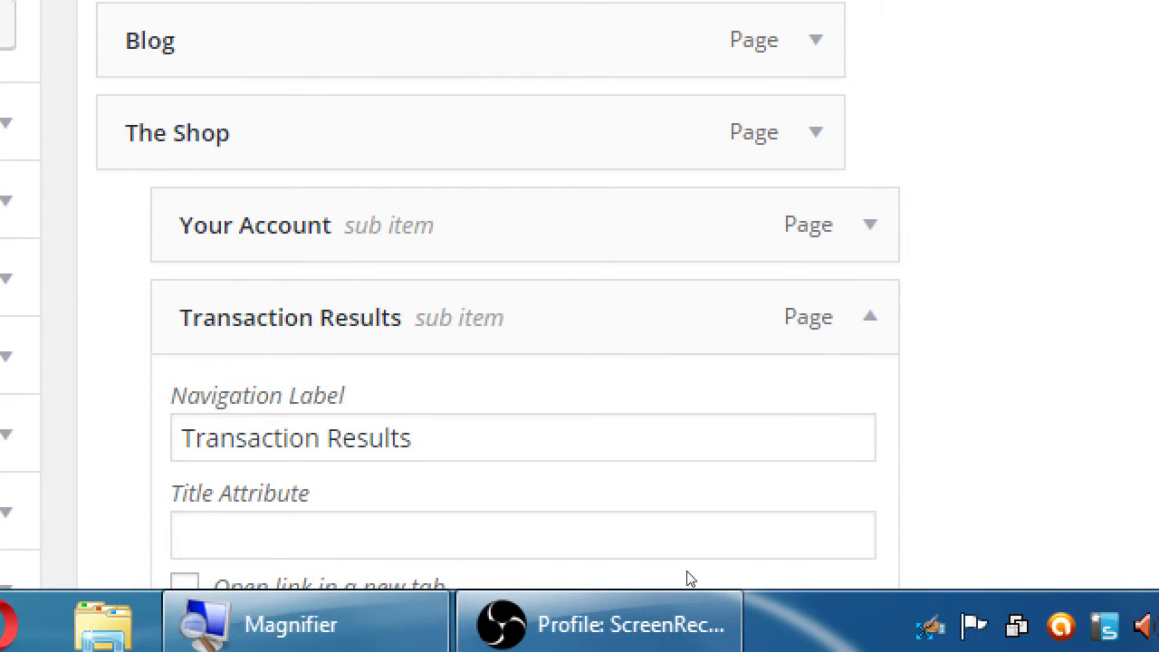
triple_click(295, 437)
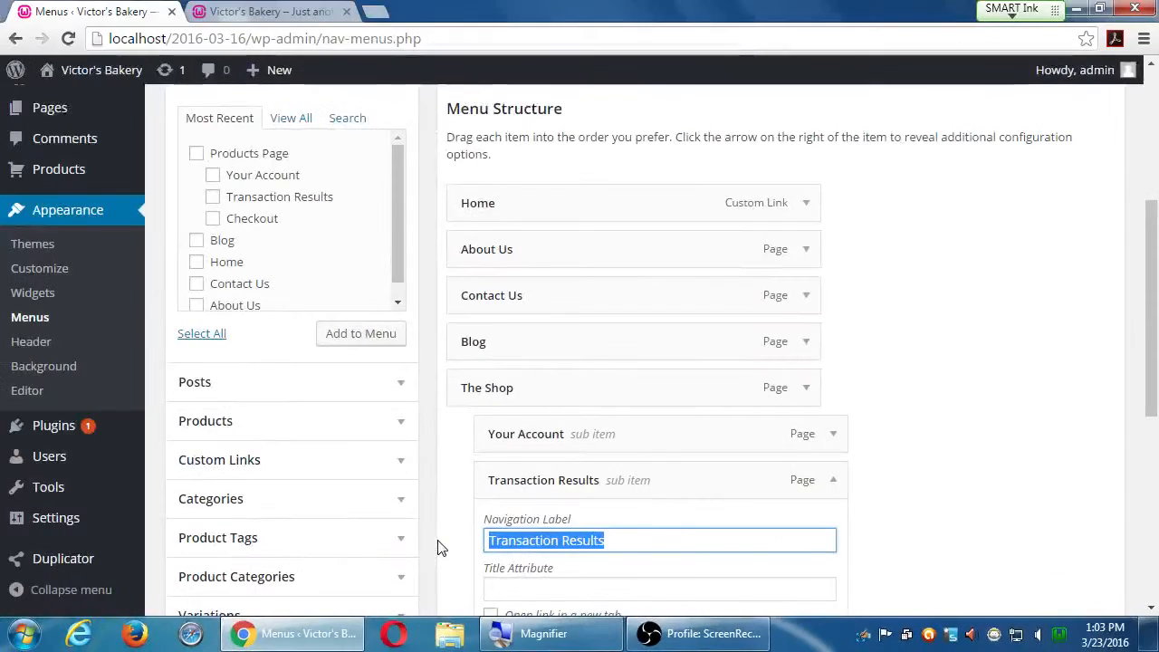
- View the Transaction Results page on the live site, then return to Menus
left_click(262, 11)
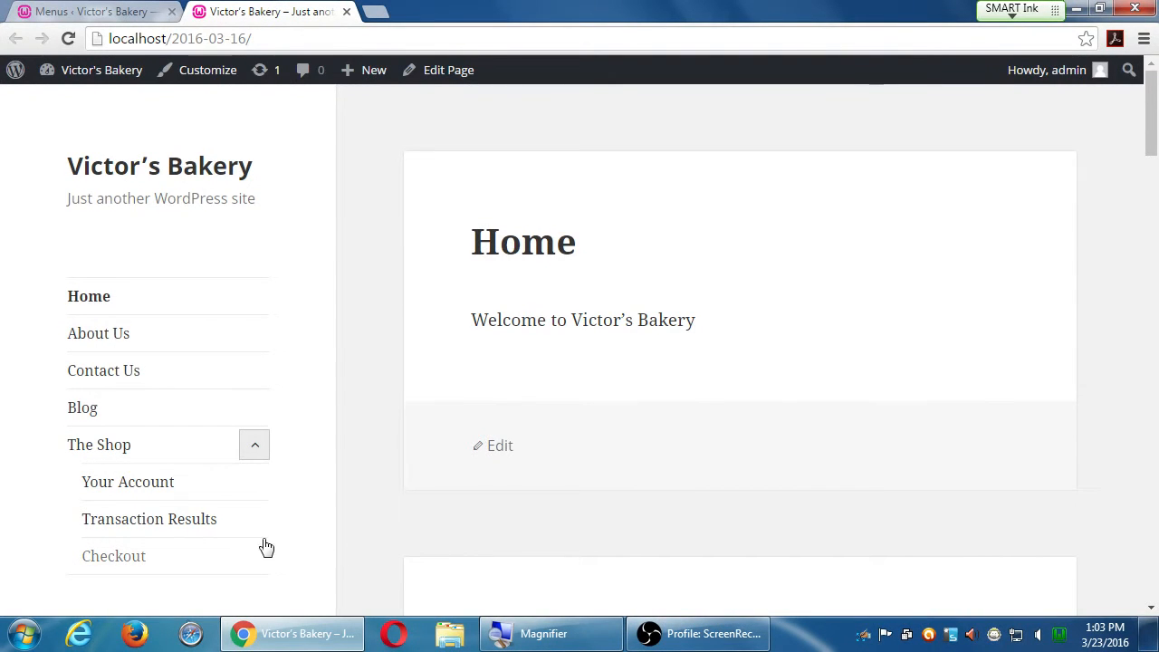
left_click(149, 519)
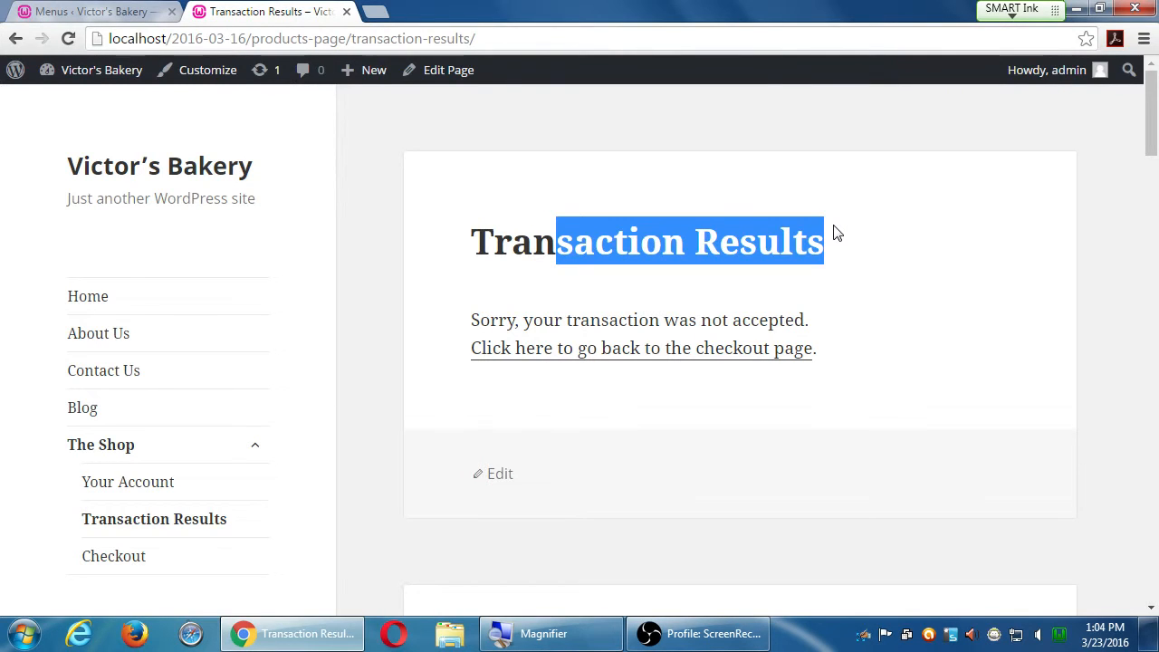
mouse_move(489, 7)
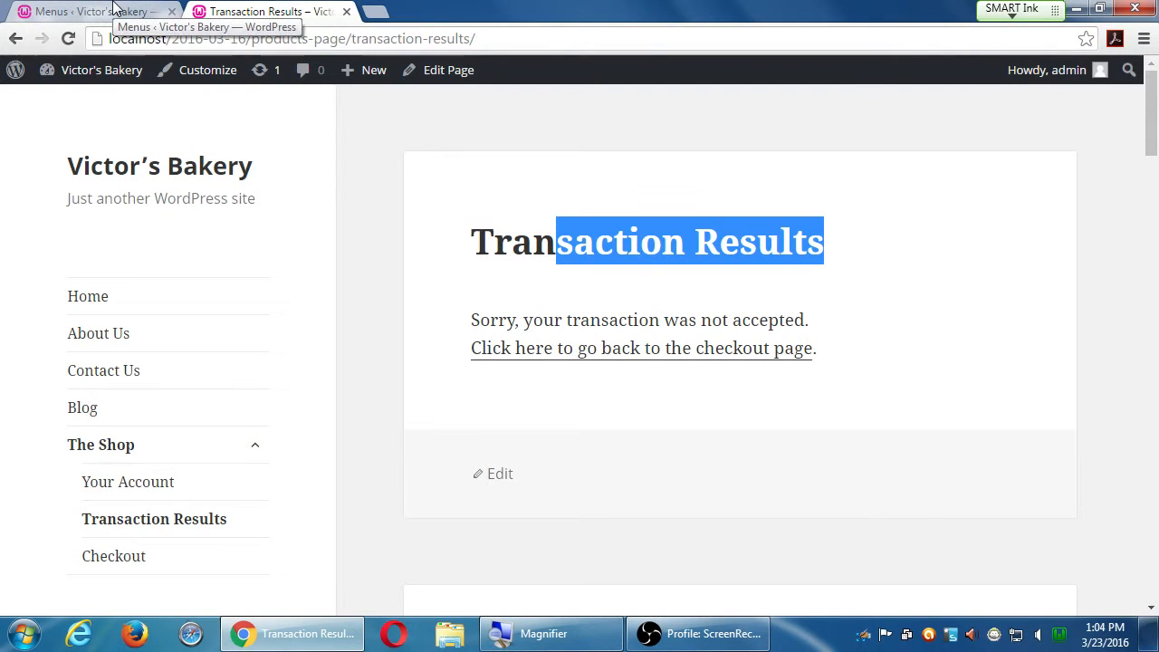
left_click(91, 11)
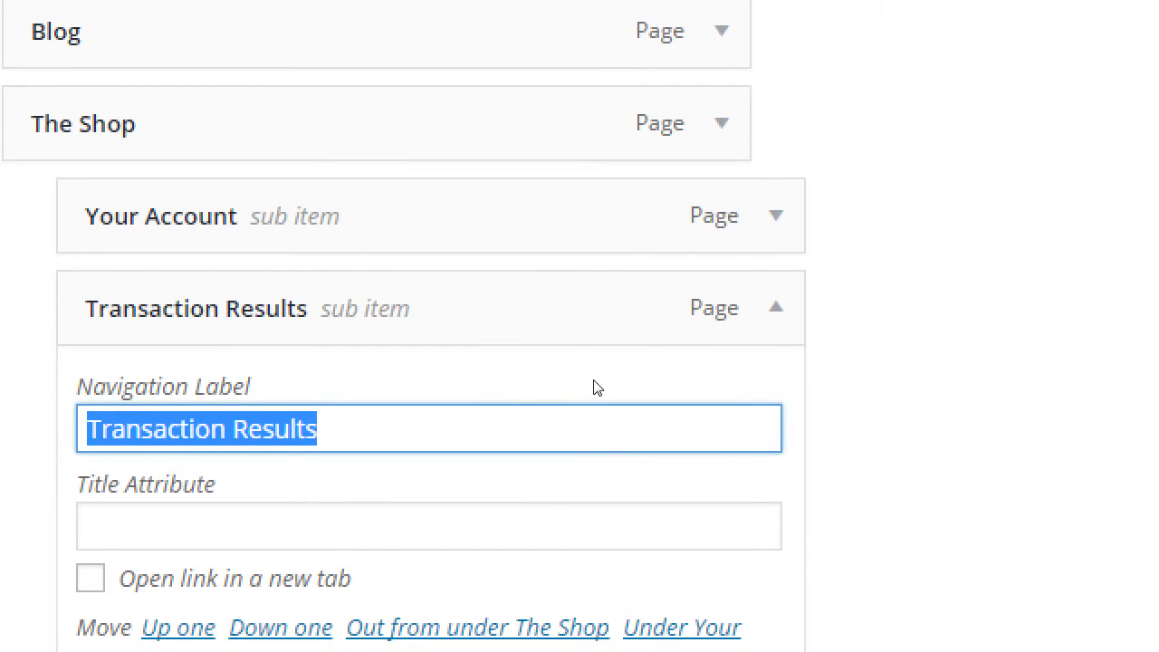
- Retype the Transaction Results menu item's navigation label as 'Sales Confirmation'
type("Con")
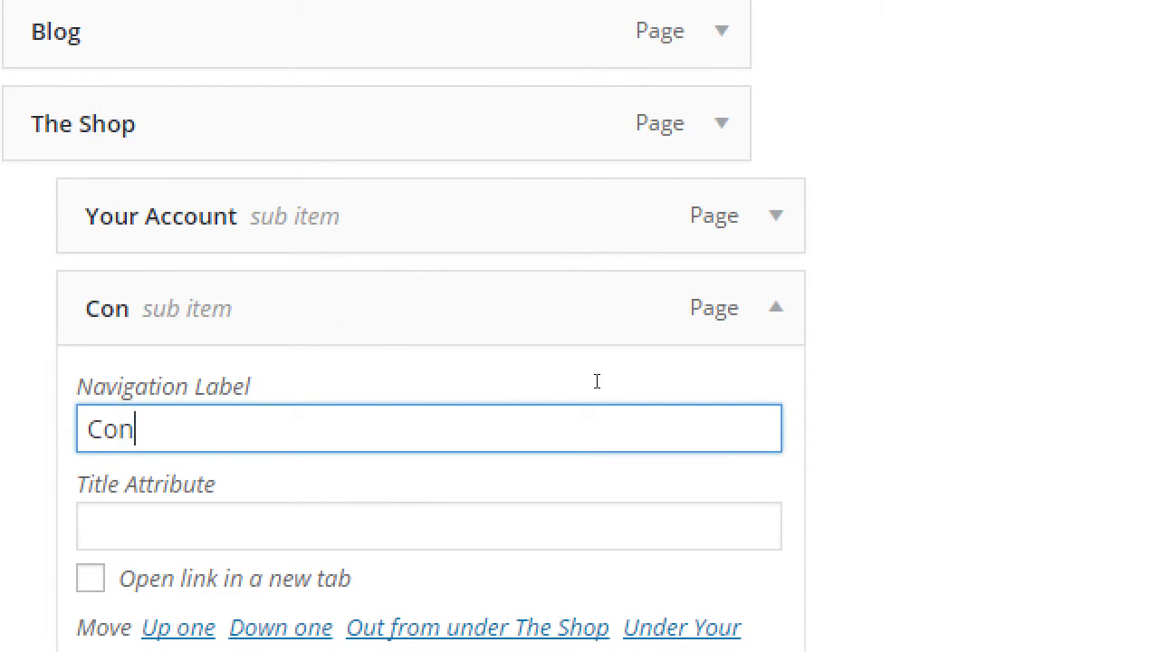
type("Sales")
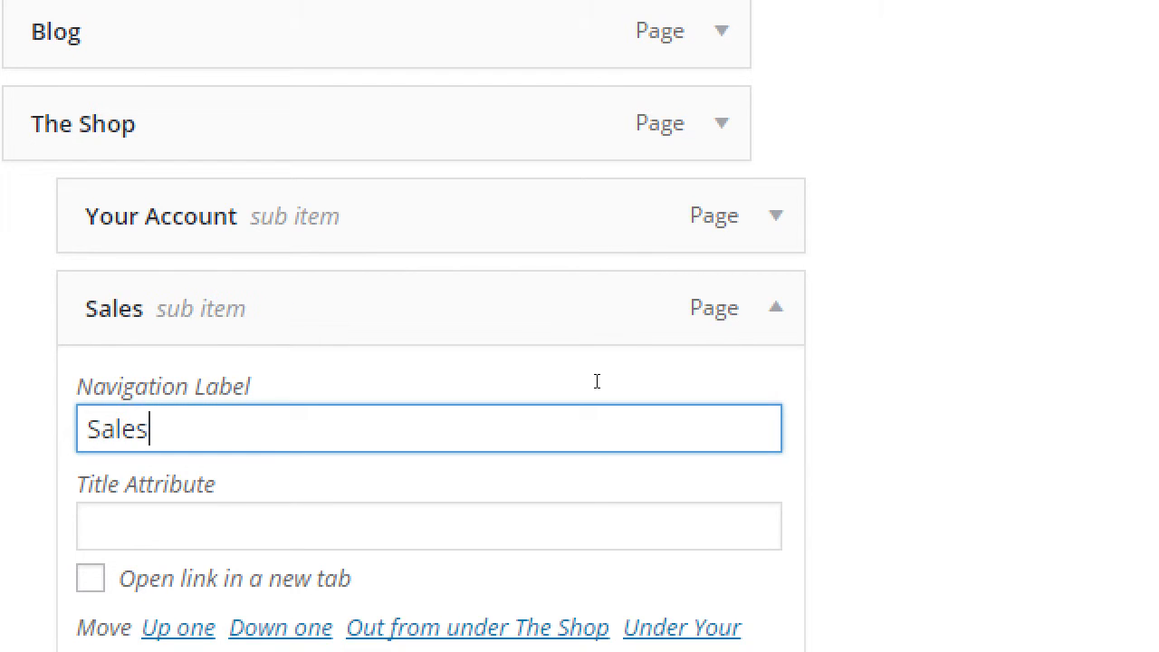
type("Confir")
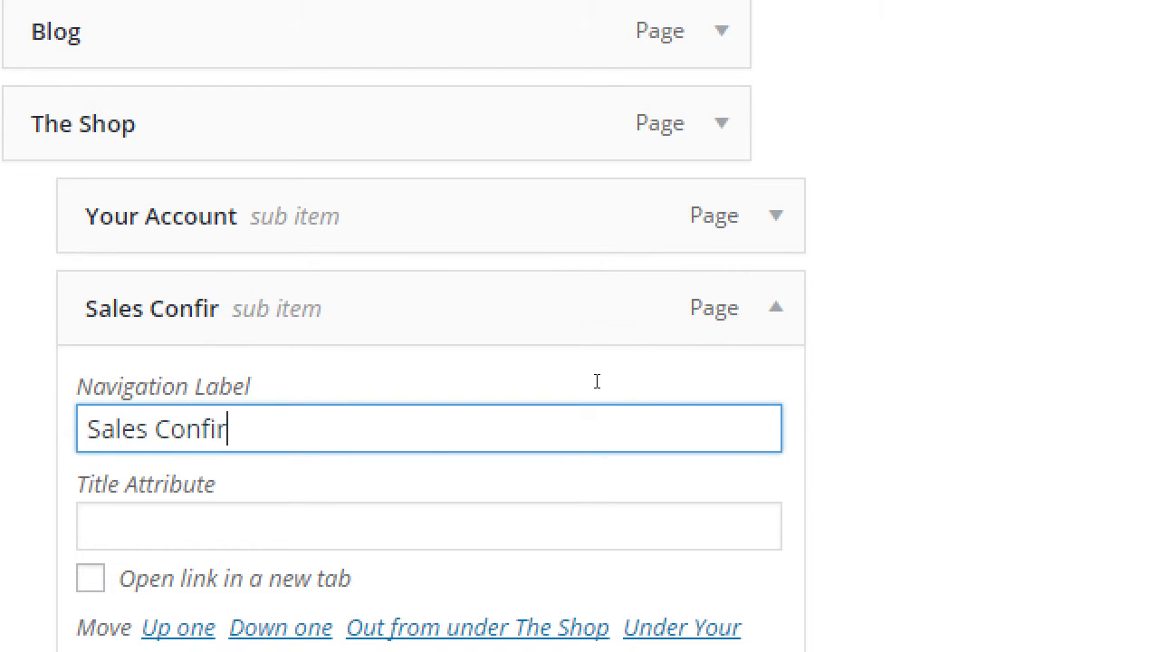
type("mation")
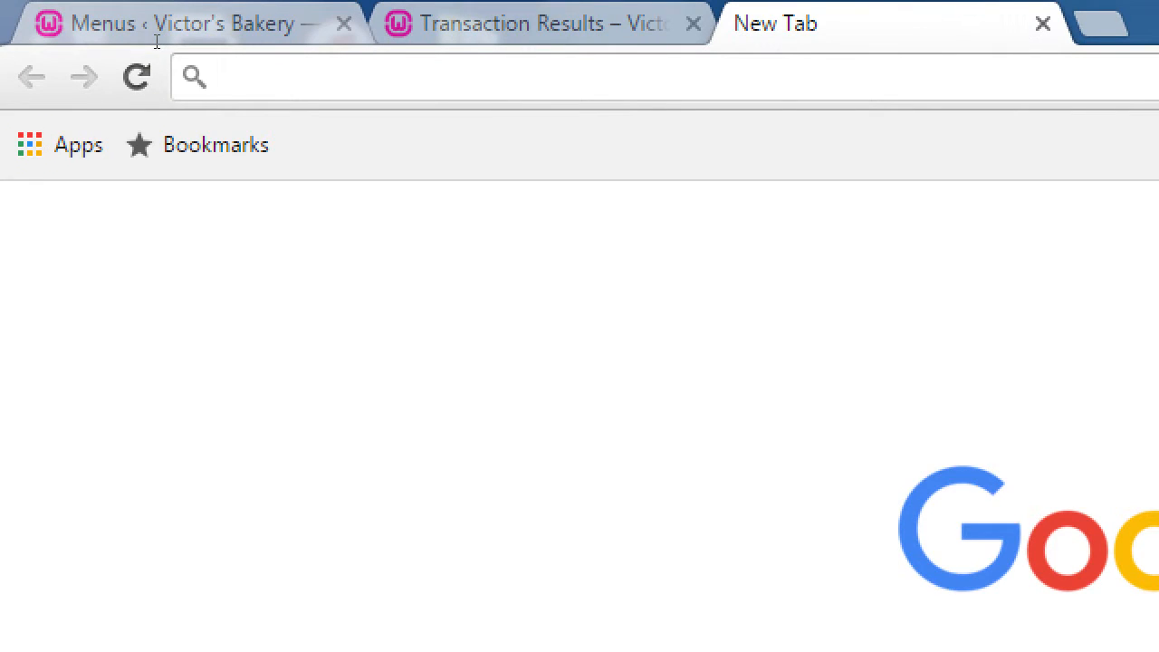
- Go to getemoji.com in the new Chrome tab
type("getem")
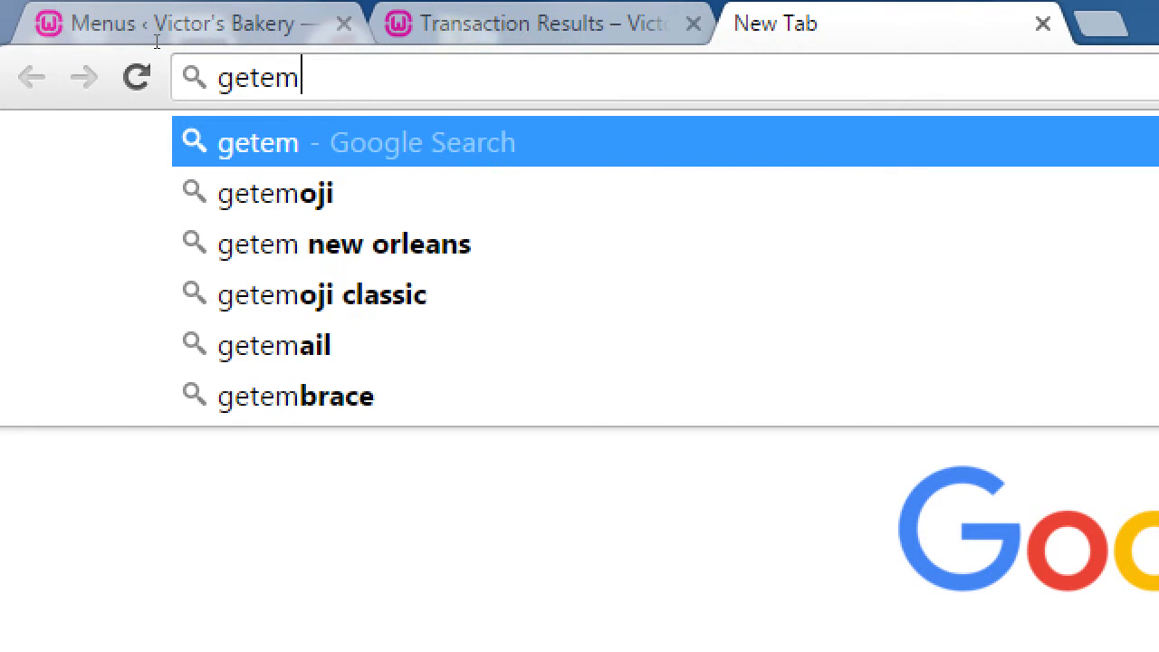
type("oji.com")
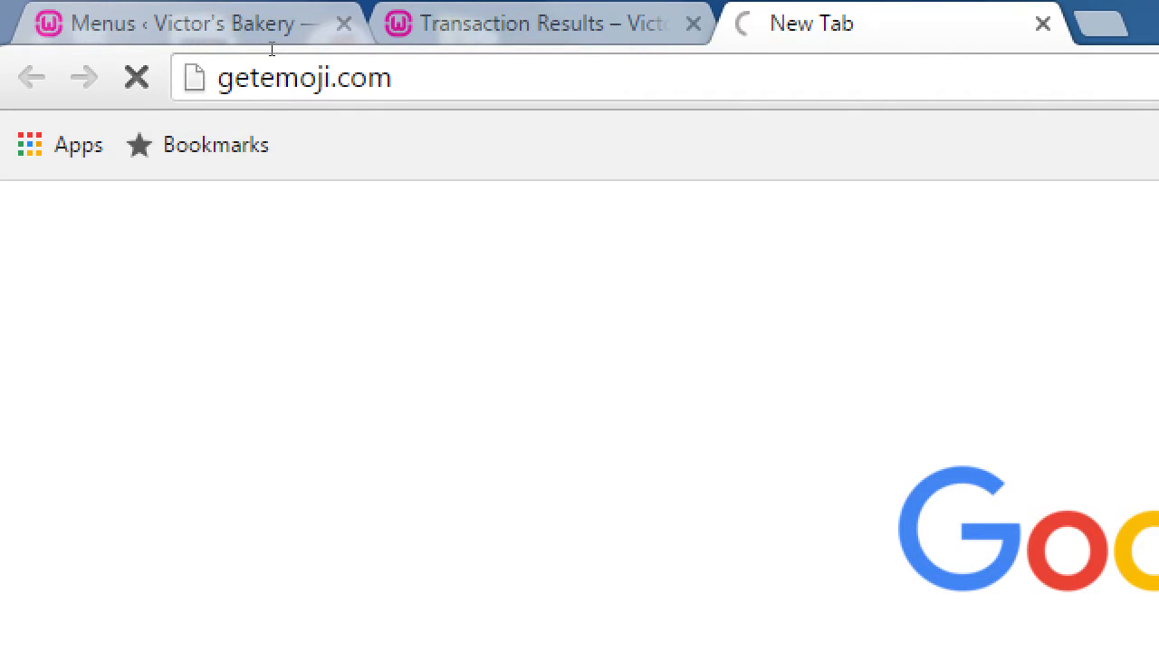
key("enter")
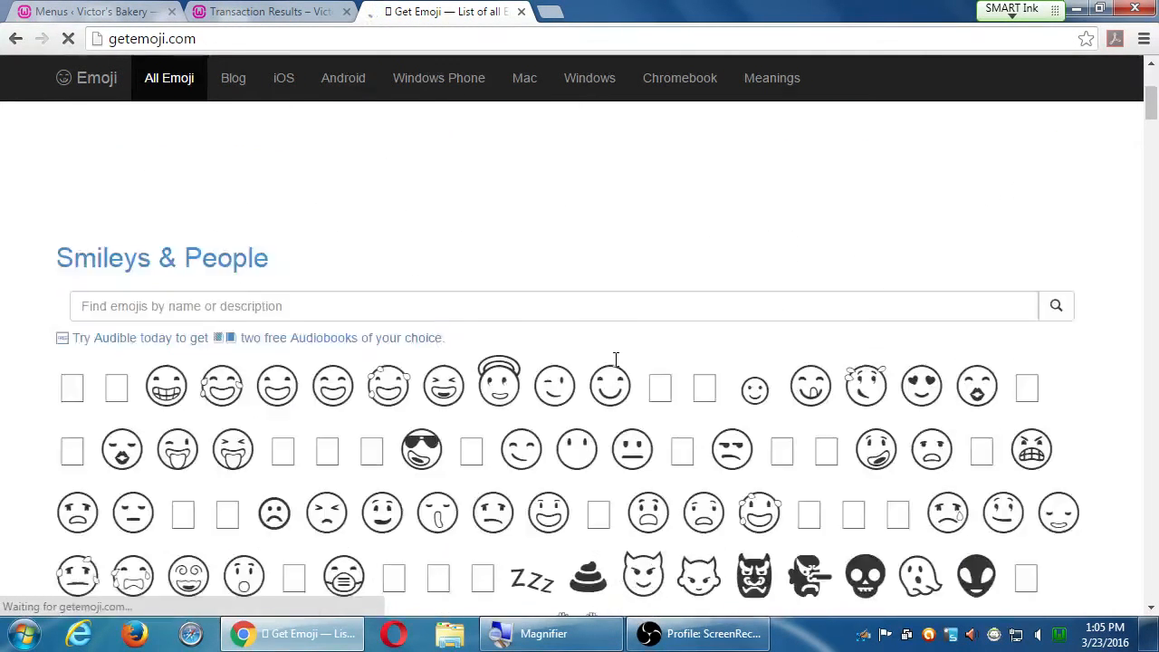
- Scroll to GetEmoji's Objects section and bring up copy options for the money-with-wings emoji
scroll("down", 3)
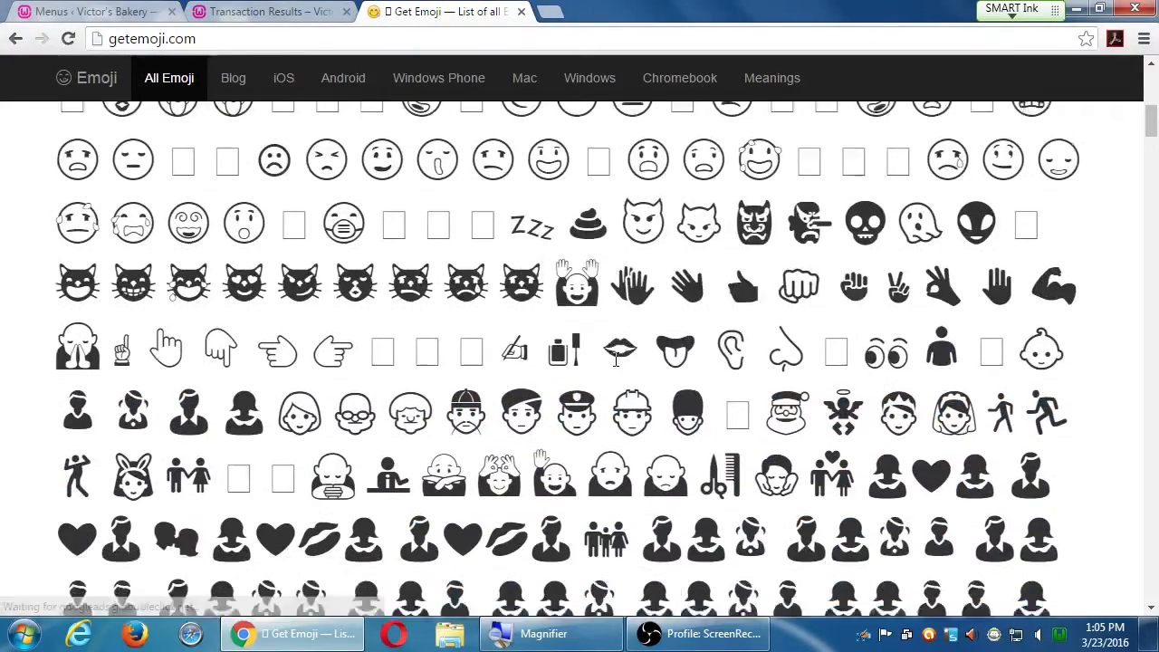
scroll("down", 3)
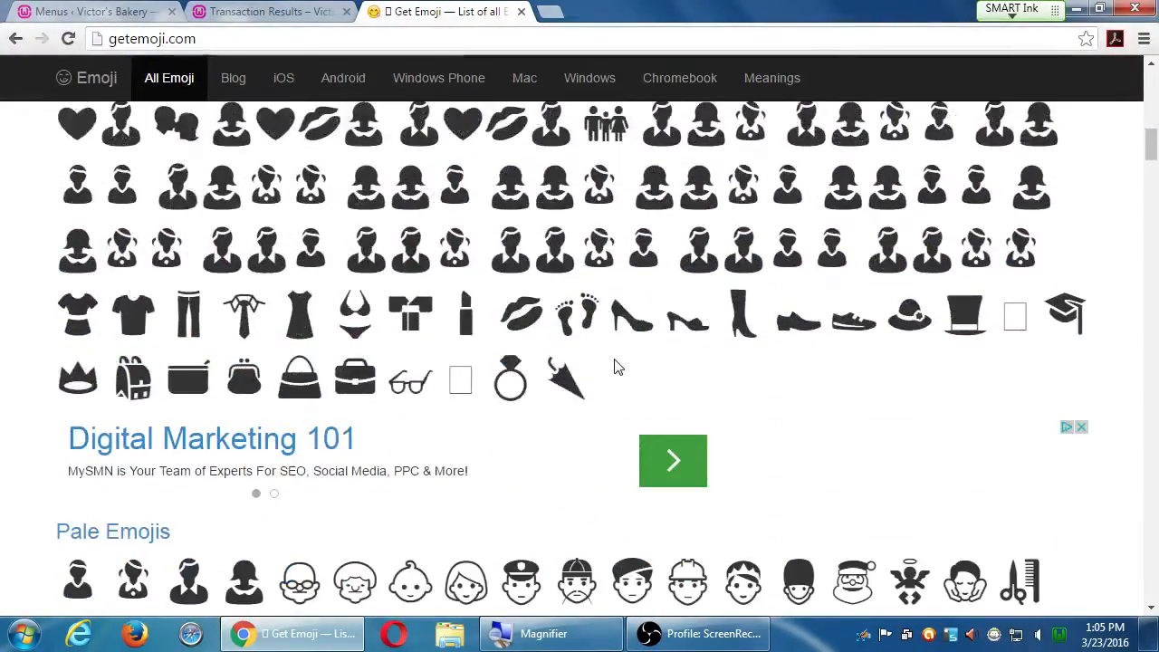
scroll("down", 3)
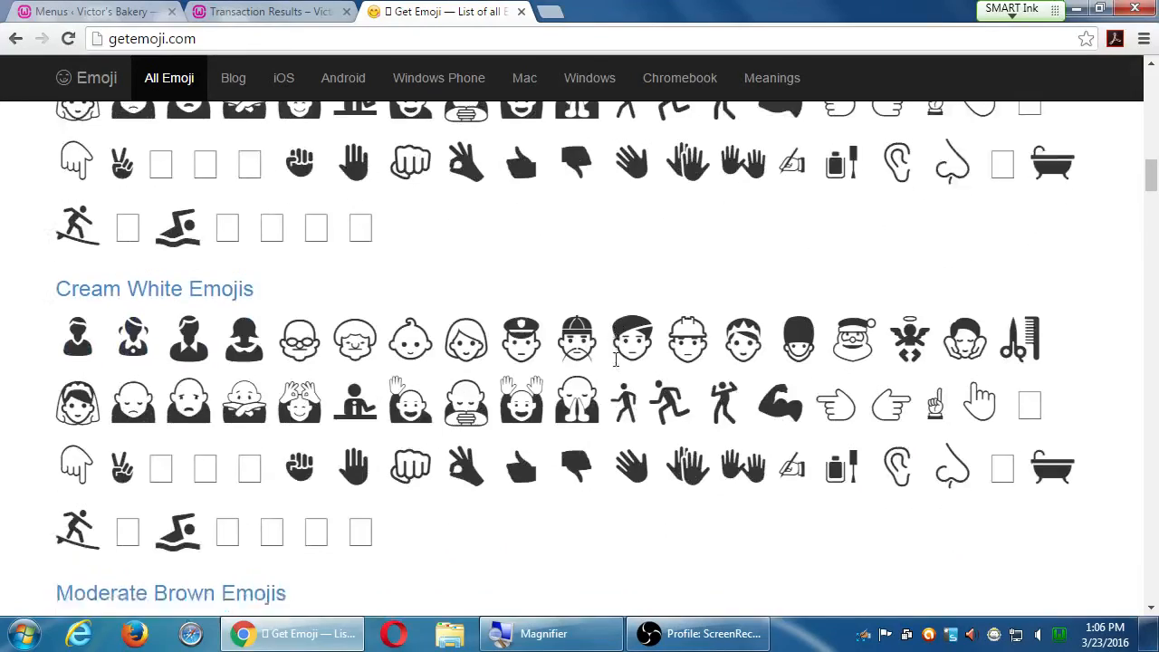
scroll("down", 3)
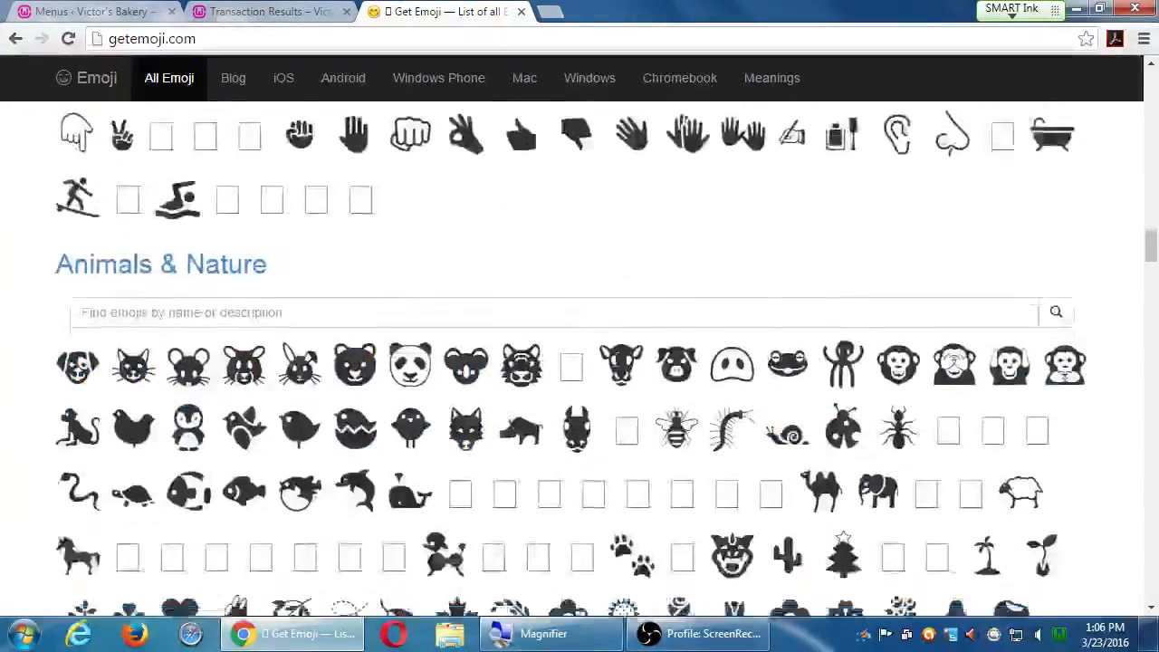
scroll("down", 3)
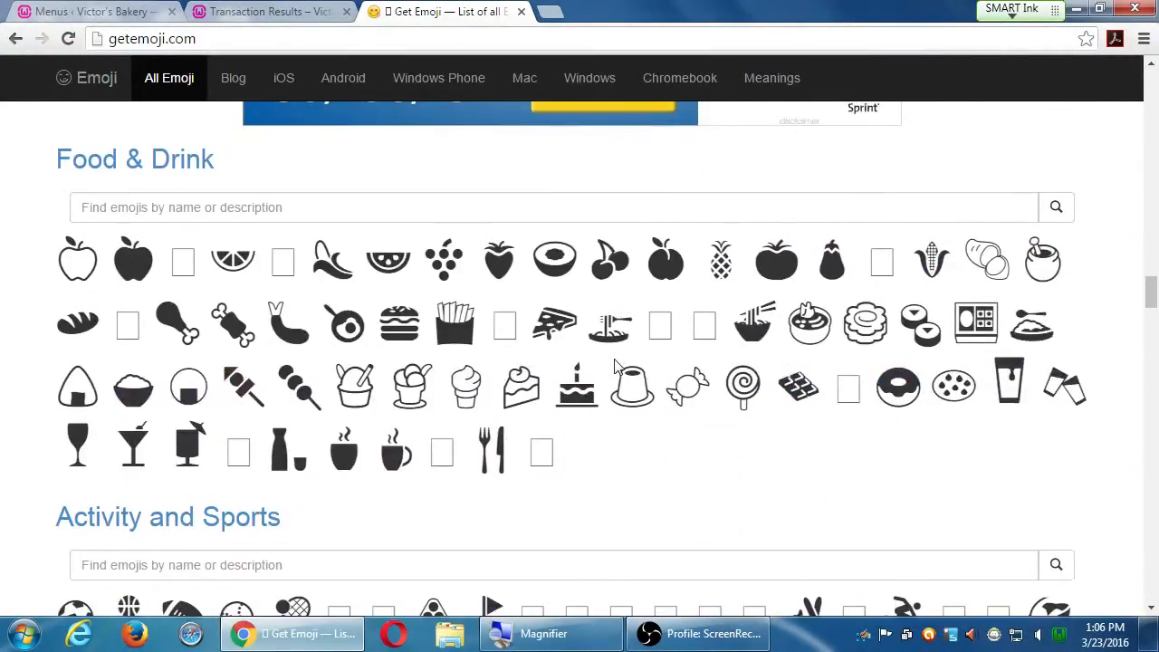
left_click(91, 11)
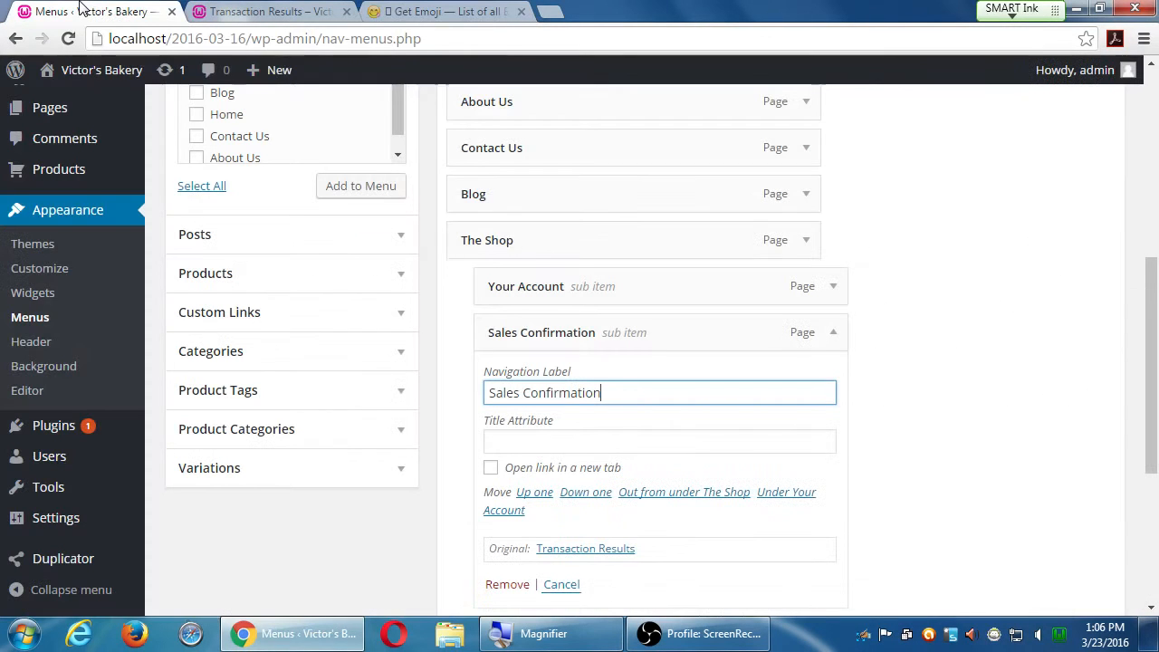
left_click(443, 10)
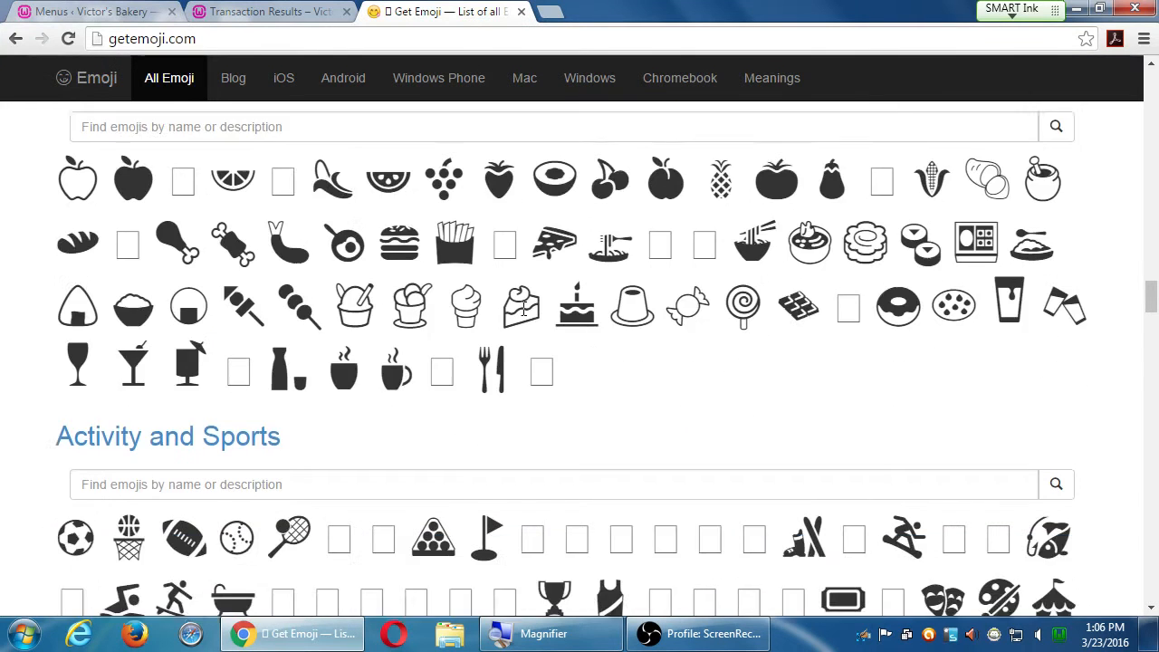
scroll("down", 3)
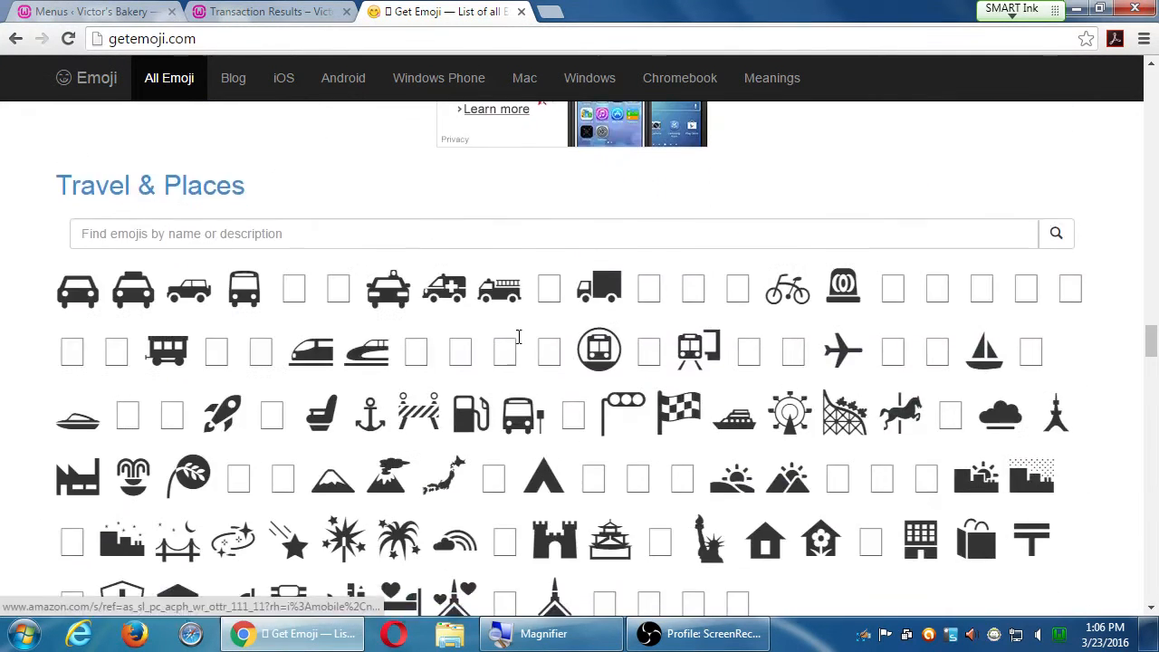
scroll("down", 3)
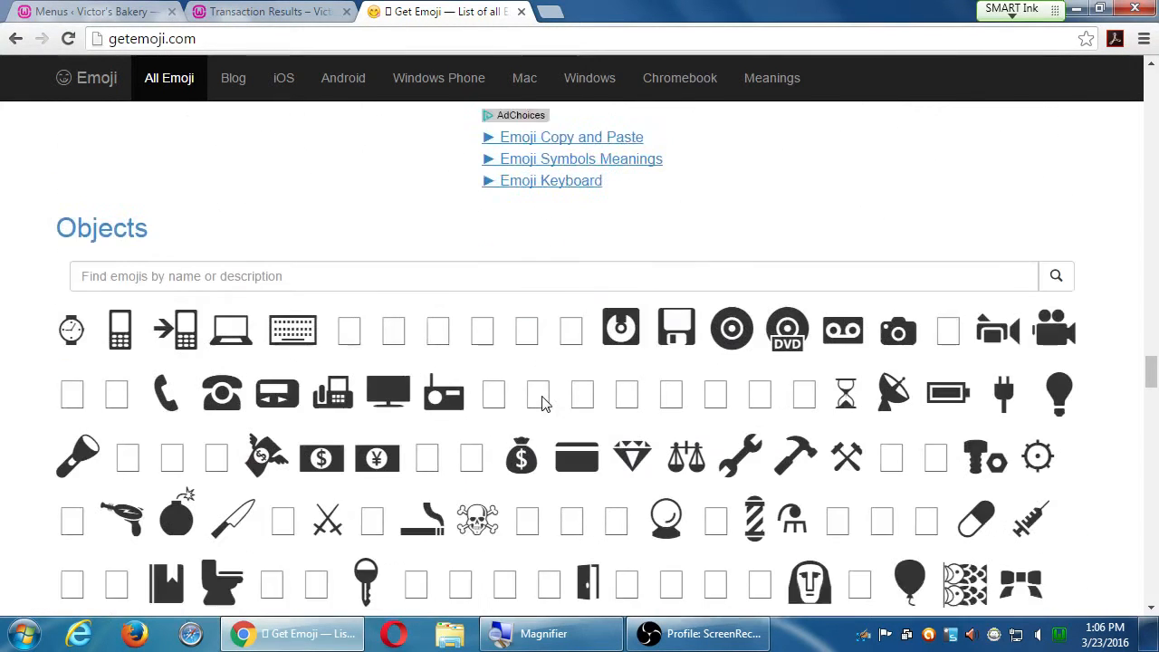
scroll("down", 3)
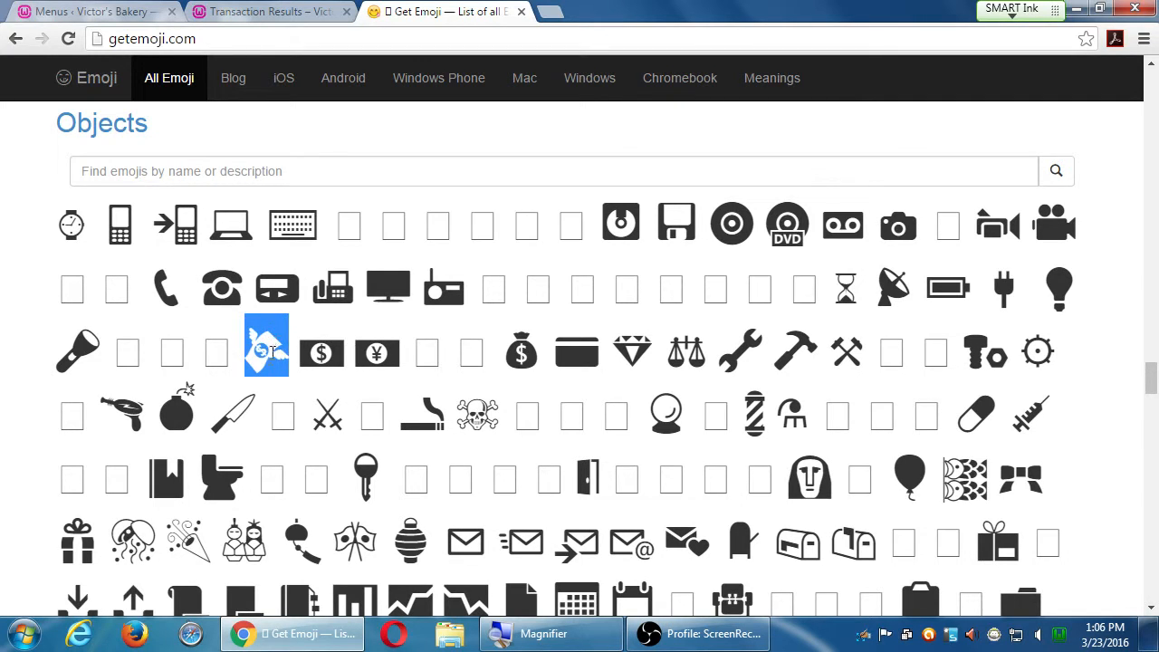
right_click(266, 351)
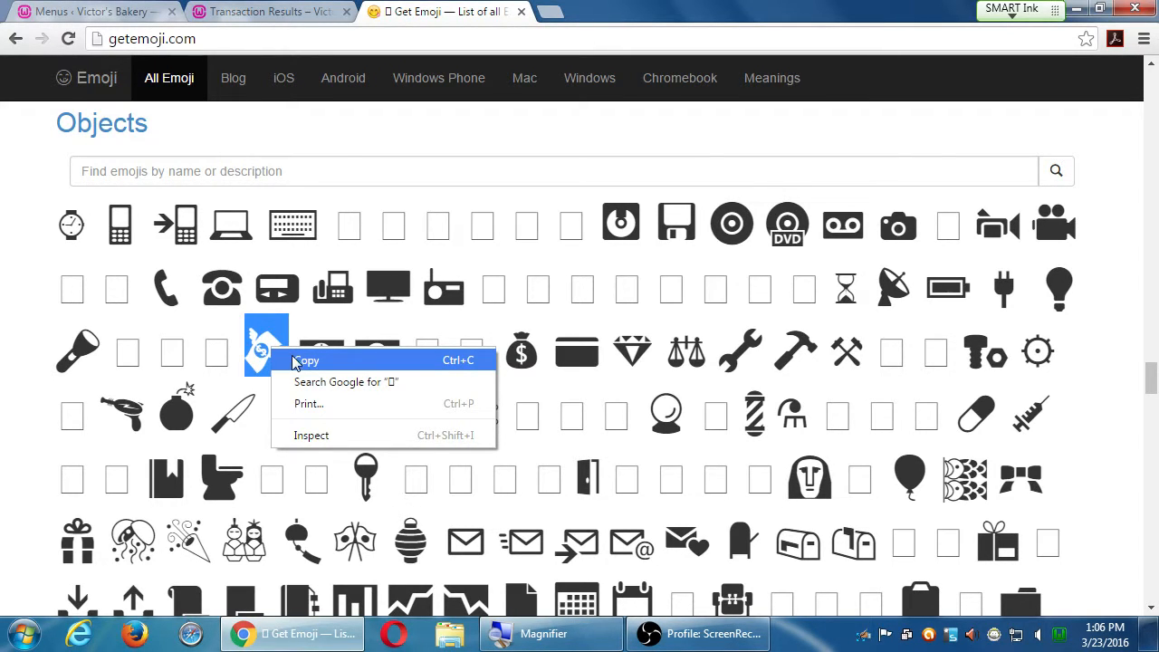
- Append the copied money-with-wings emoji to the Sales Confirmation label and save the Main Menu
left_click(90, 12)
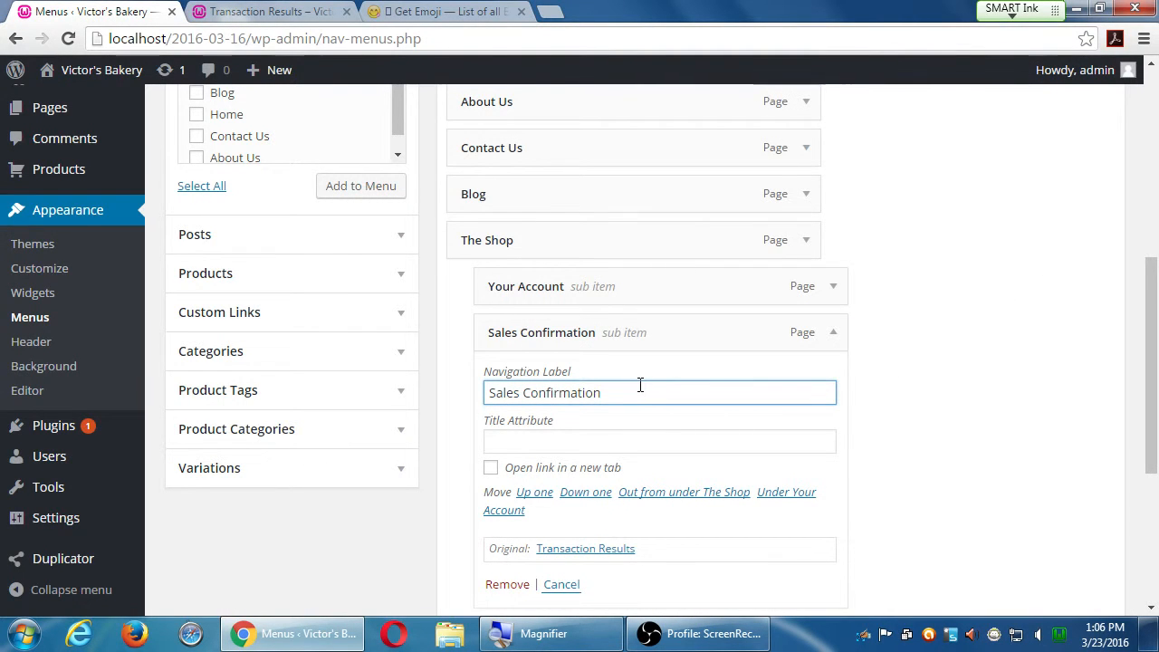
right_click(623, 234)
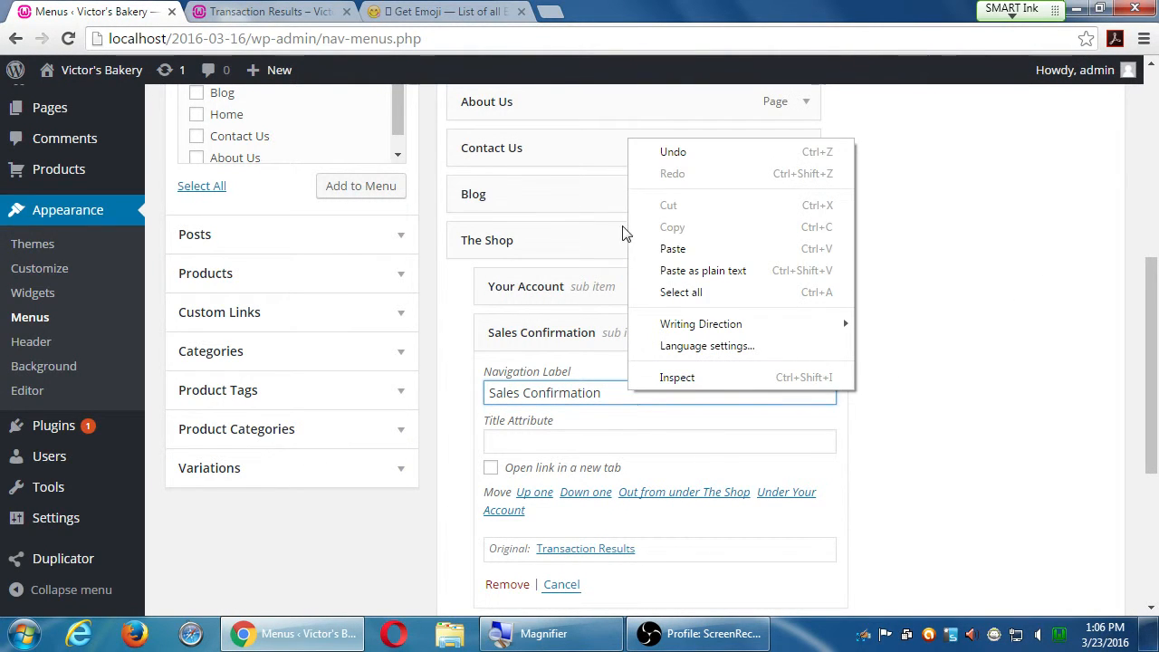
left_click(648, 392)
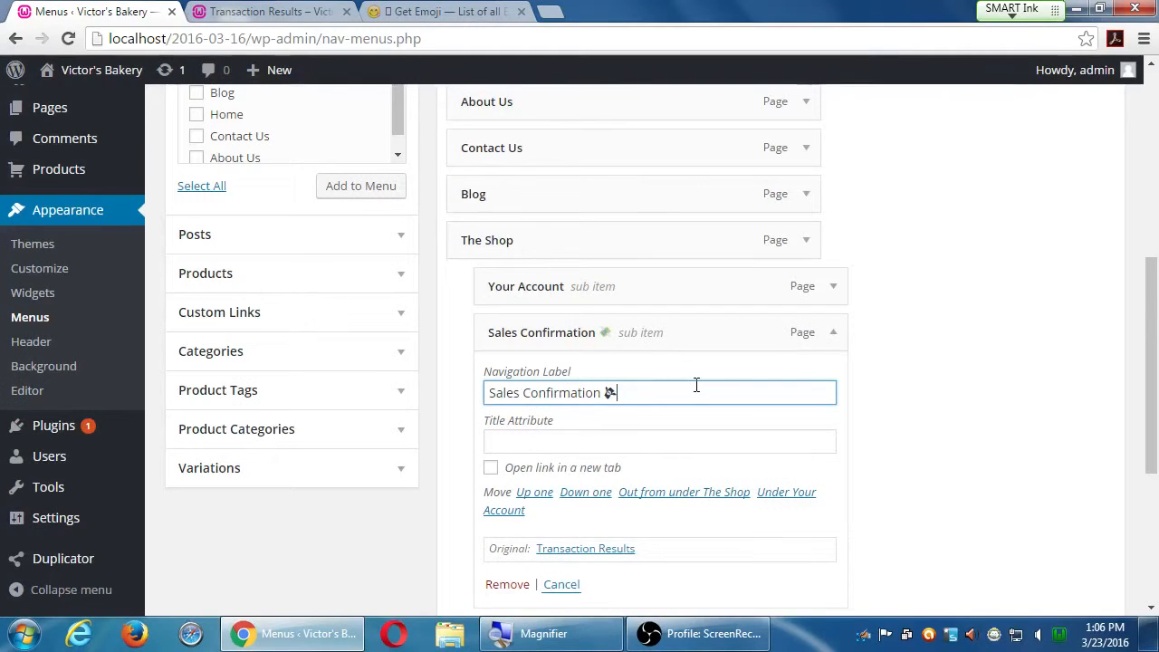
scroll("down", 3)
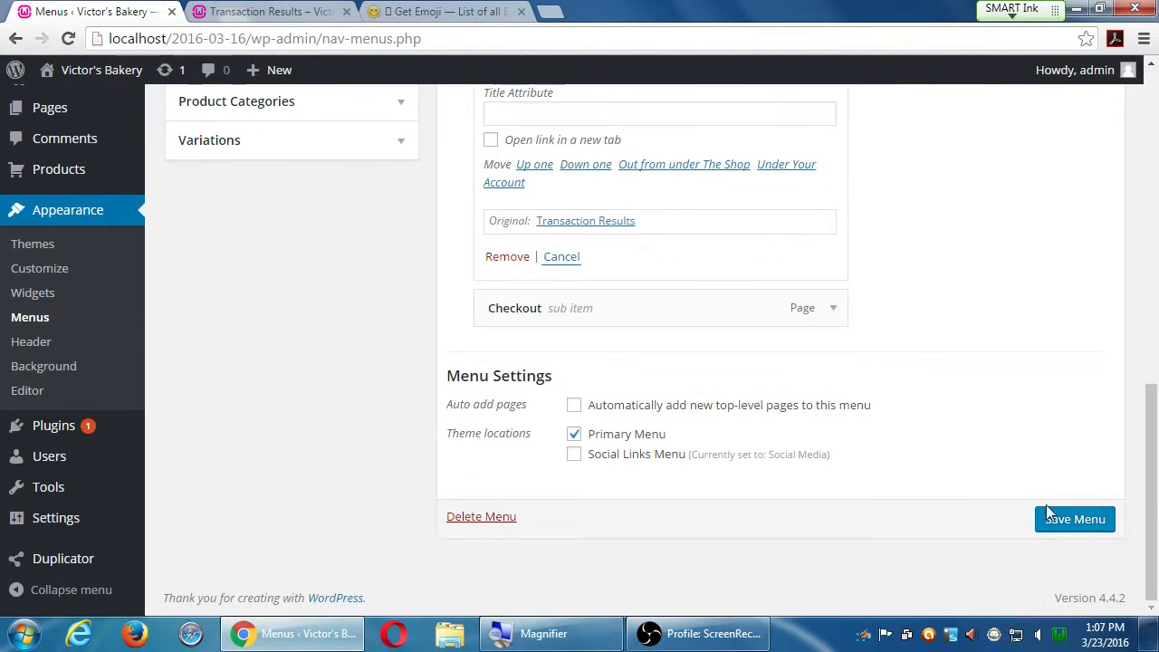
left_click(1075, 519)
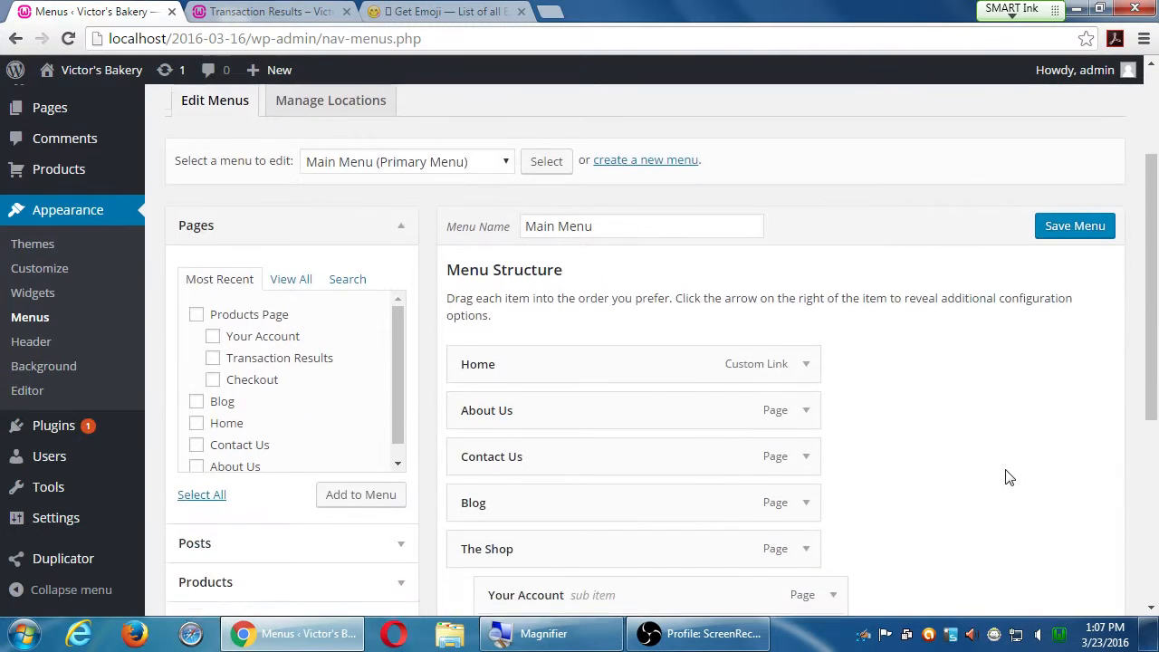
- Glance at the live Transaction Results page, then return to the GetEmoji list
left_click(263, 11)
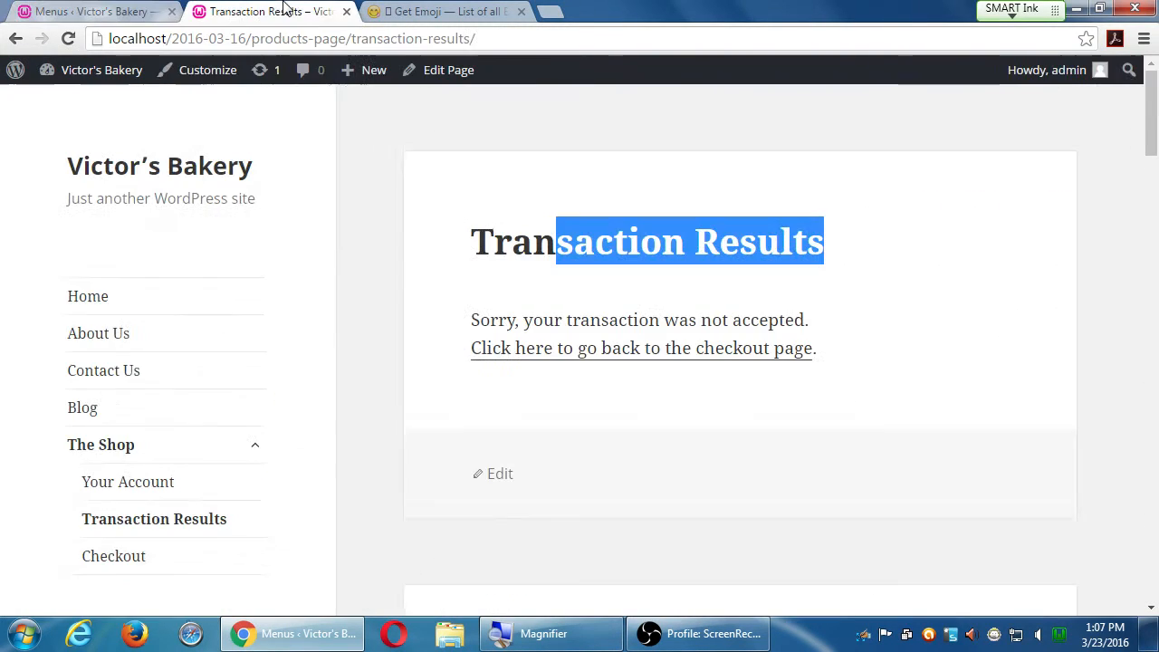
left_click(67, 38)
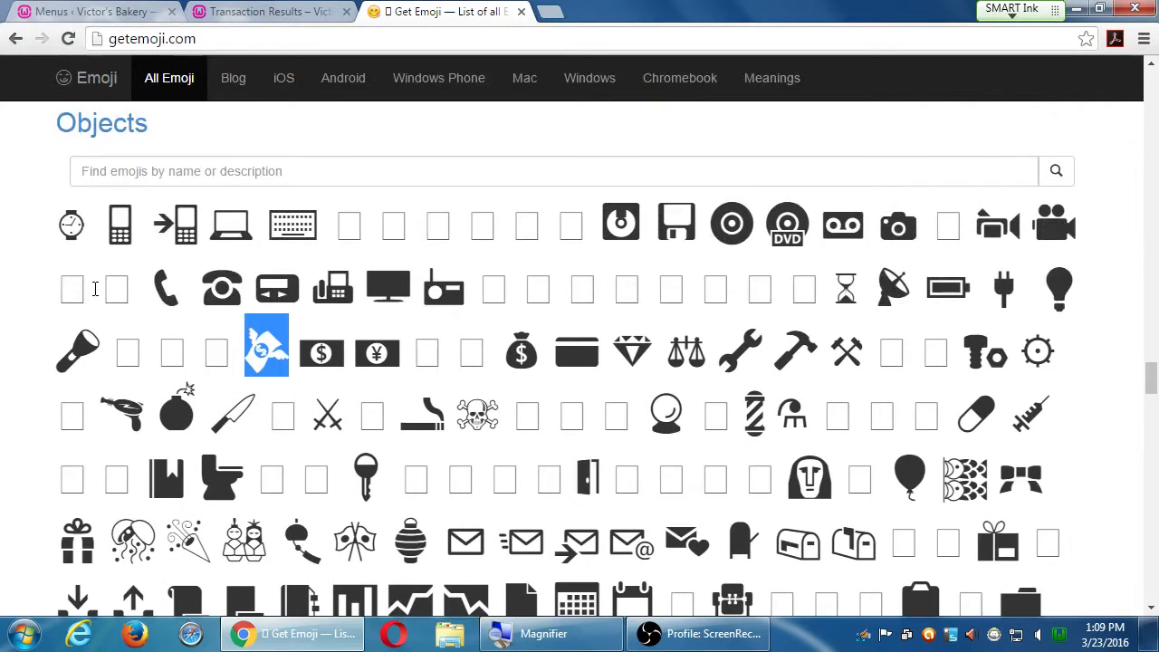
- Check the live site's Shop submenu for the Sales Confirmation label with its emoji
left_click(268, 11)
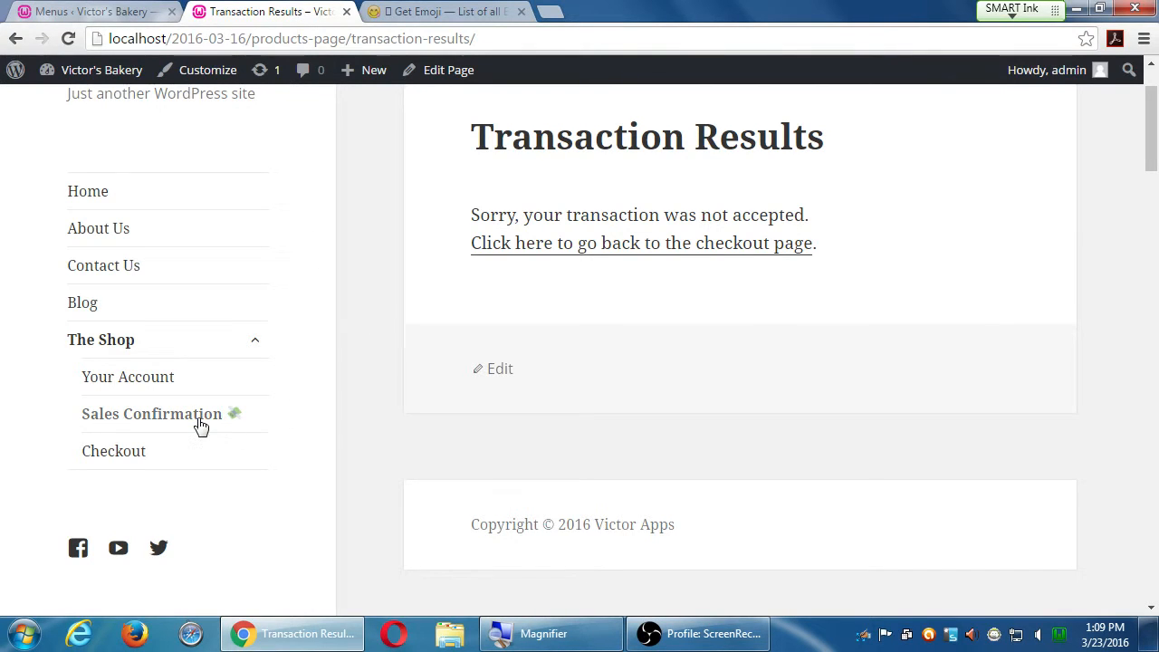
mouse_move(193, 426)
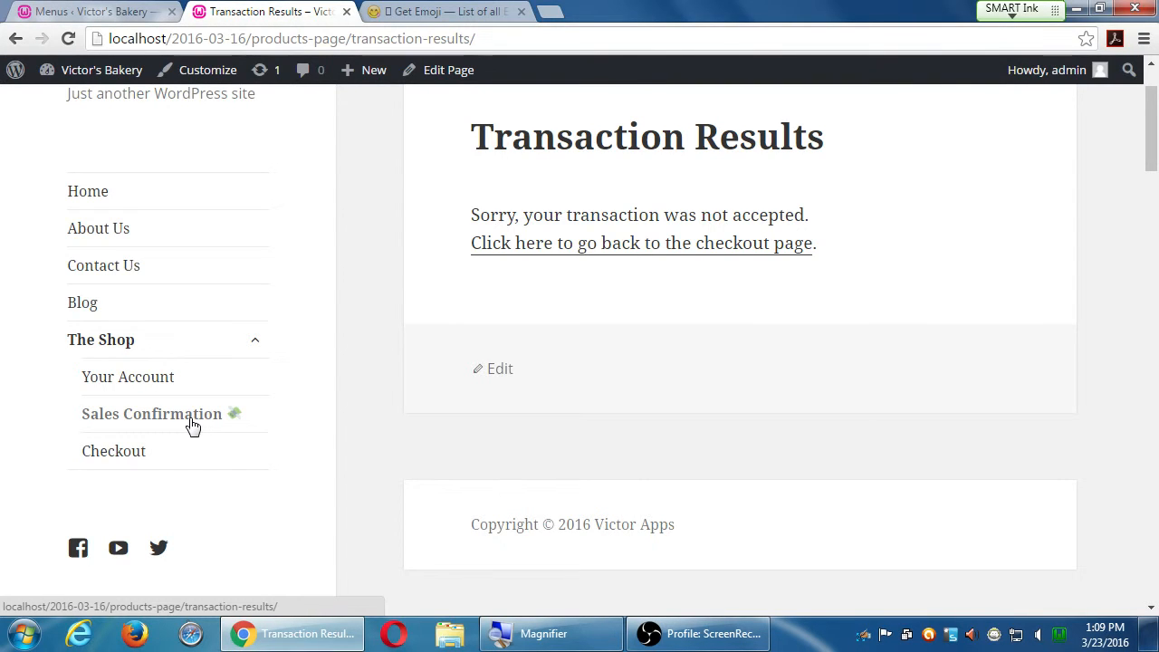
scroll("down", 3)
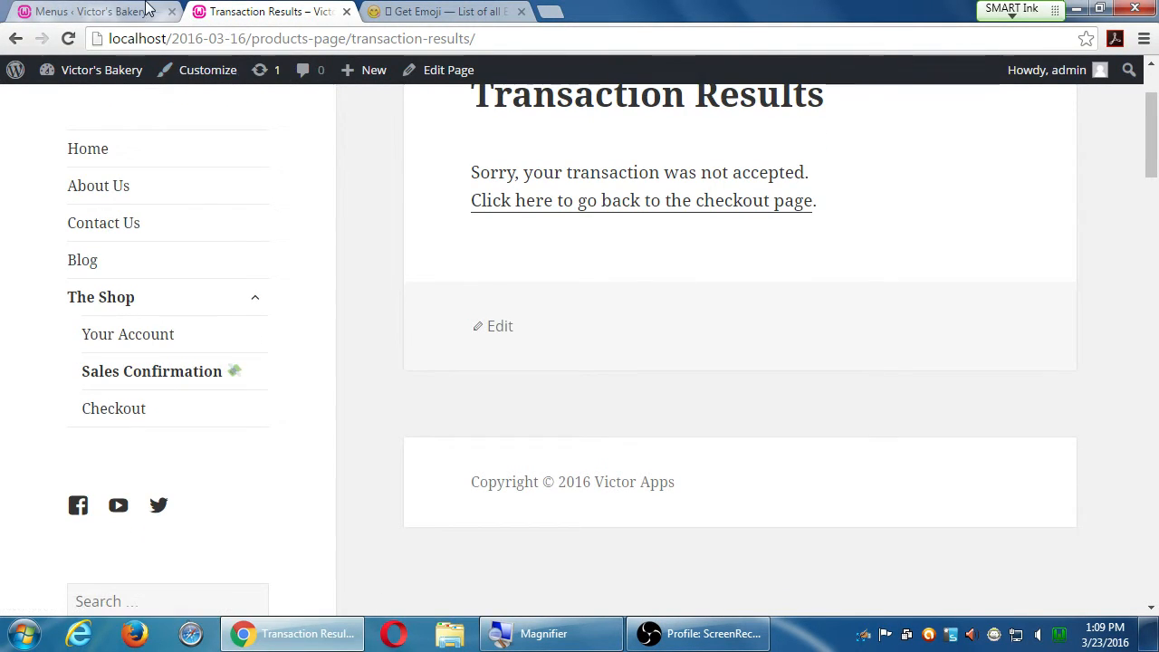
mouse_move(91, 11)
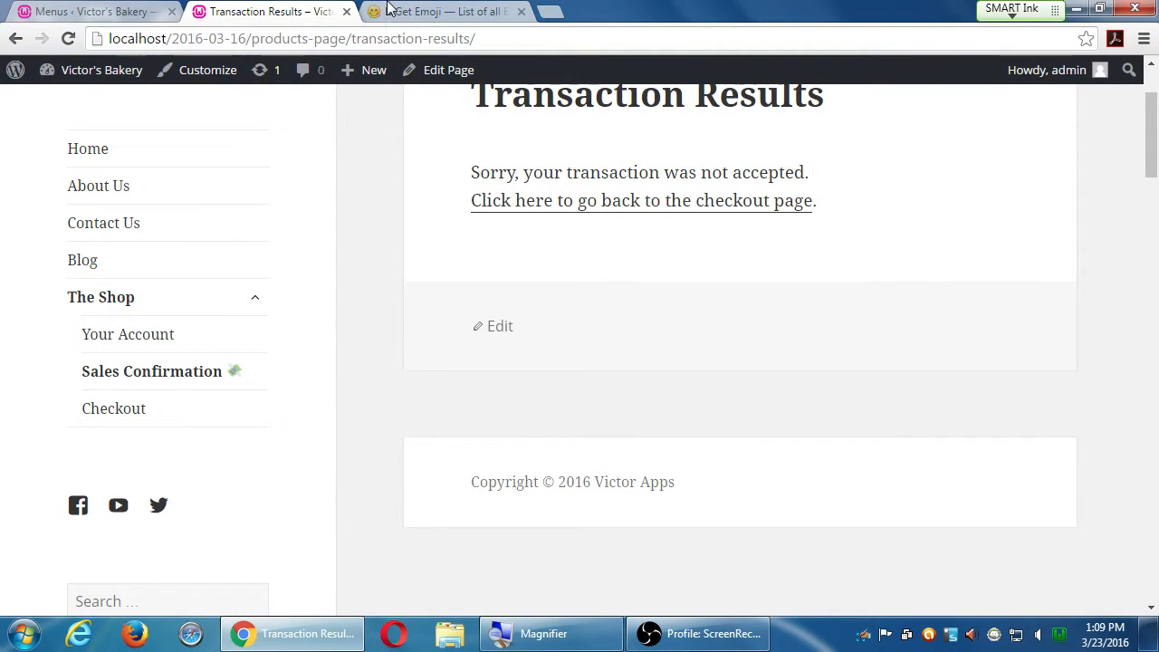
- Return to the GetEmoji tab and scroll back to the top of the list
left_click(444, 11)
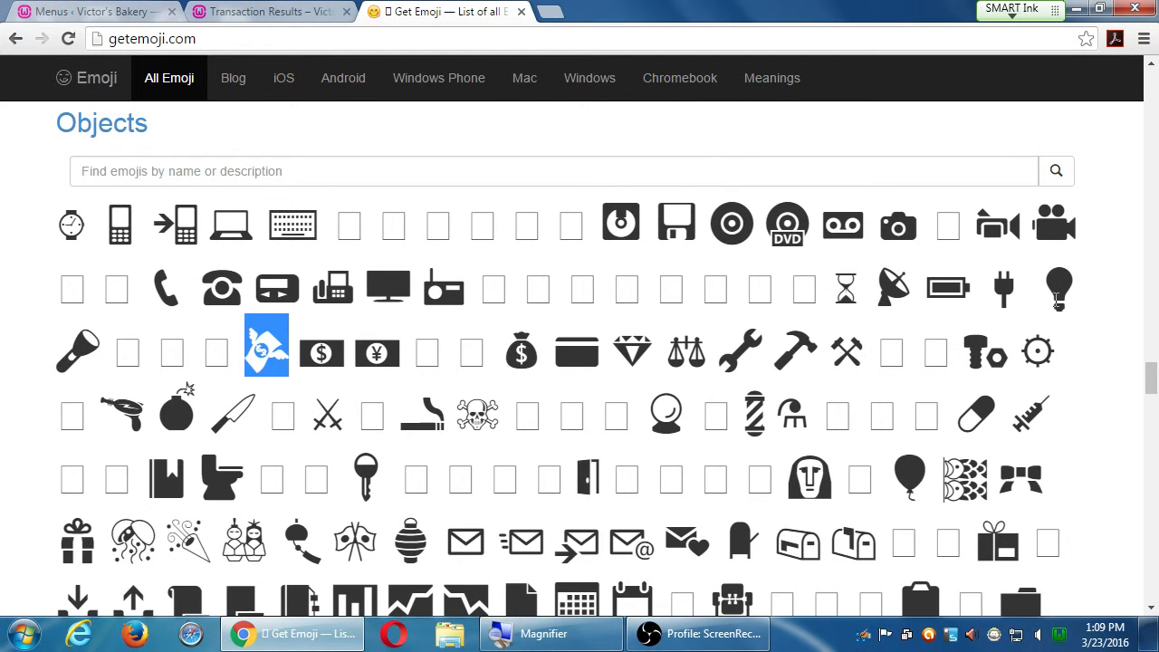
scroll("down", 3)
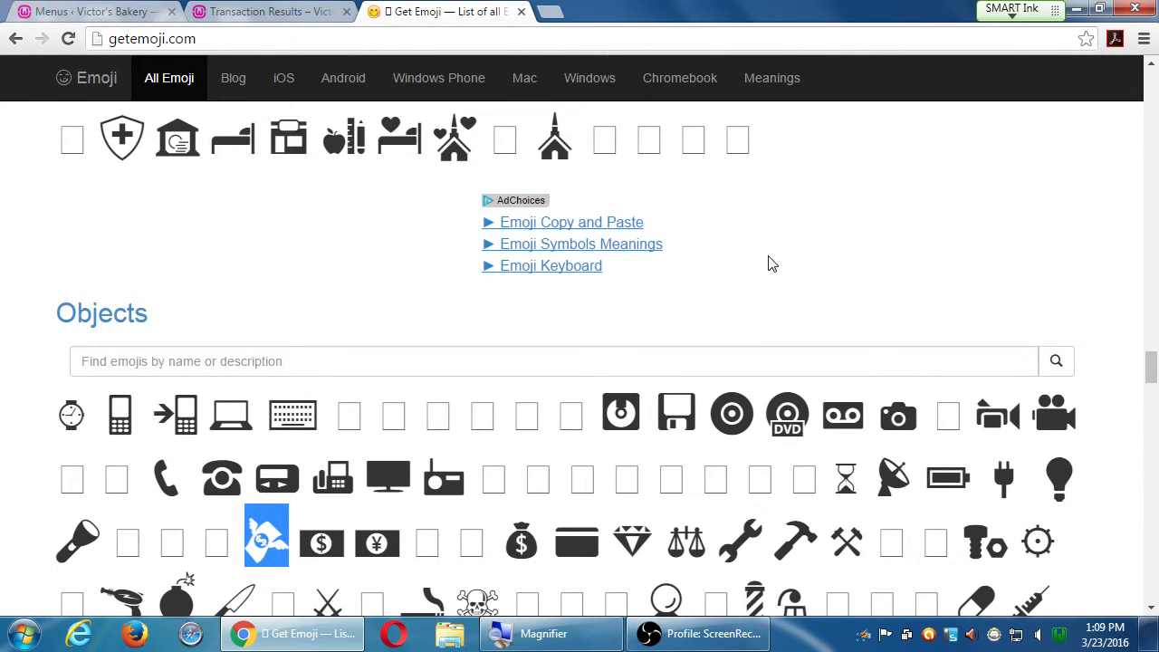
mouse_move(743, 360)
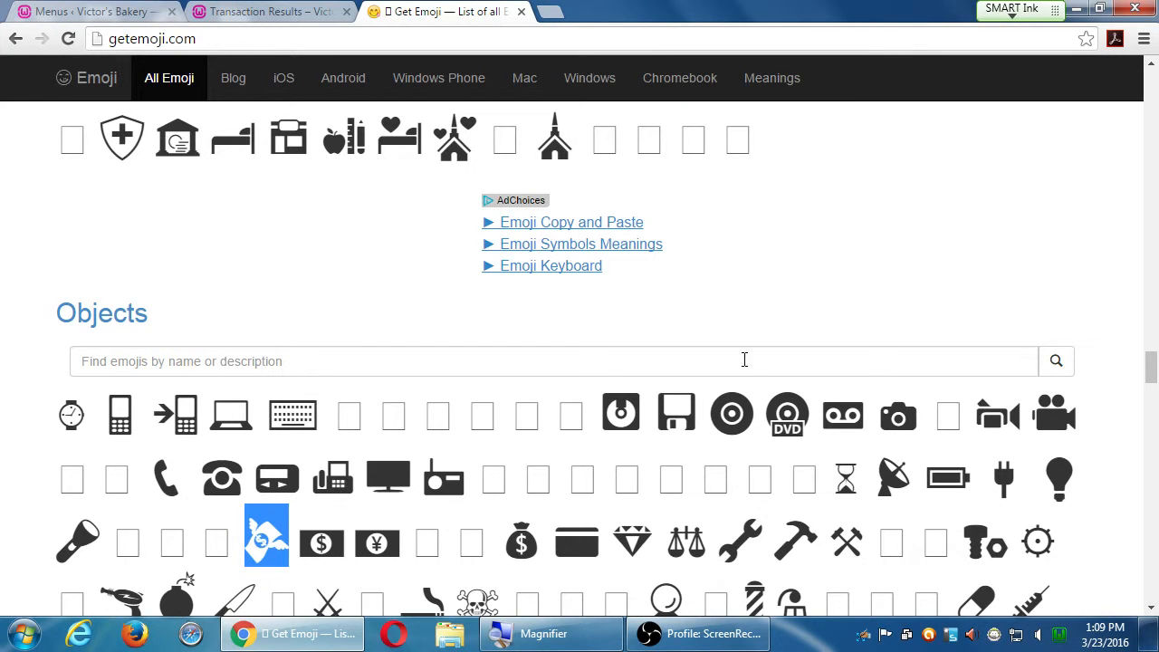
scroll("up", 3)
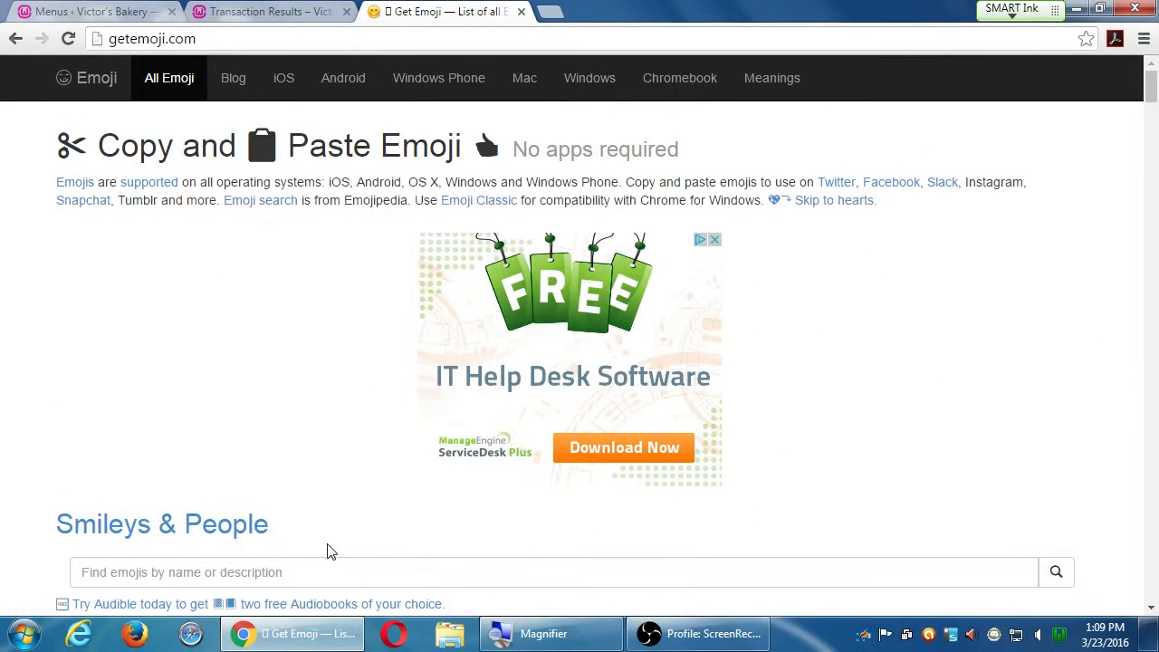
- Open the Bank emoji from the money search results and browse its platform designs
type("money")
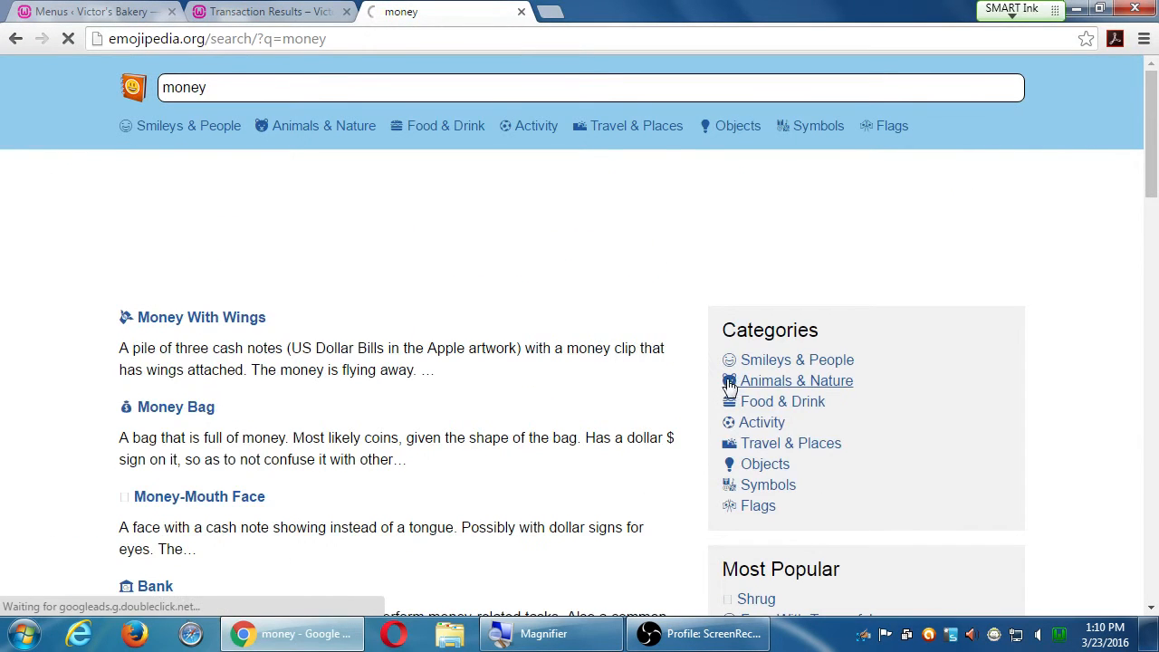
scroll("down", 3)
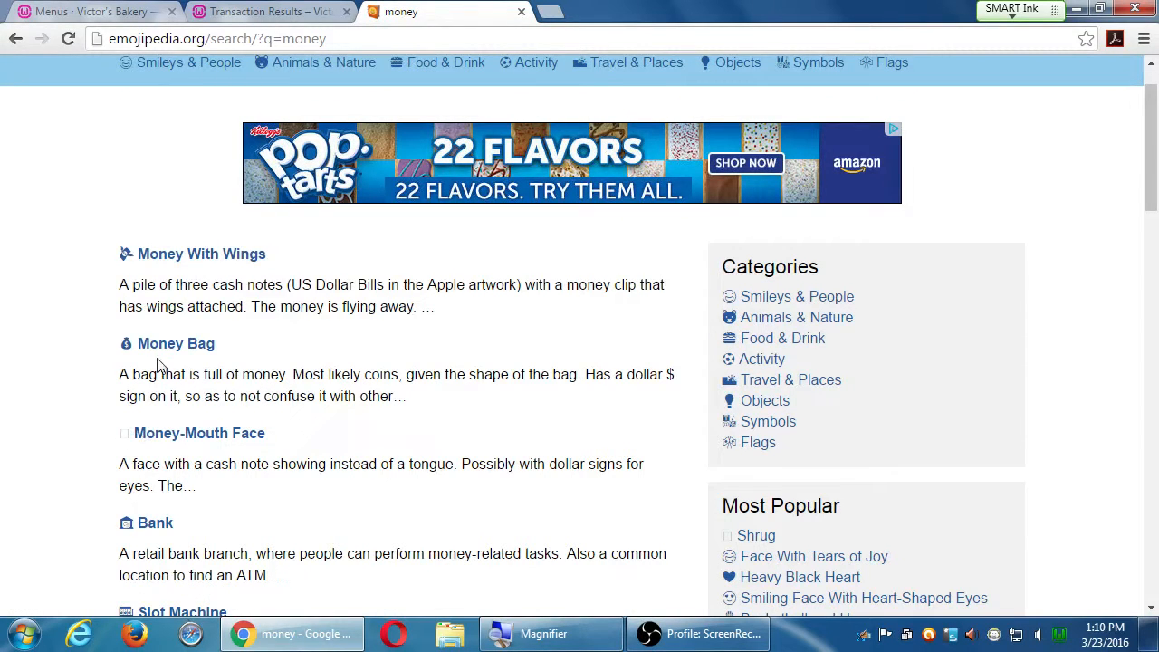
left_click(155, 522)
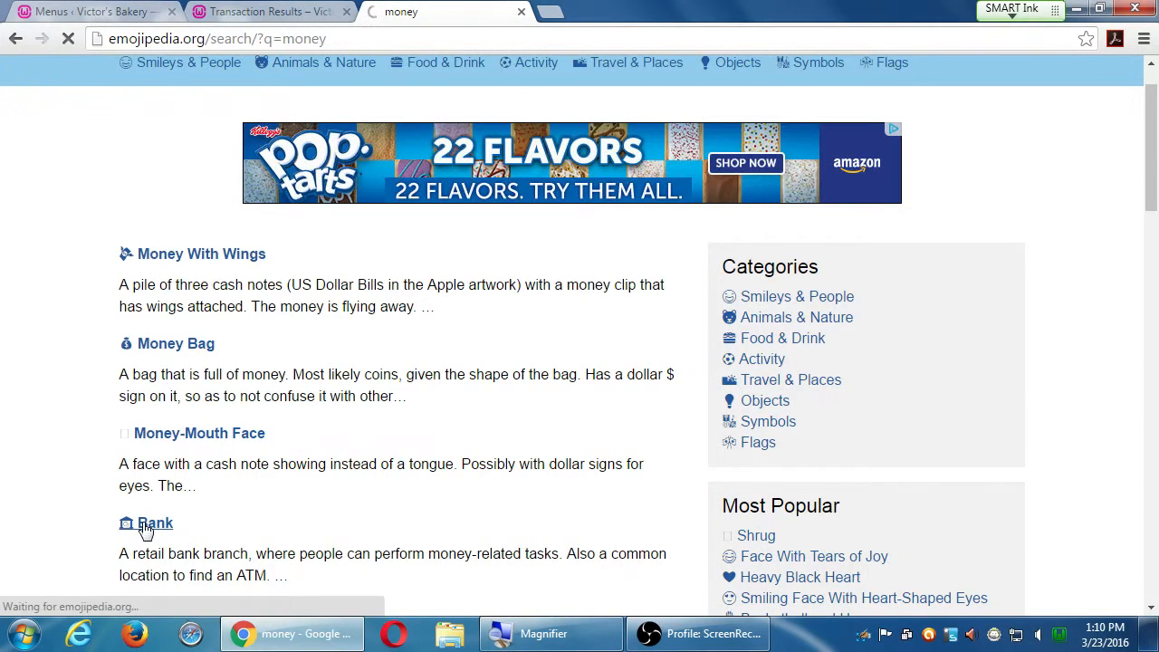
left_click(154, 523)
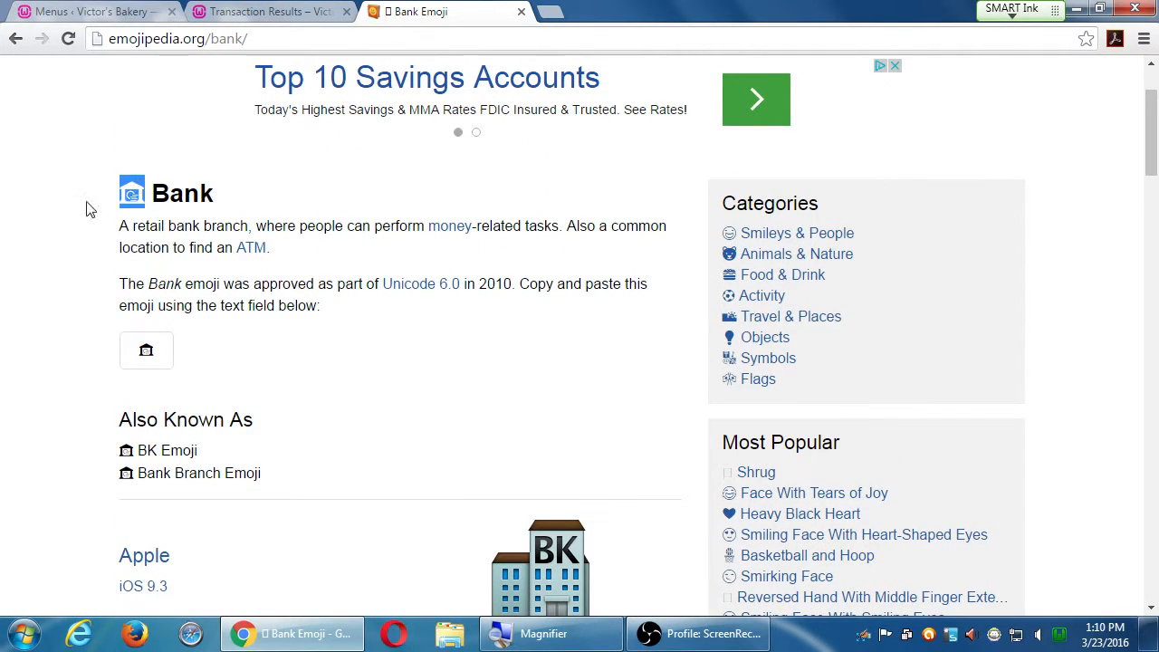
scroll("down", 3)
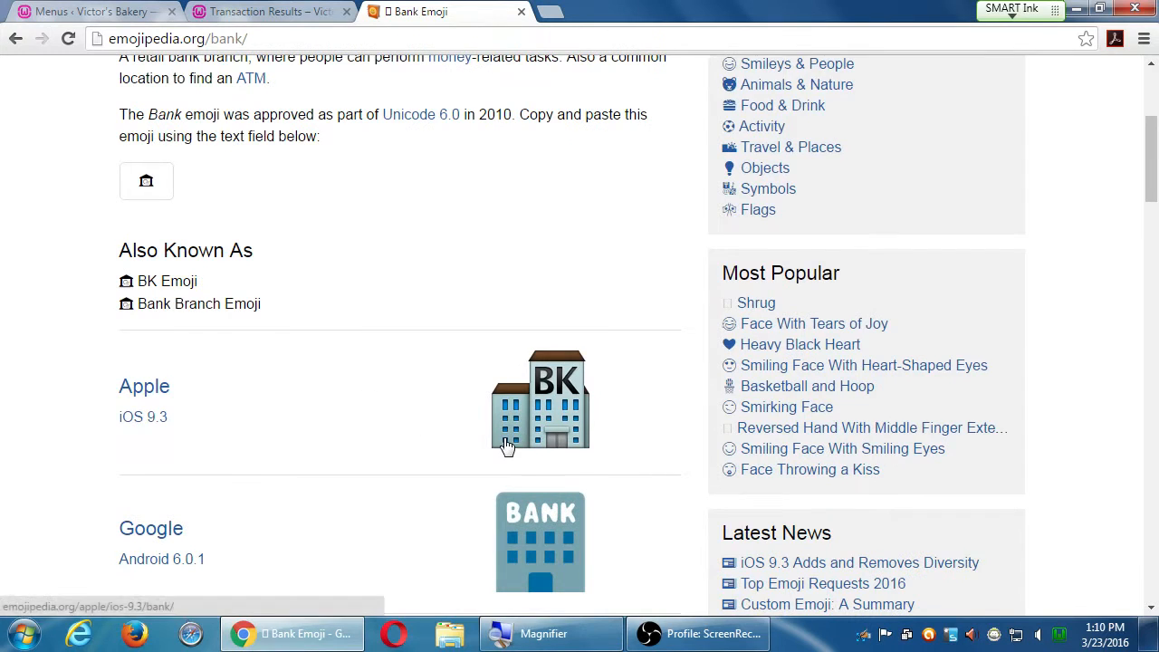
scroll("down", 3)
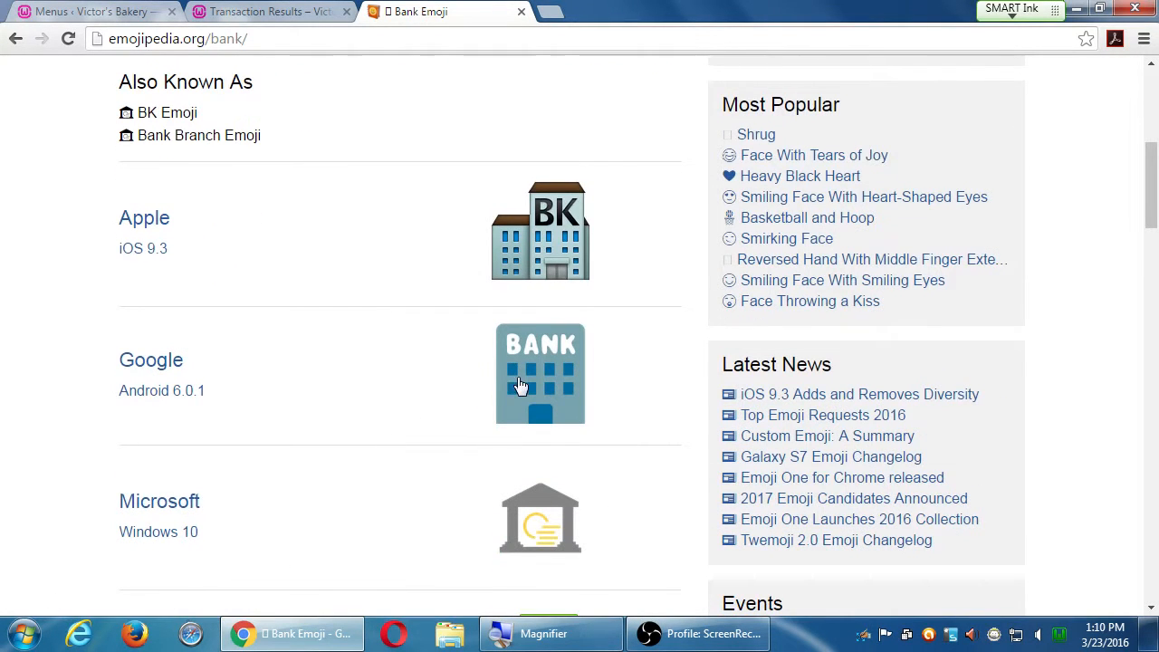
scroll("down", 3)
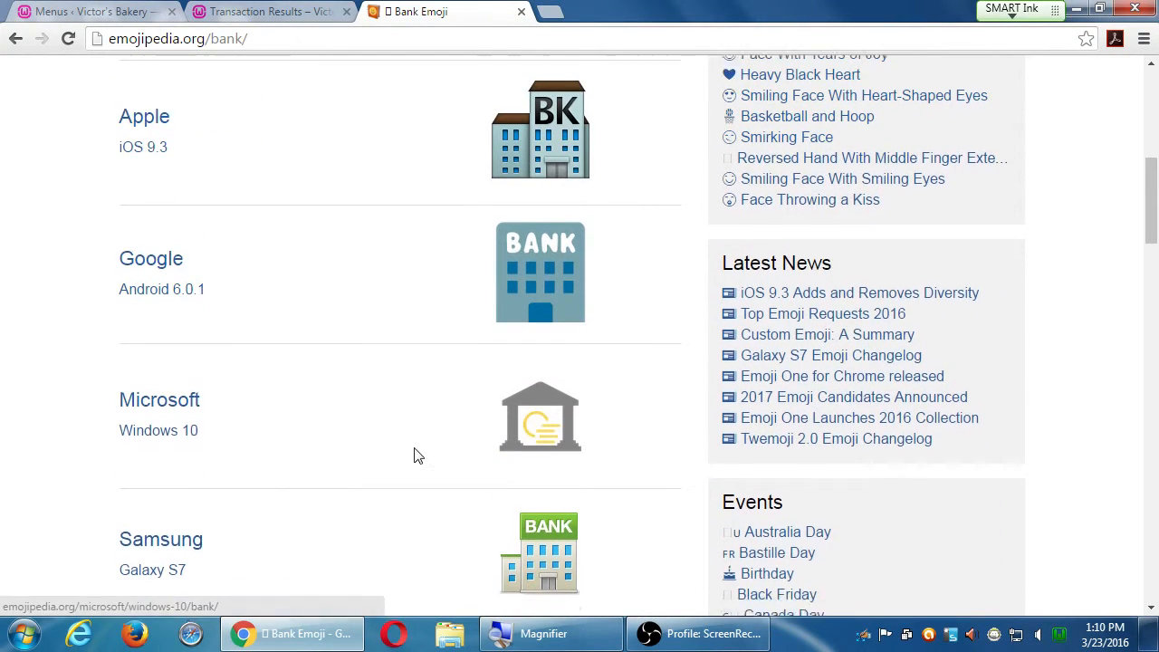
scroll("down", 3)
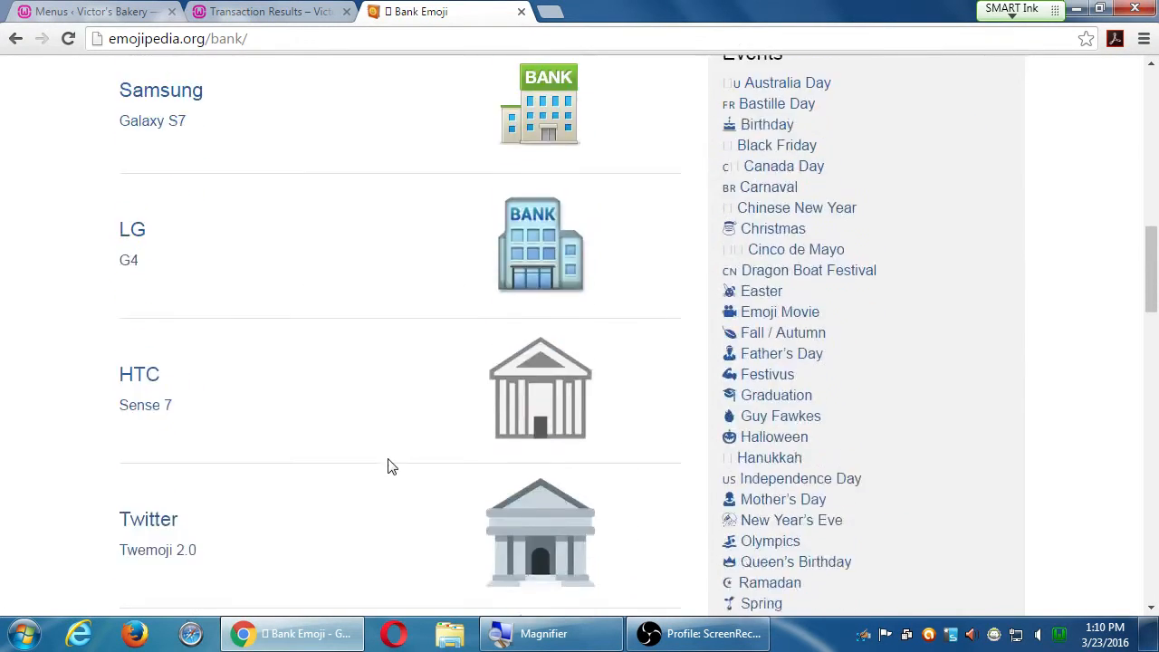
scroll("down", 3)
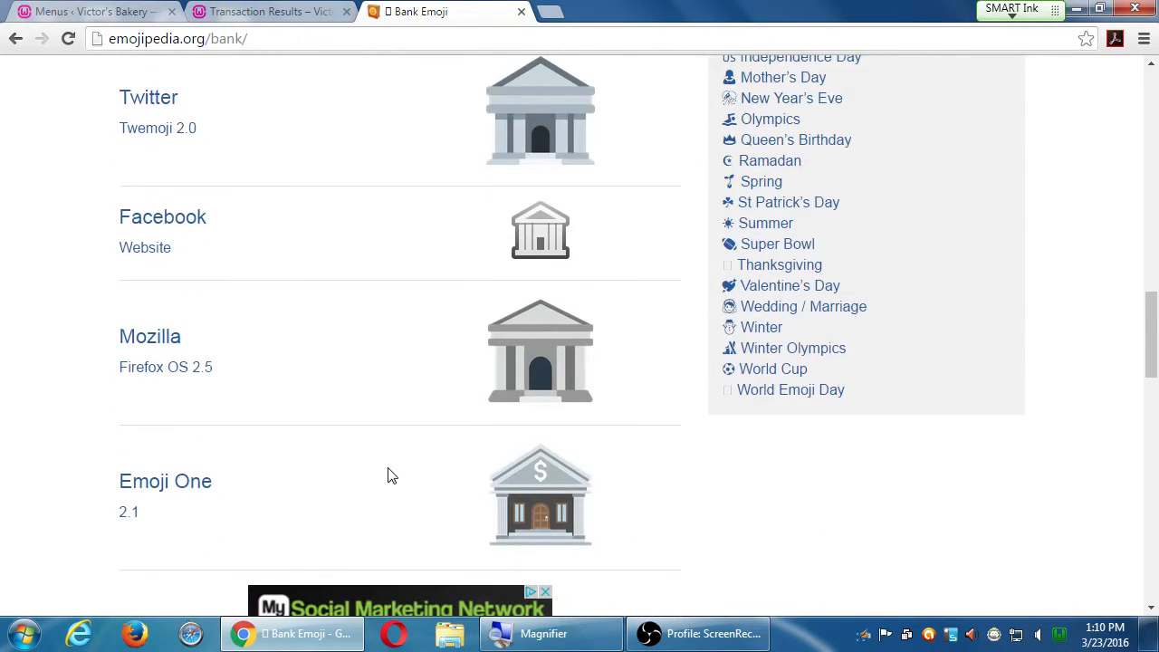
scroll("down", 3)
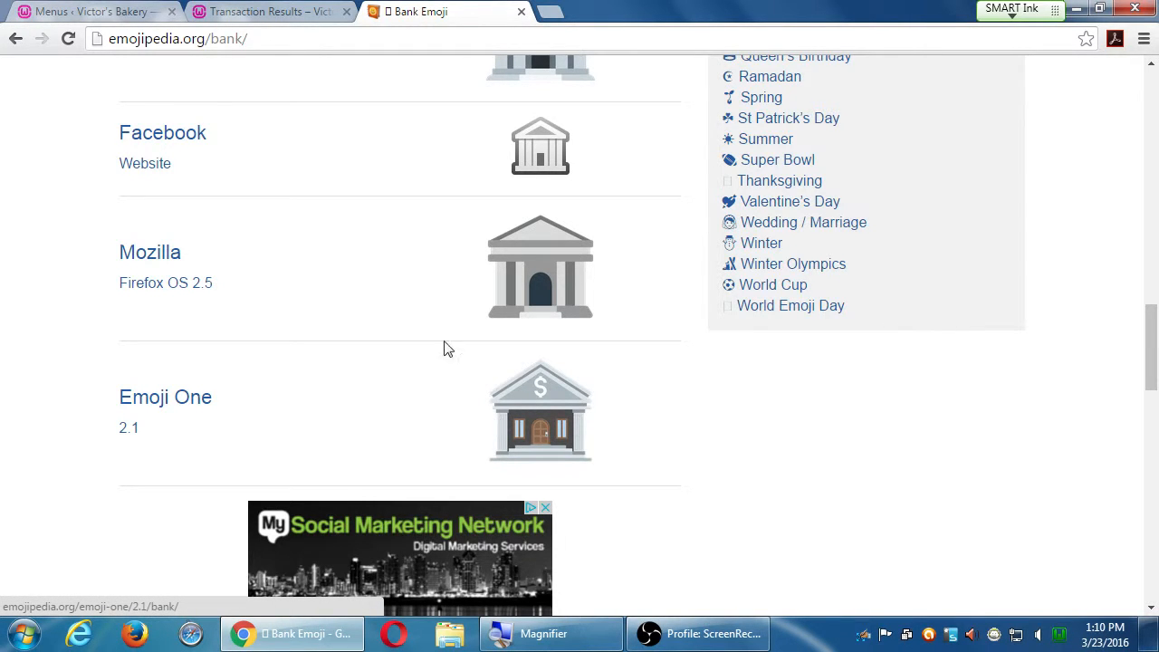
scroll("up", 3)
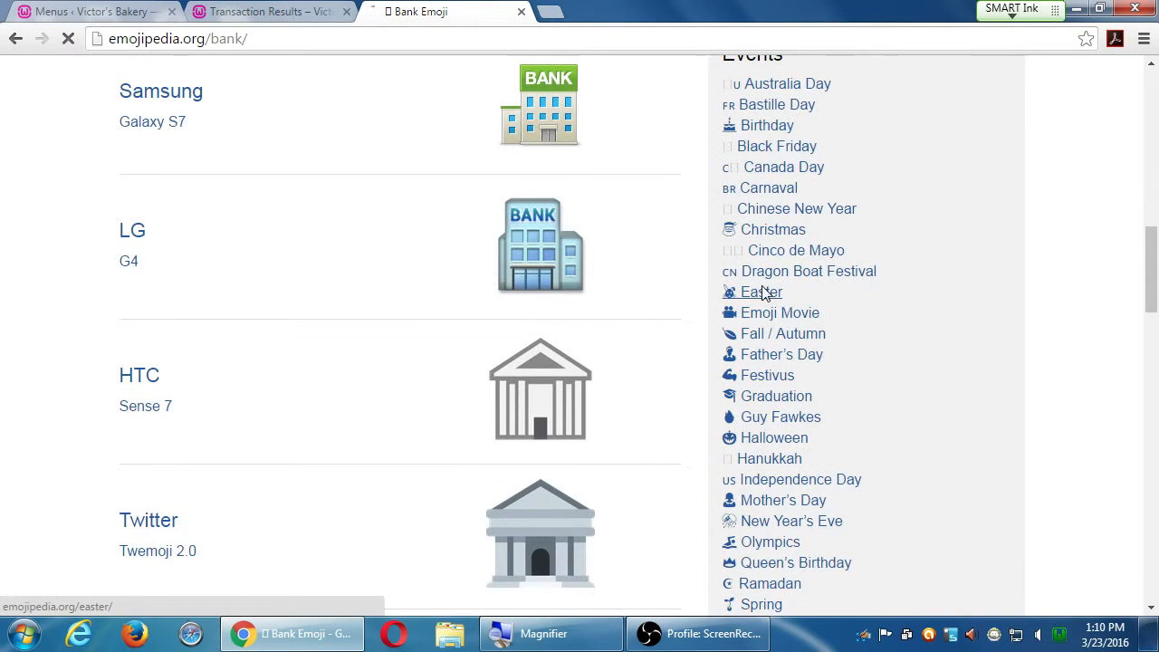
- Open Woman With Bunny Ears from Emojipedia's Easter list and browse its platform designs
left_click(766, 291)
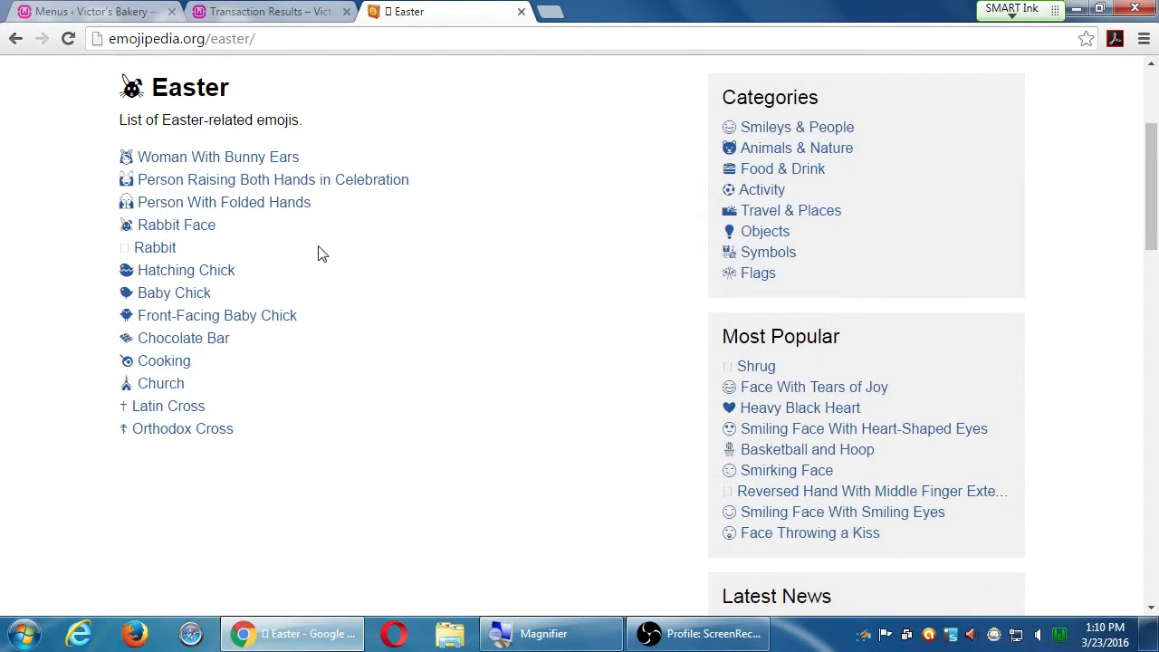
left_click(217, 157)
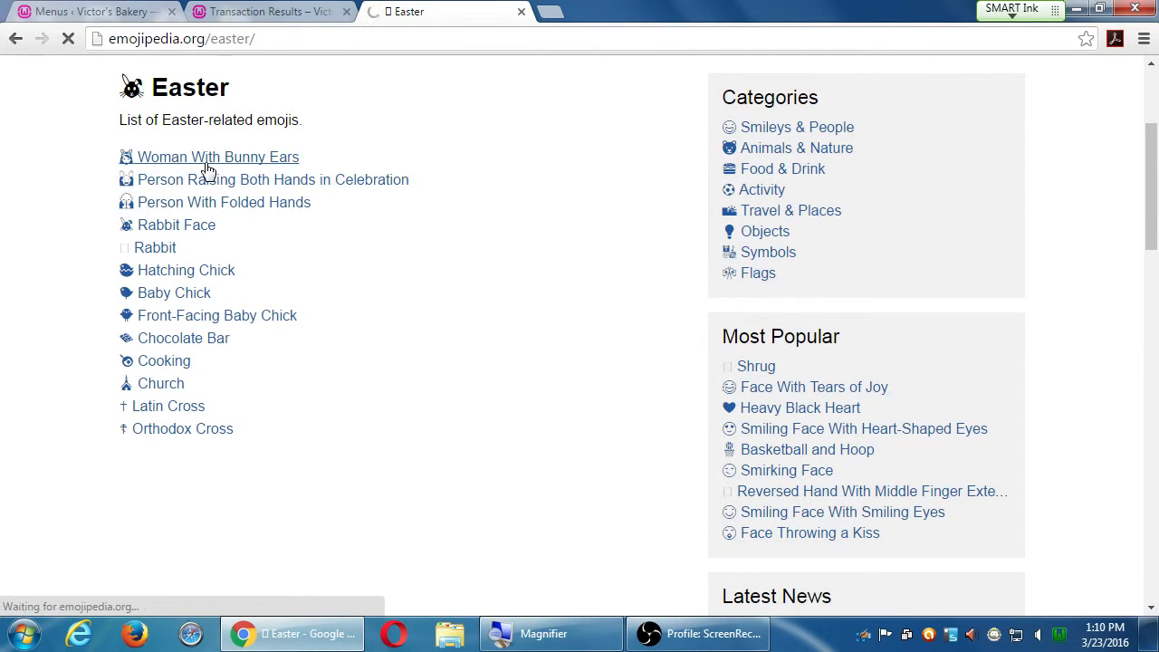
left_click(218, 157)
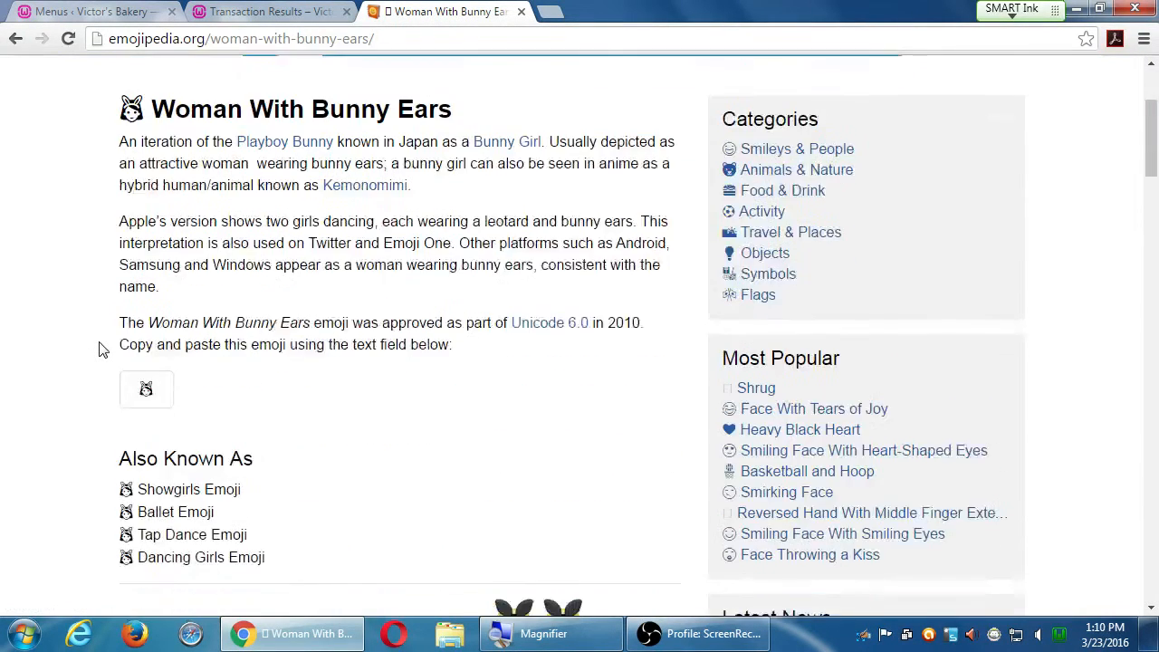
scroll("down", 3)
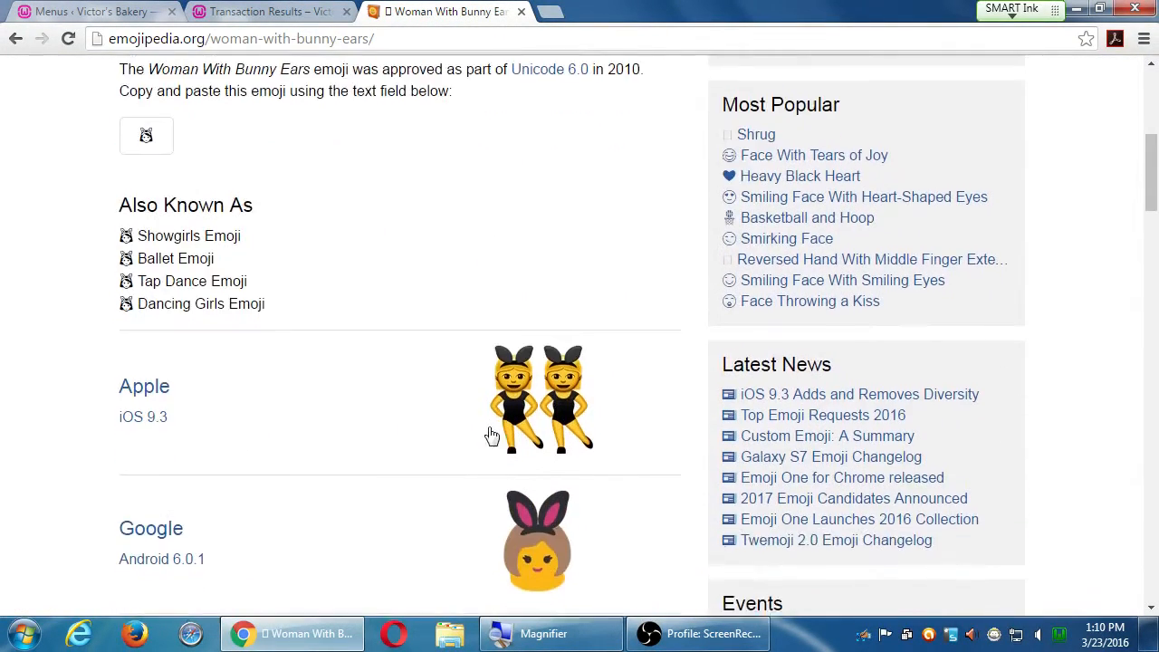
scroll("down", 3)
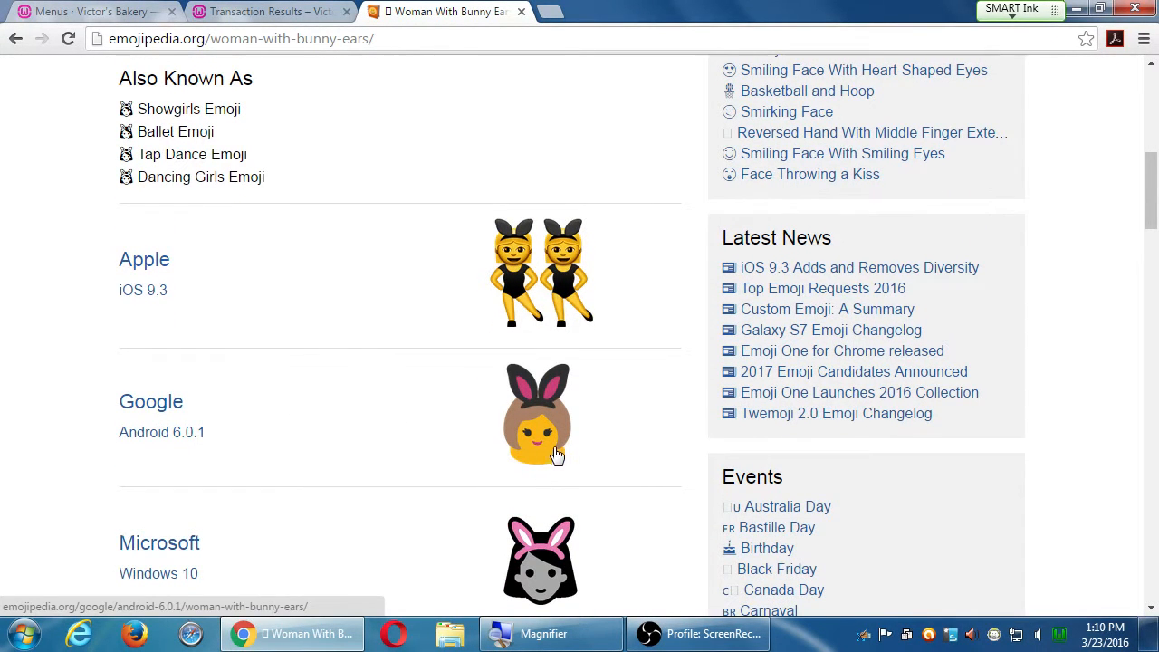
scroll("down", 3)
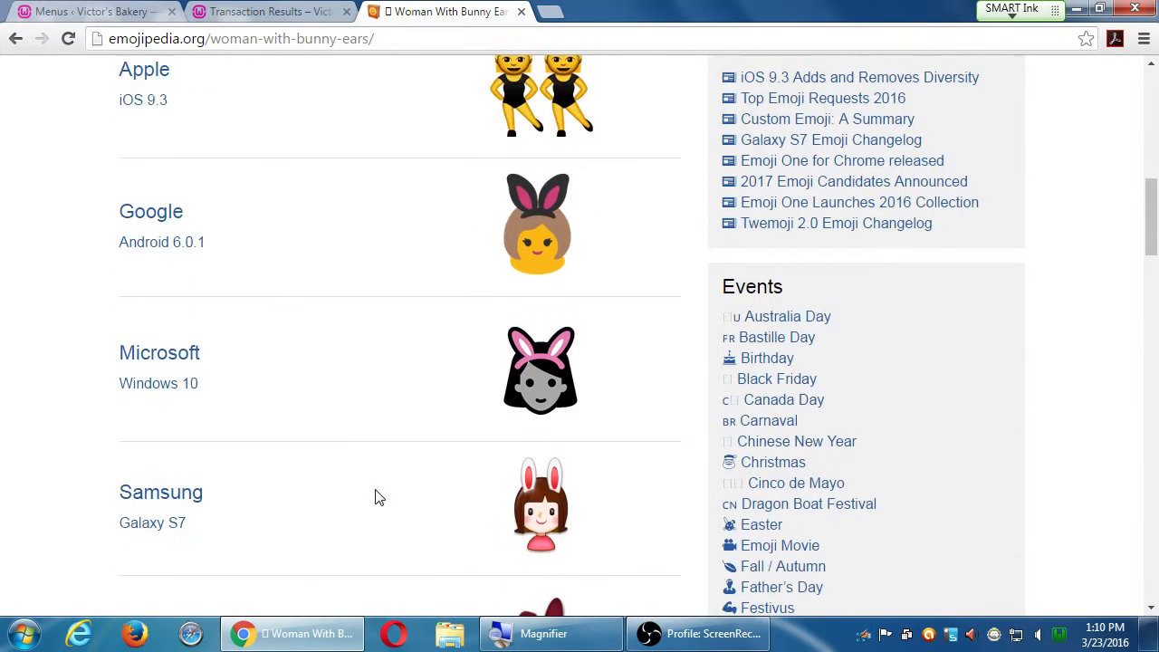
scroll("down", 3)
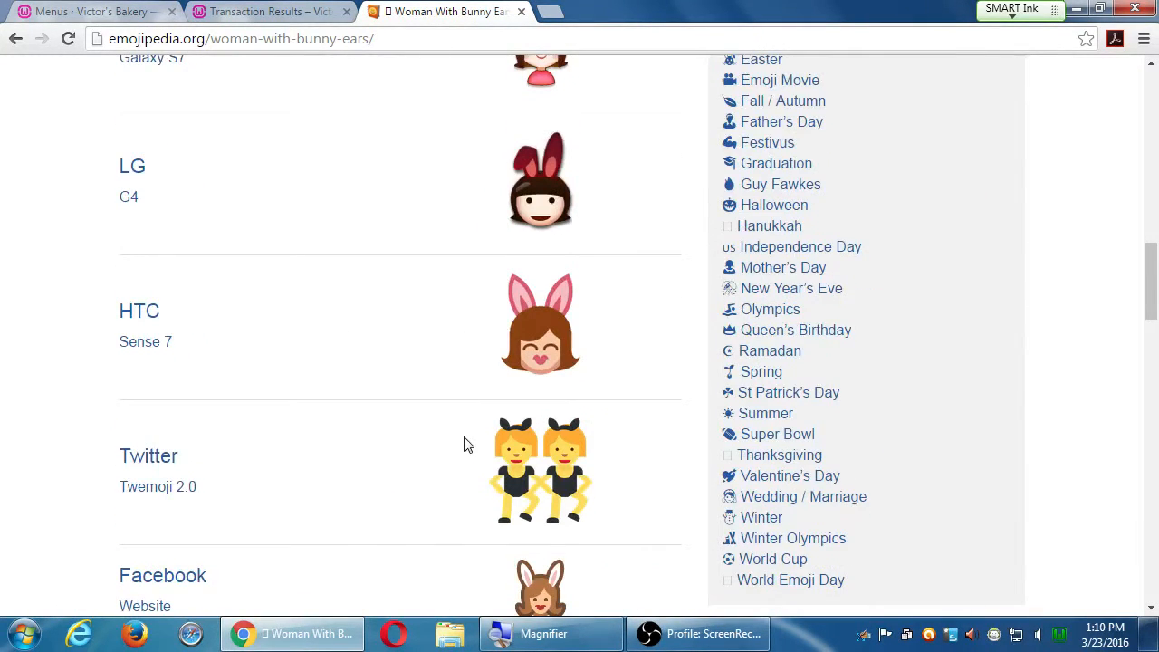
scroll("down", 3)
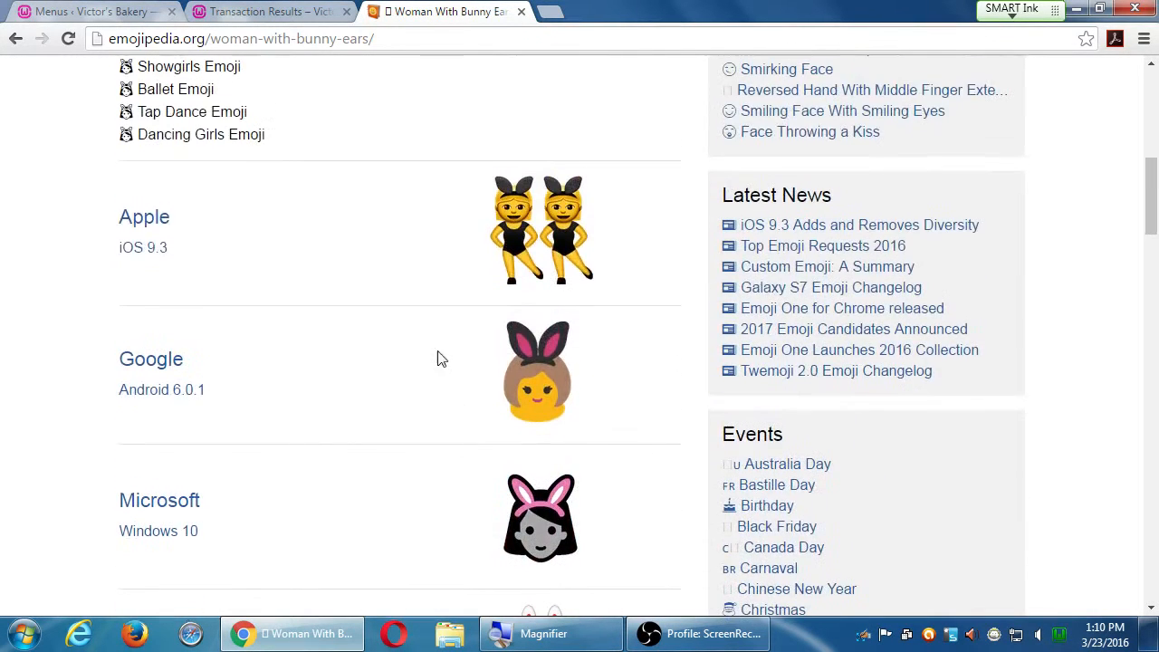
left_click(91, 11)
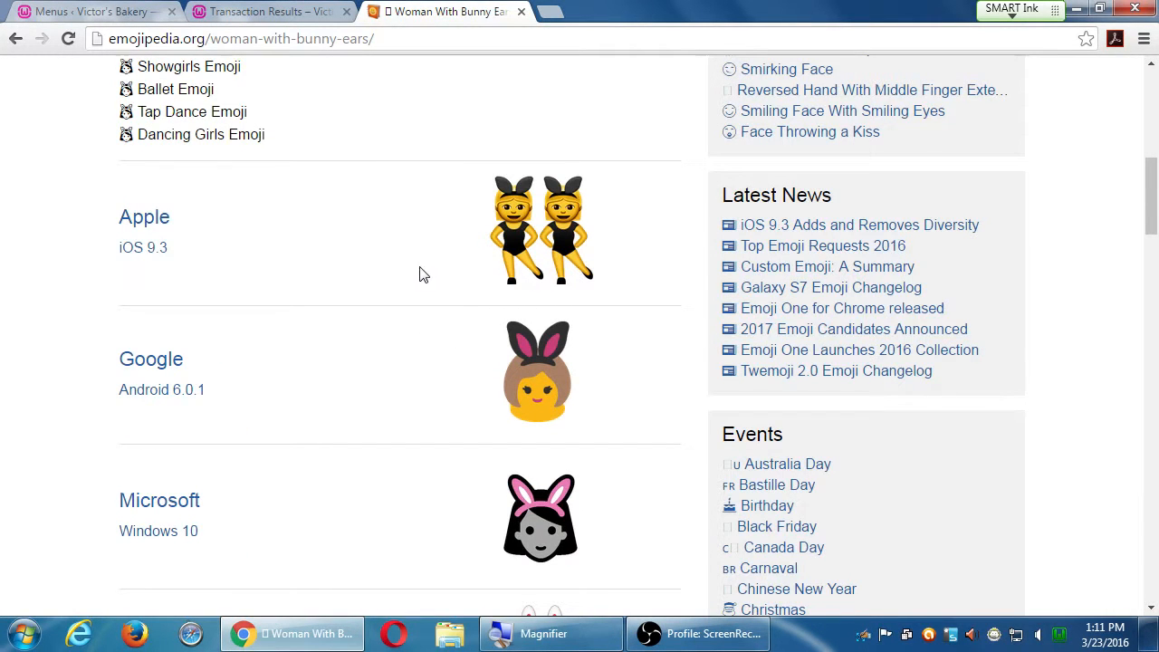
mouse_move(288, 263)
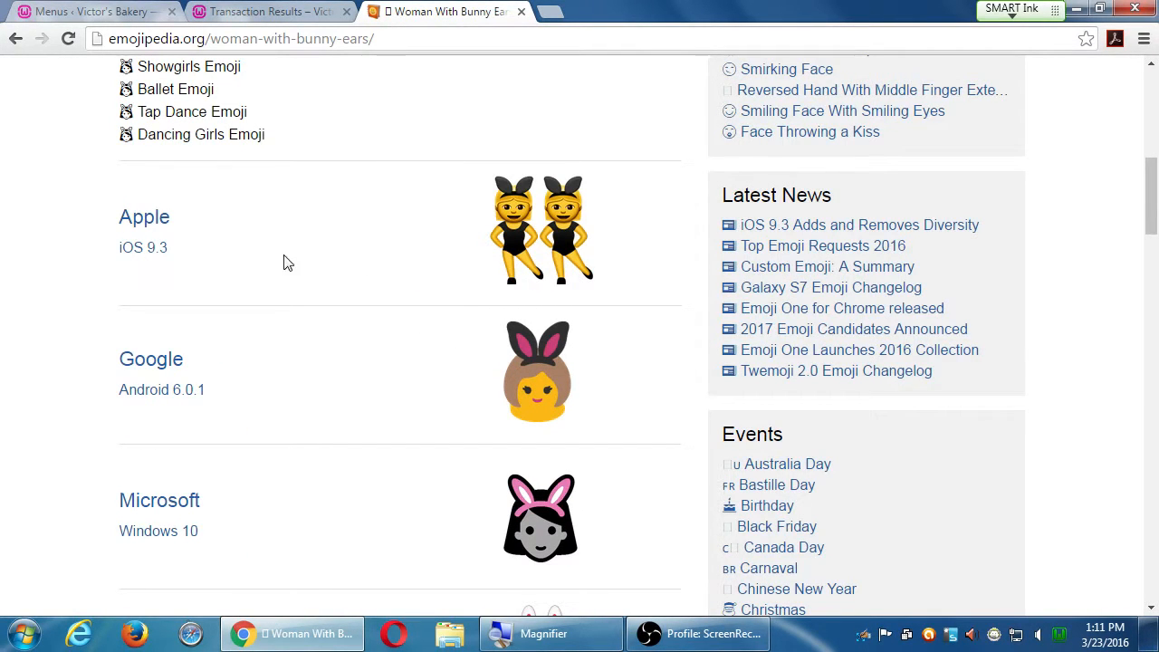
mouse_move(484, 331)
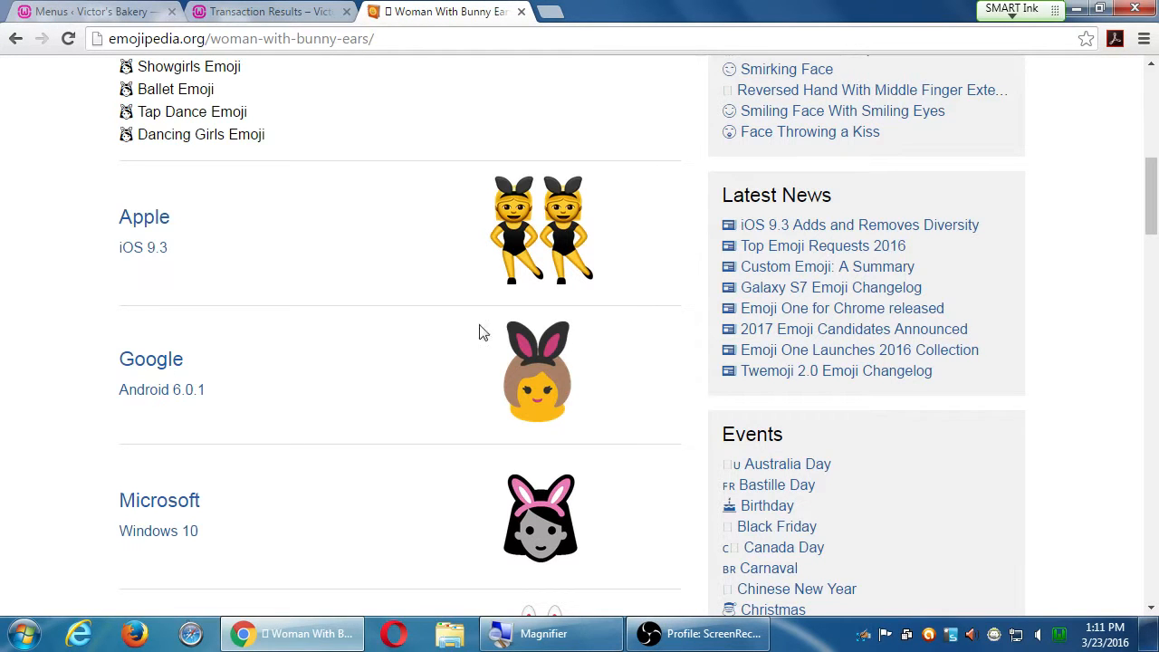
- Browse the Birthday Cake emoji's platform designs, then return to the live Transaction Results page
left_click(767, 506)
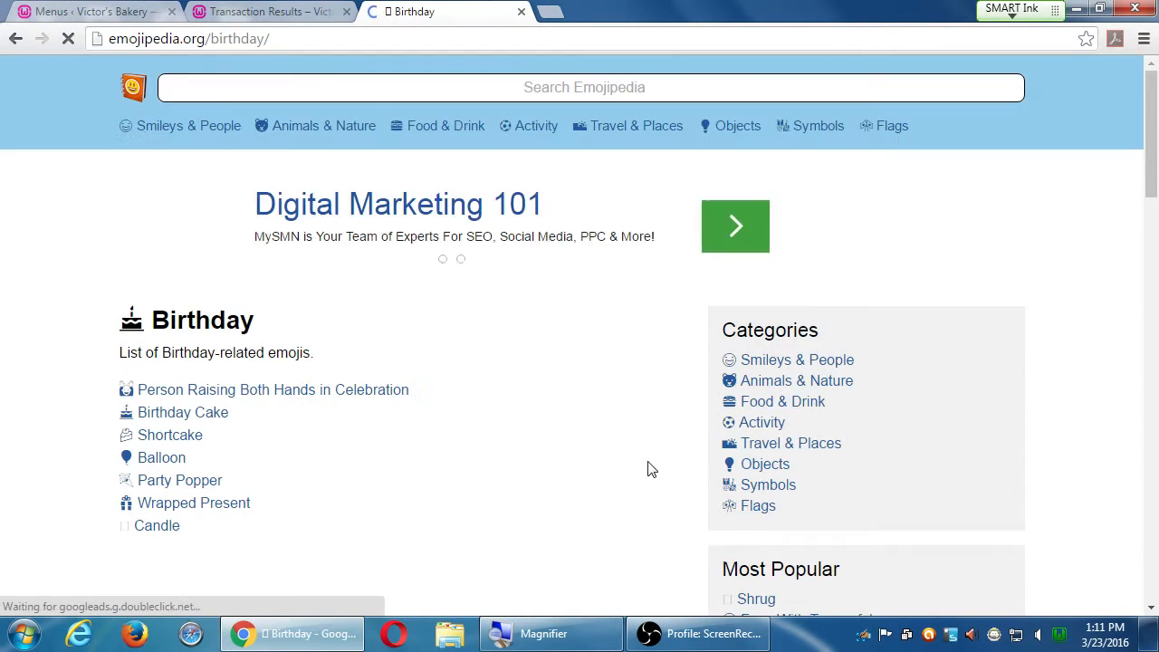
left_click(183, 413)
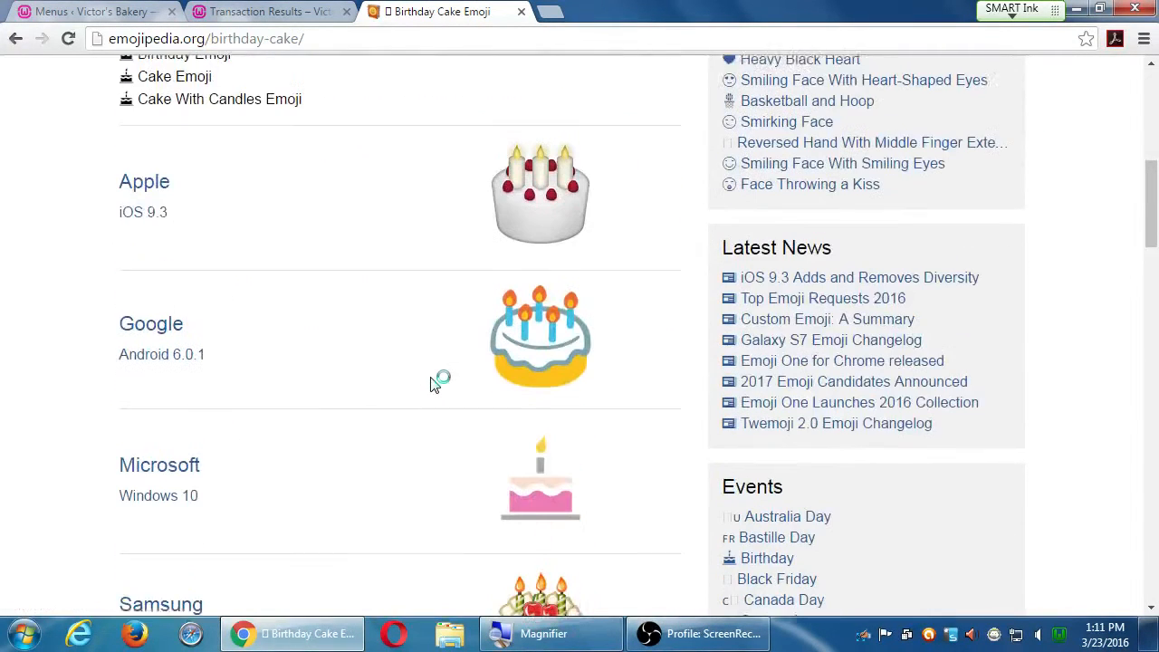
scroll("down", 3)
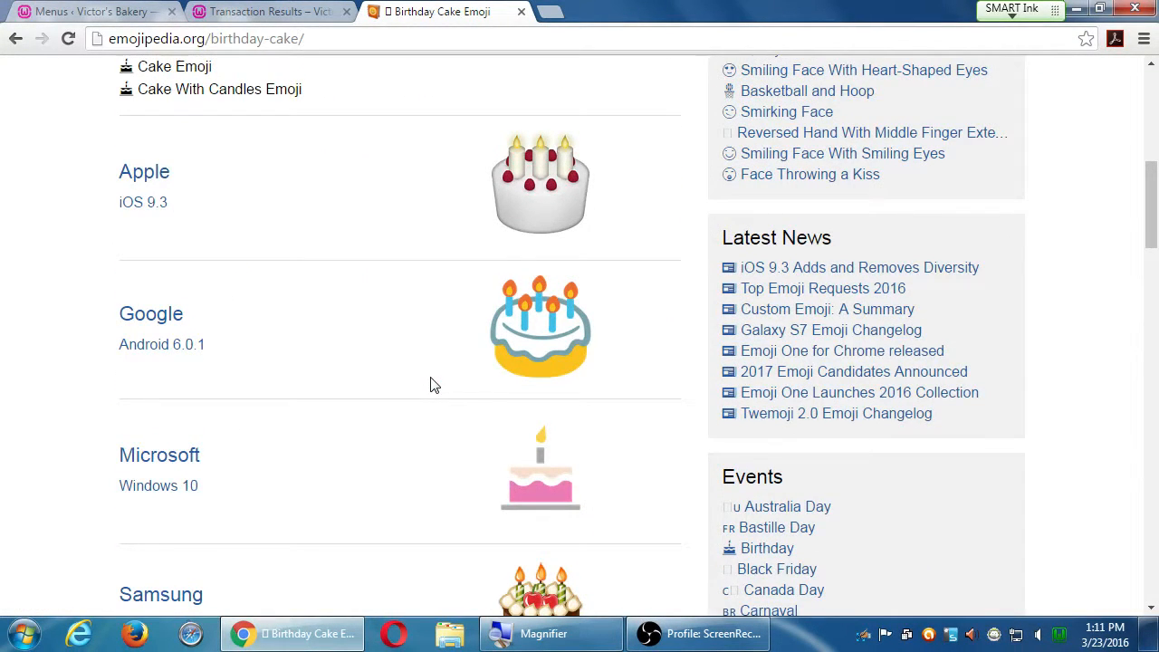
mouse_move(534, 168)
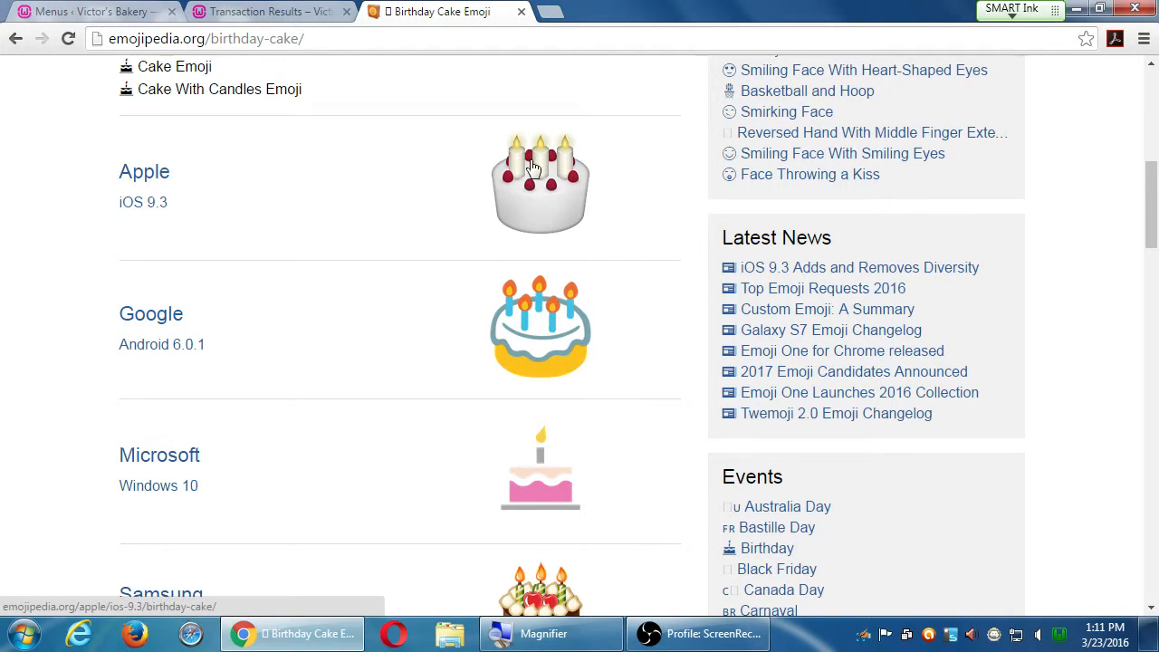
mouse_move(516, 179)
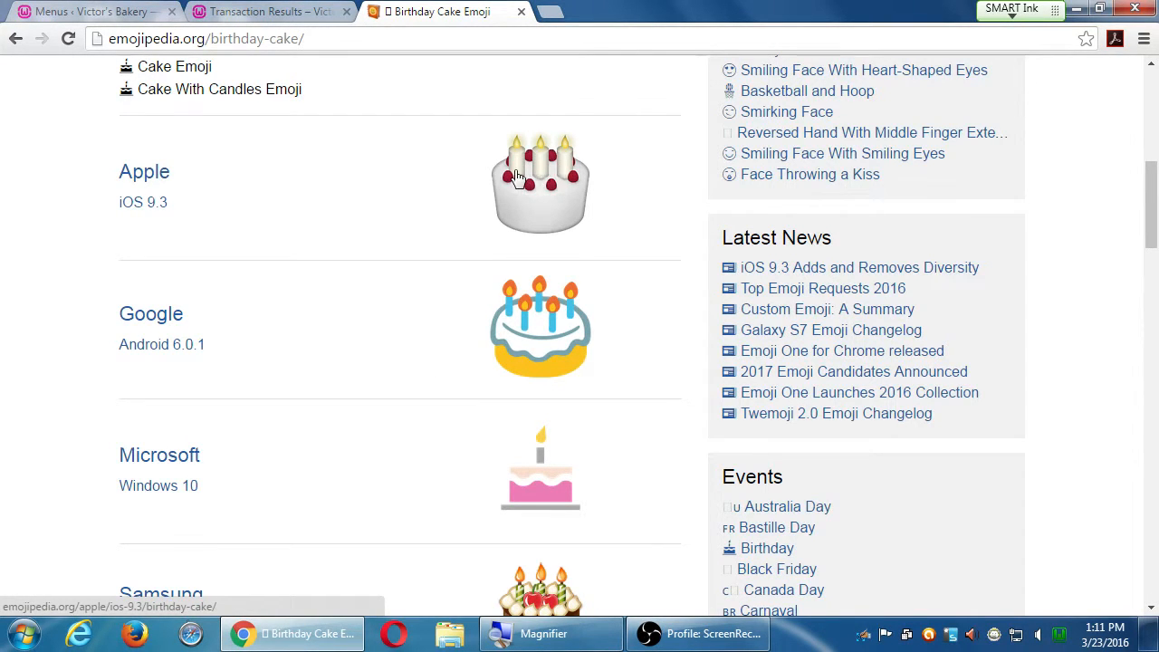
mouse_move(540, 326)
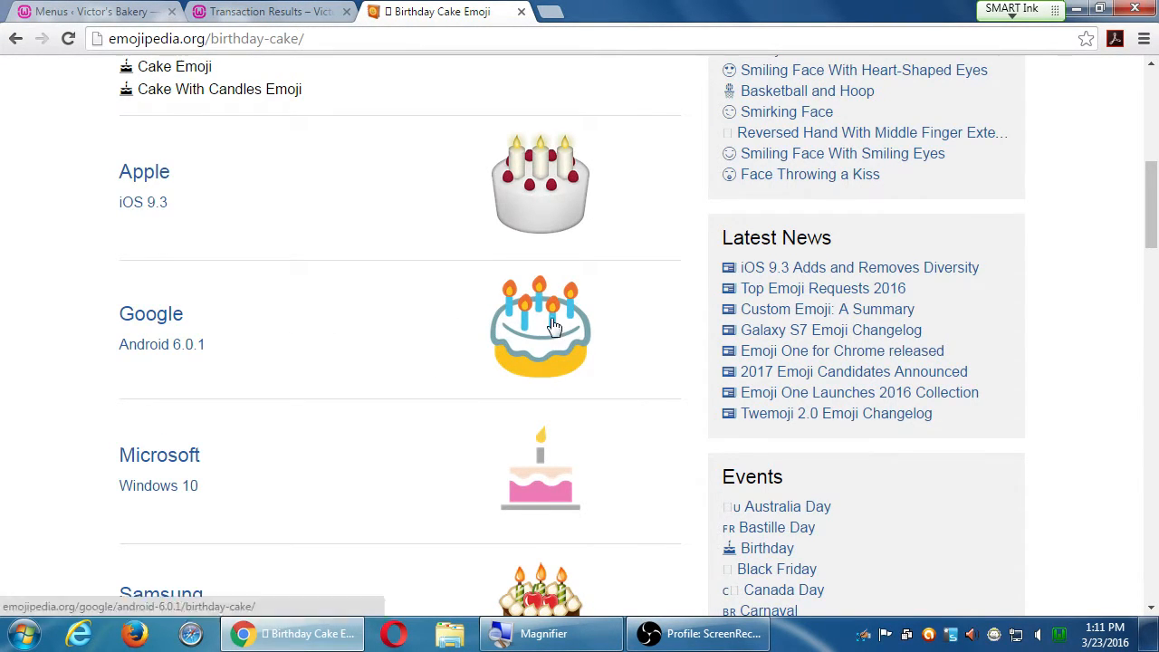
scroll("down", 3)
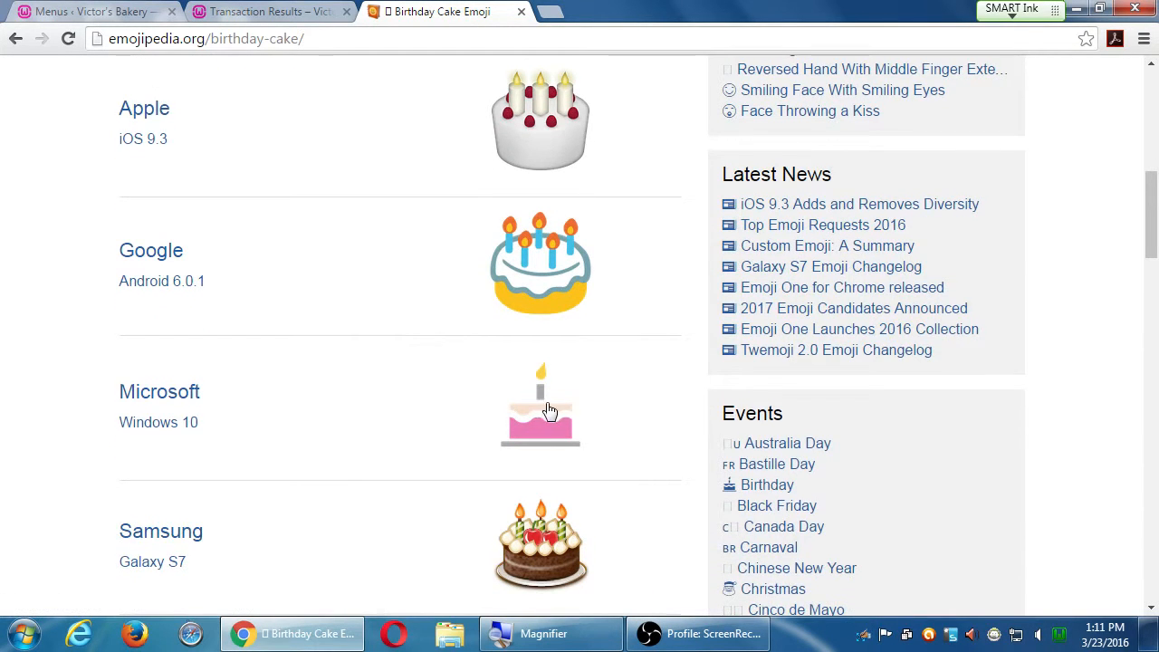
scroll("down", 3)
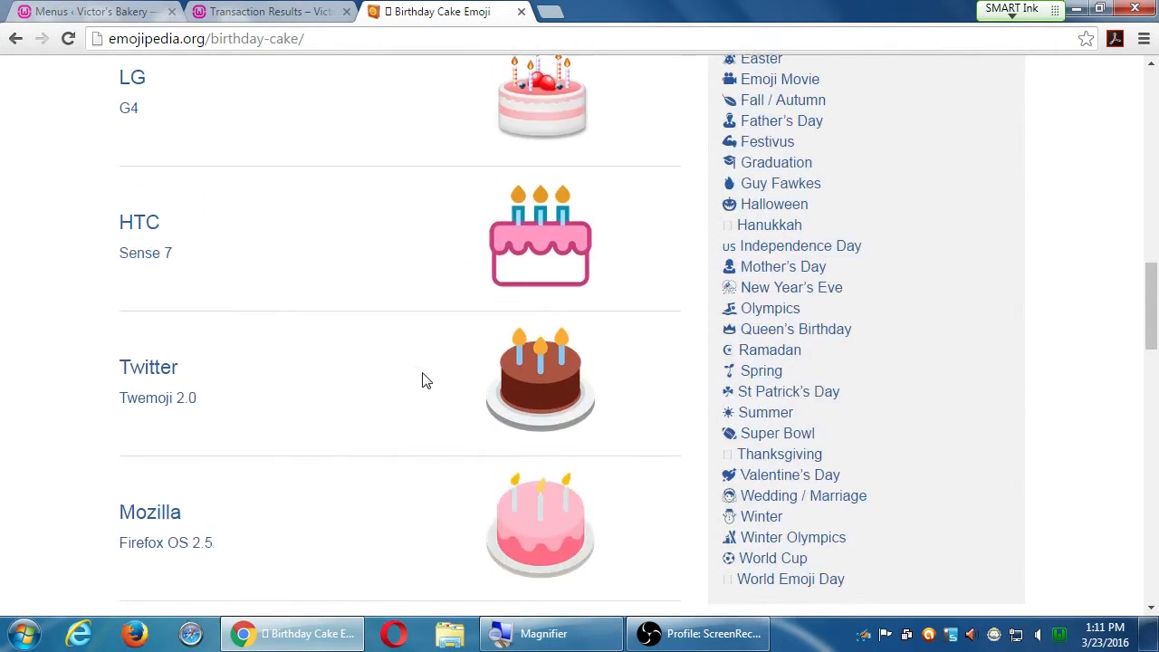
scroll("down", 3)
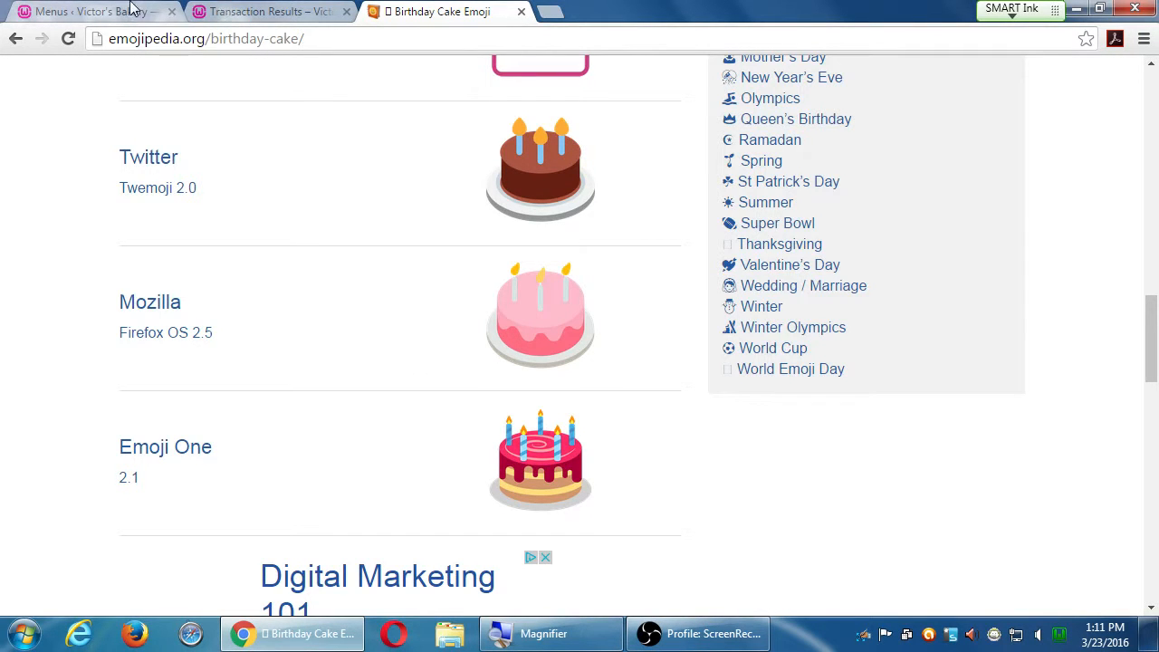
left_click(81, 10)
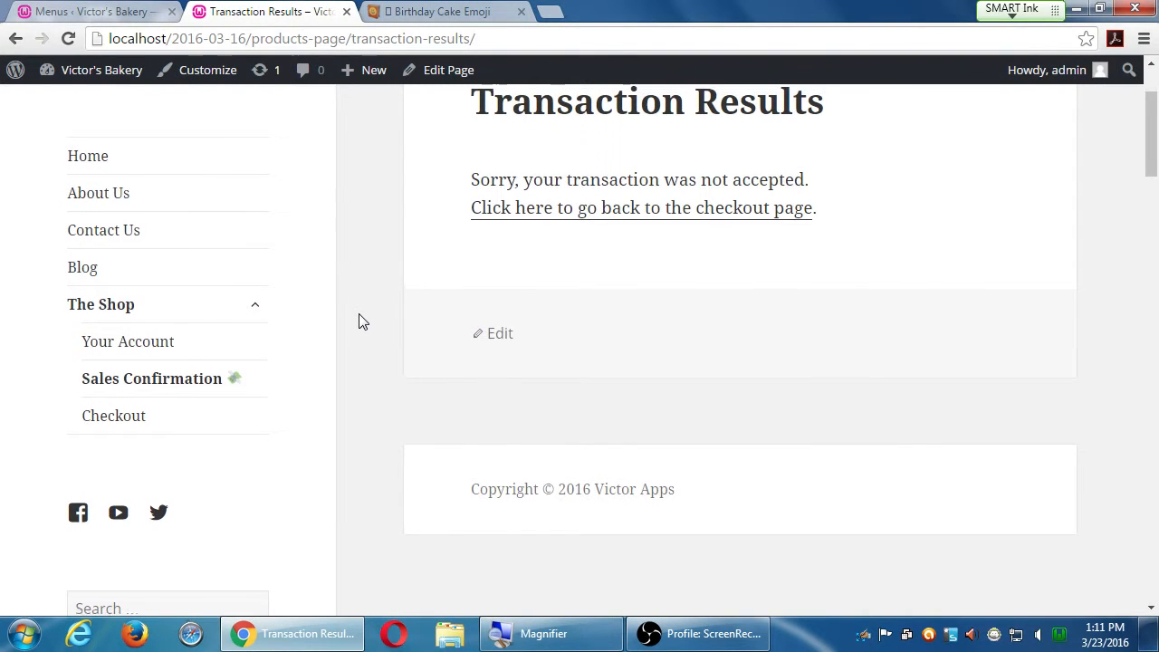
- Visit Your Account via The Shop submenu on the live site, then return to Menus
scroll("up", 3)
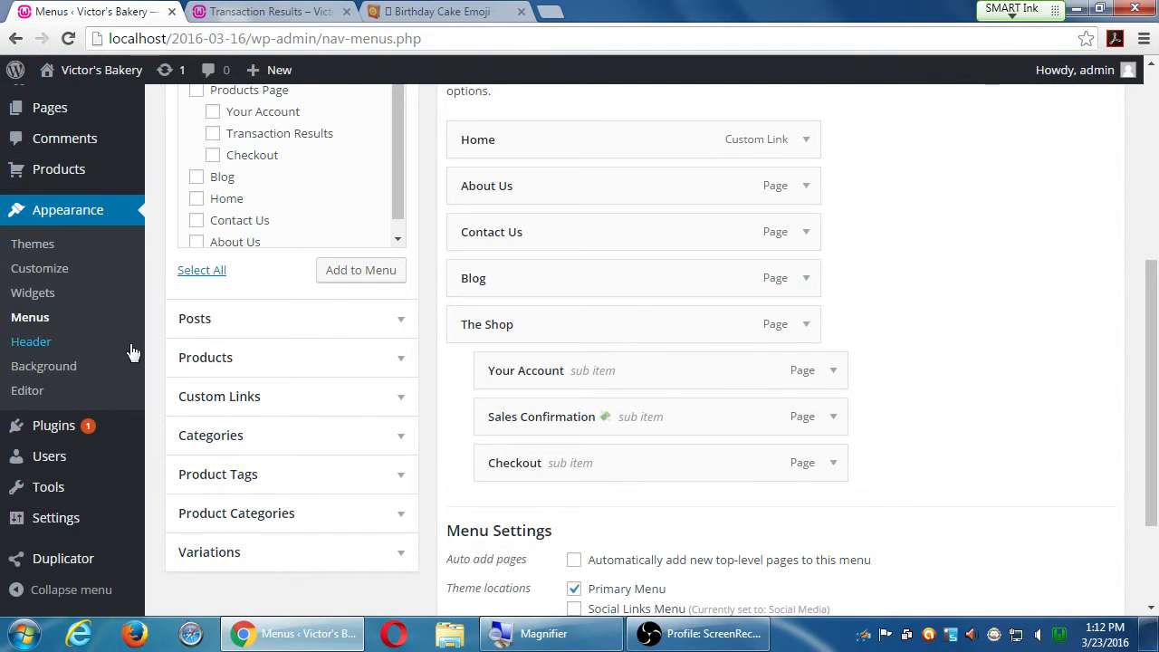
left_click(267, 10)
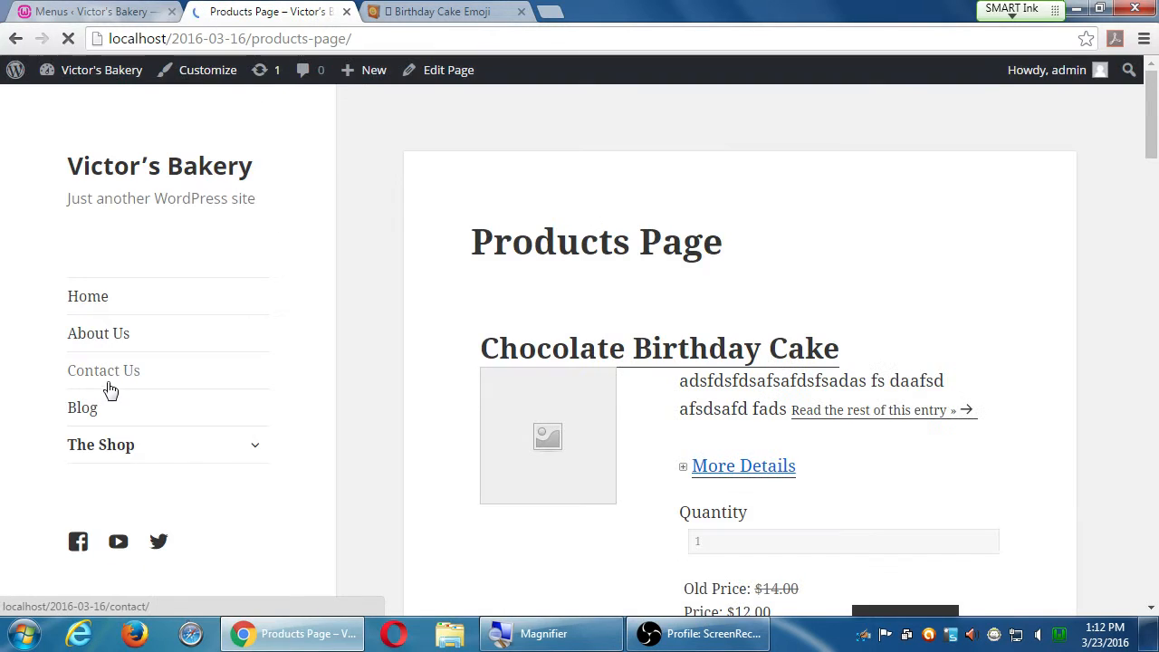
left_click(100, 444)
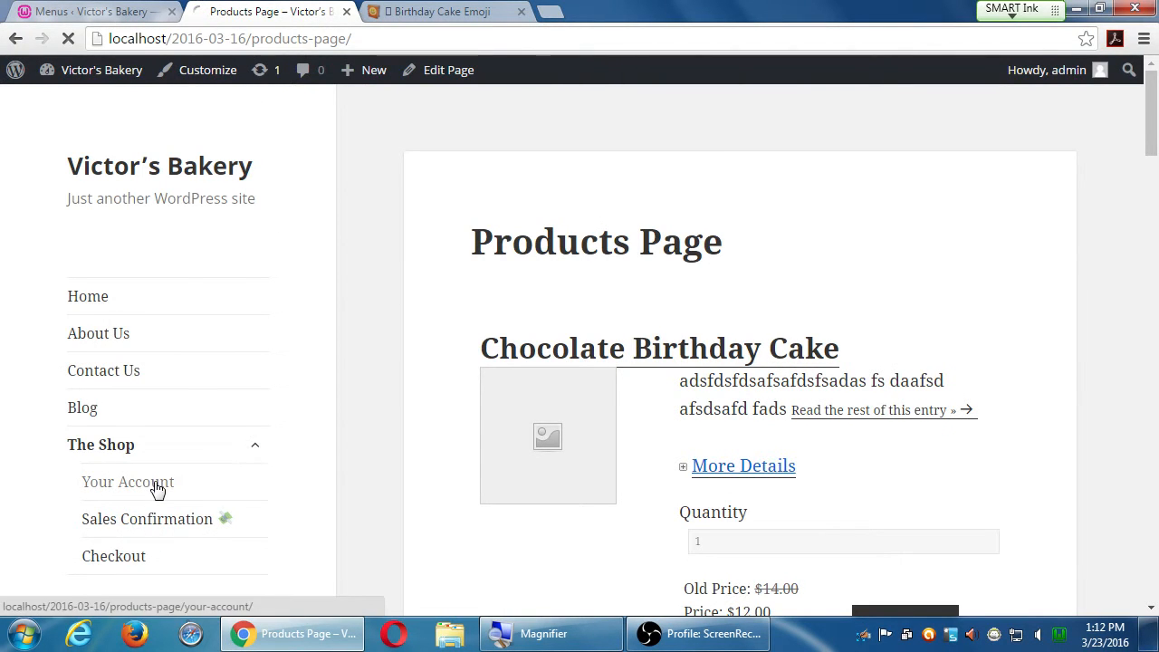
left_click(128, 482)
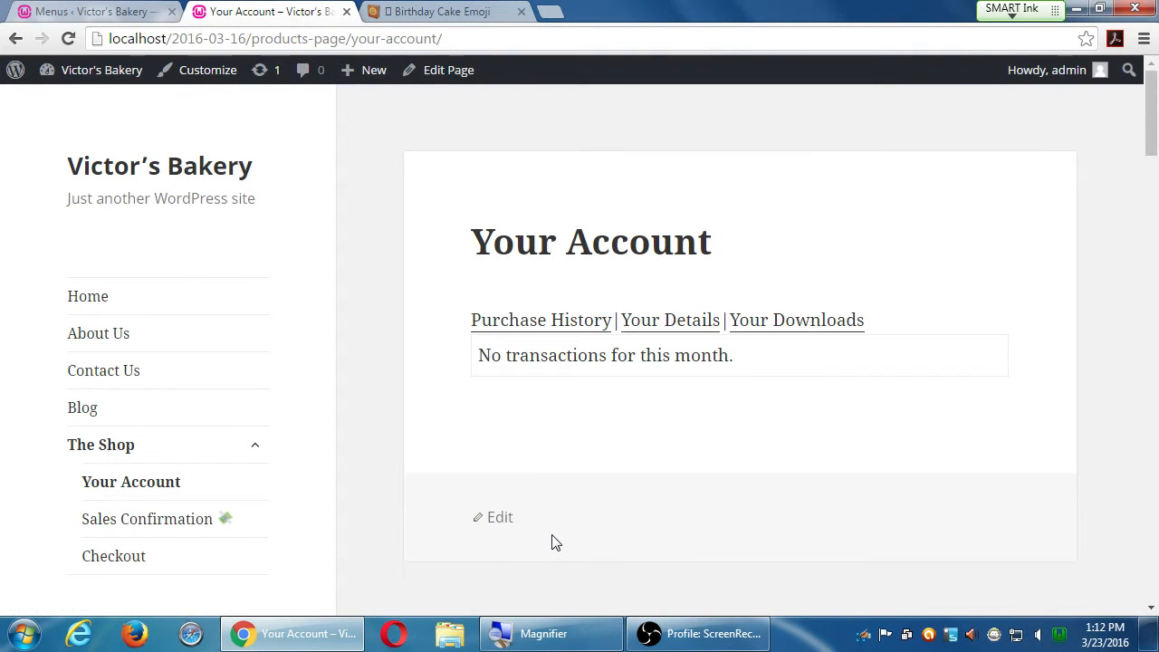
left_click(86, 12)
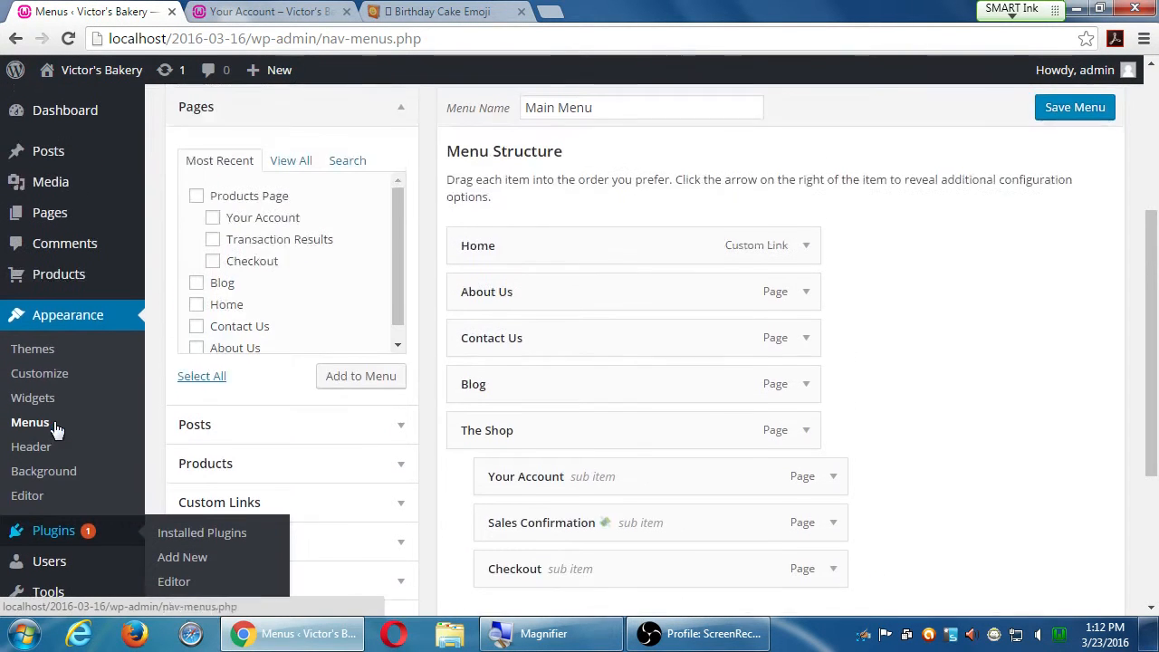
- Show the Pages list scrolled down to the Transaction Results row
left_click(50, 212)
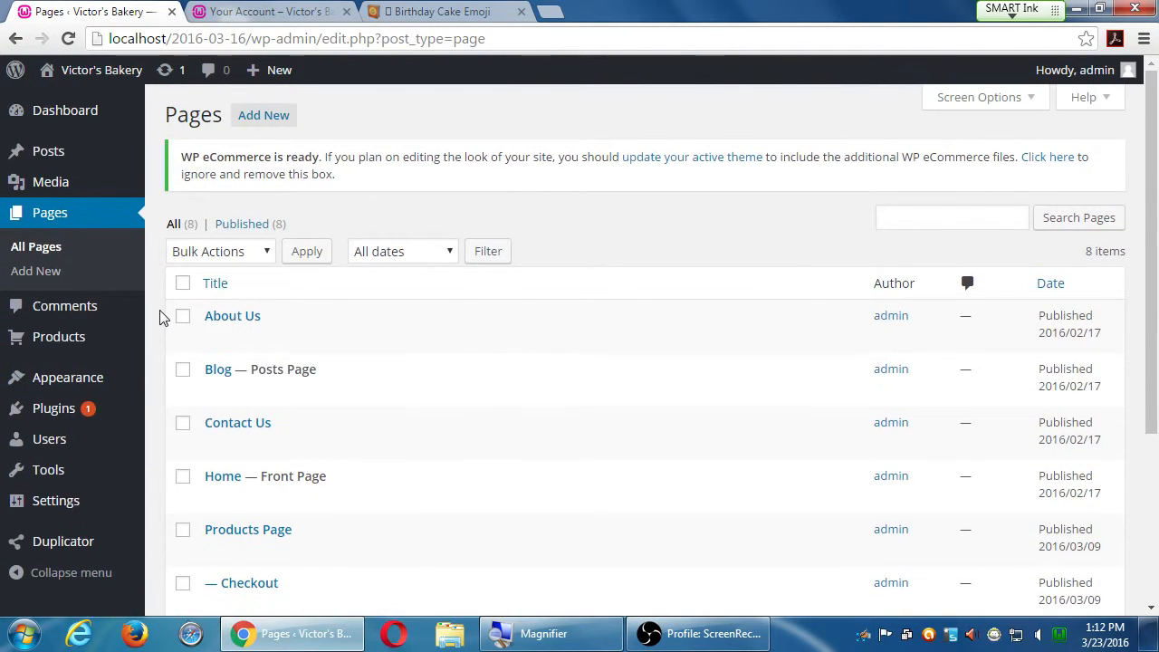
scroll("down", 3)
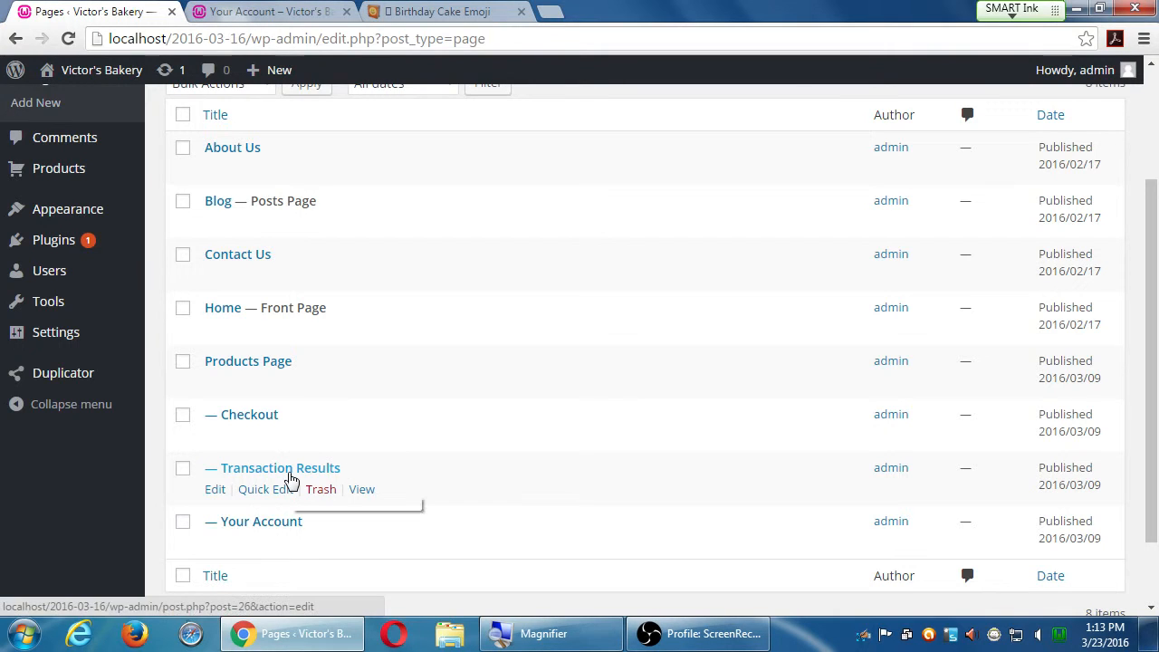
mouse_move(214, 489)
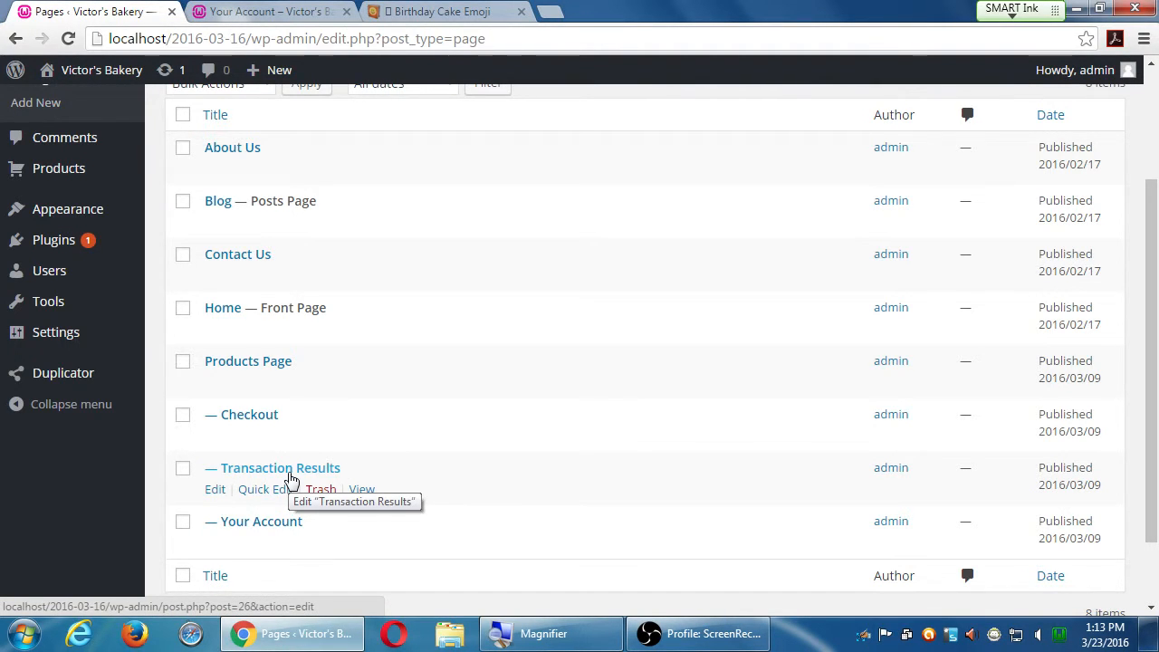
mouse_move(214, 489)
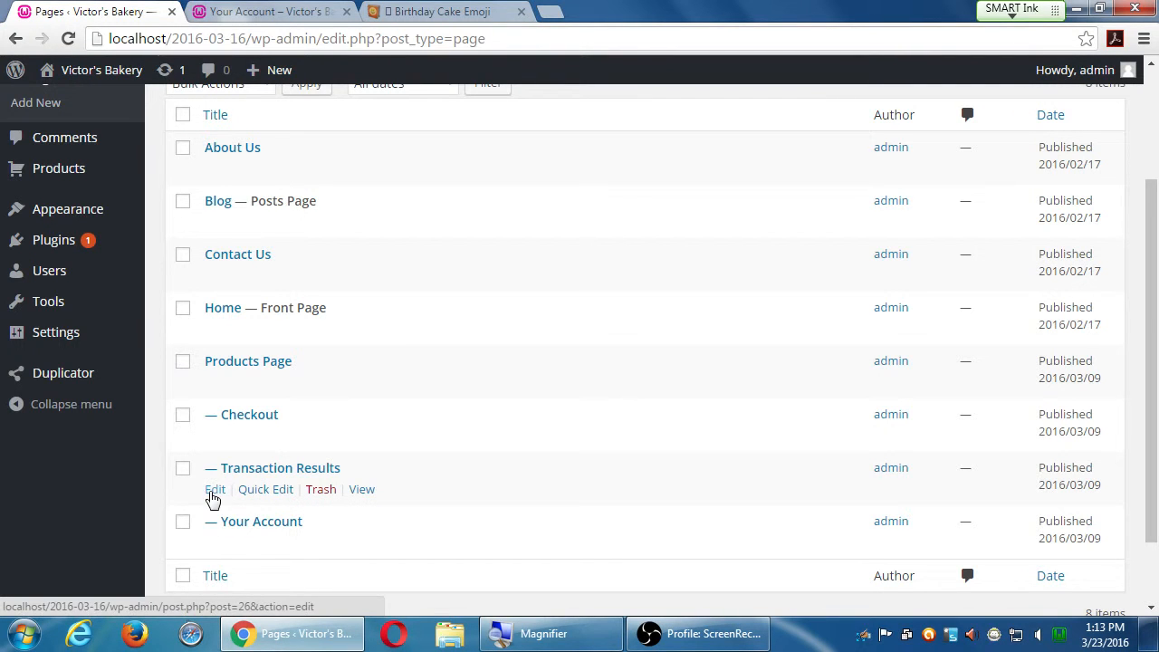
- Edit the Transaction Results page
left_click(214, 489)
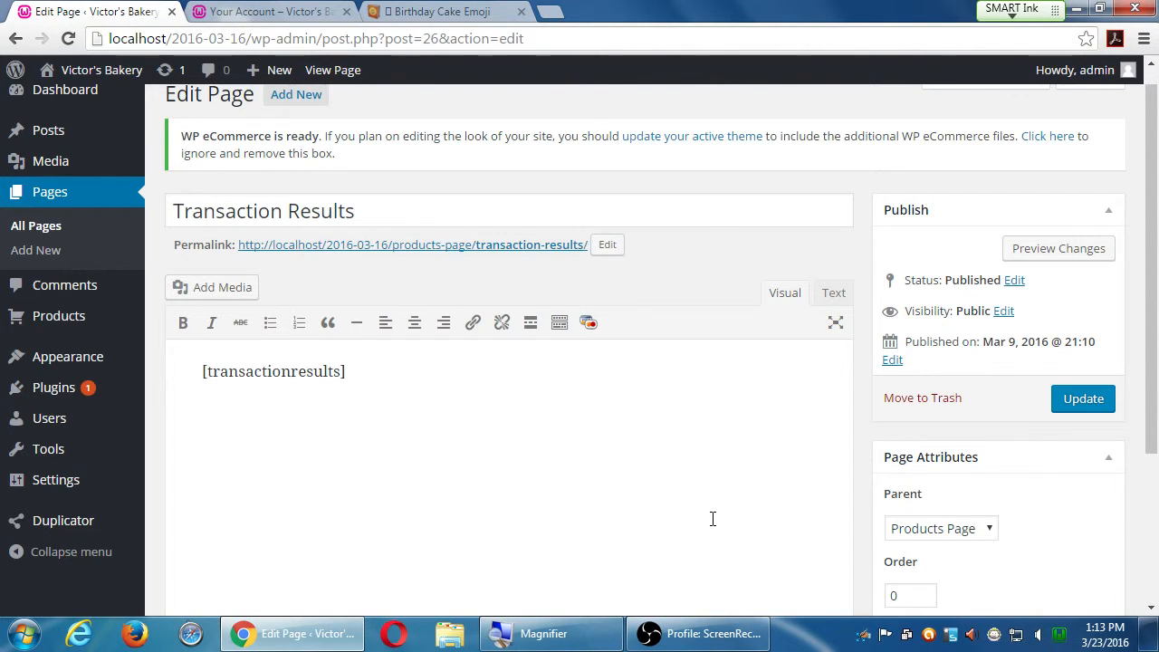
left_click(267, 12)
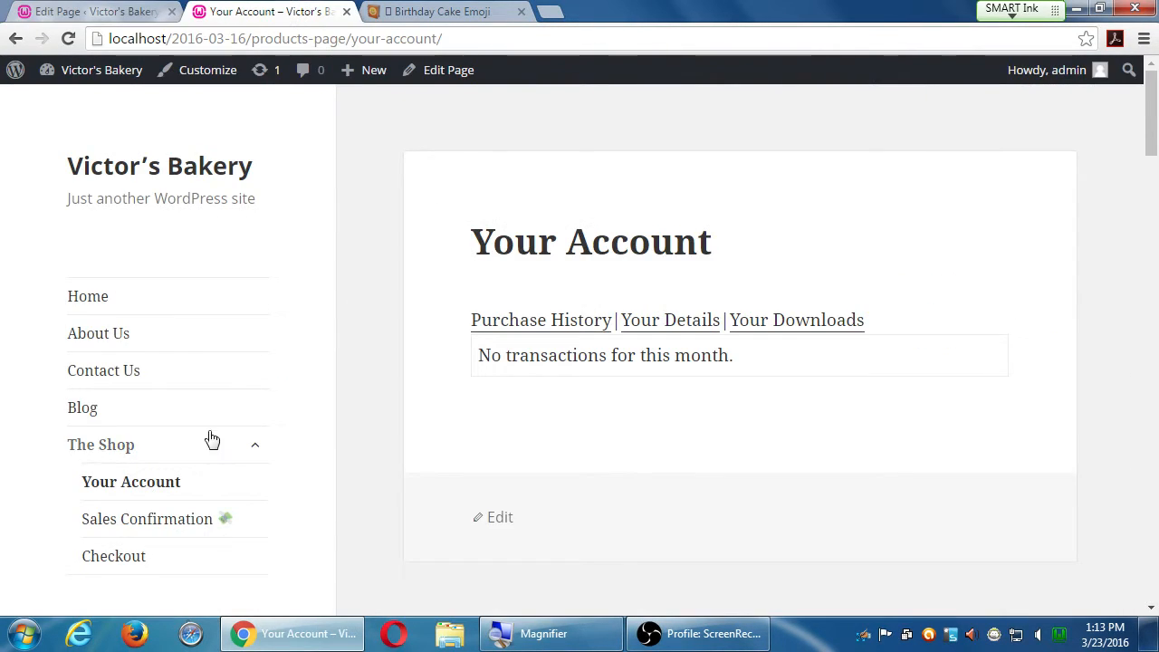
left_click(146, 519)
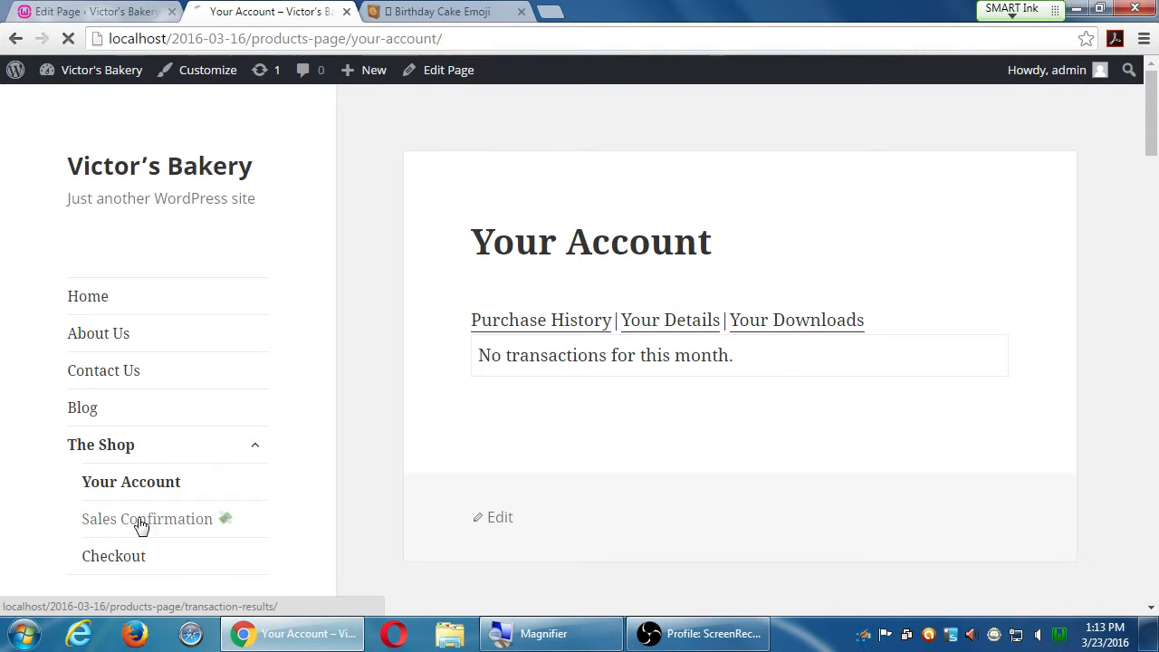
left_click(147, 519)
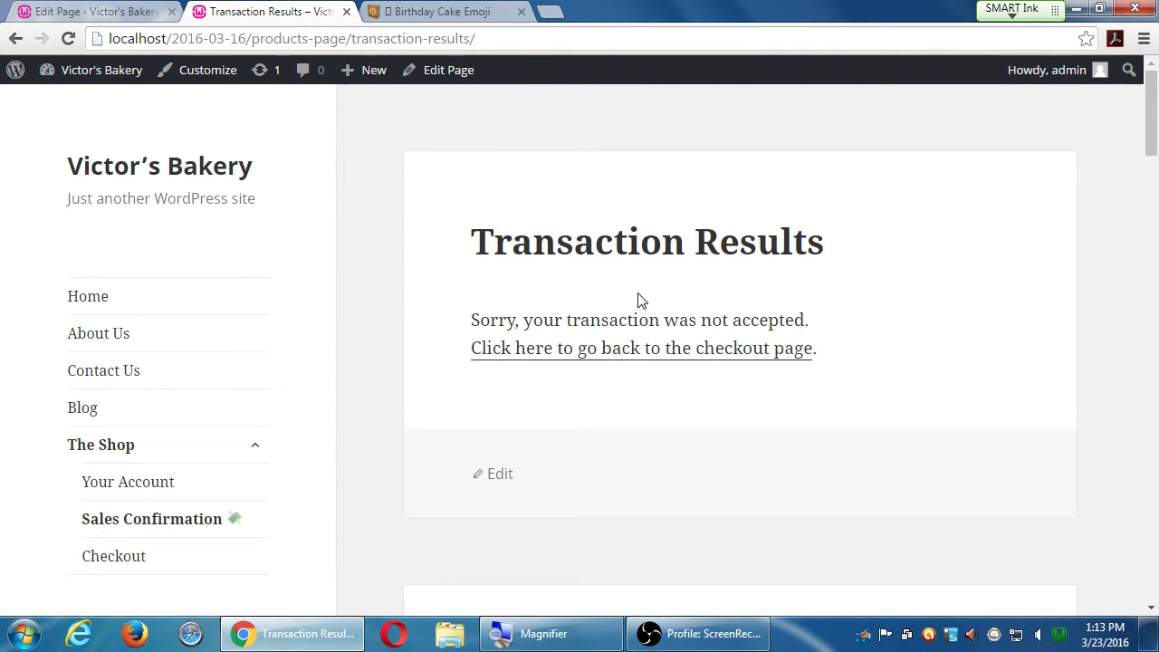
mouse_move(643, 348)
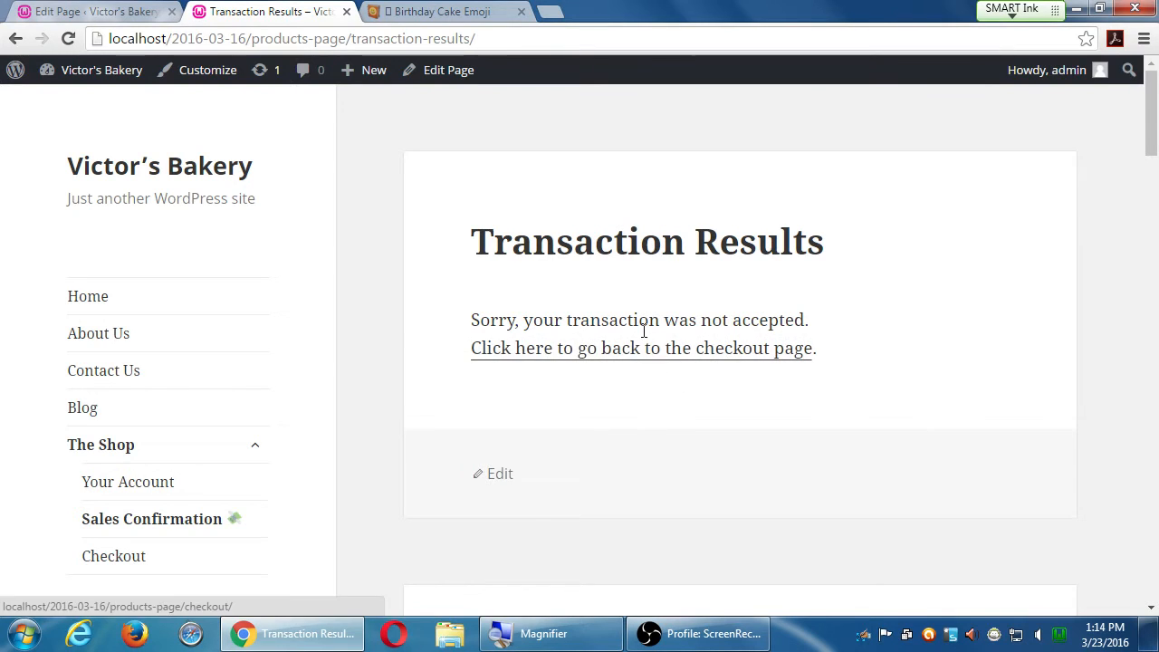
left_click_drag(638, 320, 669, 348)
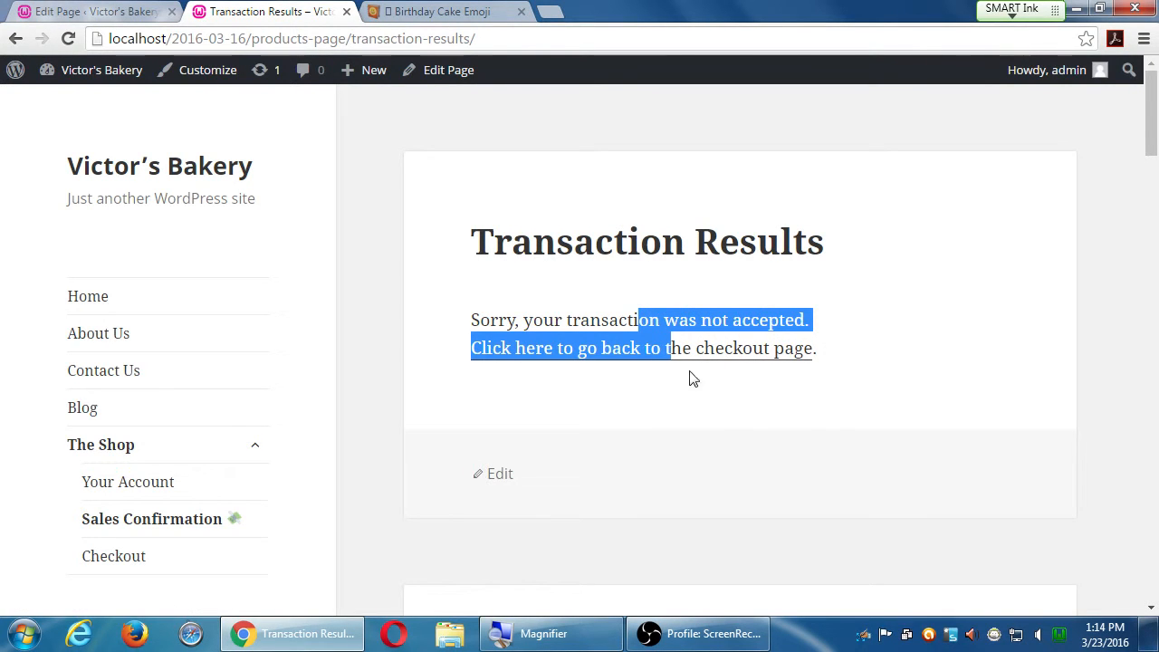
left_click(500, 473)
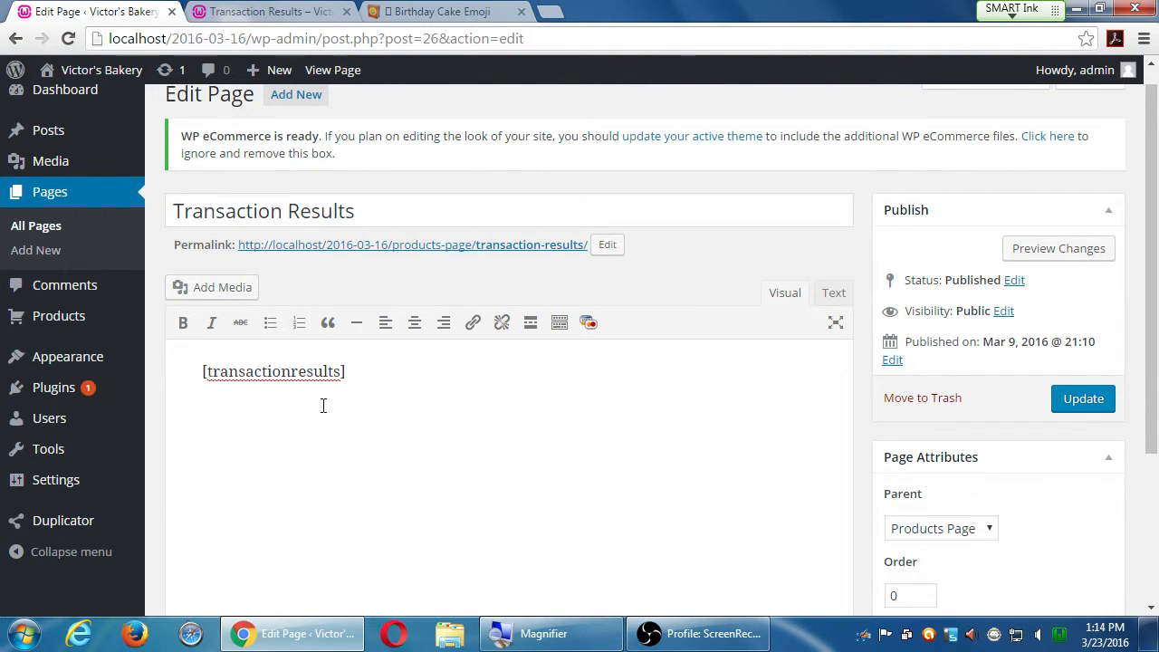
- Retitle the Transaction Results page 'Sales Confirmation' and update it
double_click(273, 372)
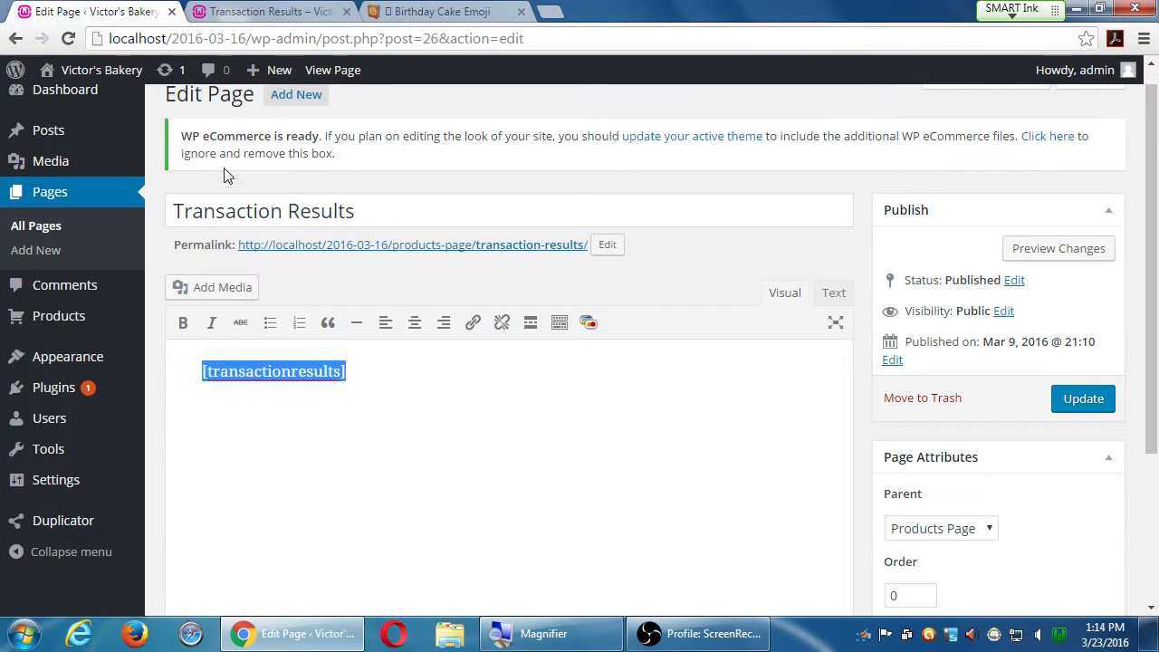
left_click(263, 211)
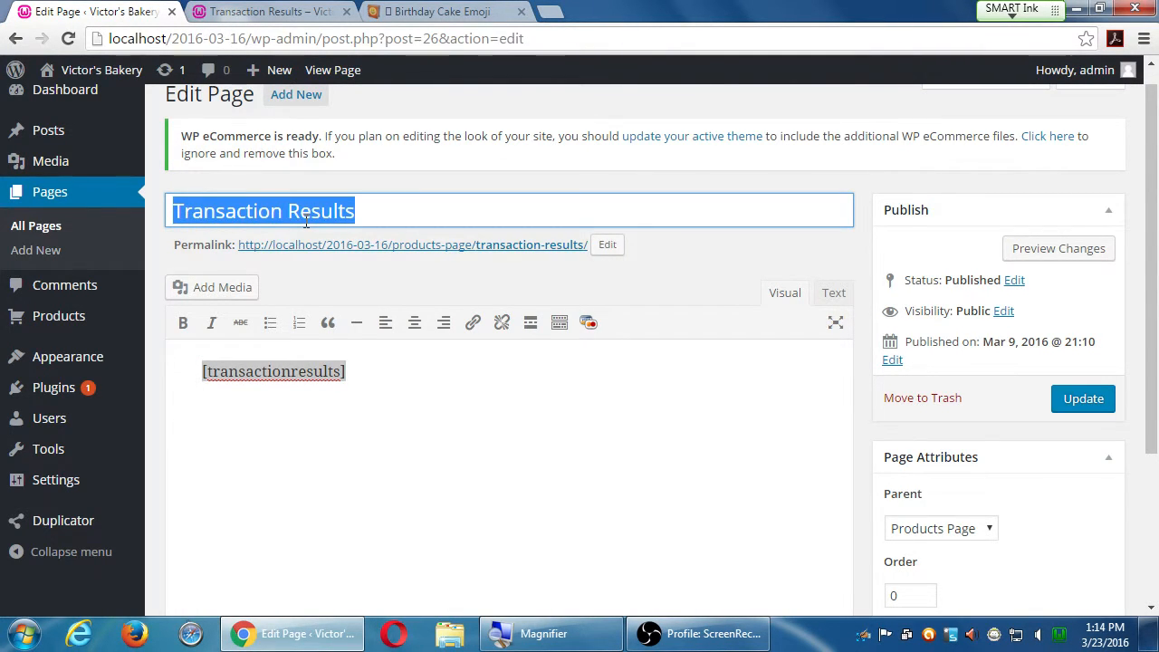
left_click(267, 11)
type("S")
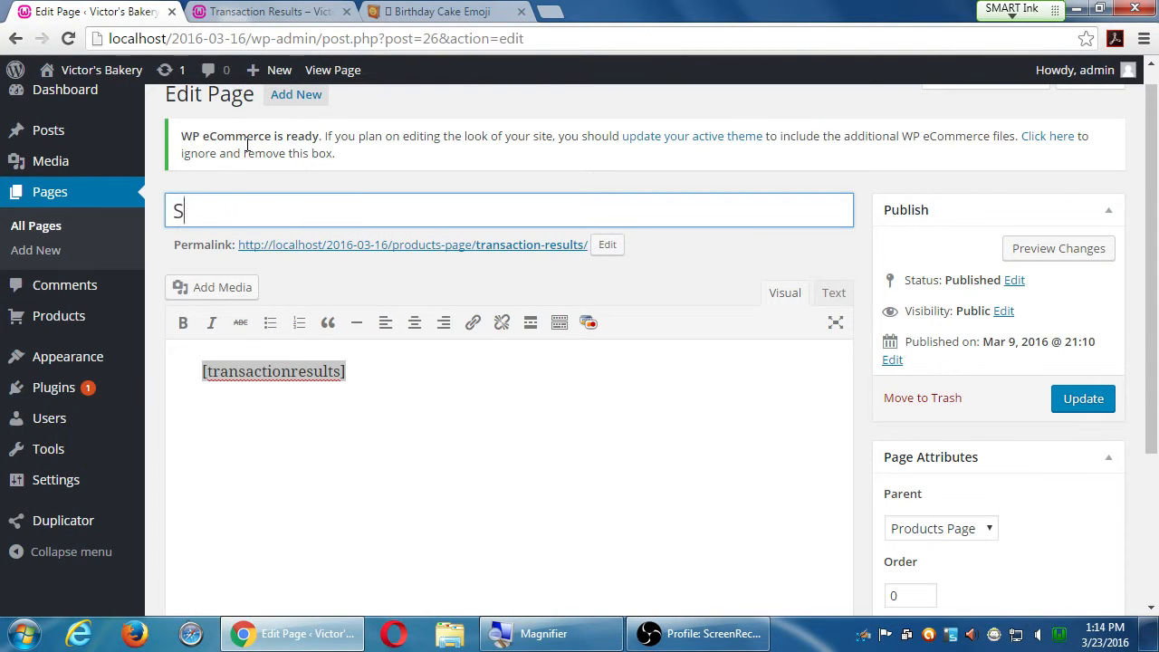
type("ales Confir")
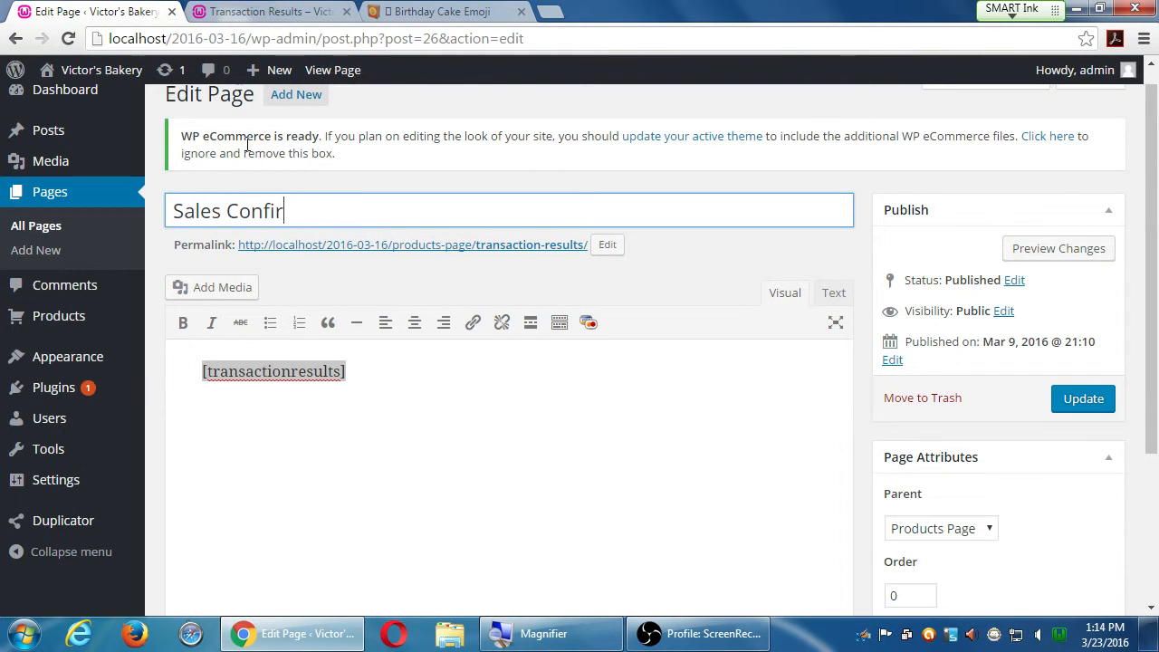
type("mation")
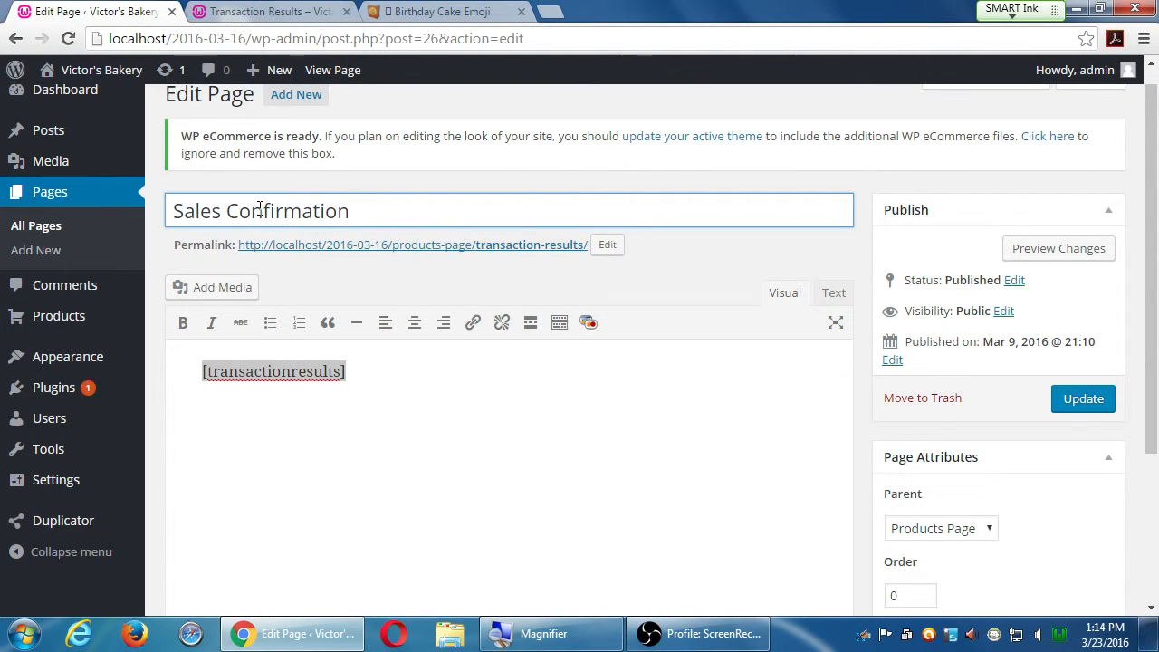
mouse_move(1083, 400)
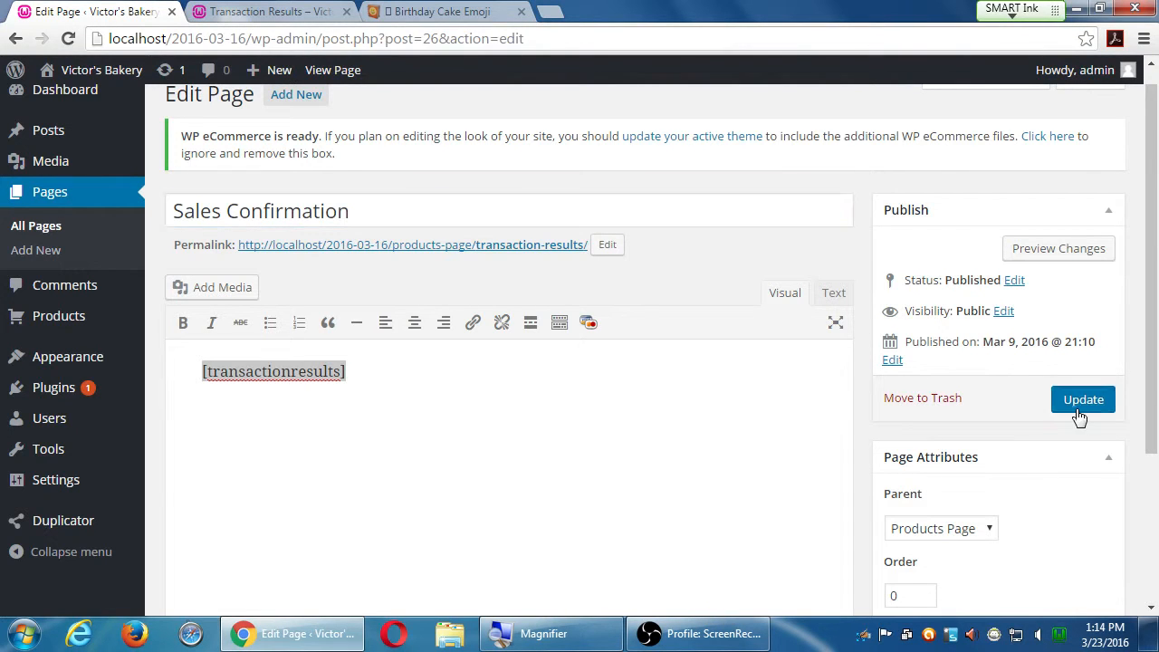
left_click(1083, 400)
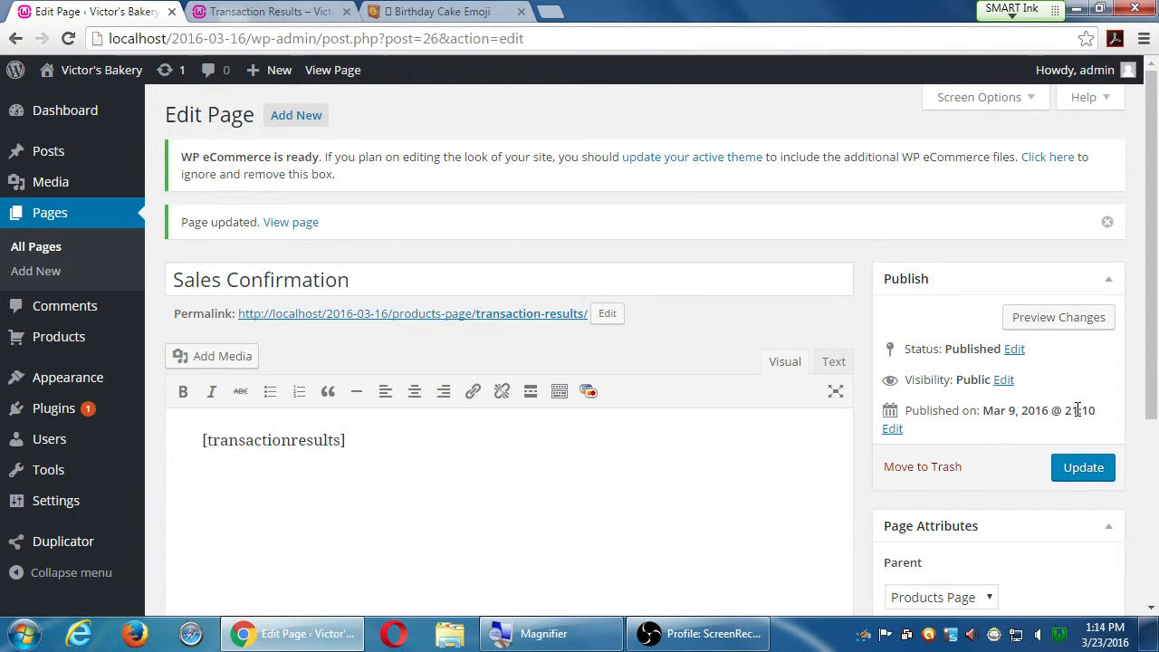
- Append two flying-money emoji to the Sales Confirmation title and update the page
left_click(267, 11)
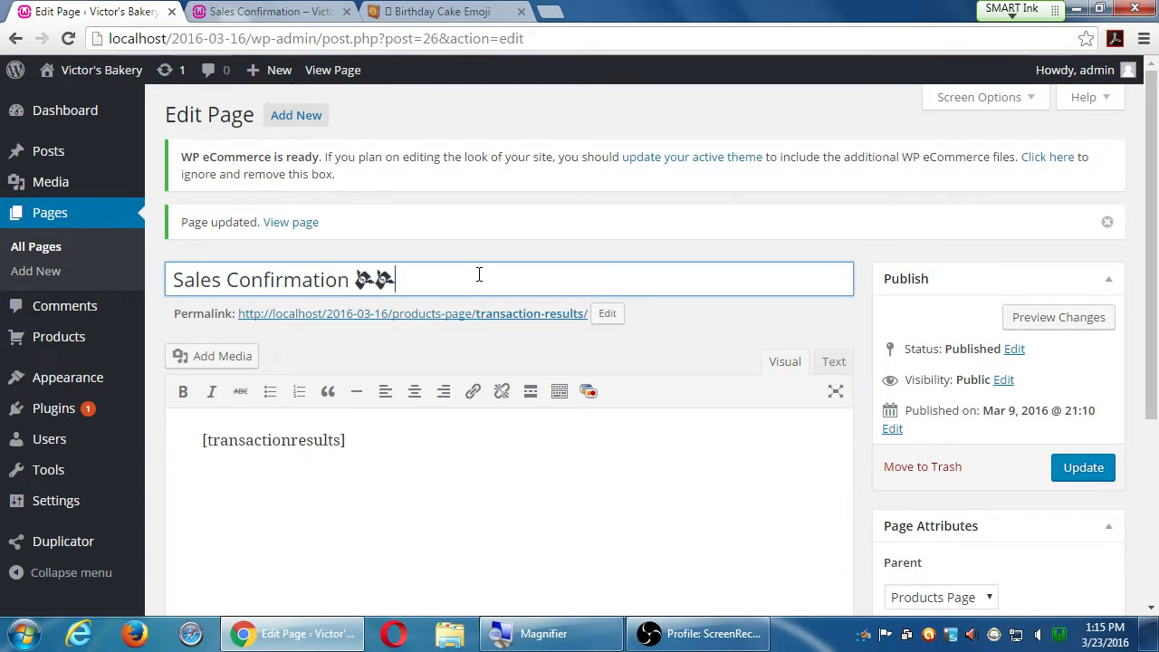
left_click(1083, 466)
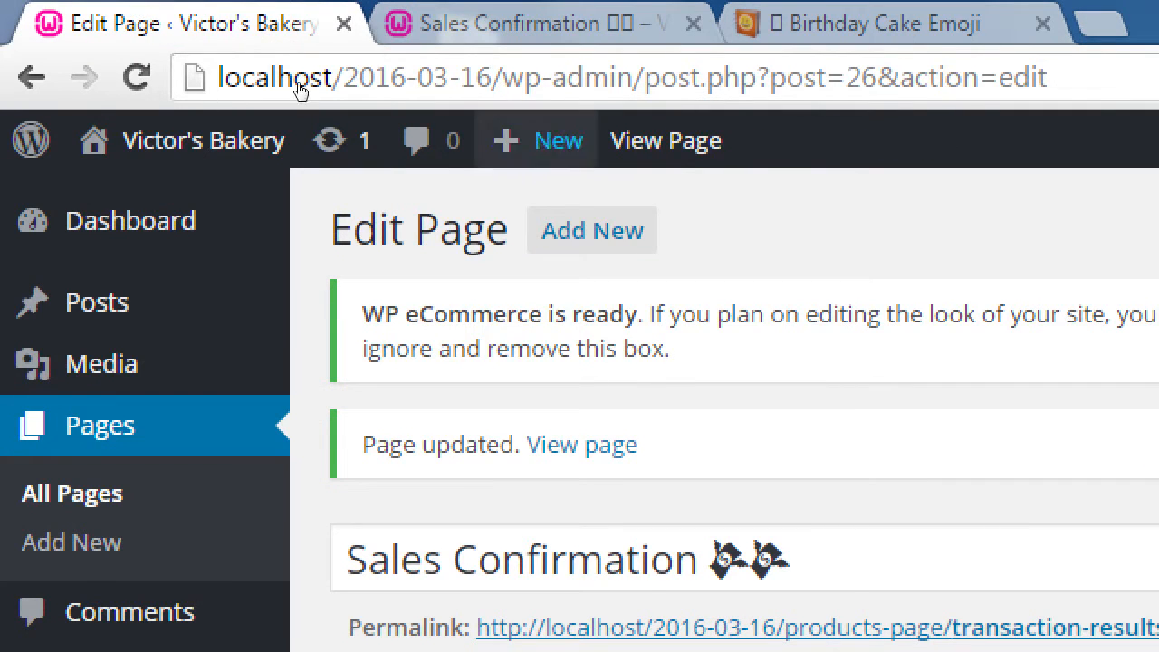
left_click(537, 140)
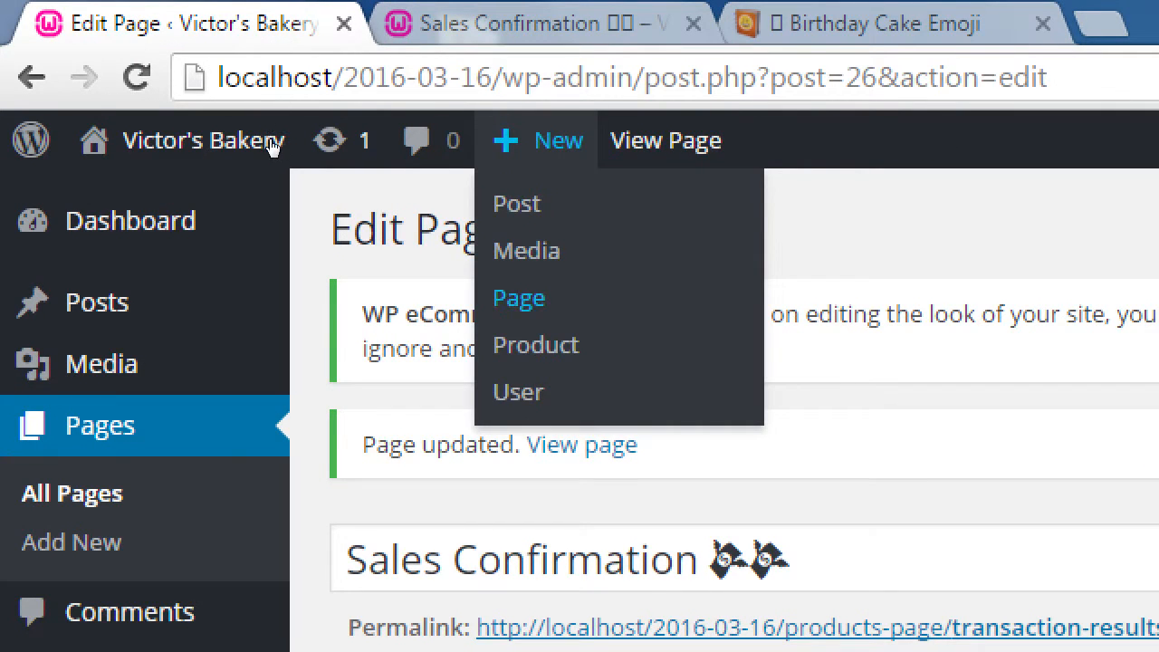
scroll("down", 3)
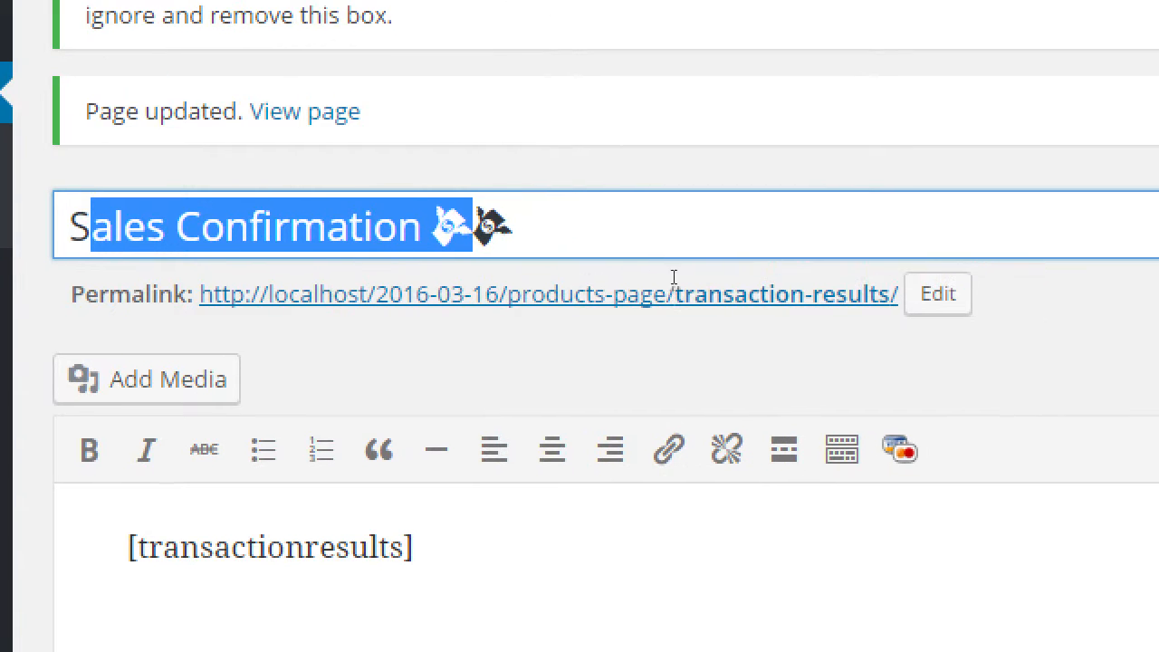
- Change the slug from transaction-results to sales-confirmation, leaving it open for editing again
left_click(937, 293)
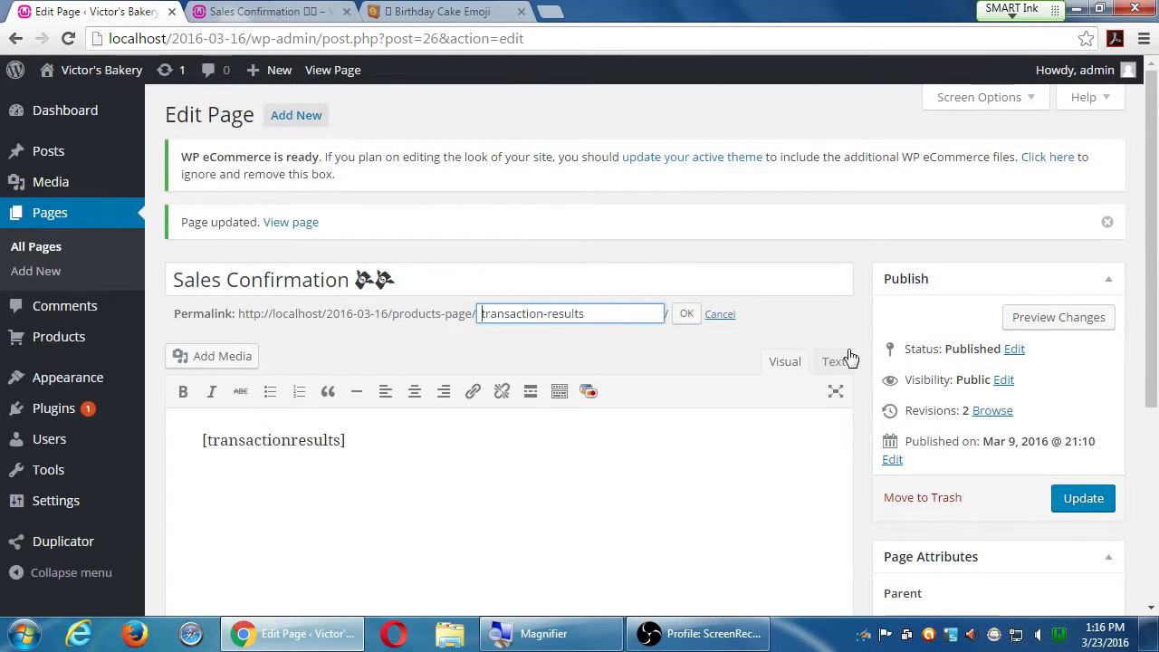
scroll("down", 3)
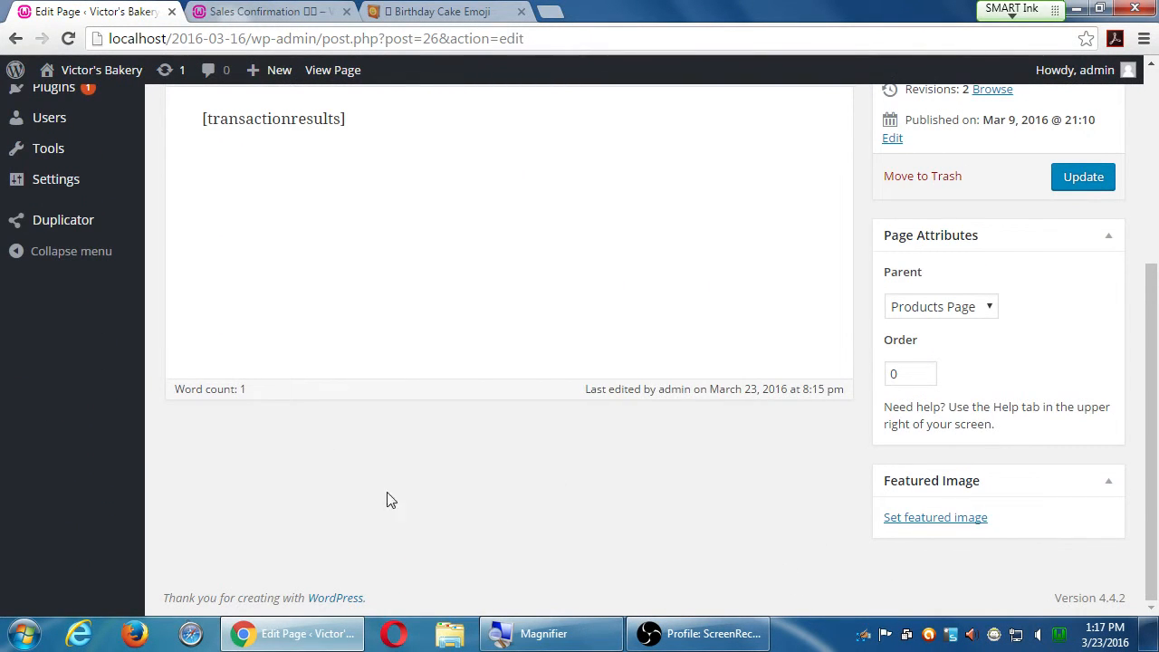
mouse_move(243, 527)
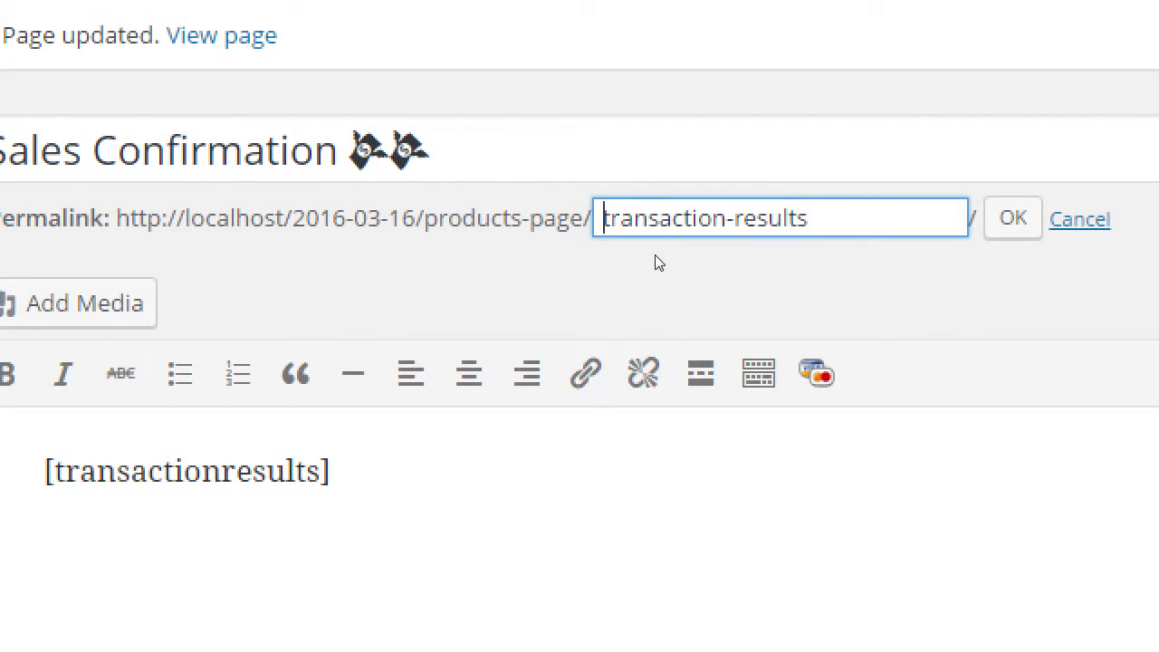
type("Sales Confirmation")
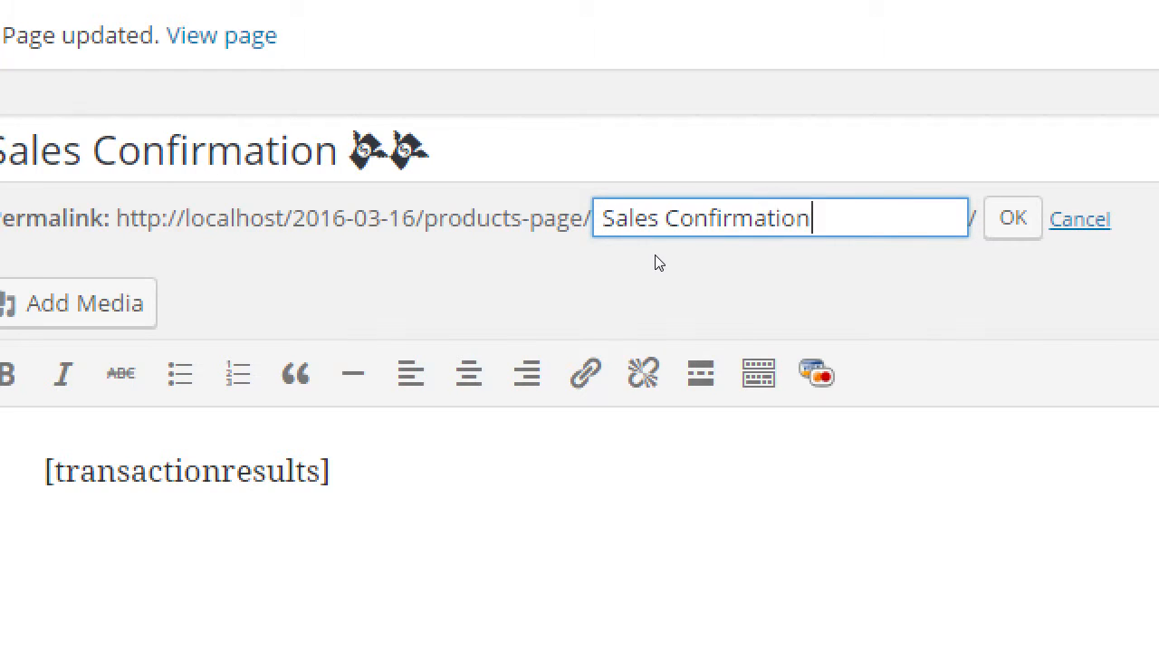
left_click(1012, 218)
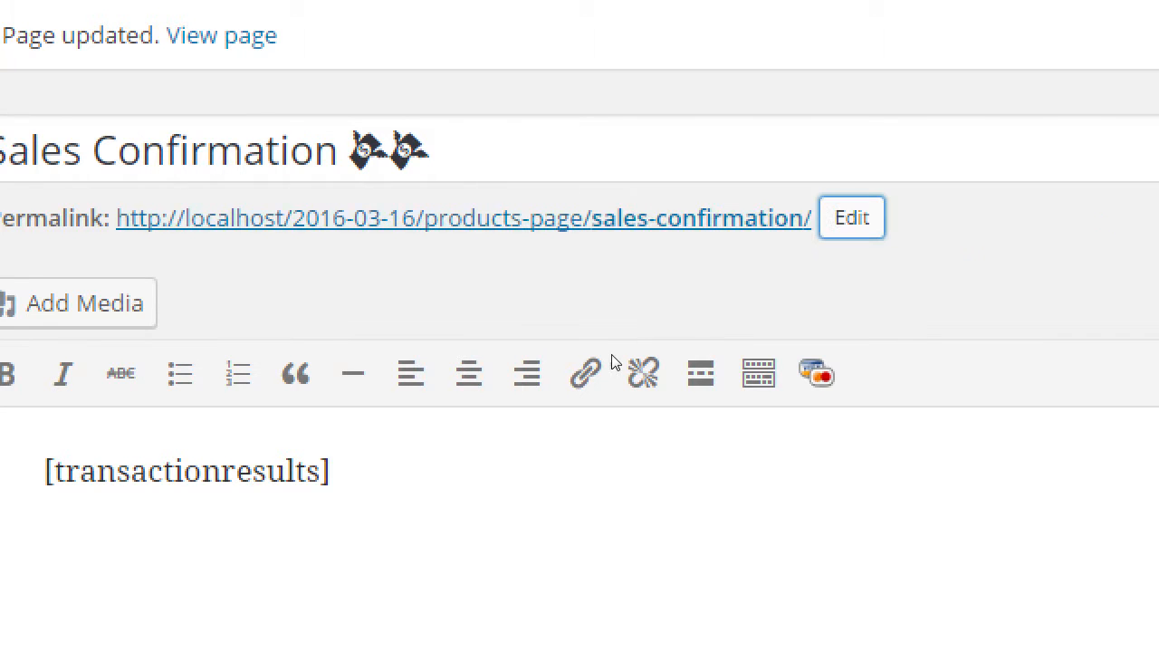
mouse_move(609, 364)
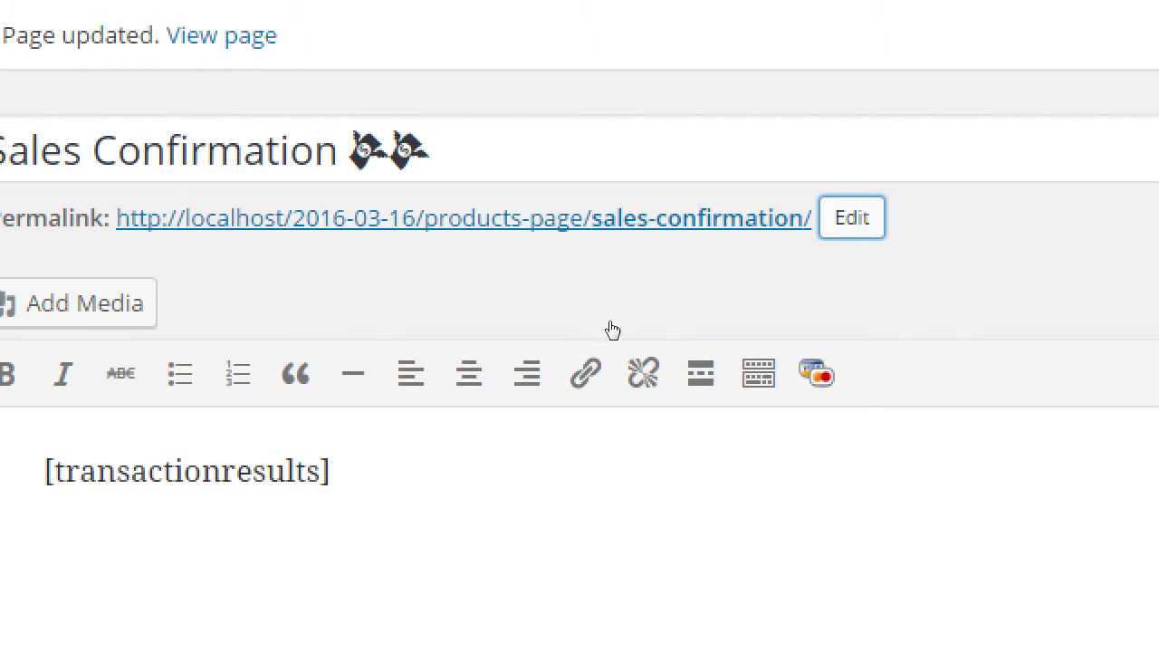
left_click(851, 217)
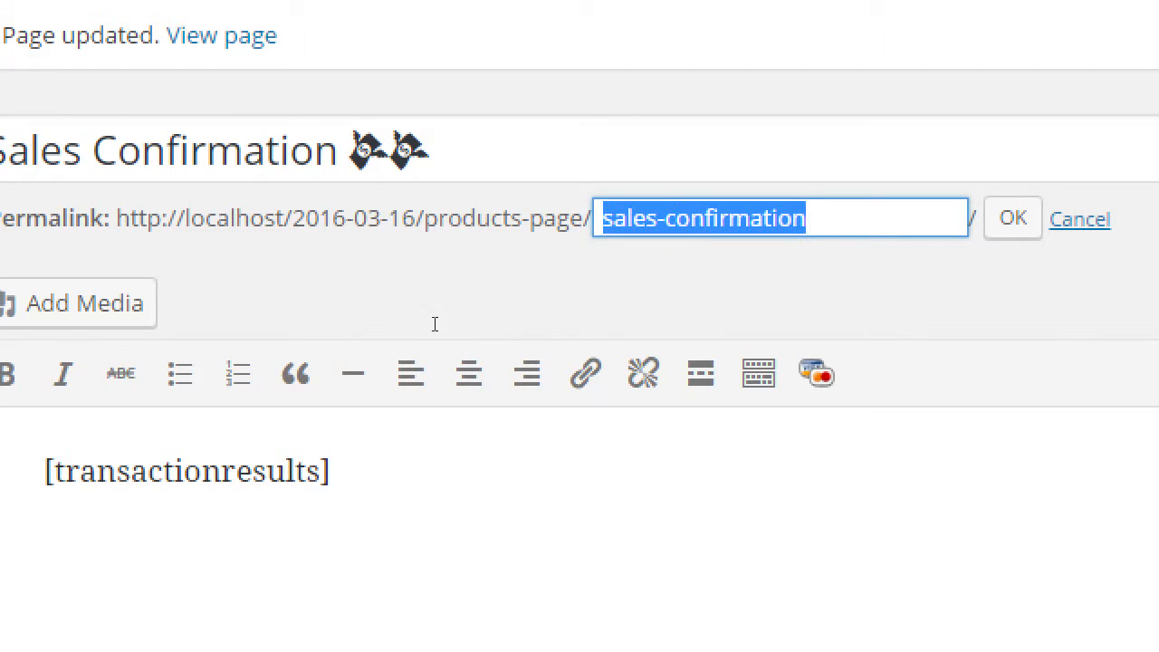
mouse_move(437, 329)
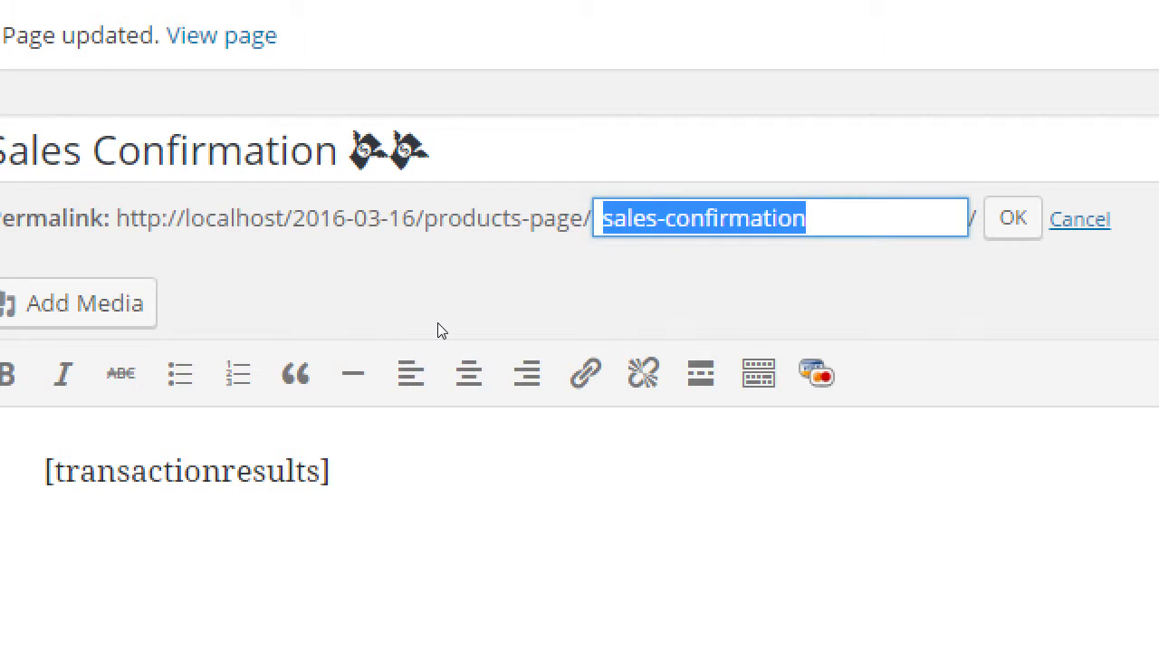
- Replace the slug with 'My Shopping Cart', giving my-shopping-cart
type("My Shoppi")
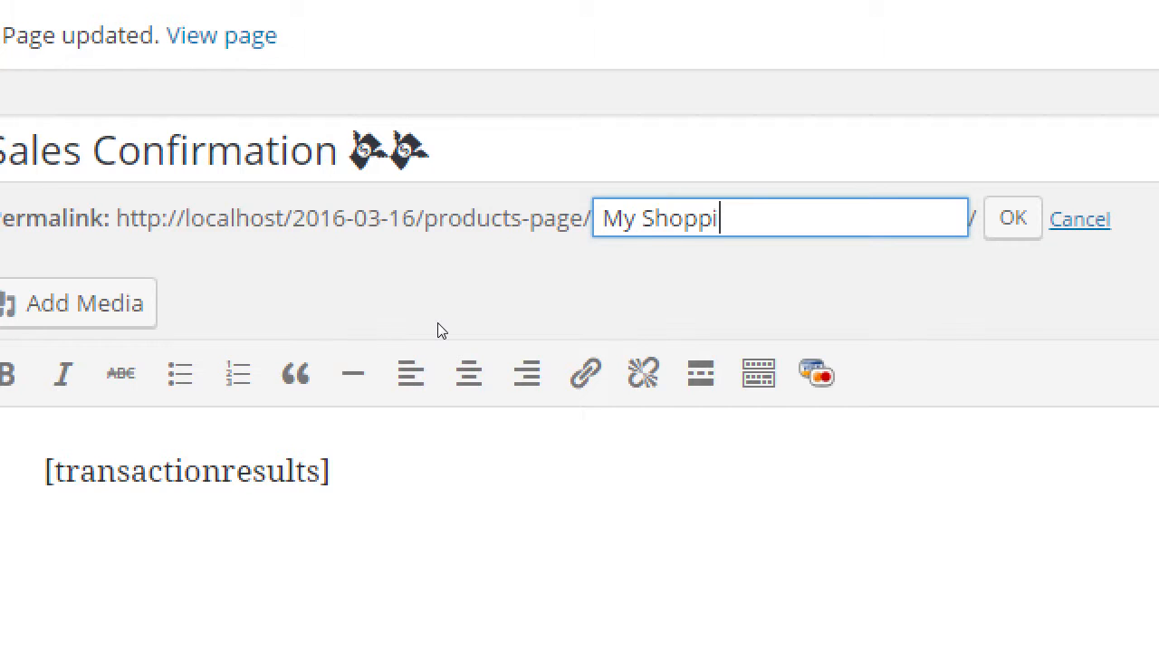
type("ng Cart")
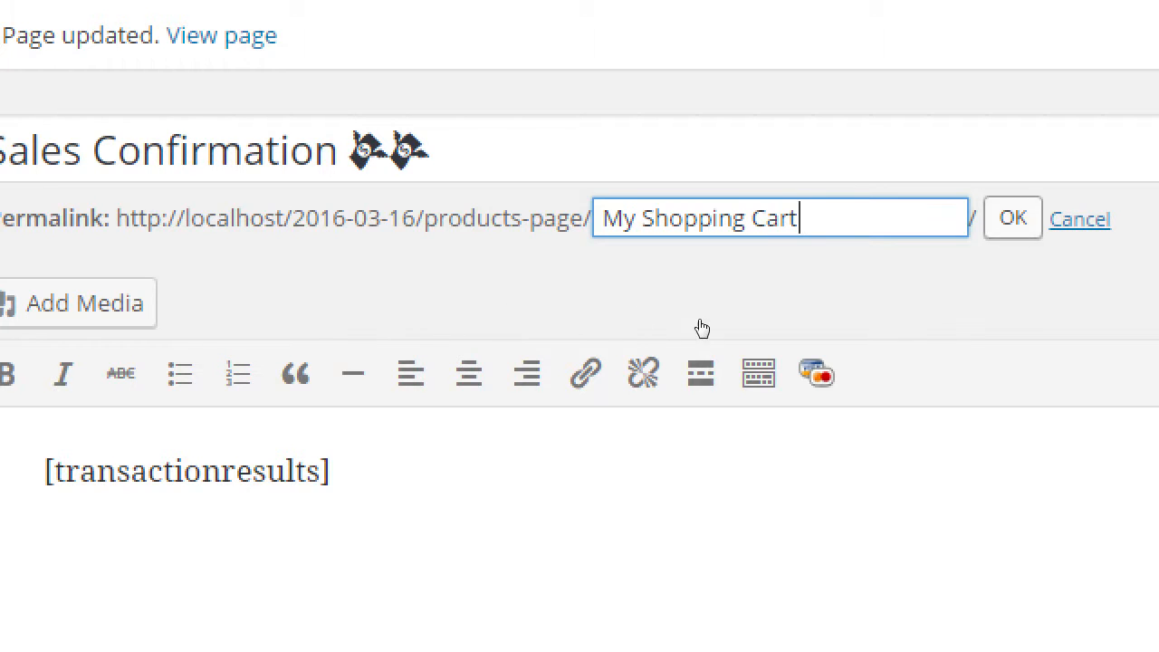
left_click(1011, 218)
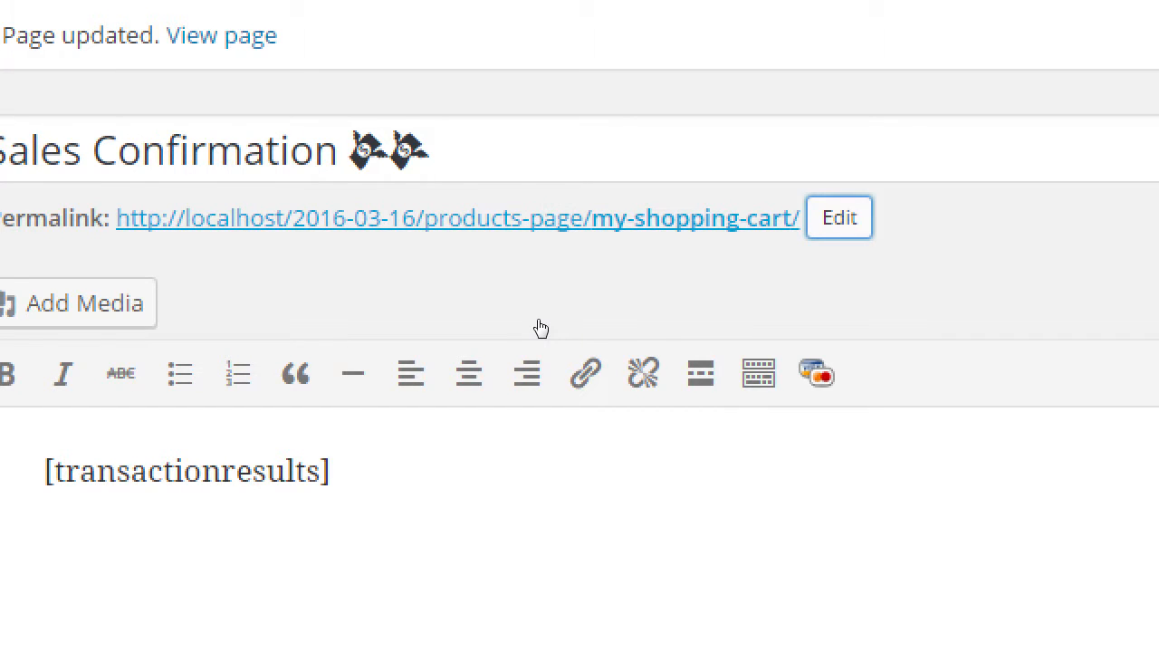
mouse_move(589, 322)
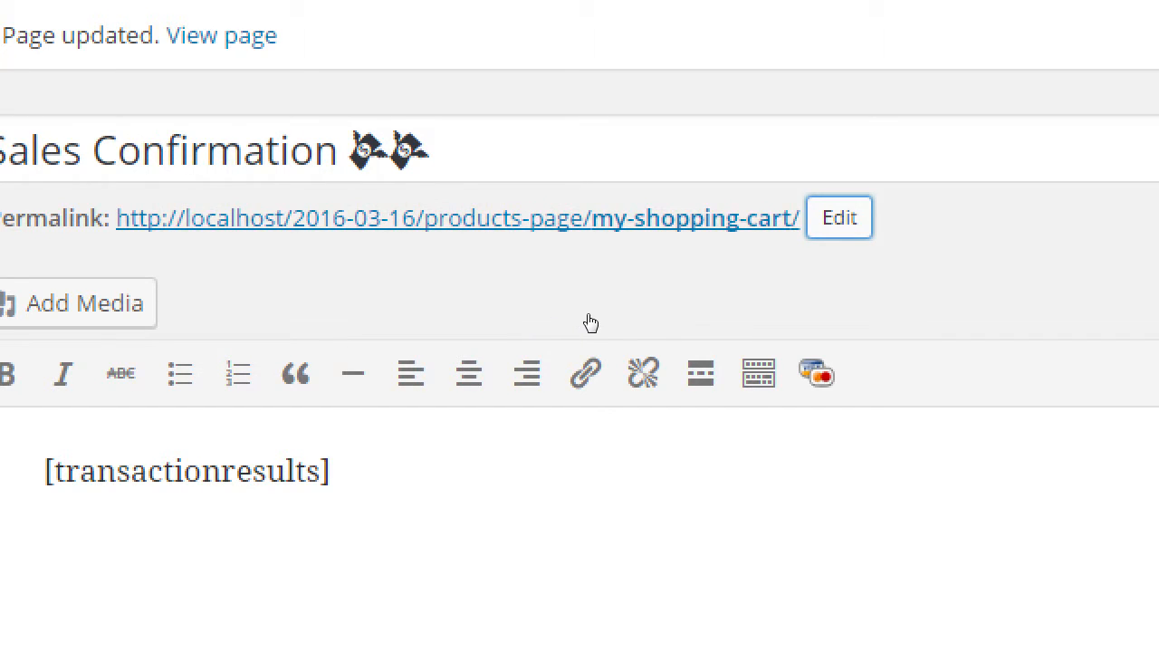
- Remove and then restore the hyphens in the my-shopping-cart slug
left_click(837, 217)
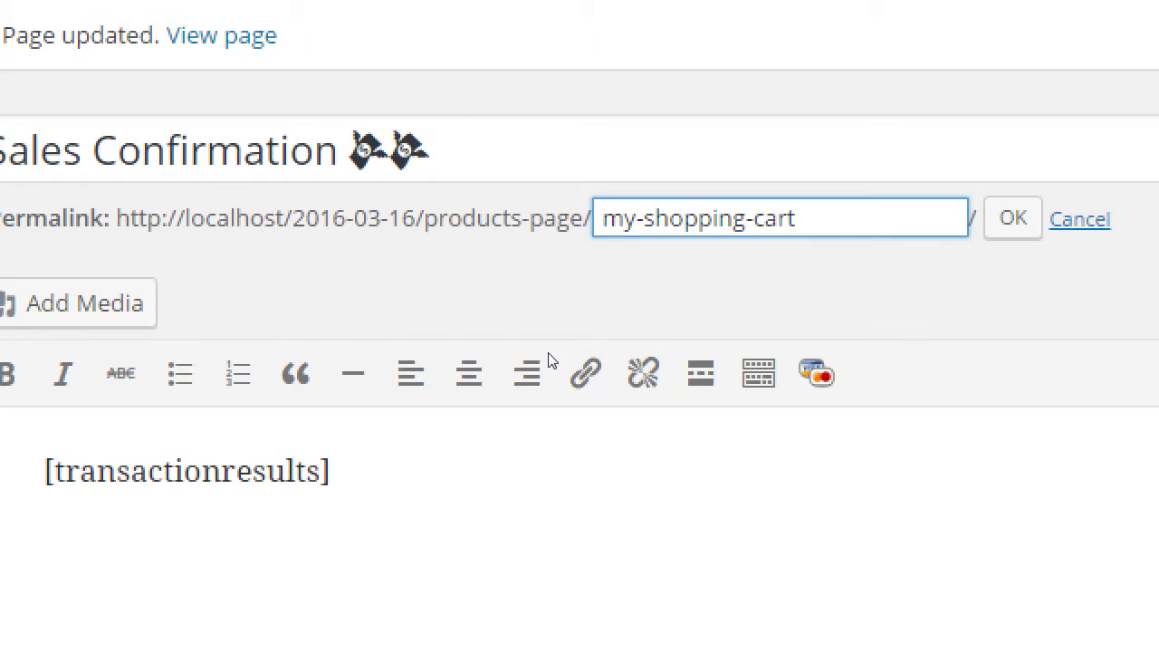
left_click(636, 217)
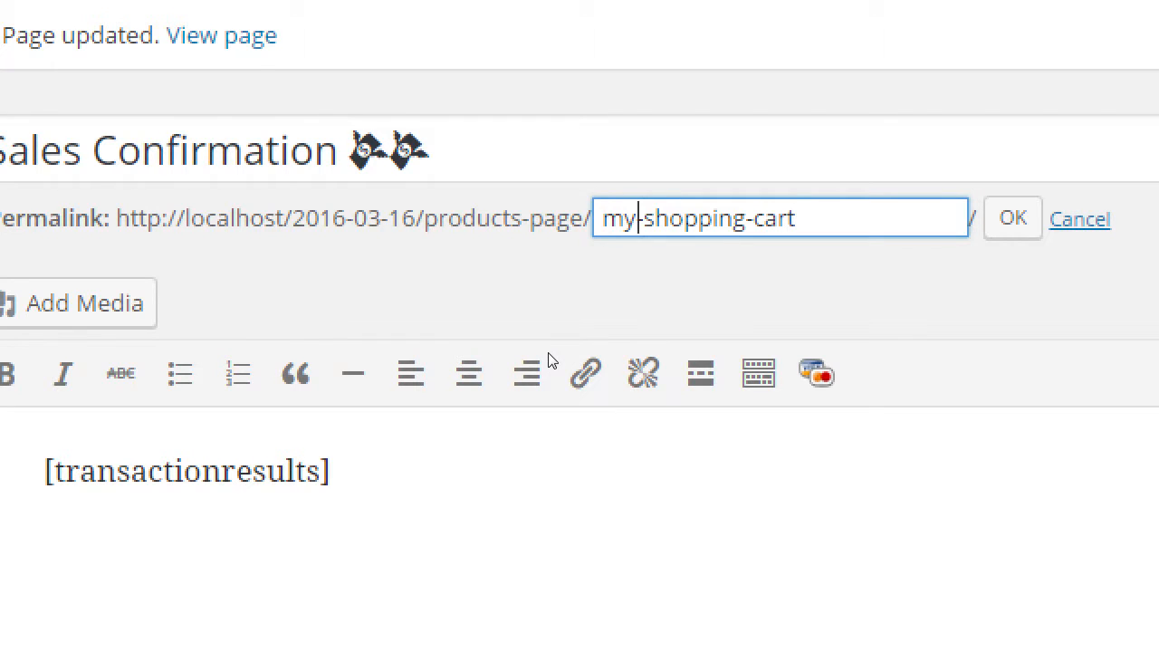
key("Backspace")
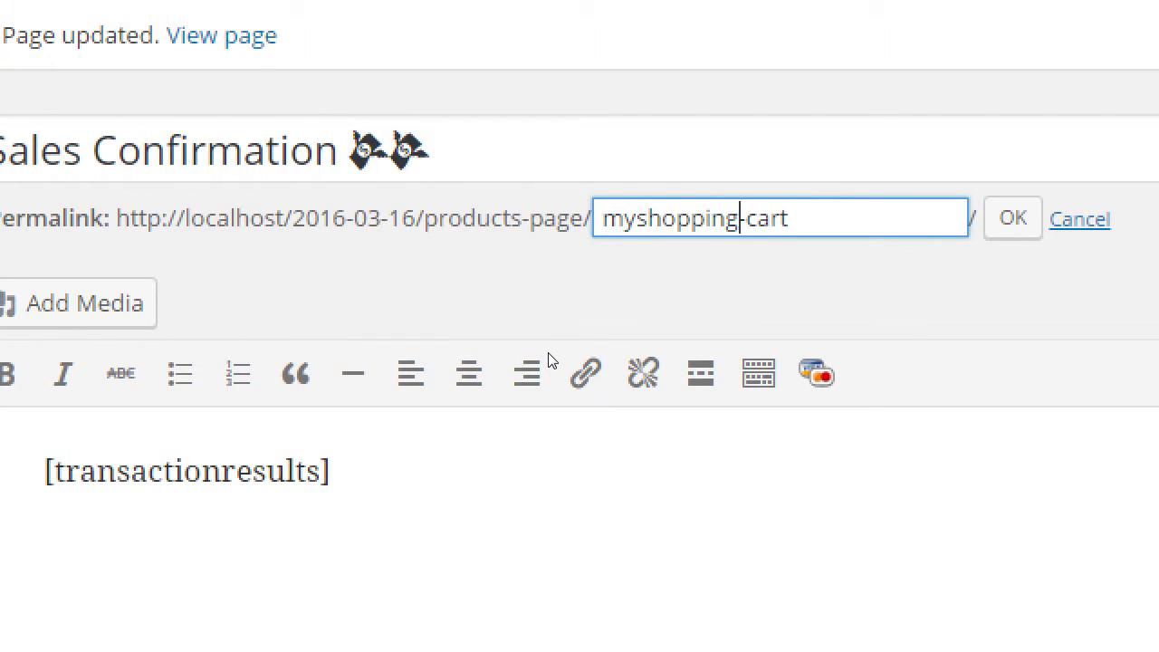
key("Backspace")
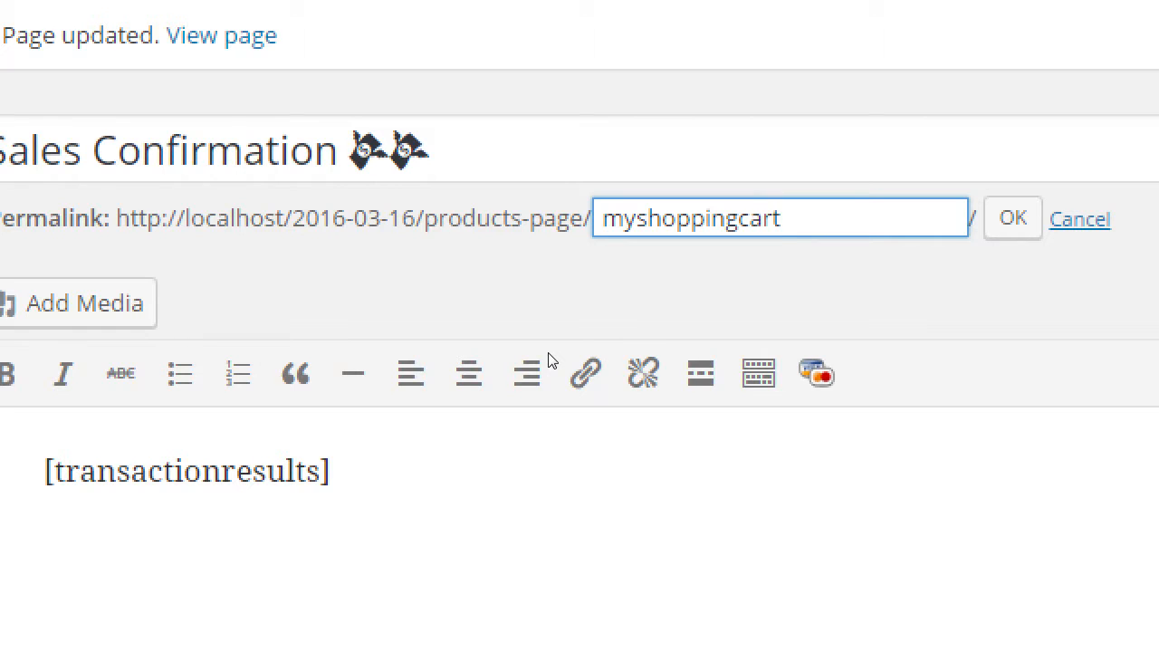
left_click(779, 217)
type("-")
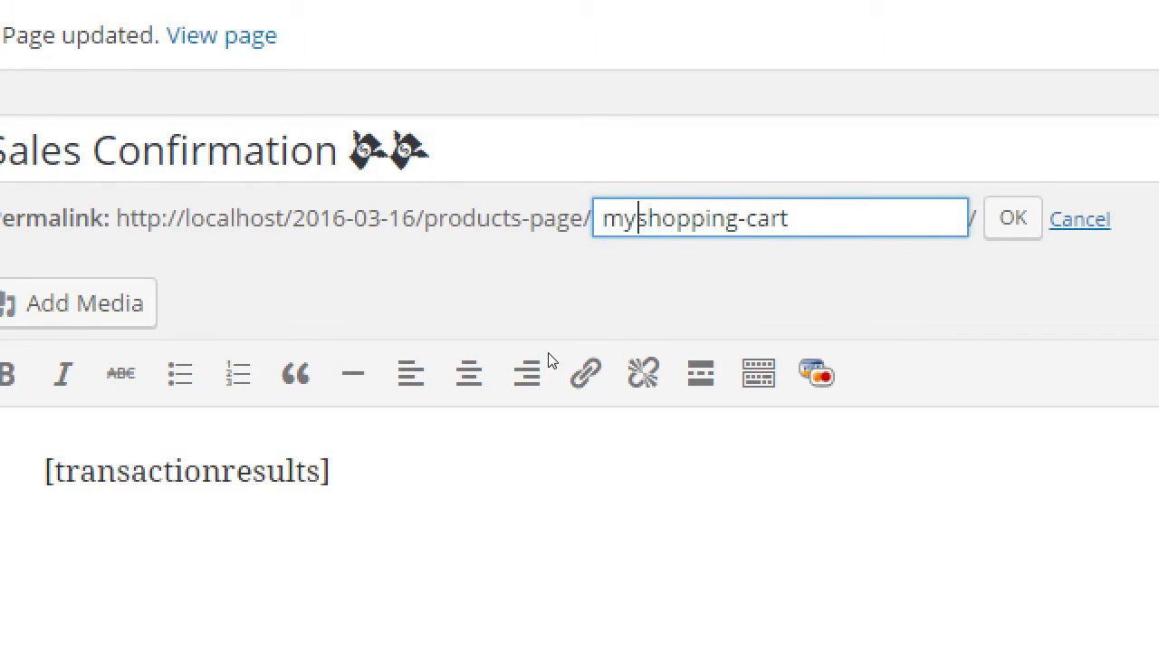
type("_")
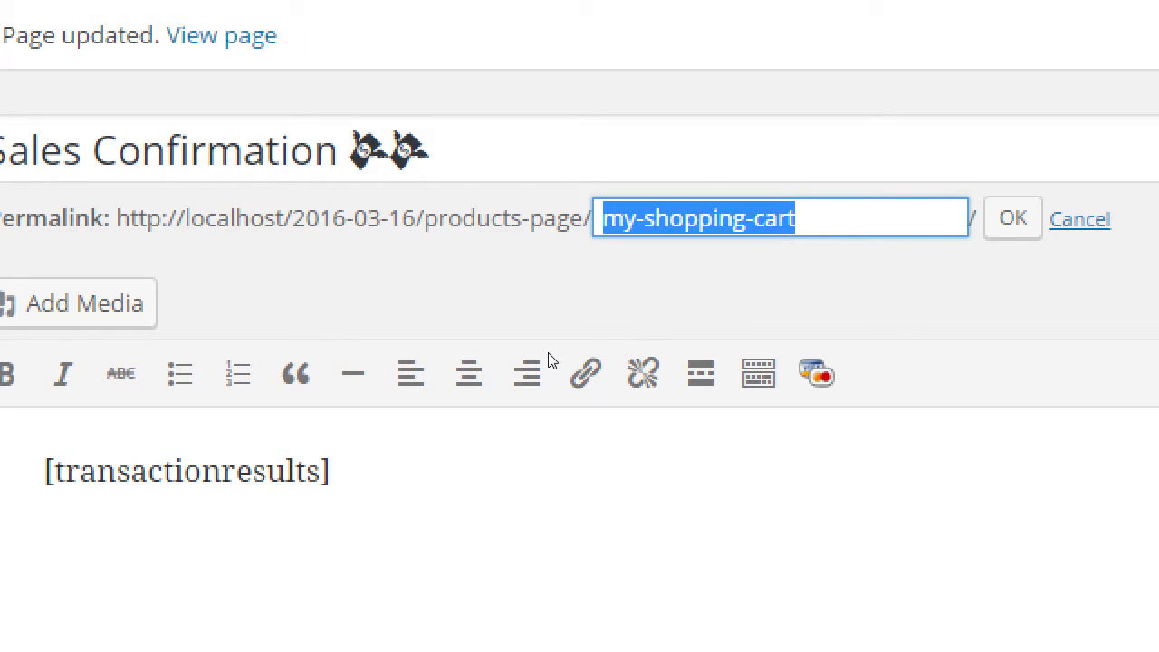
- Enter 'My Amazing Shop' as the slug, producing my-amazing-shop
type("My Am")
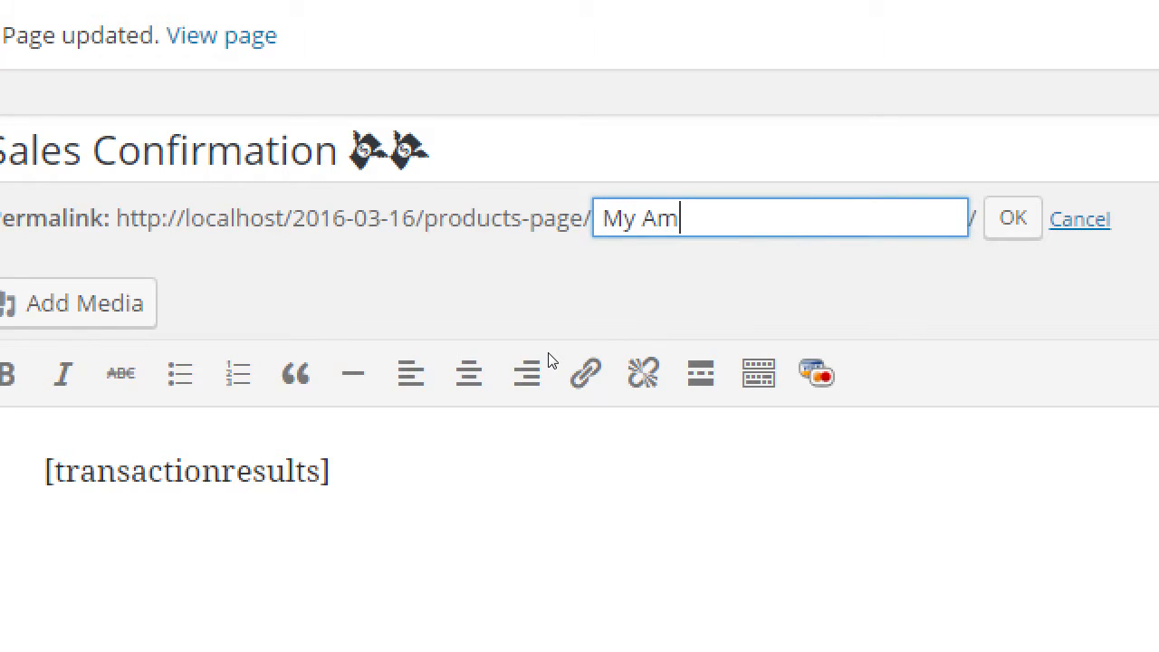
type("azing Shop")
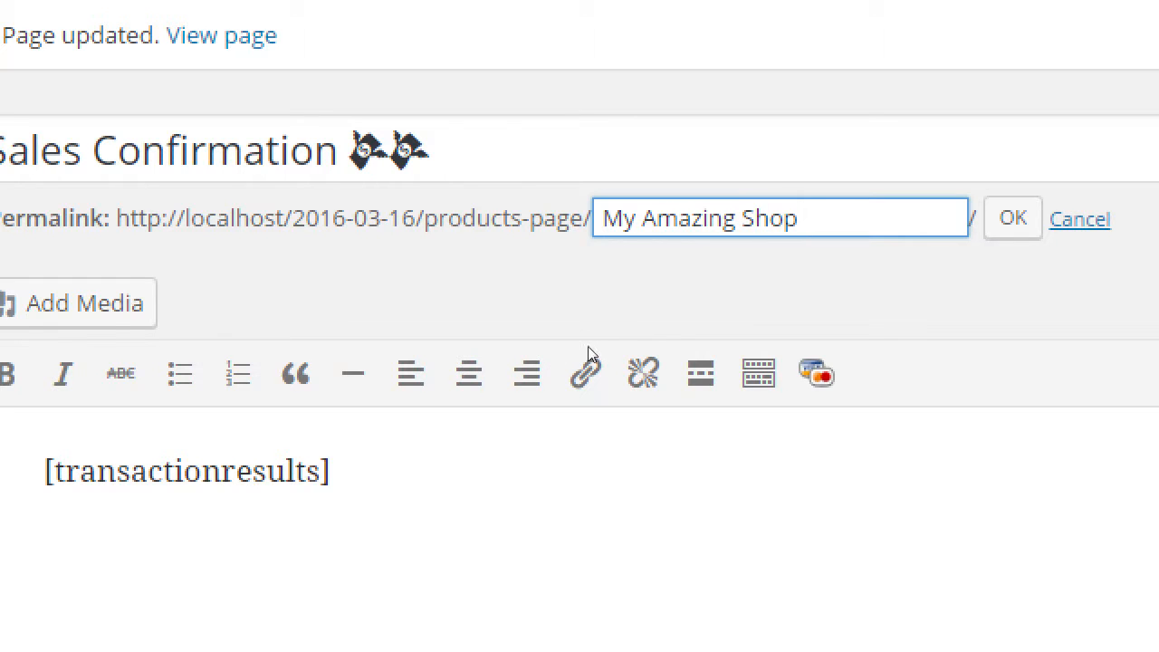
left_click(1011, 217)
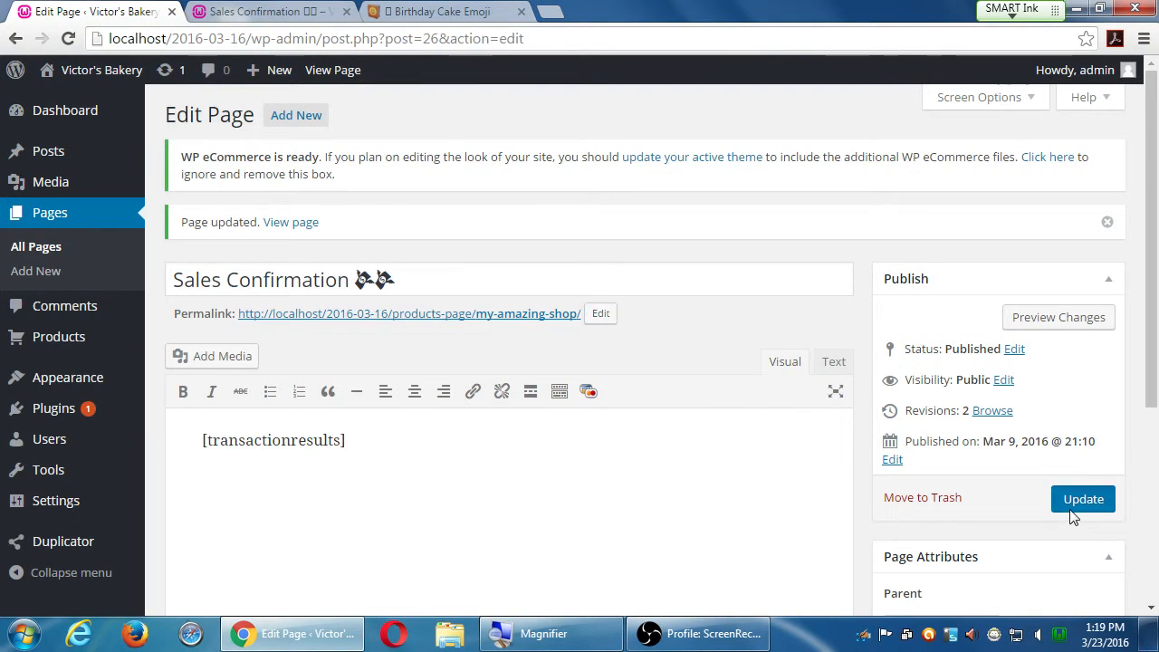
- Update the page and confirm on the site that Sales Confirmation opens at my-amazing-shop
left_click(1083, 499)
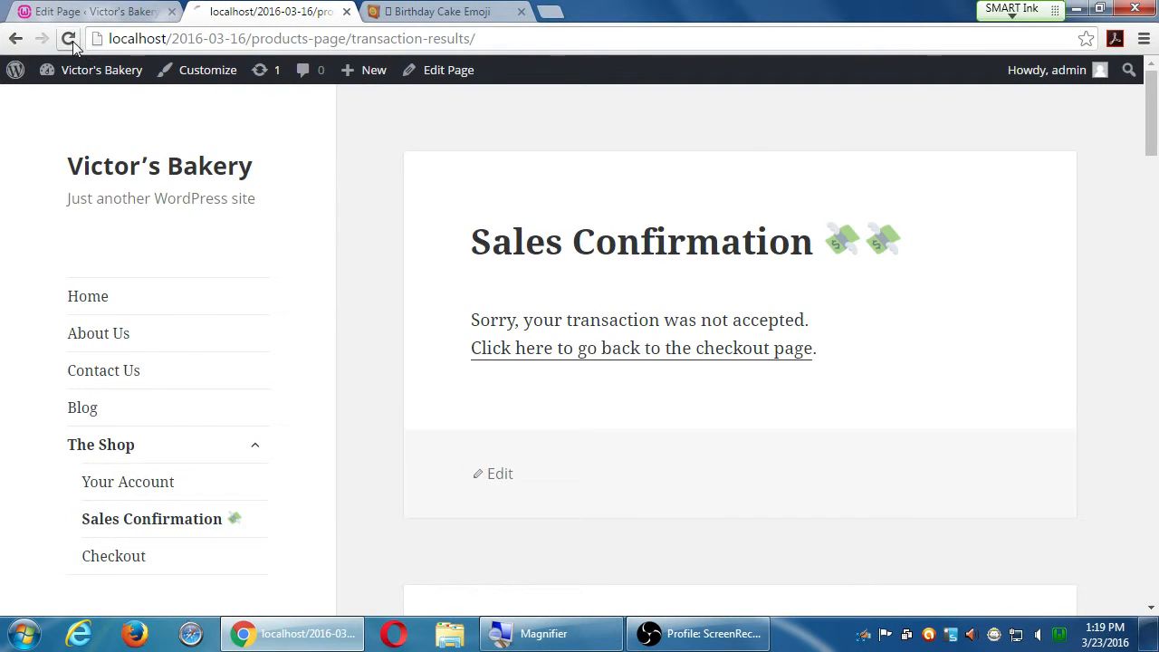
left_click(68, 38)
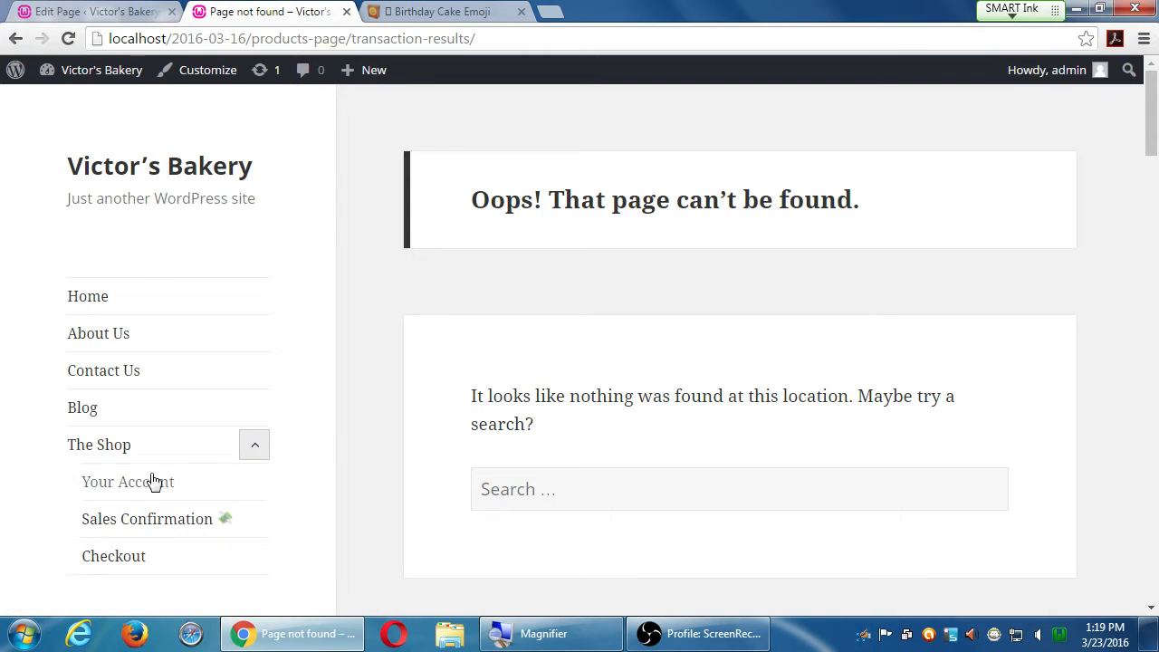
left_click(147, 519)
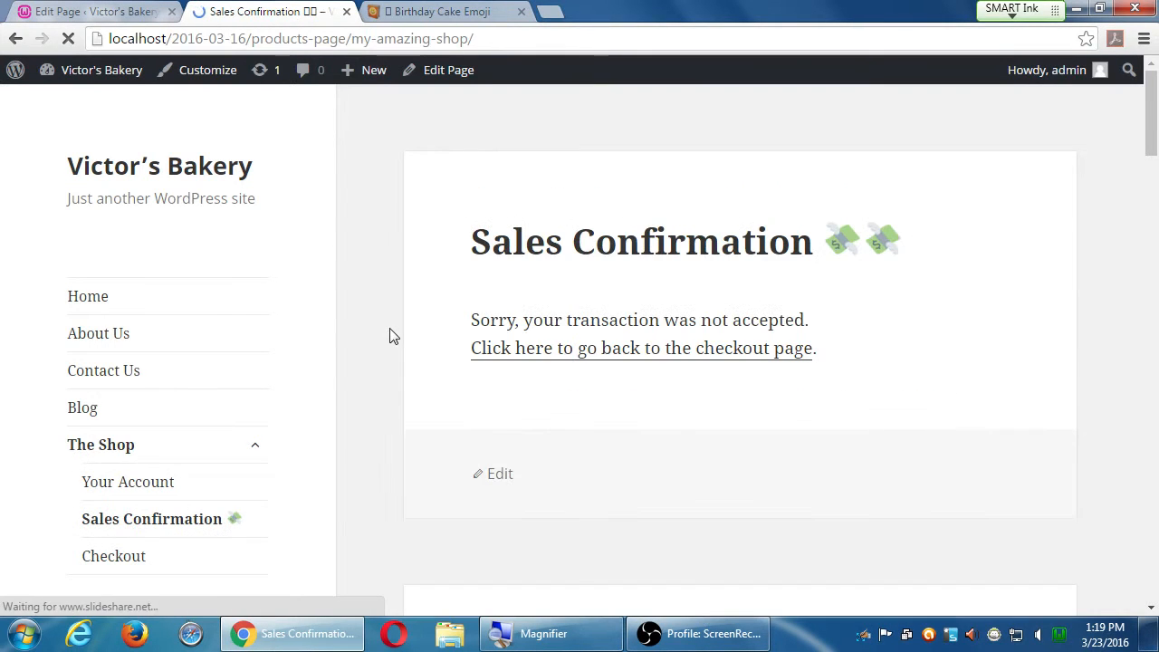
left_click(374, 69)
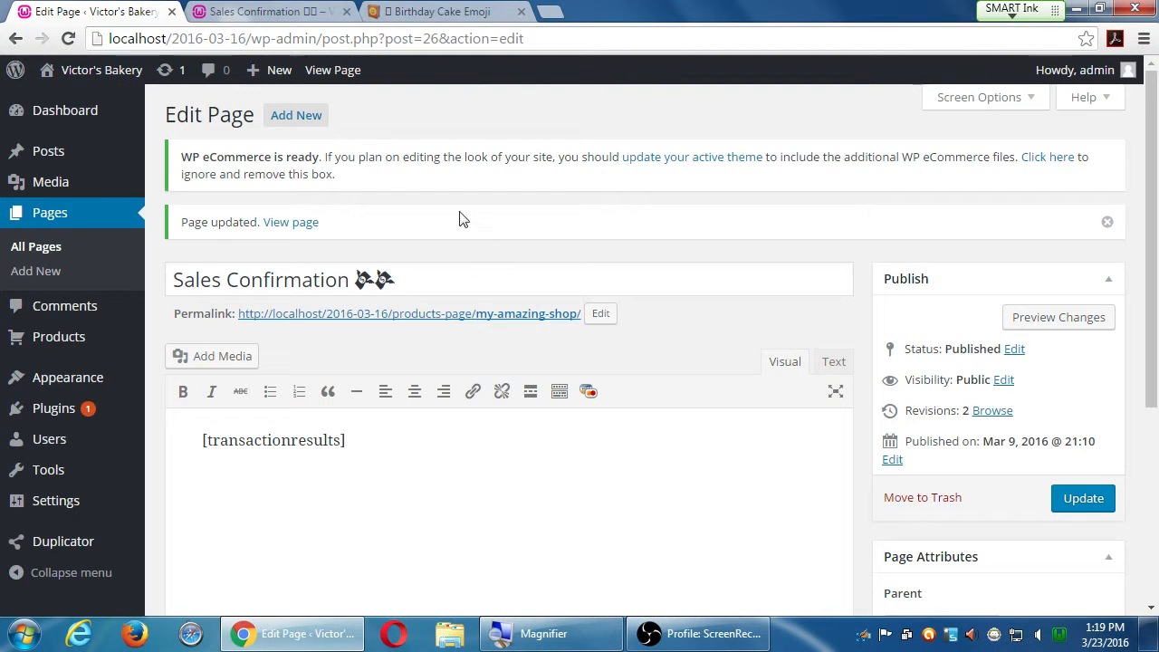
- Change the Sales Confirmation permalink slug to sales-receipt and update the page
left_click(600, 313)
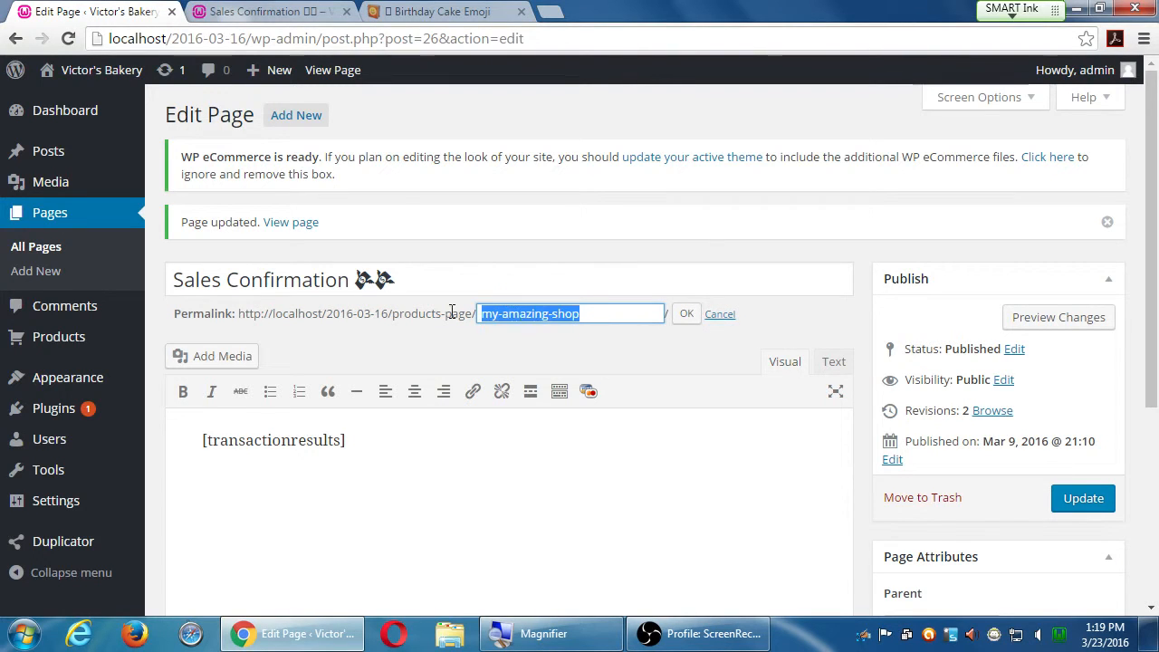
type("se")
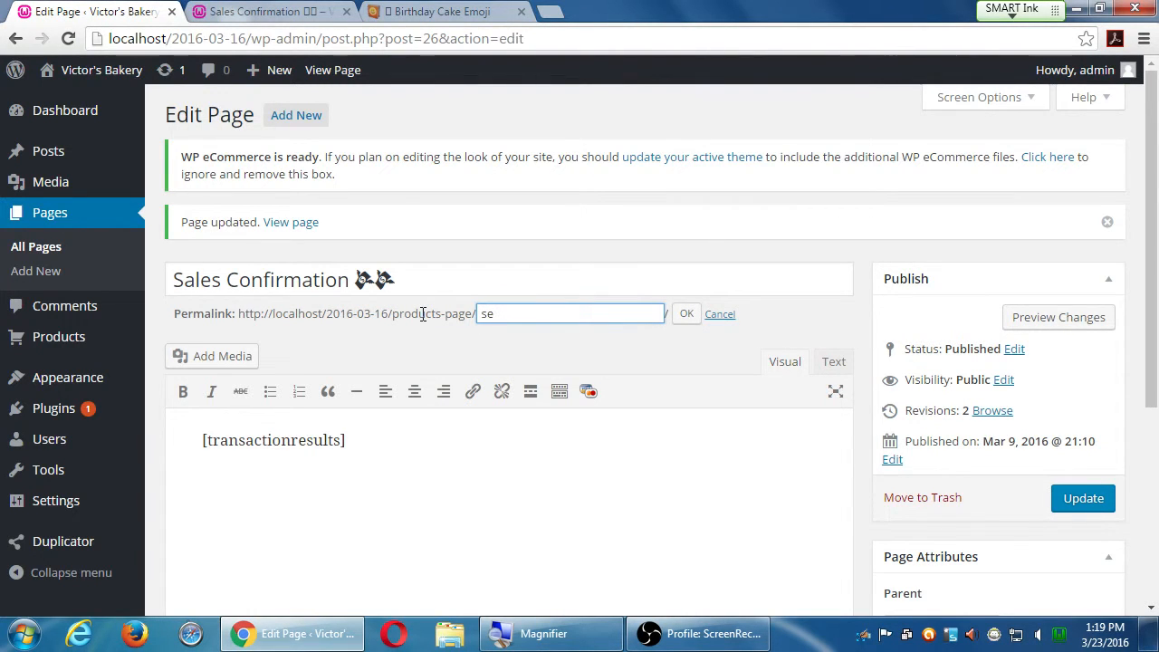
type("ales-reci")
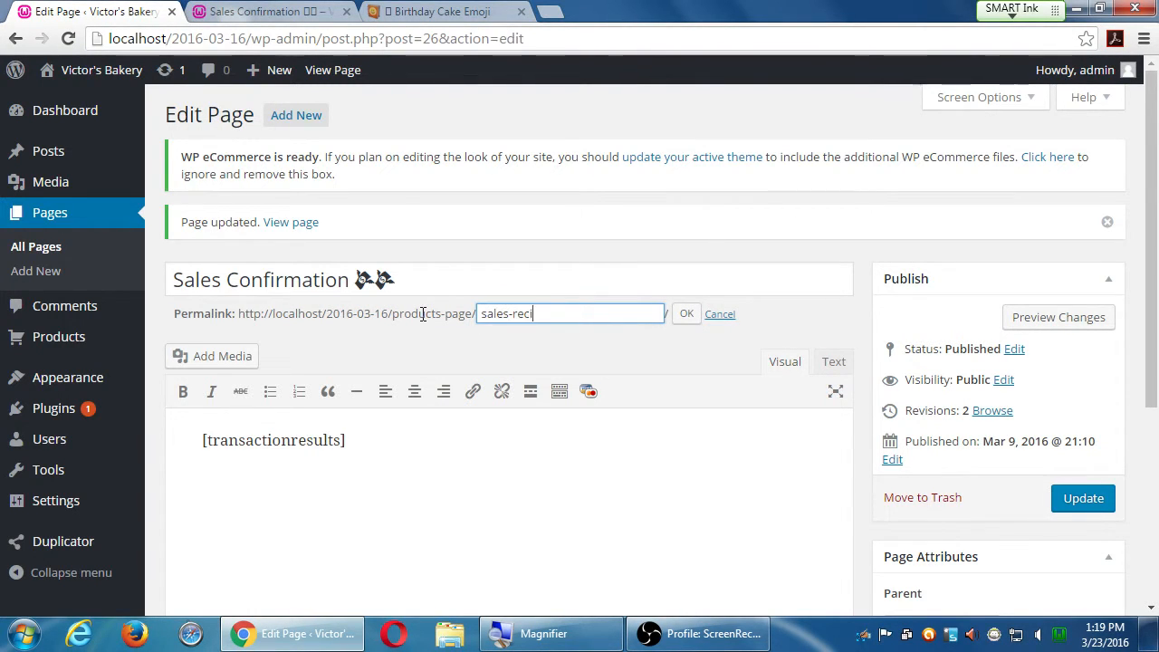
type("e")
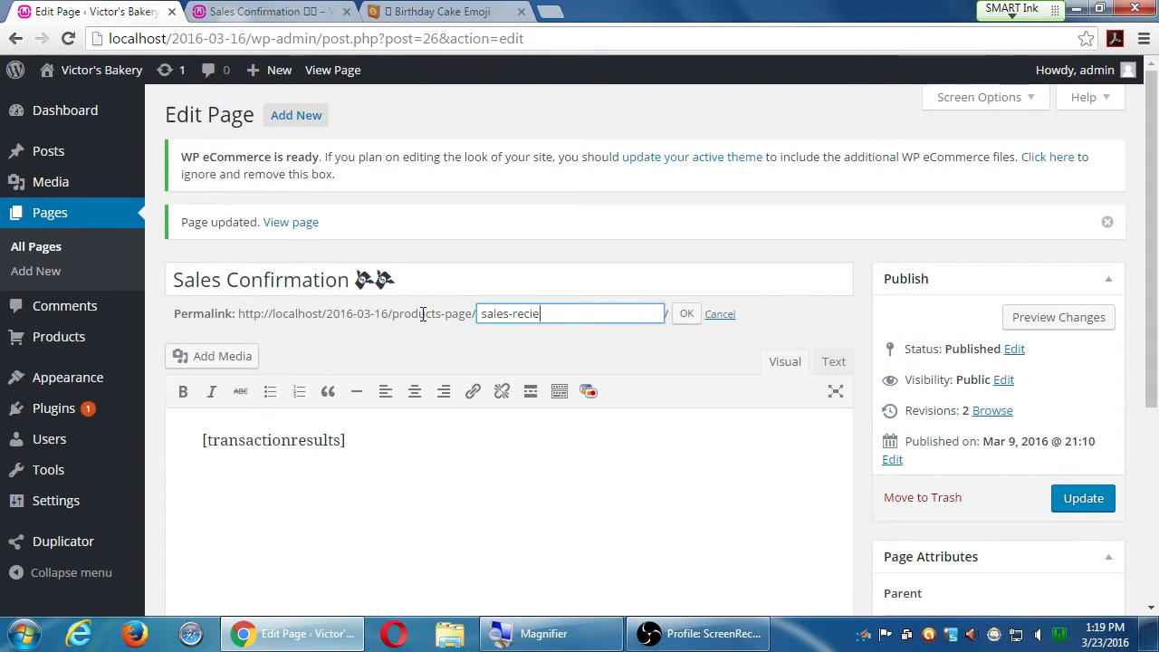
type("pt")
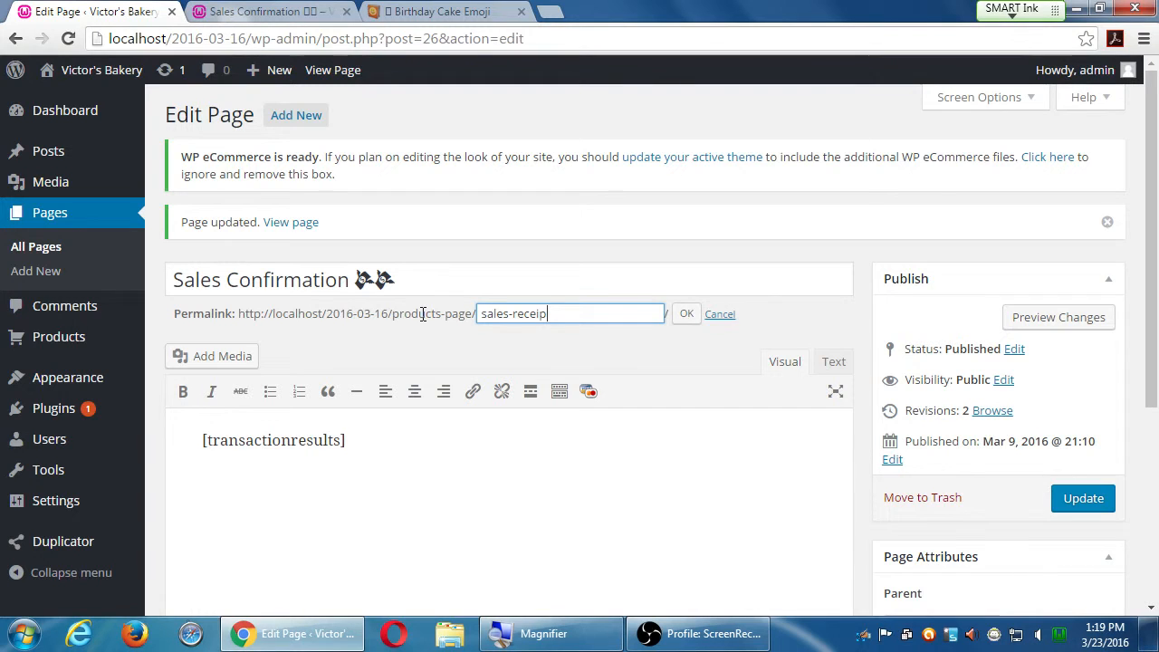
left_click(687, 314)
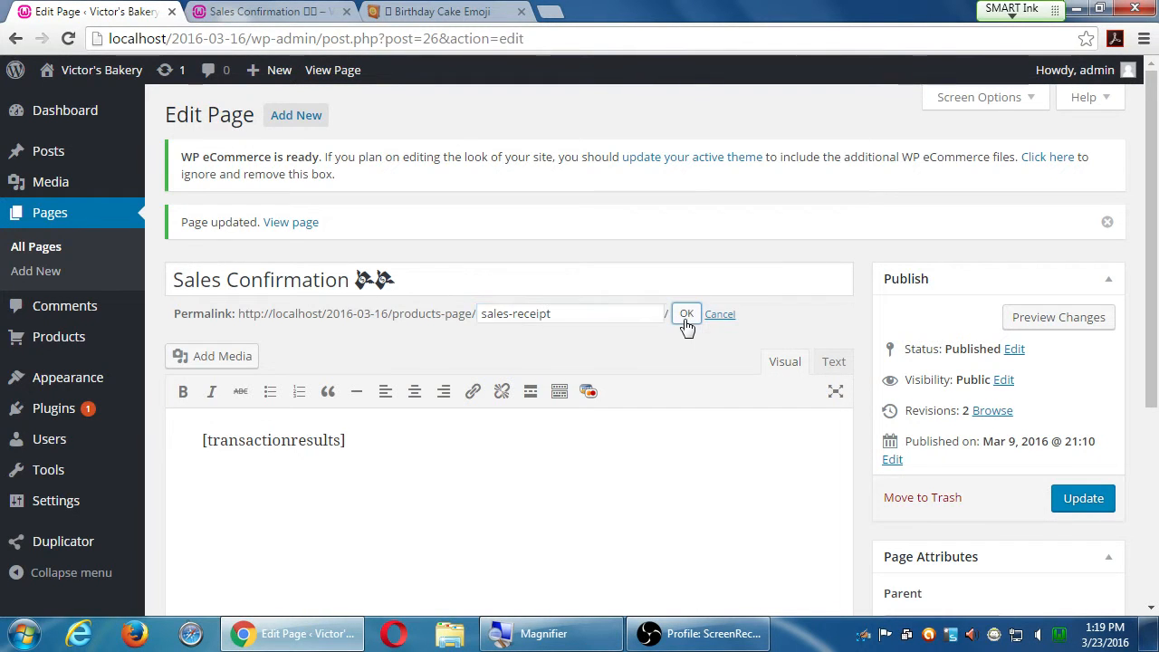
left_click(685, 313)
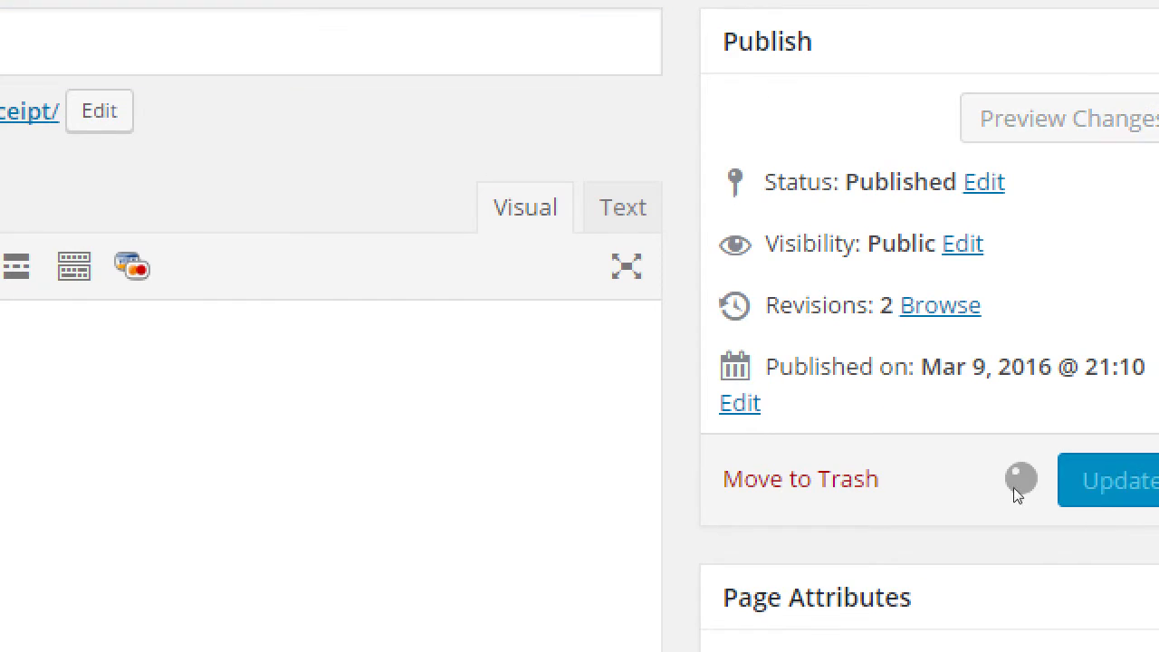
- Go to All Pages and scroll to Sales Confirmation below Products Page
left_click(1118, 480)
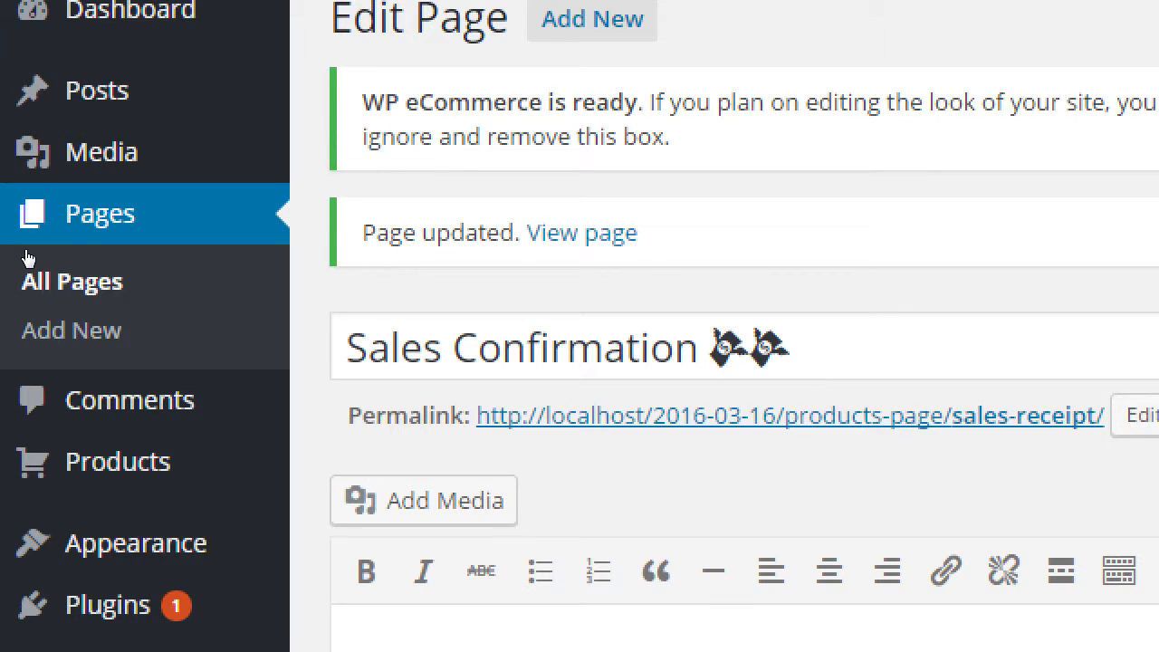
left_click(71, 281)
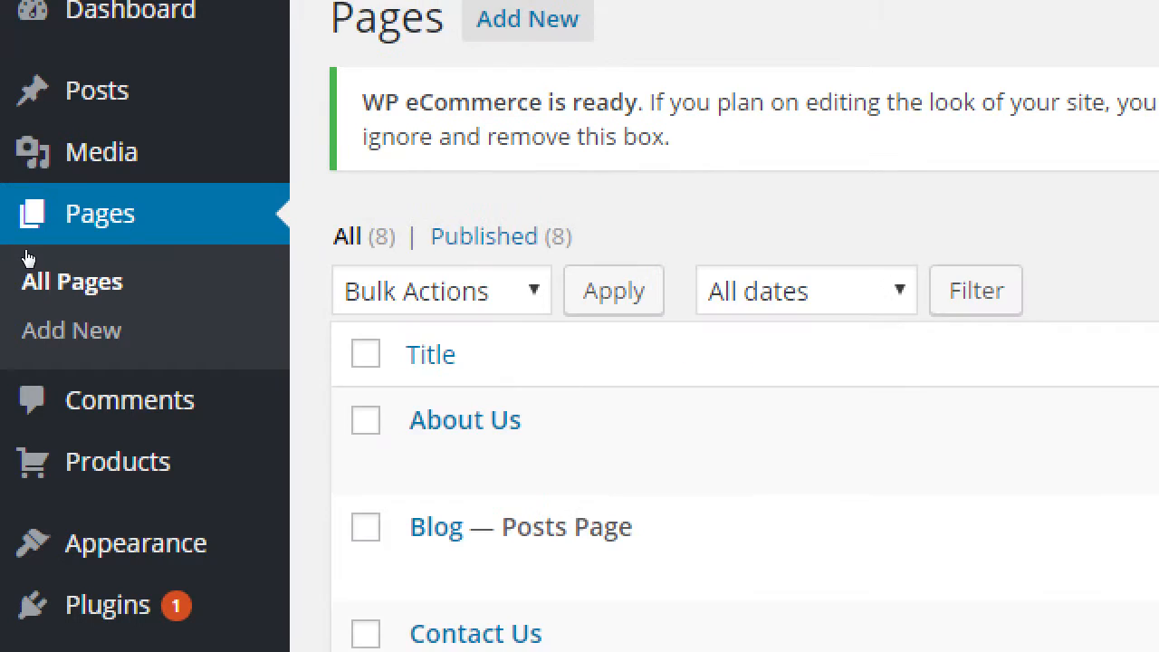
scroll("down", 3)
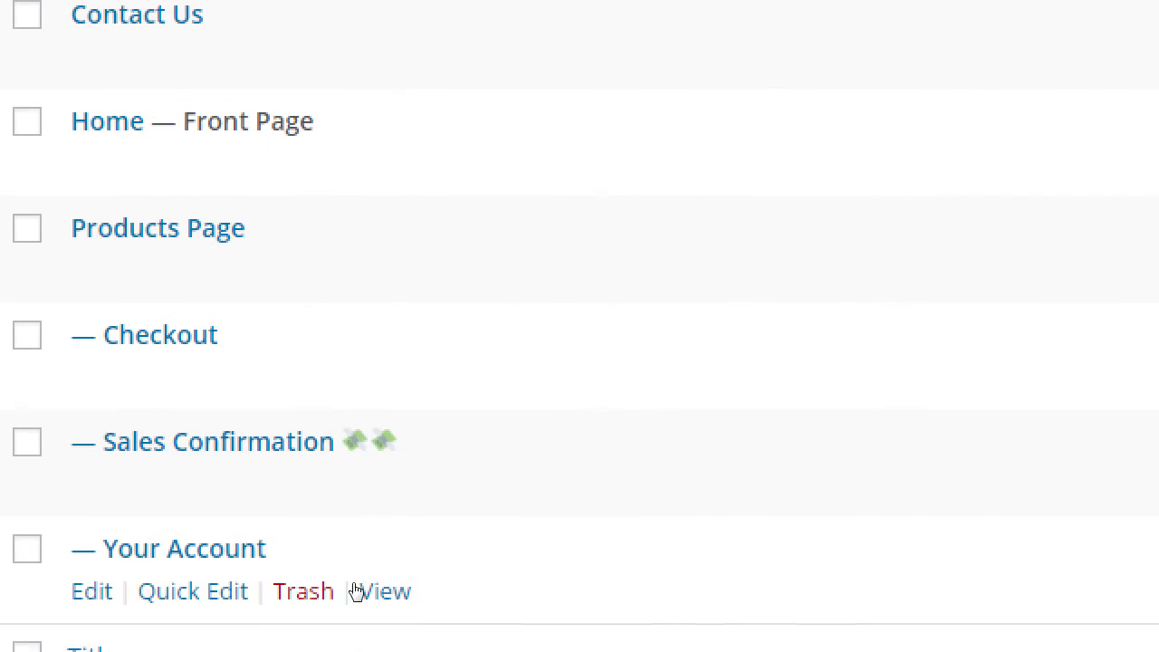
scroll("down", 3)
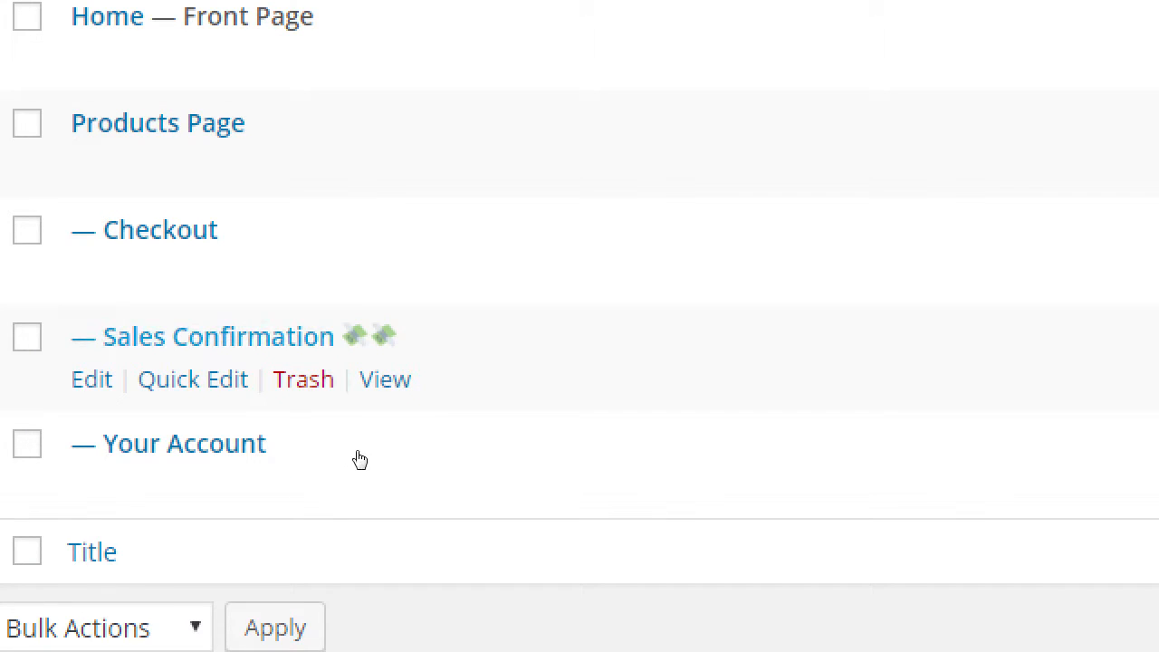
mouse_move(394, 455)
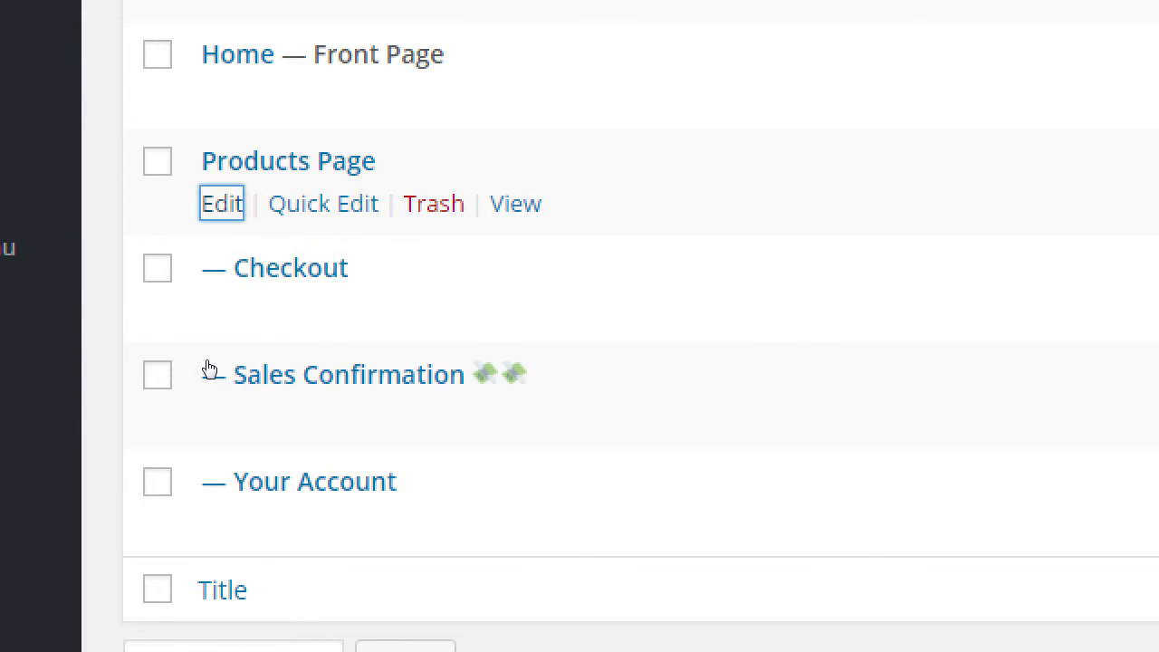
- Edit Products Page and retitle it 'The Shop'
left_click(221, 202)
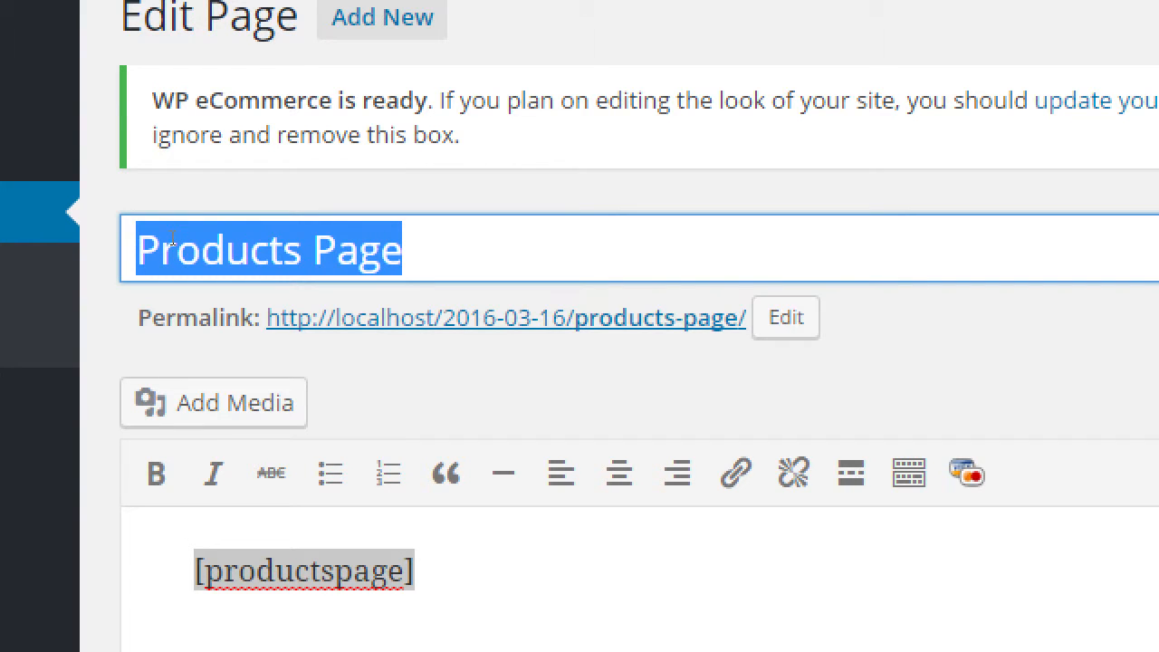
mouse_move(443, 275)
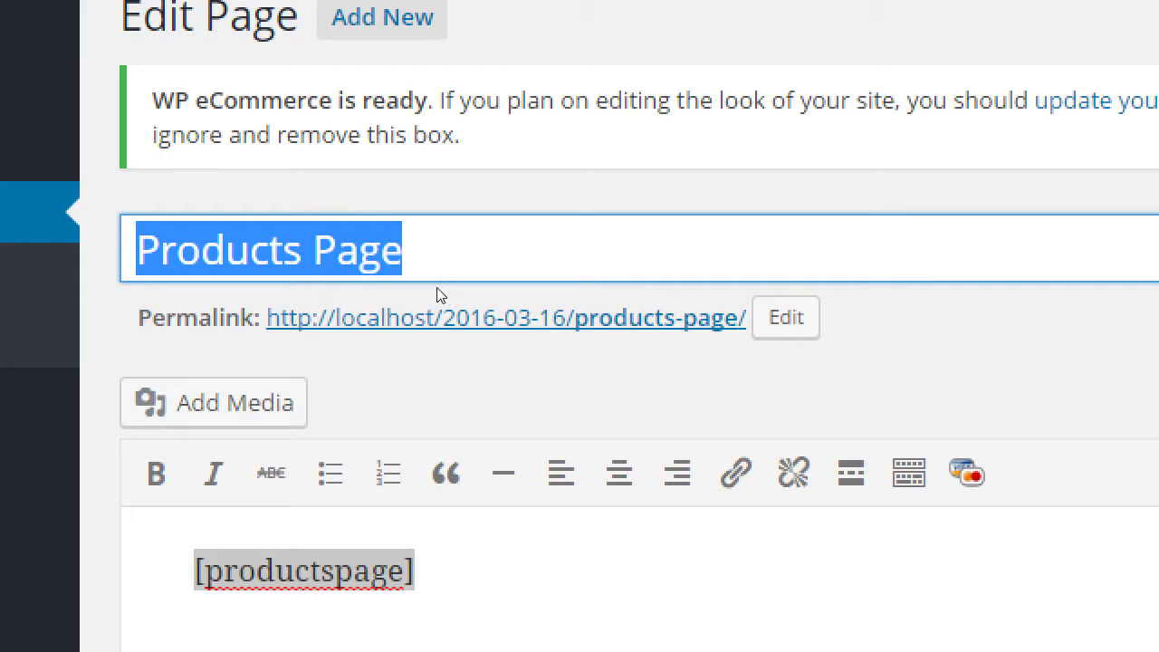
mouse_move(308, 274)
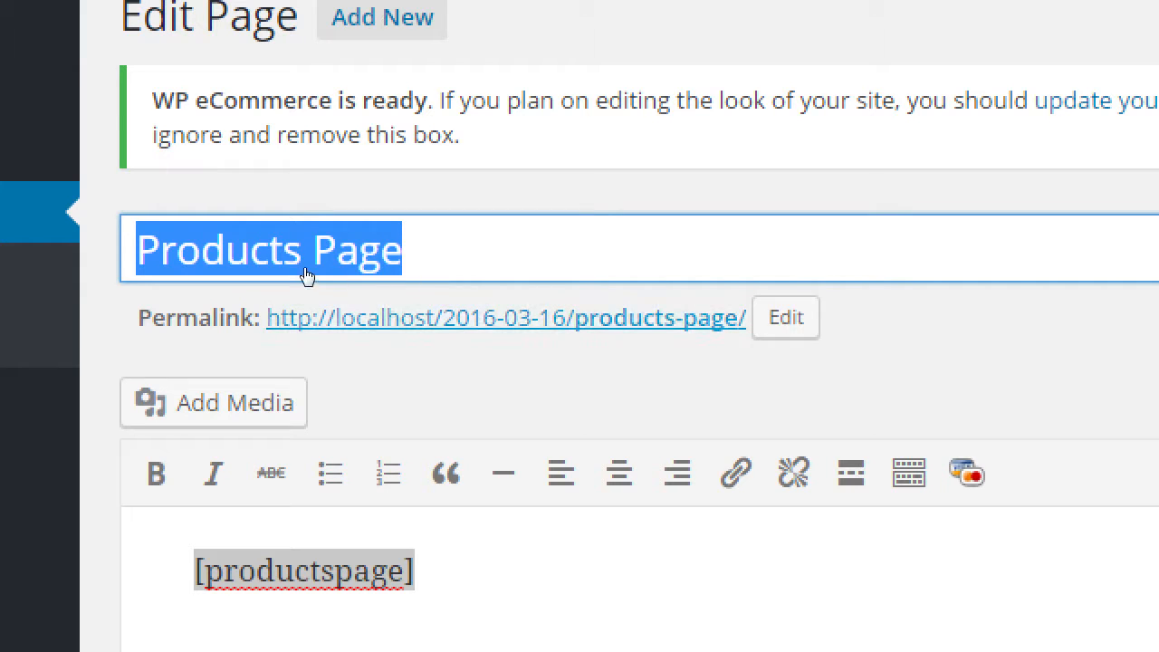
mouse_move(333, 243)
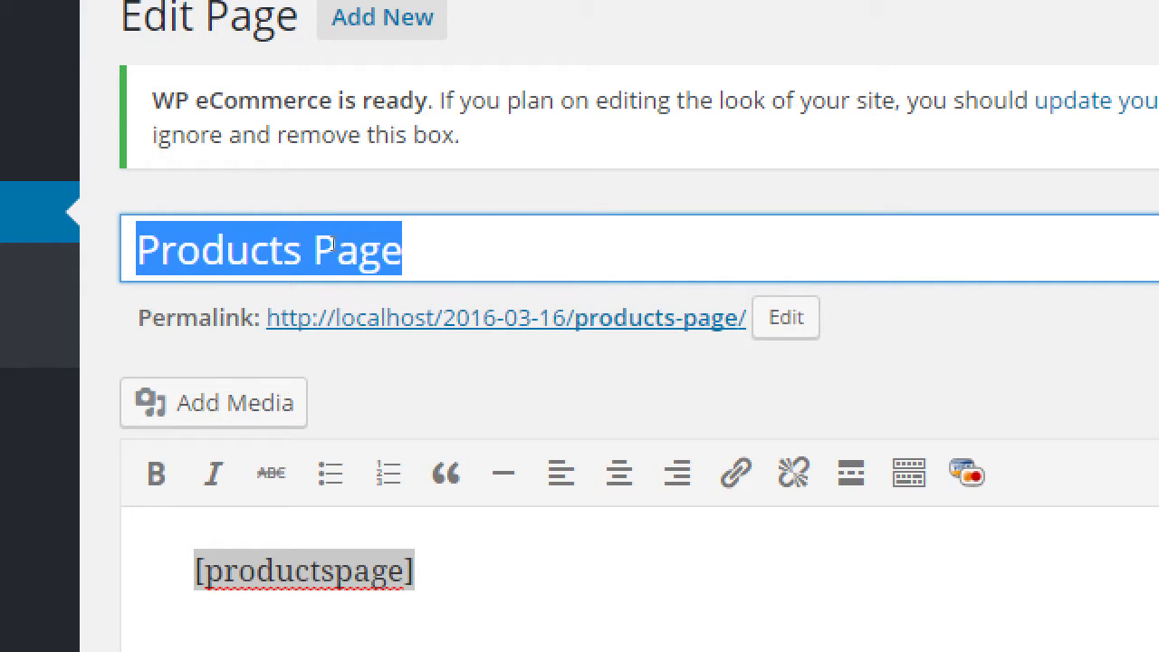
type("The Shop")
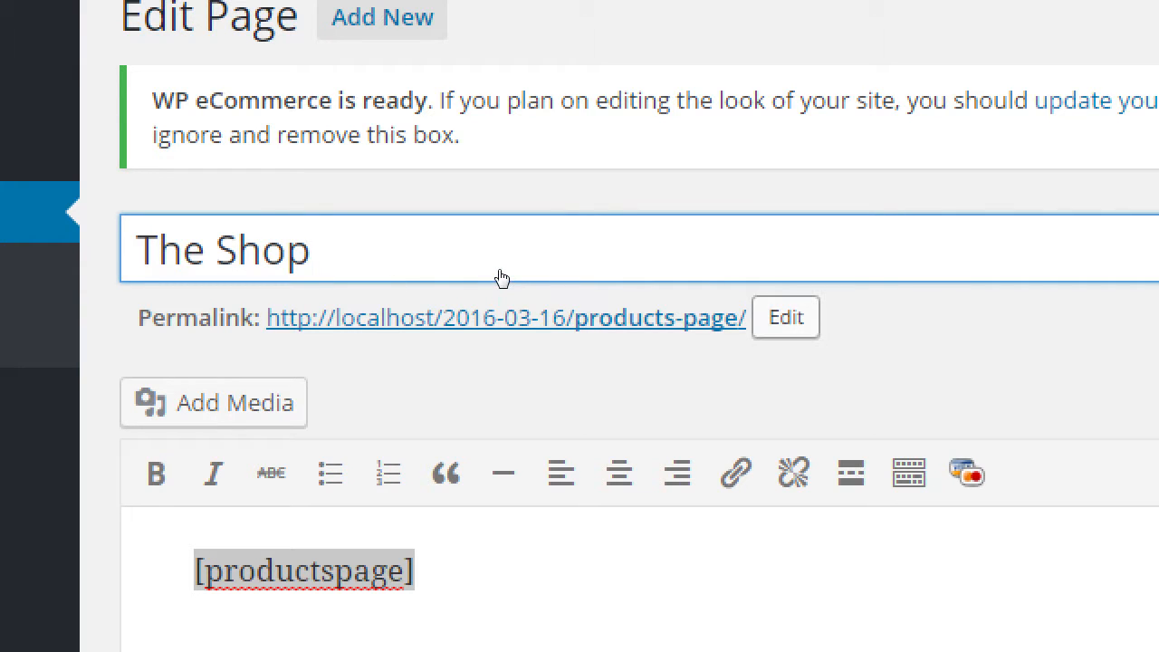
- Replace the products-page permalink slug with shop
left_click(785, 317)
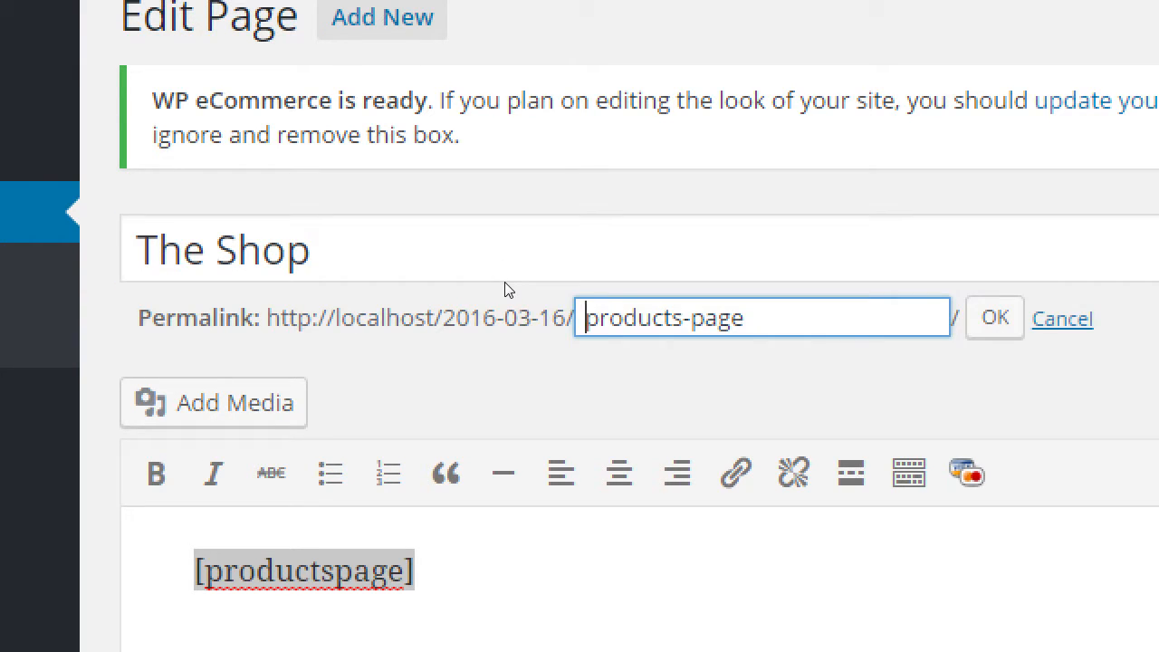
type("shop")
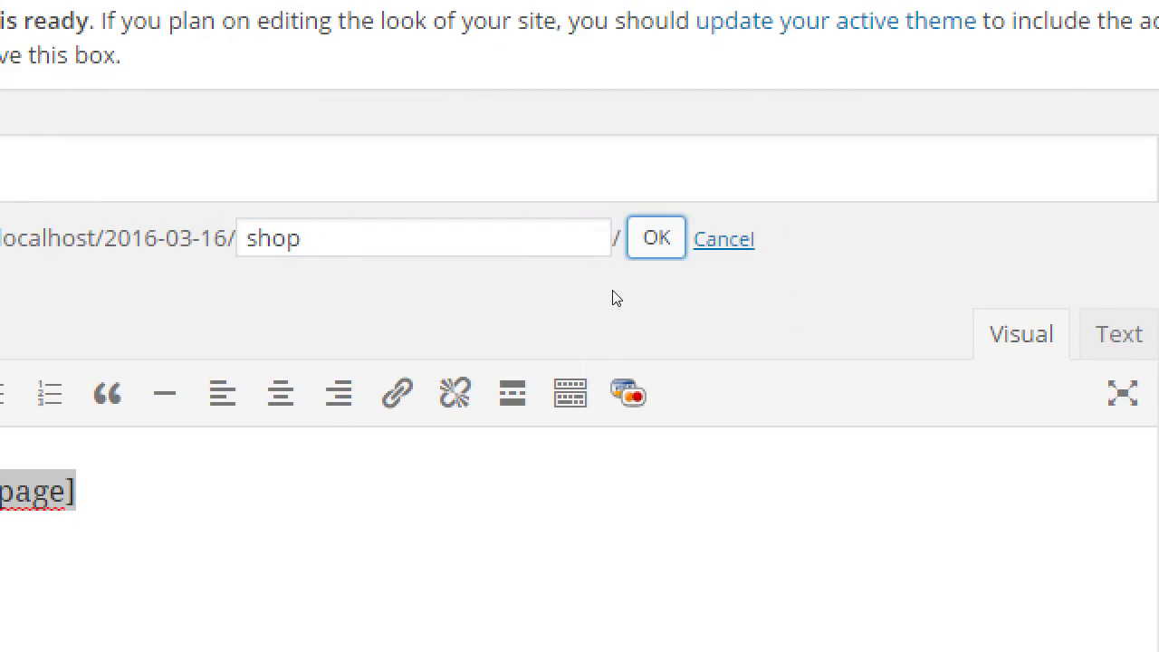
left_click(656, 238)
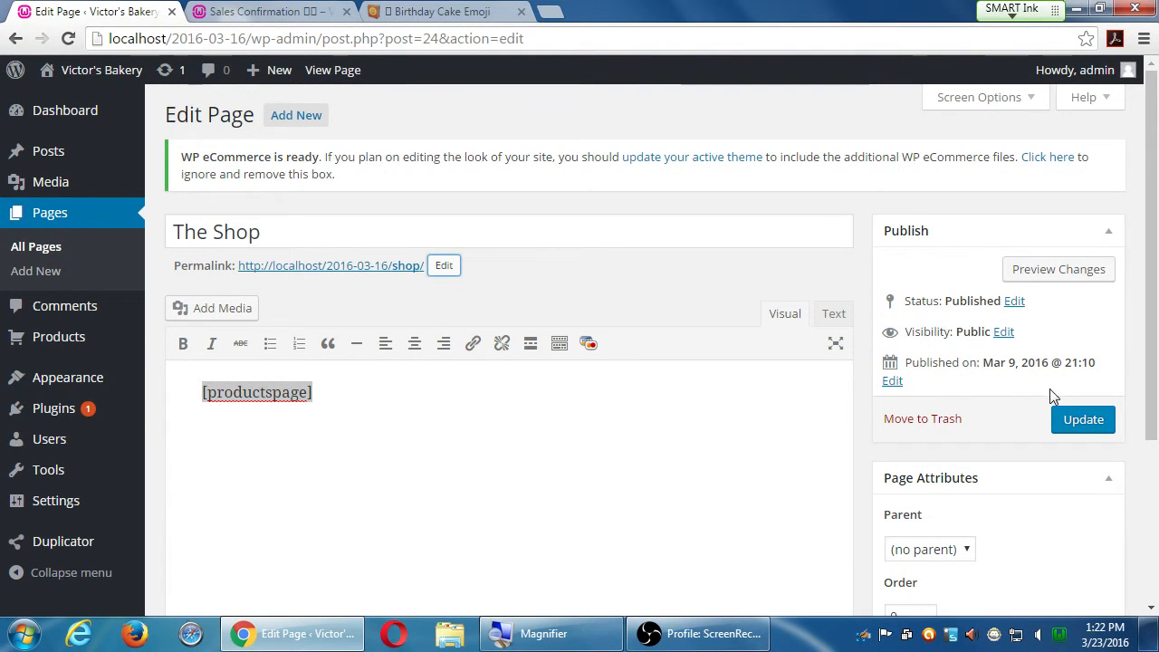
- Update The Shop page to save its new title and shop slug
left_click(1083, 418)
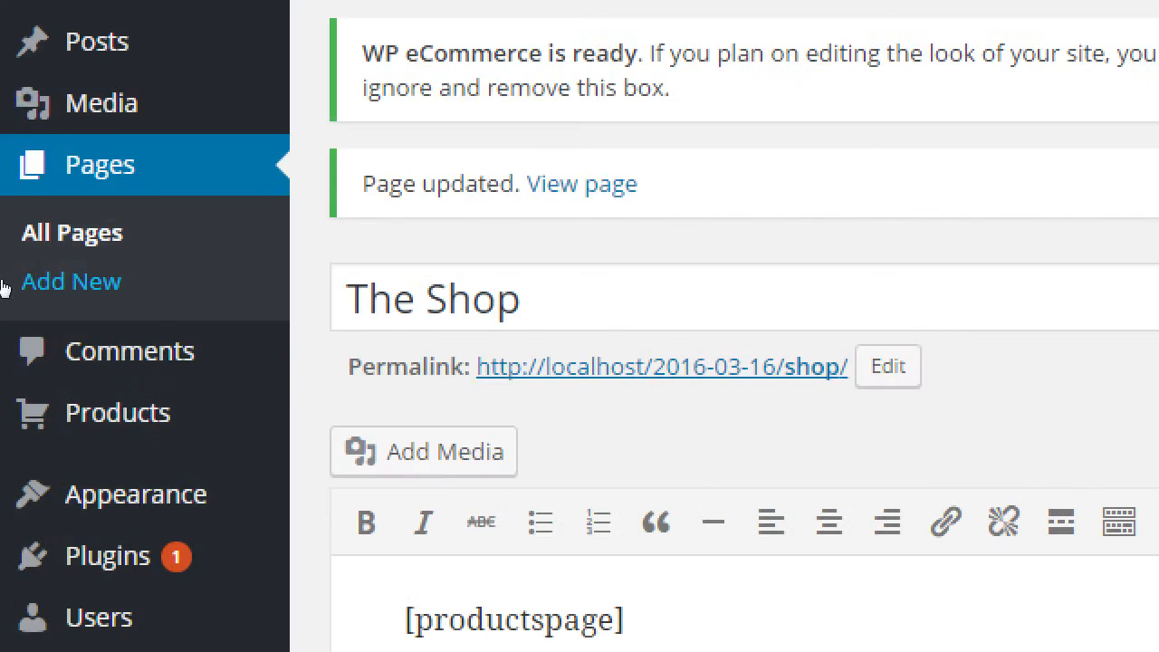
mouse_move(163, 319)
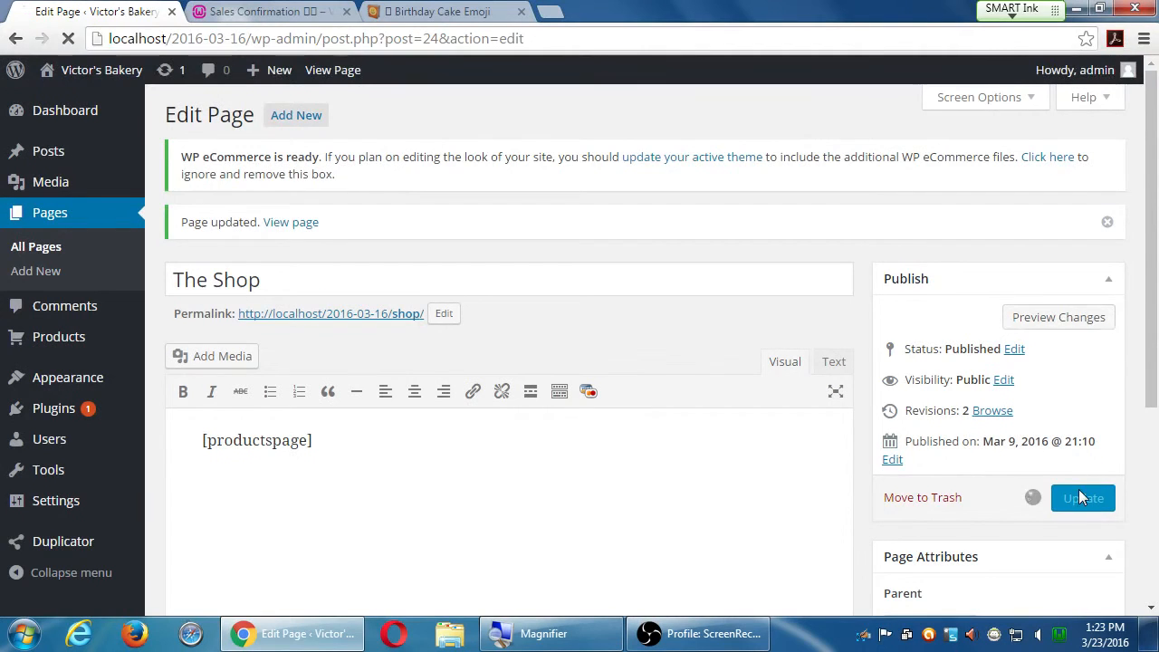
mouse_move(48, 469)
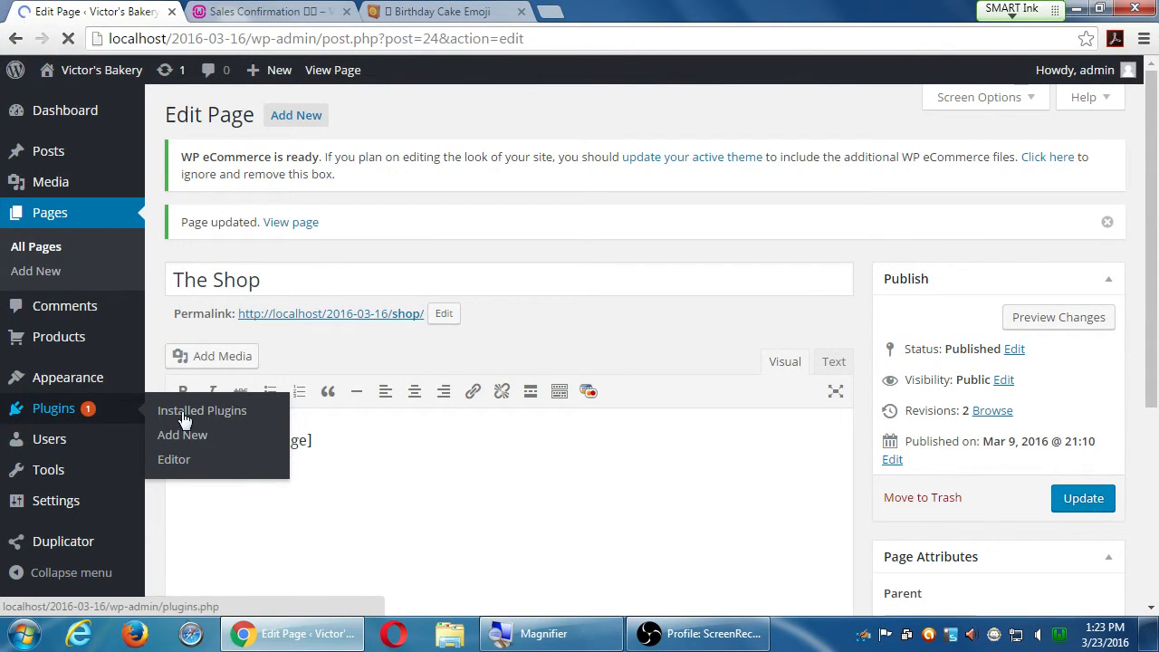
left_click(202, 410)
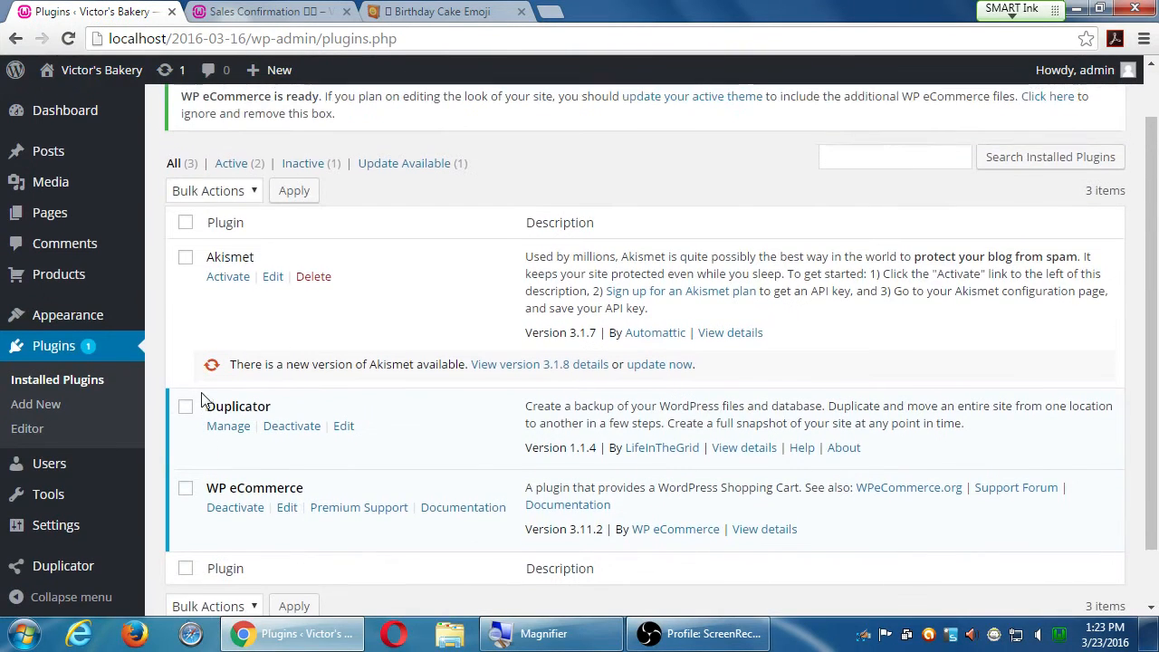
mouse_move(154, 367)
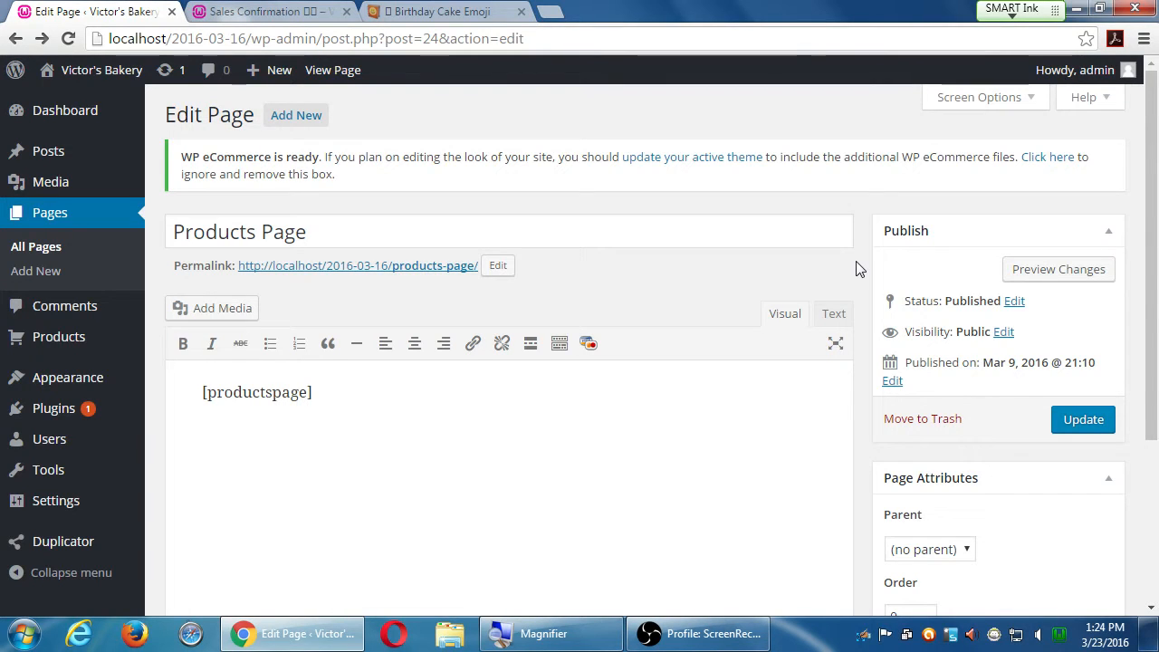
mouse_move(804, 287)
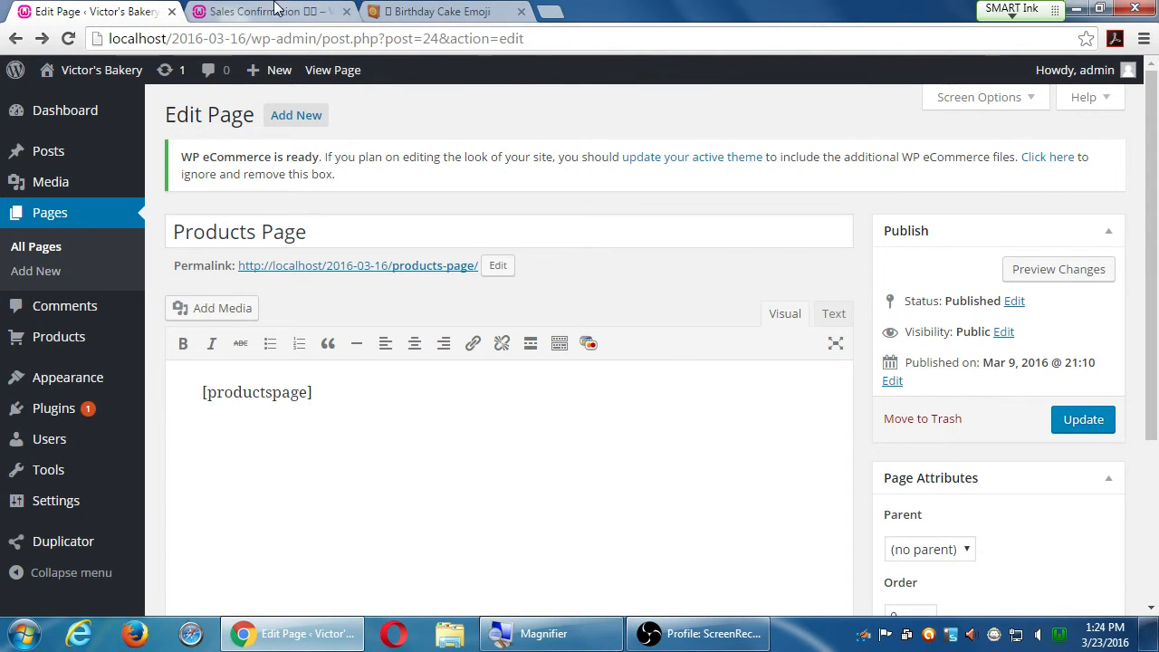
- Open the live site's Home page and inspect its Home heading
left_click(263, 11)
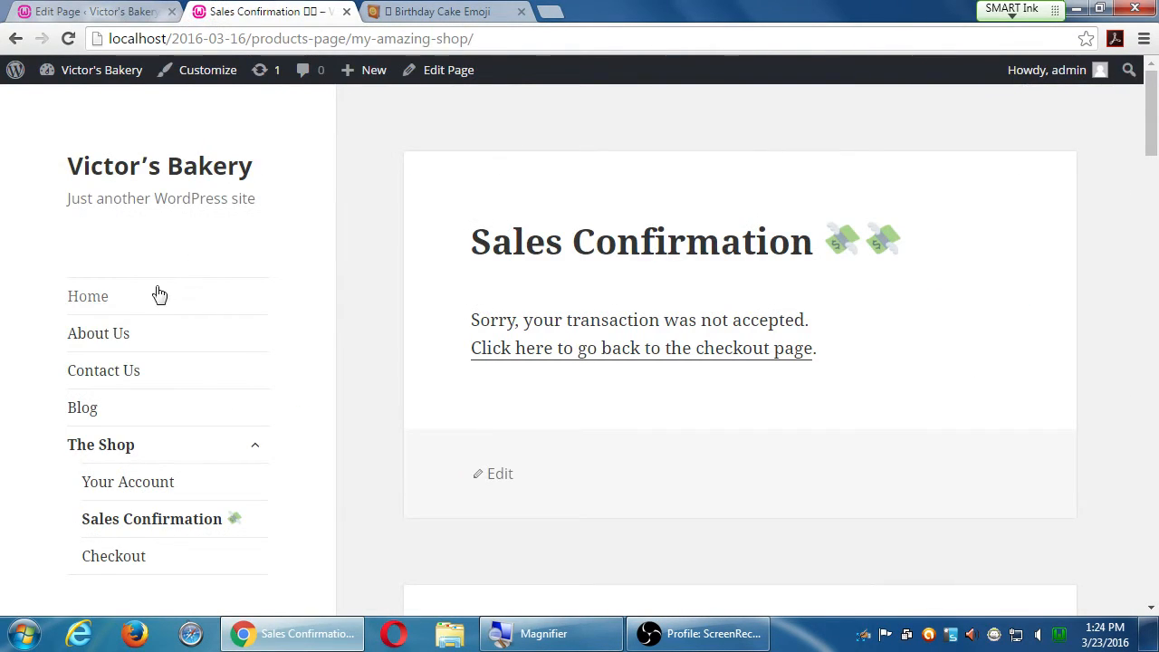
left_click(88, 296)
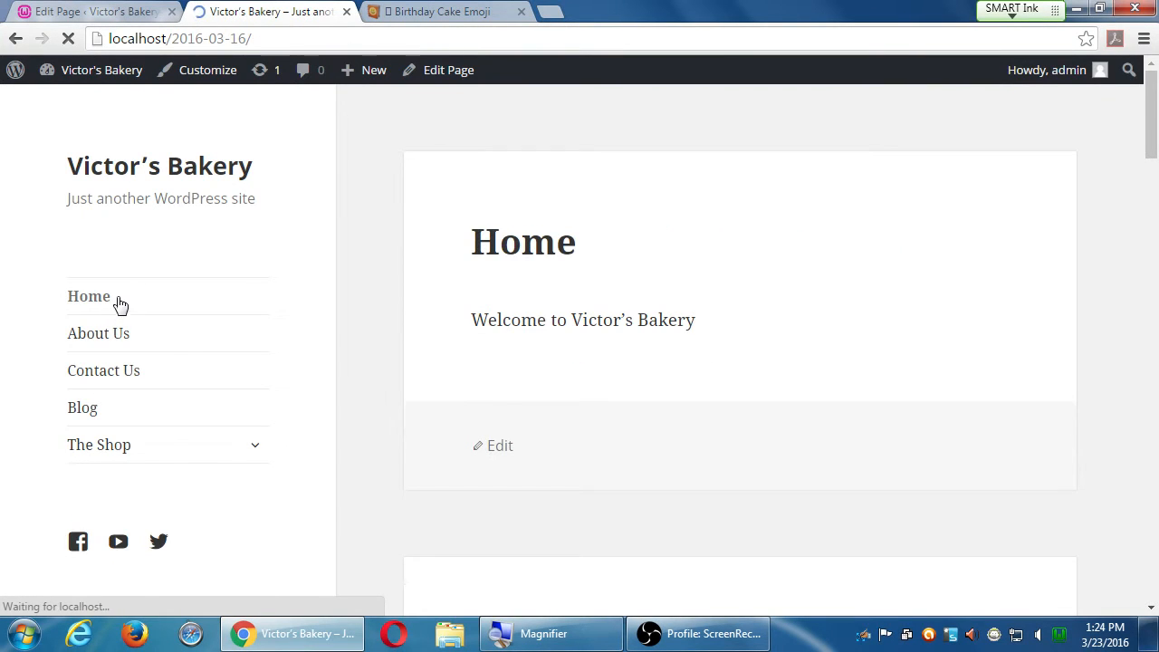
left_click(88, 297)
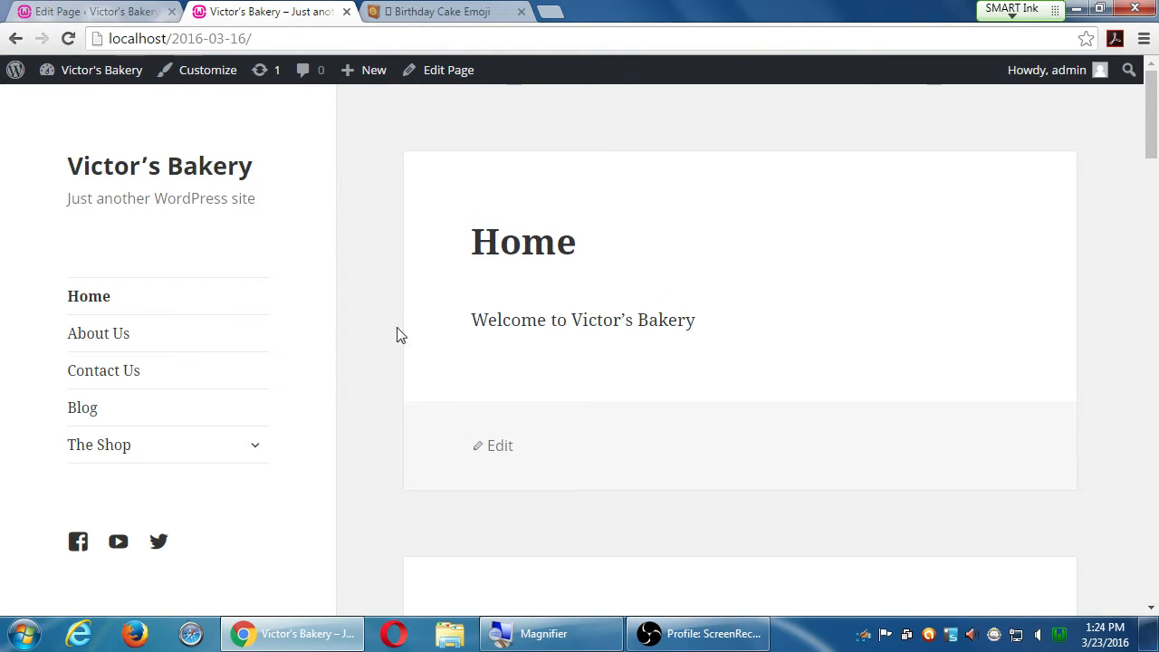
mouse_move(89, 296)
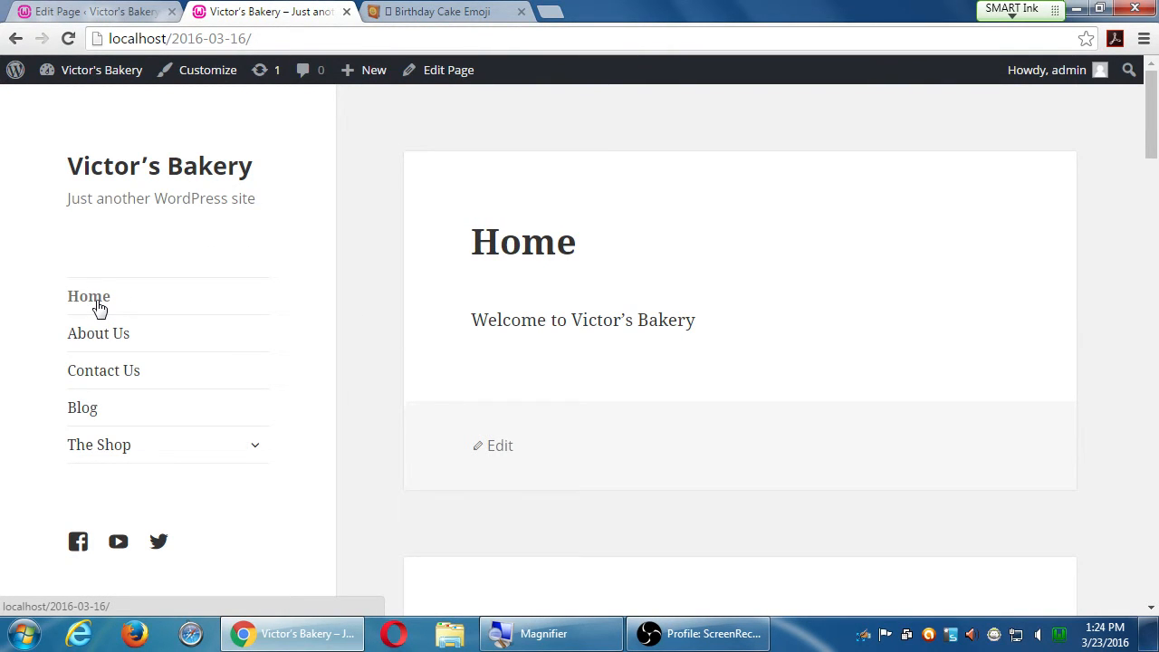
mouse_move(107, 303)
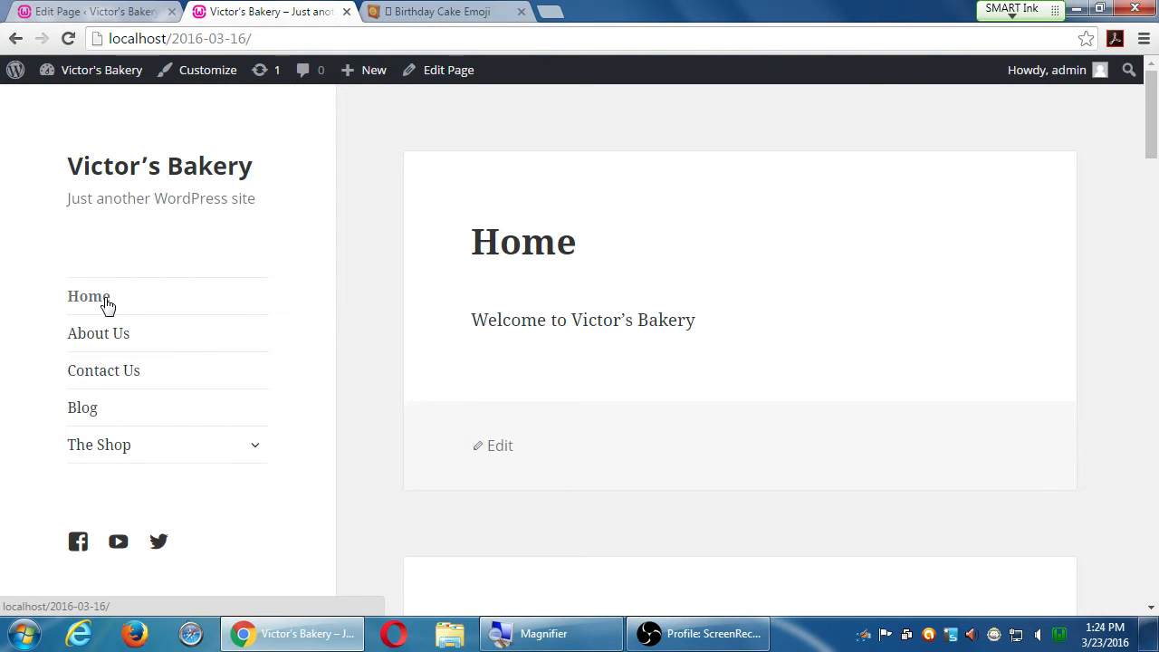
mouse_move(226, 323)
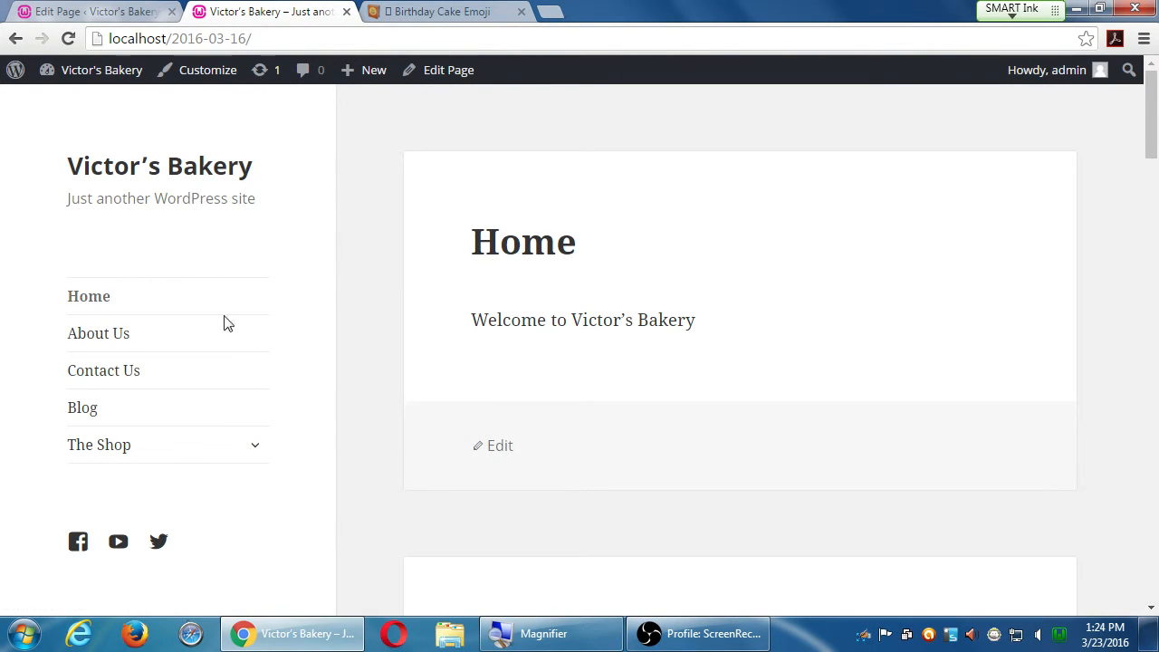
mouse_move(88, 297)
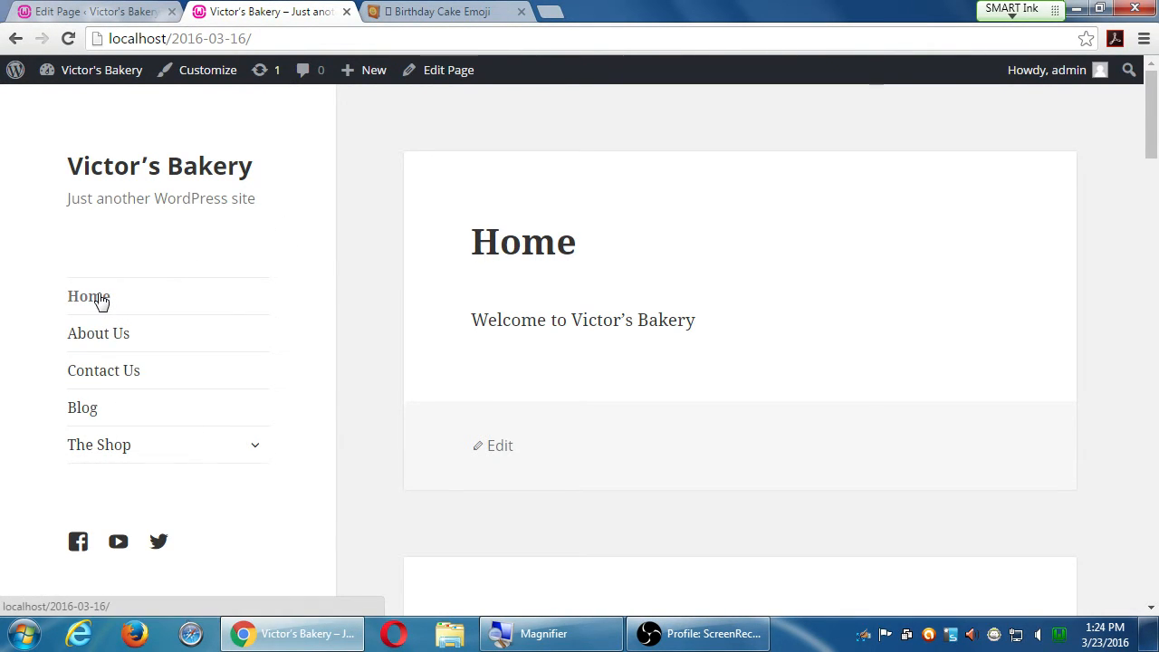
double_click(539, 241)
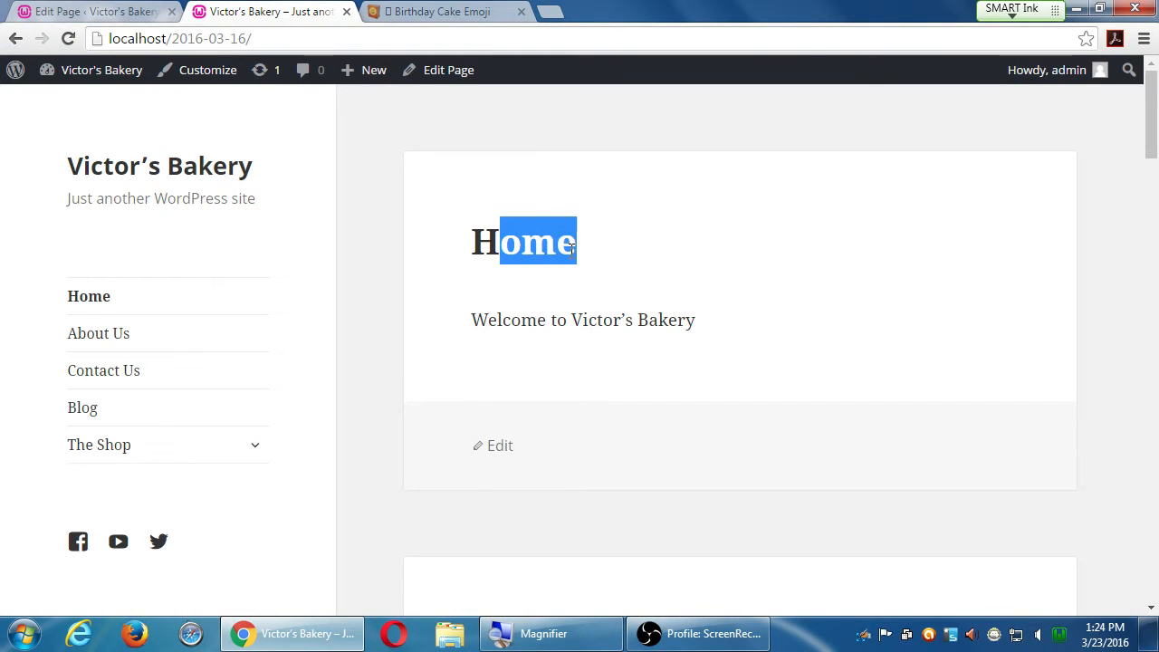
mouse_move(615, 296)
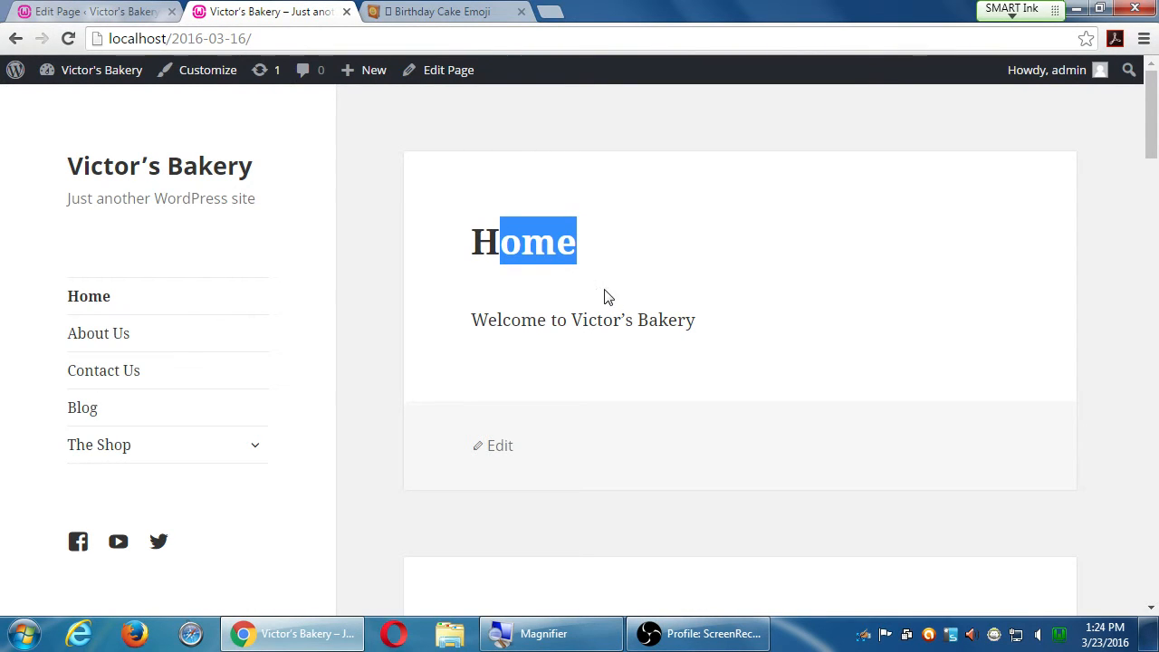
left_click(380, 179)
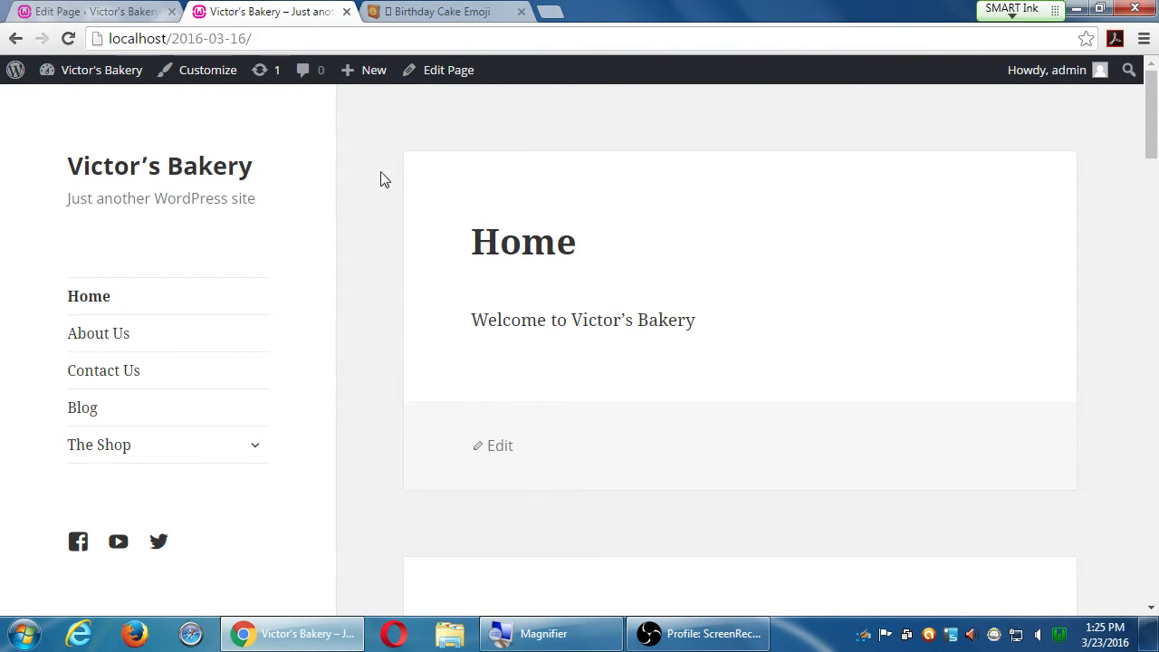
mouse_move(427, 228)
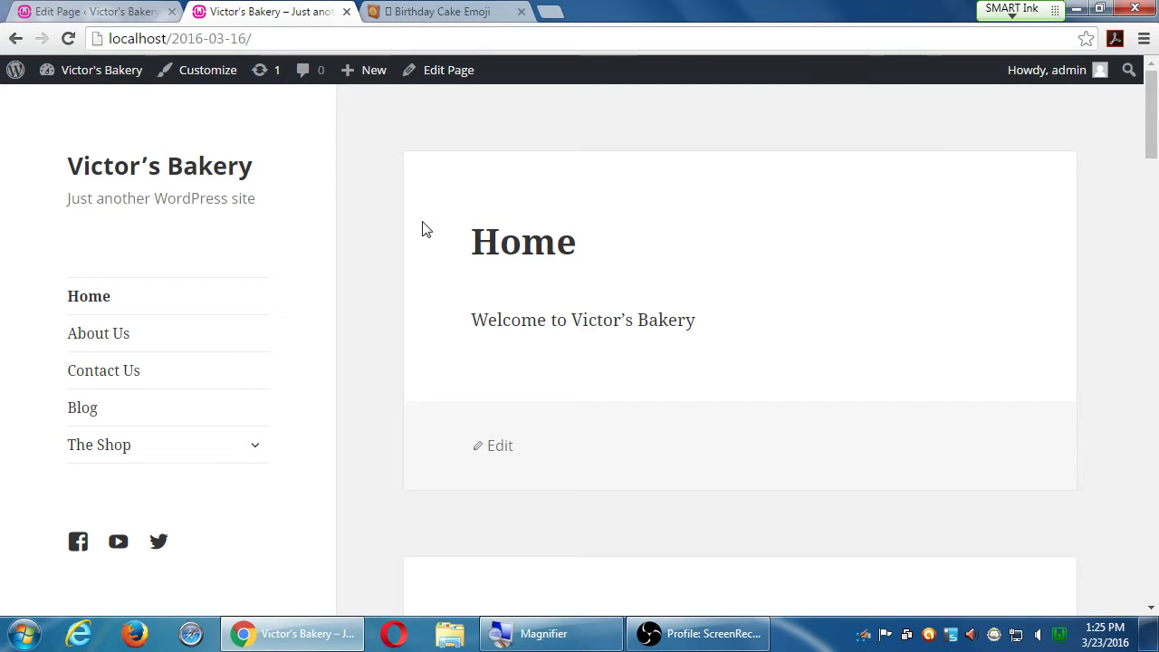
mouse_move(447, 70)
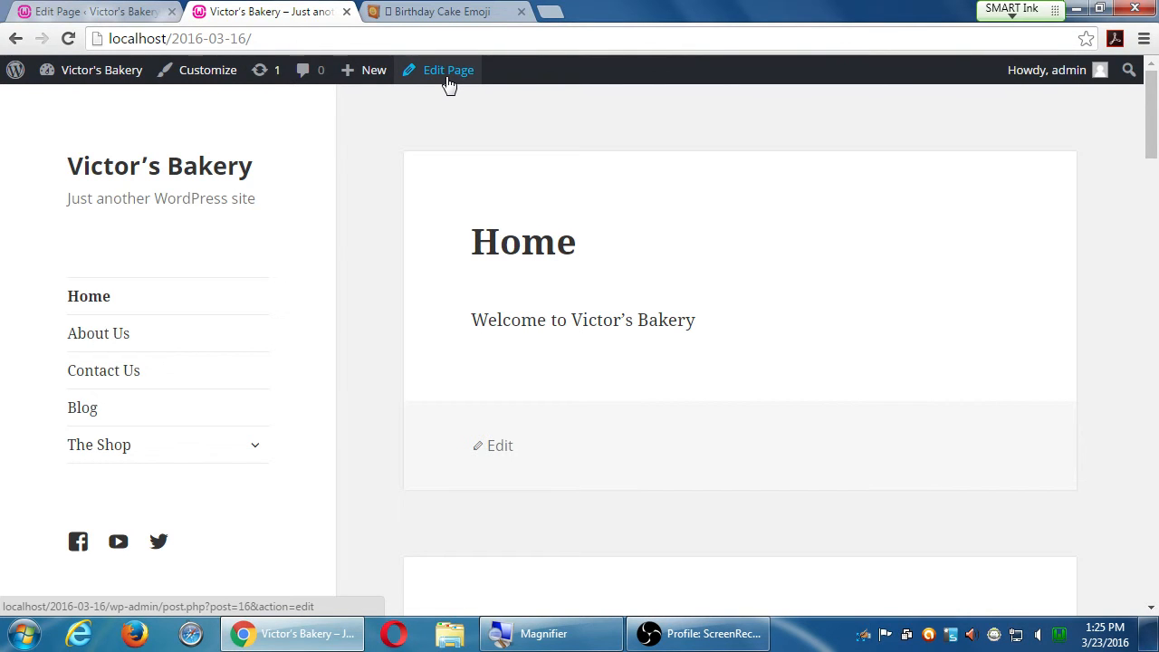
- Edit the Home page and replace its title with 'Welcome to Indulgence'
left_click(447, 70)
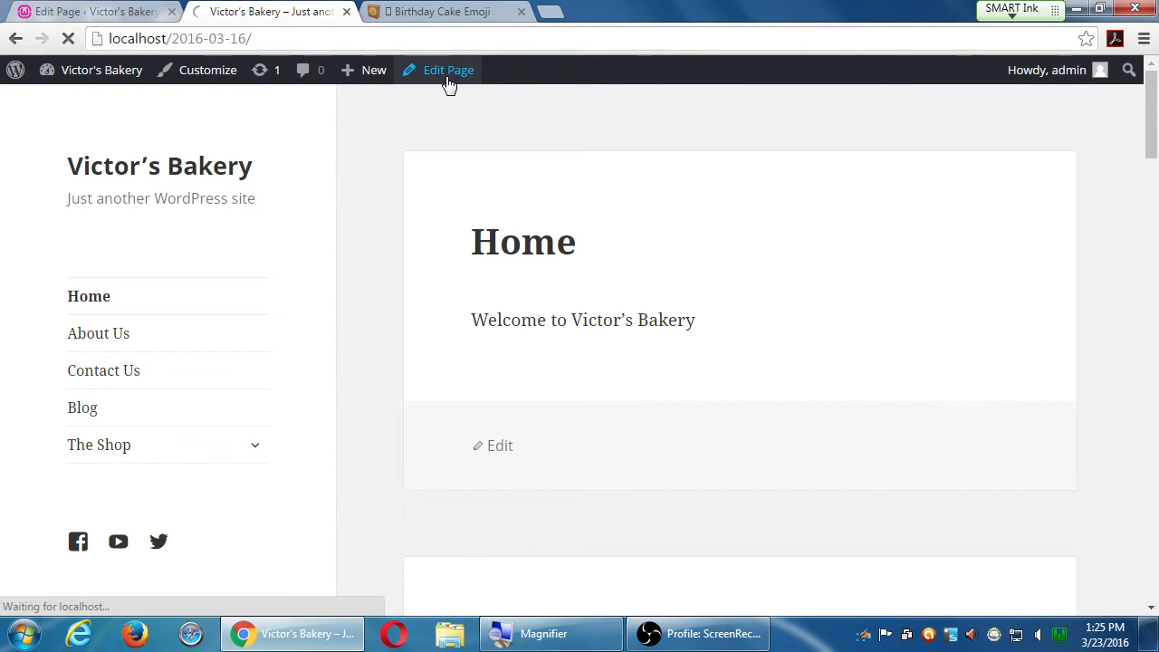
left_click(448, 70)
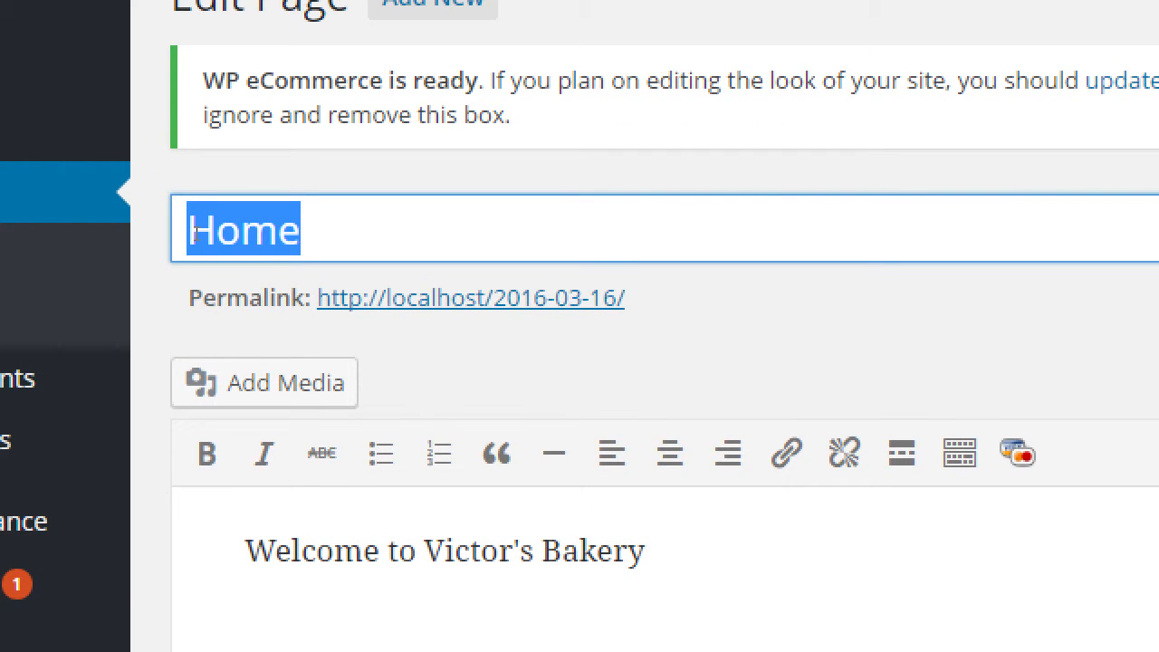
type("Welcome to")
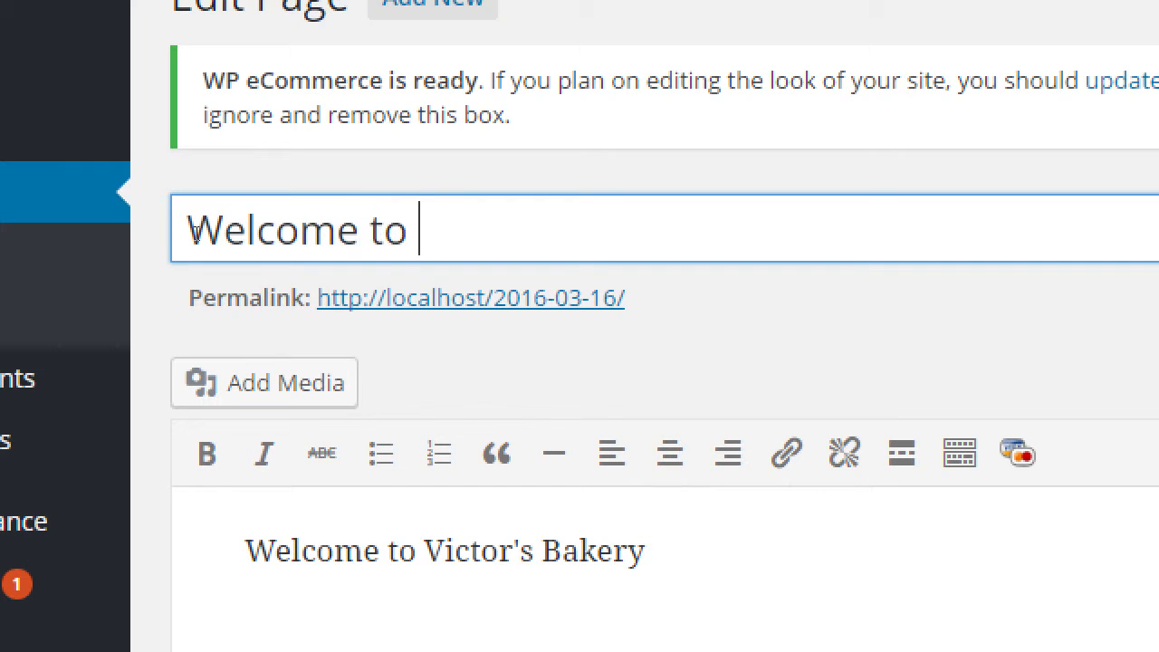
type("Indu")
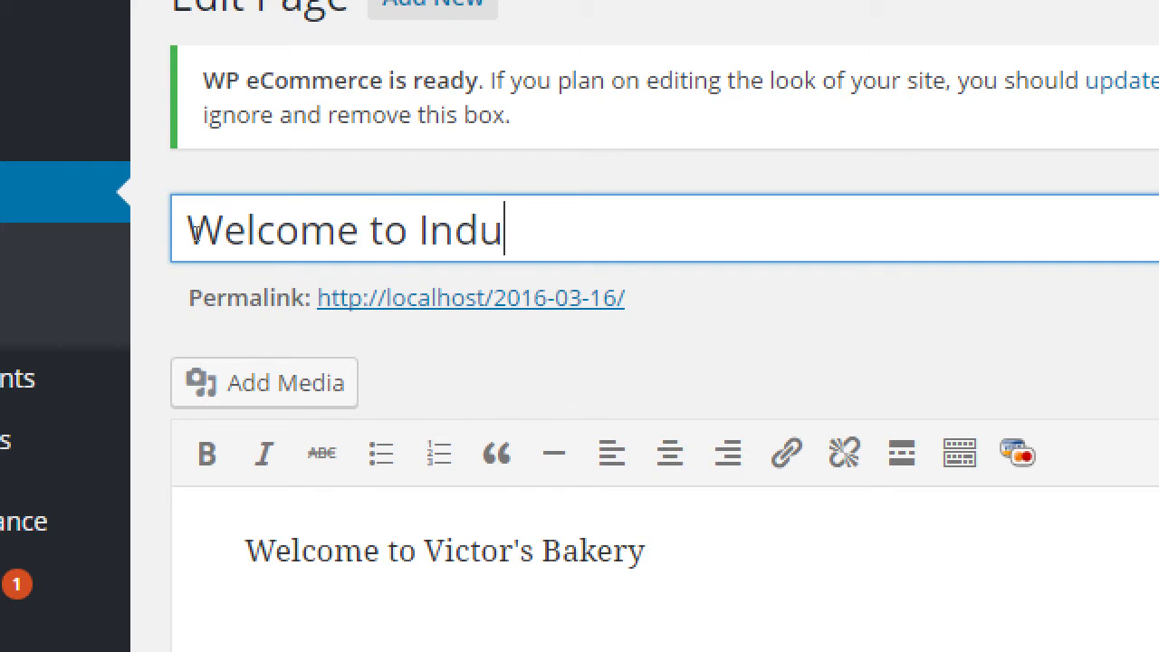
type("lg")
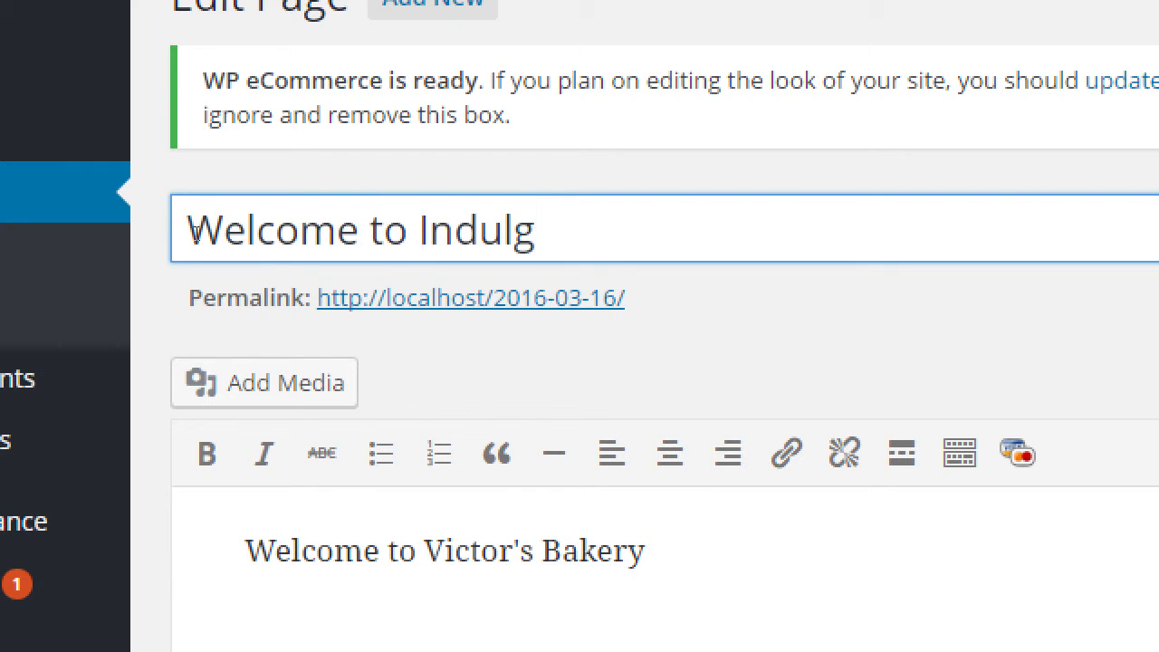
type("a")
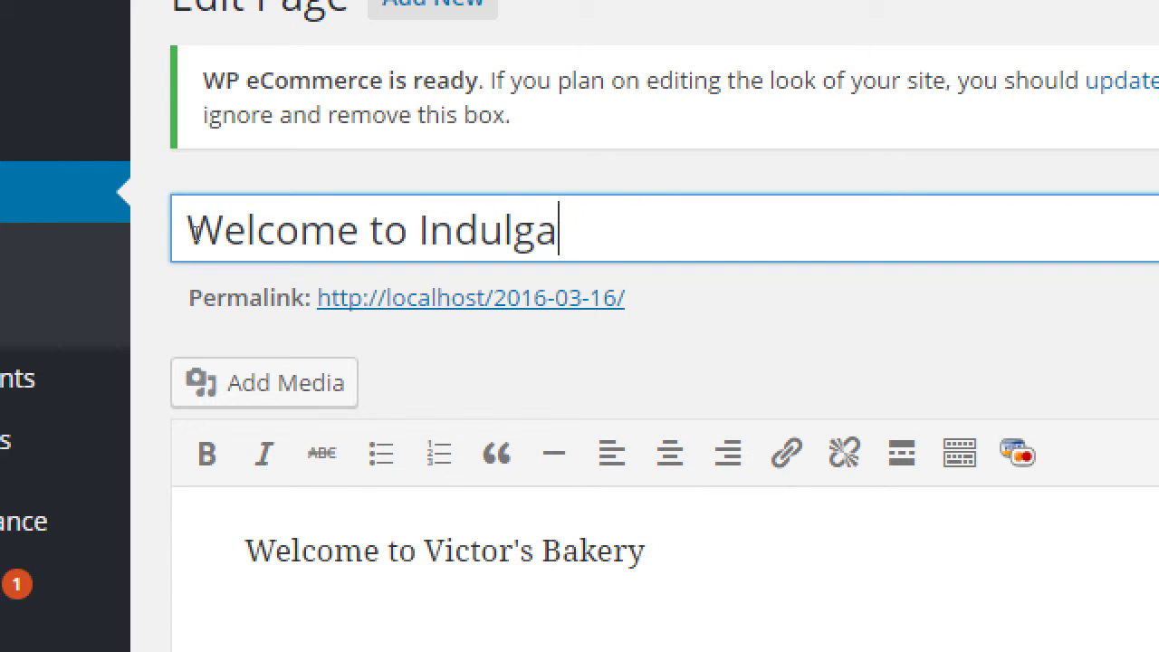
type("nce")
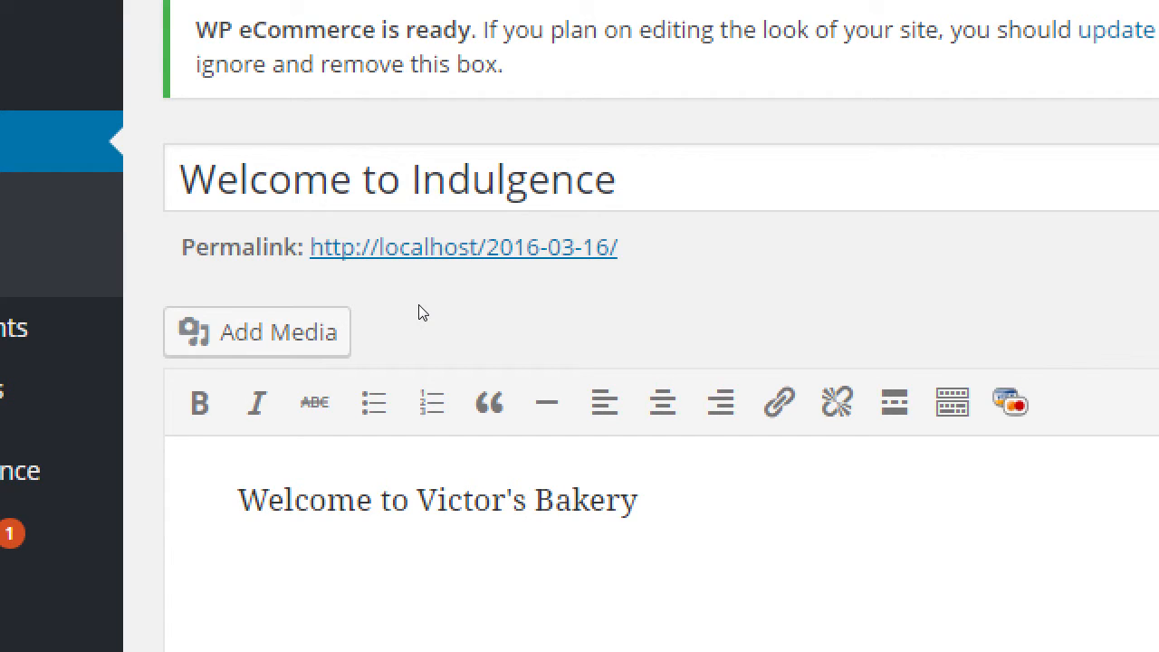
left_click(576, 499)
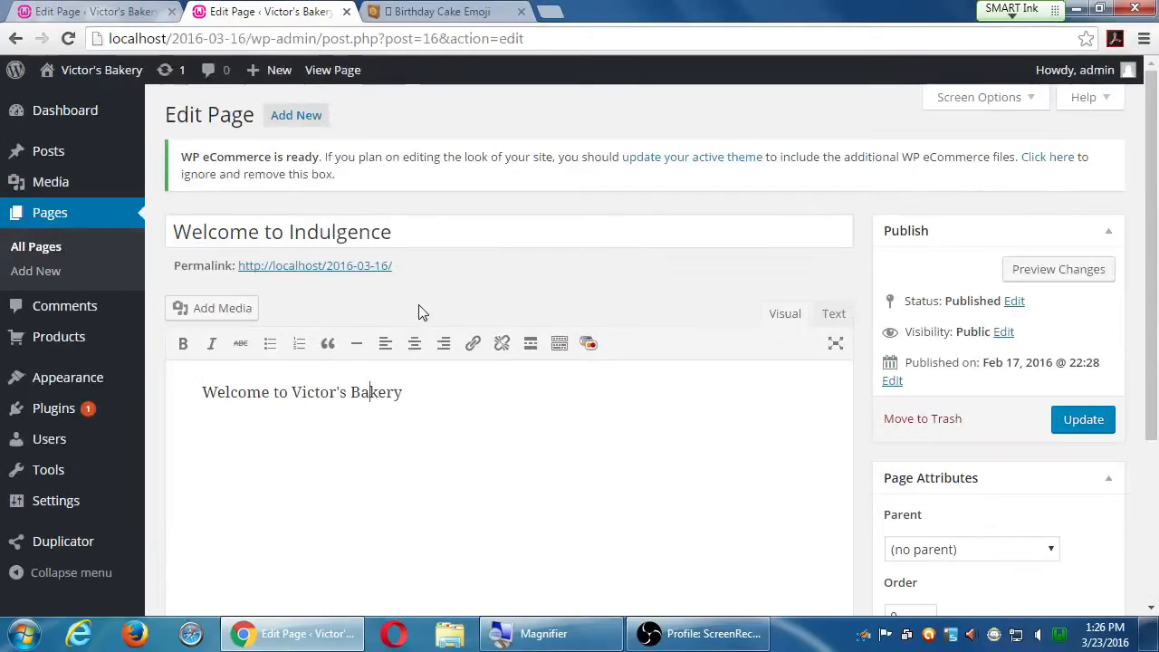
- Update the retitled page and dismiss the 'Page updated' notice
left_click(1083, 419)
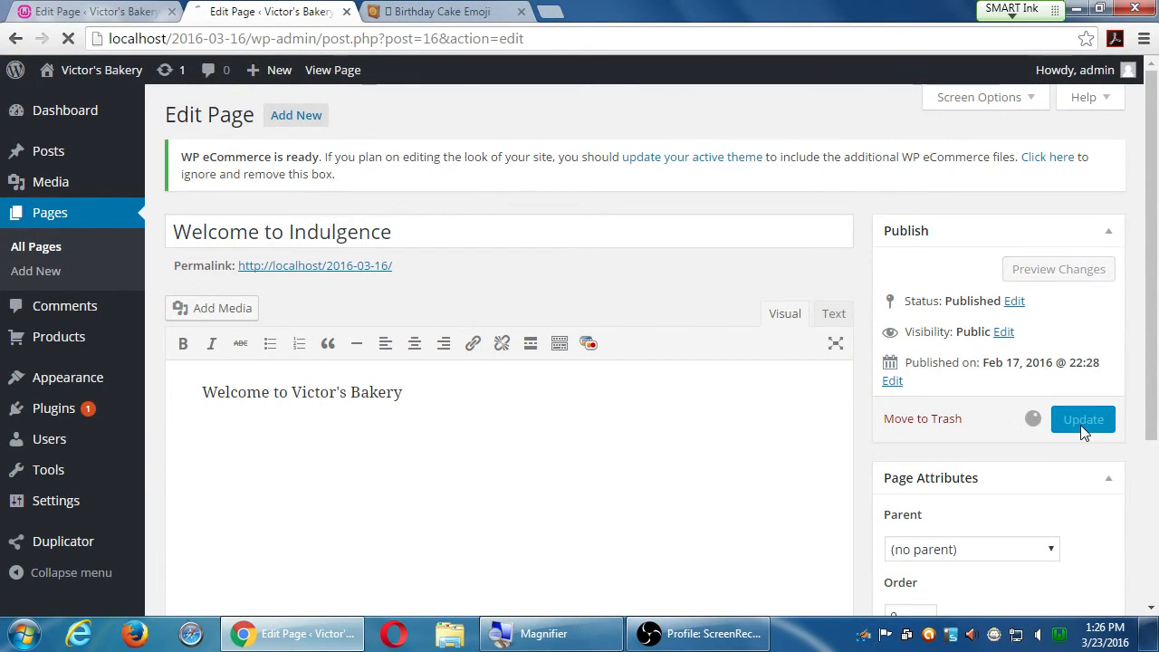
left_click(1083, 418)
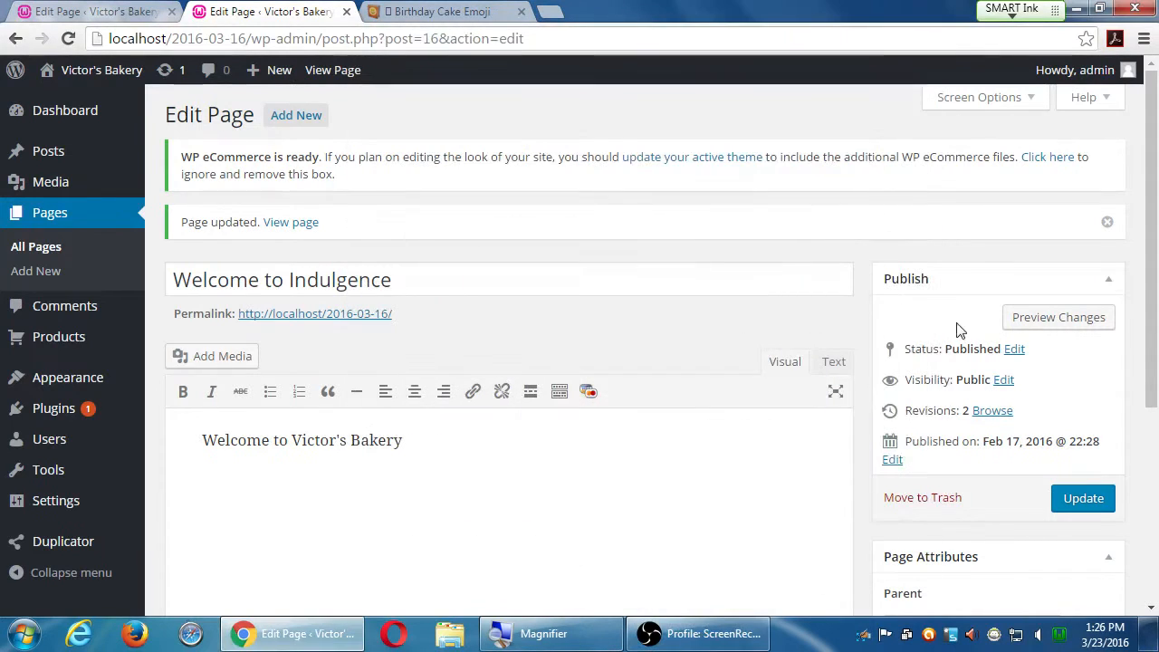
mouse_move(1139, 200)
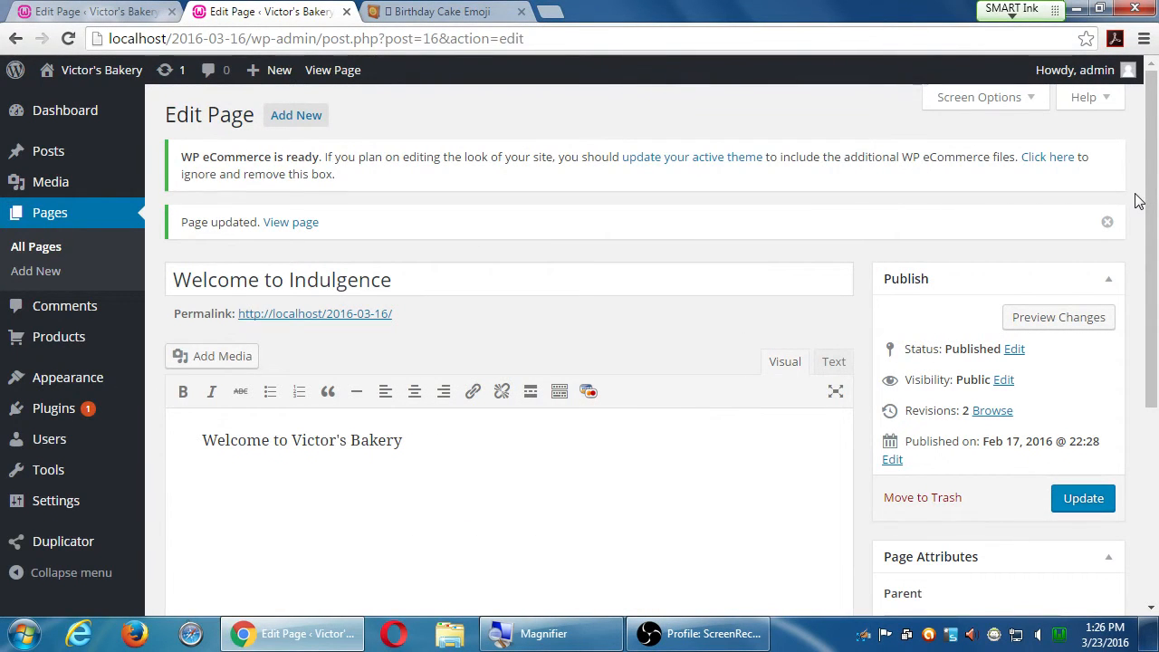
left_click(1107, 222)
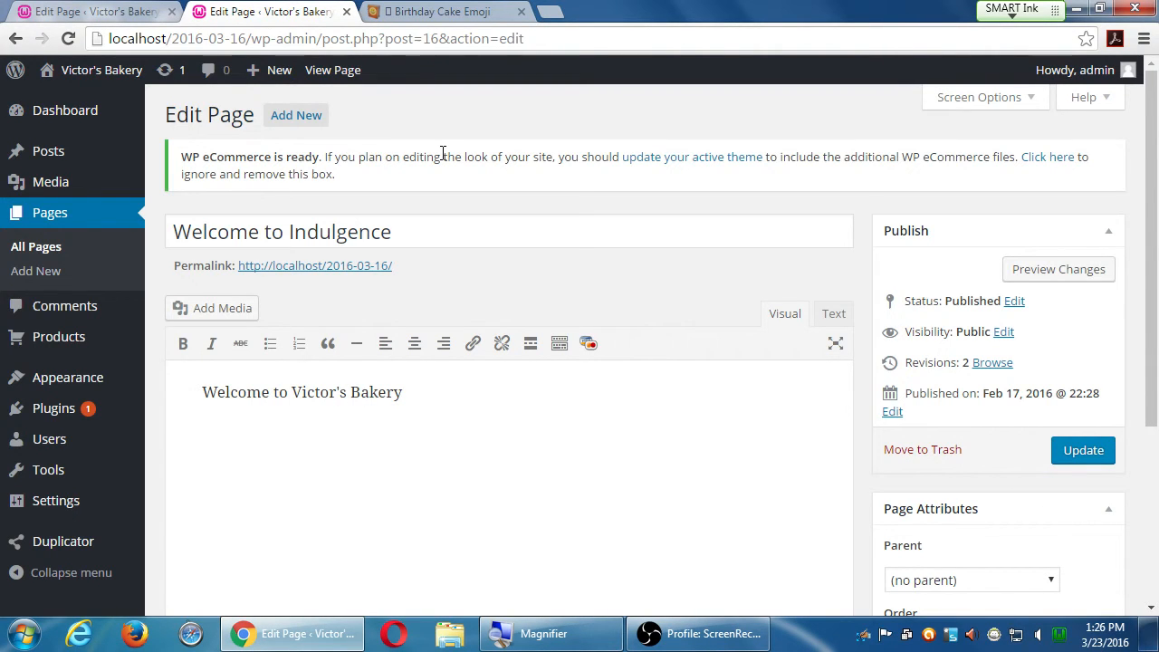
mouse_move(1084, 450)
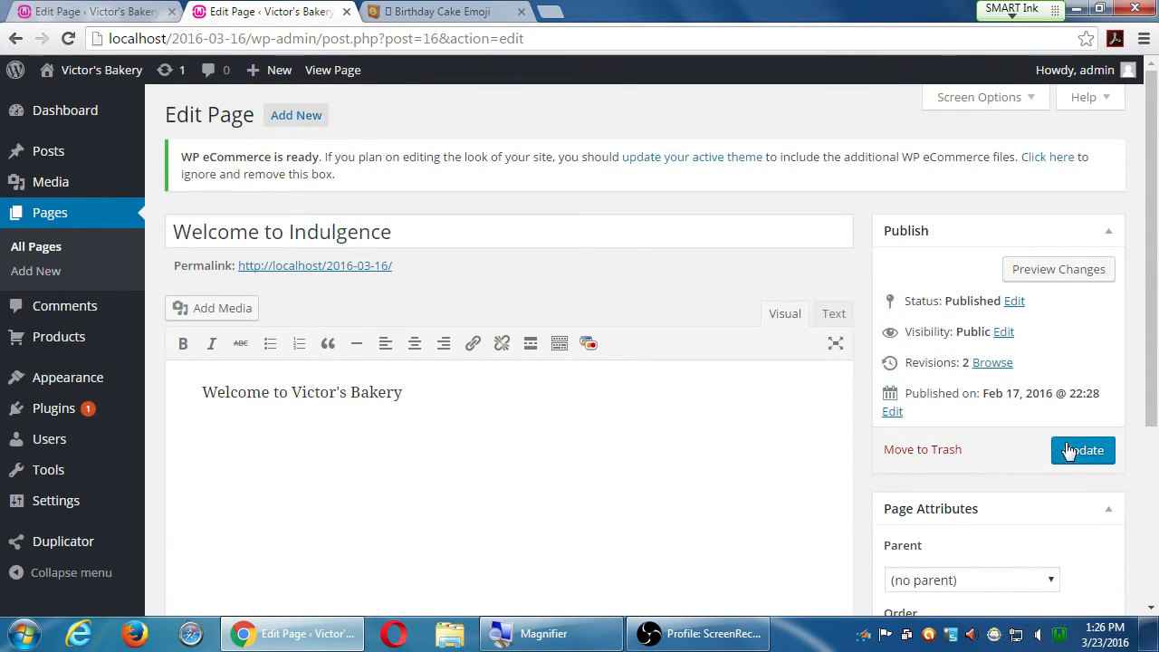
- View the page on the live site and check the 'Welcome to Indulgence' heading
left_click(1084, 450)
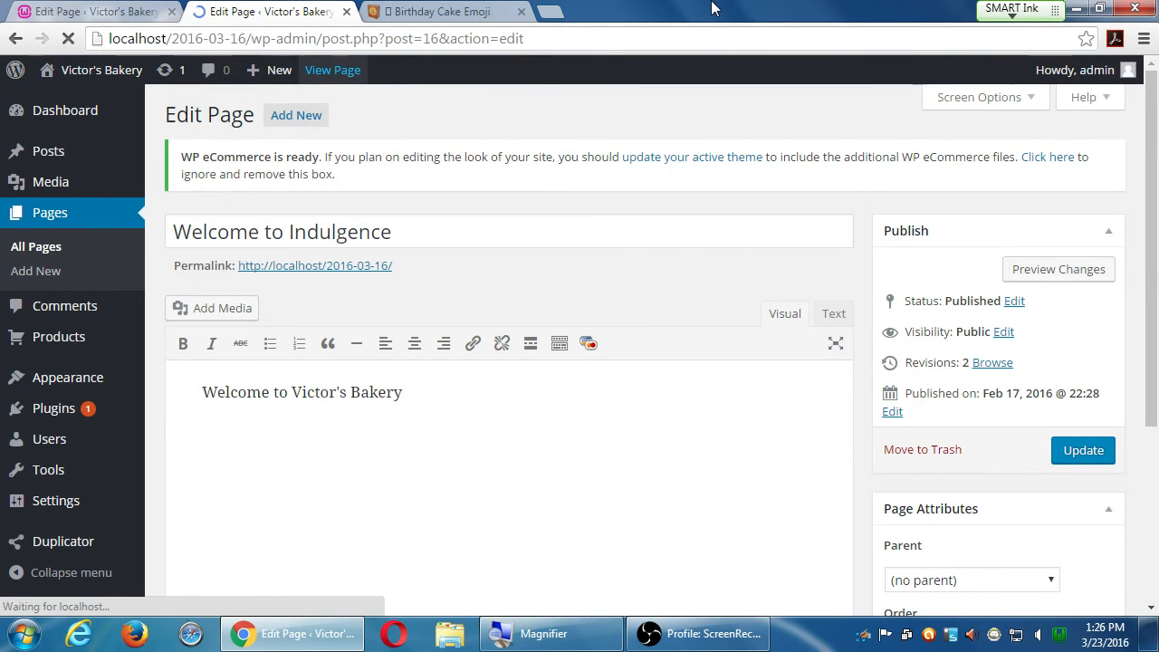
left_click(332, 70)
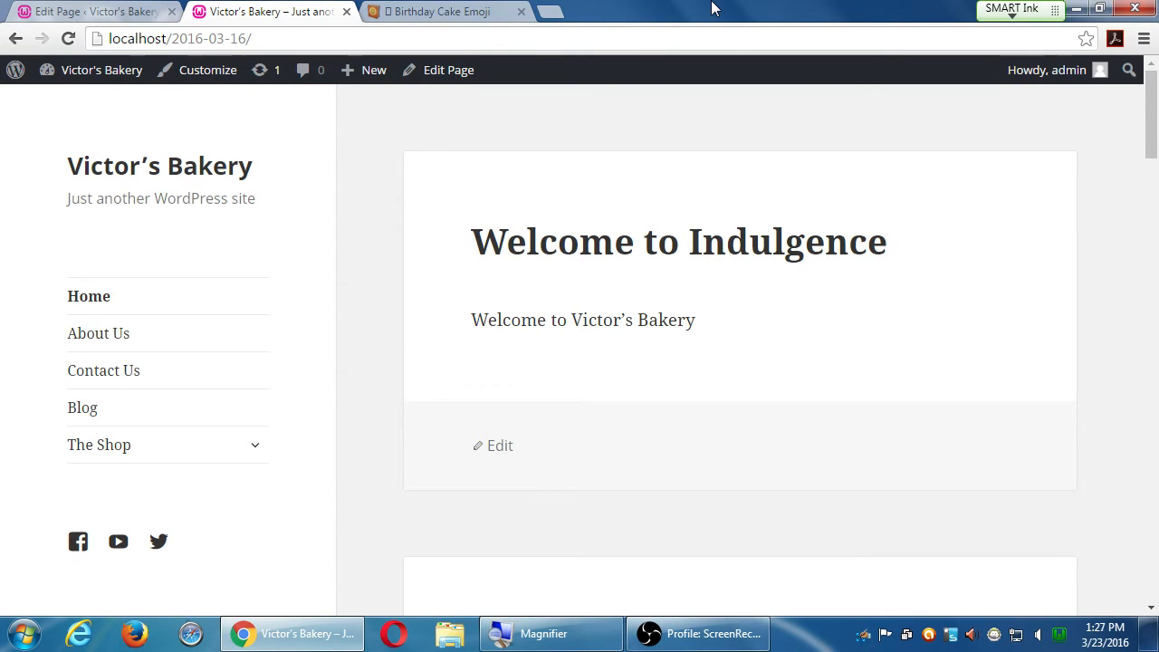
mouse_move(543, 9)
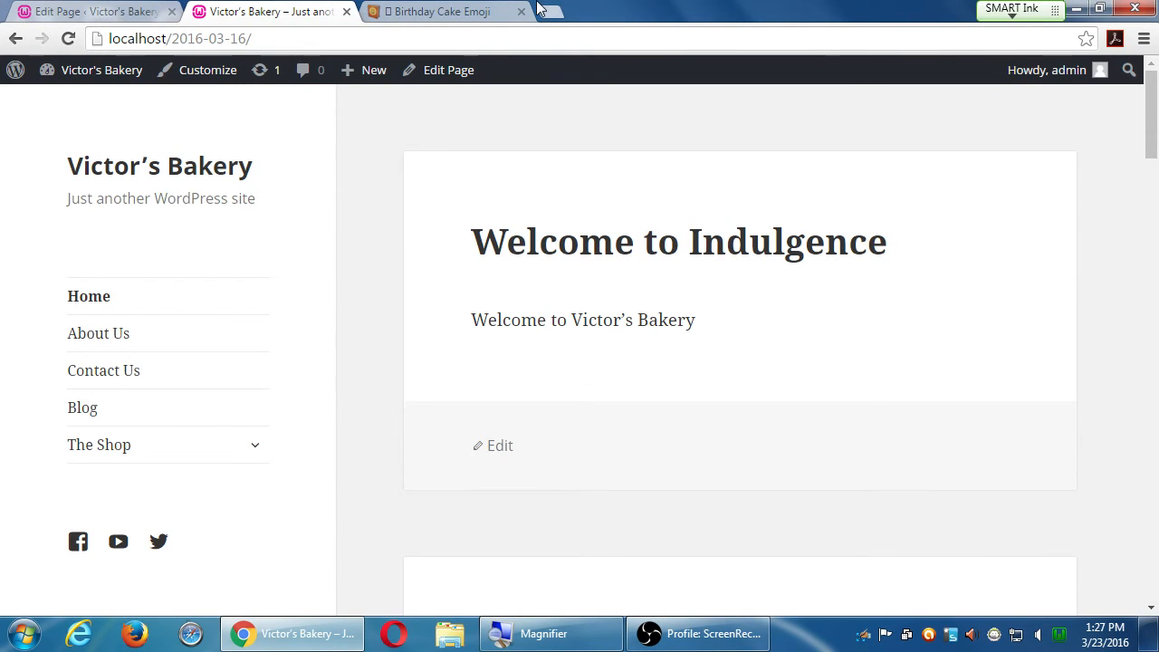
left_click_drag(578, 240, 804, 241)
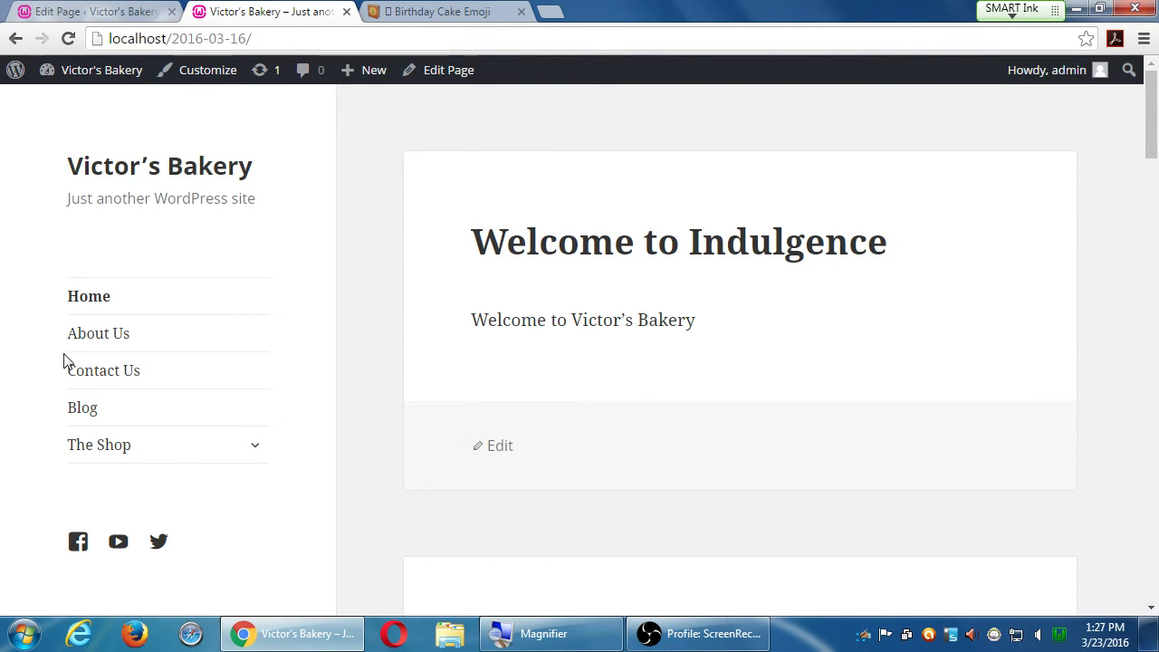
- Expand The Shop submenu, then open The Shop page listing Chocolate Birthday Cake
left_click(255, 445)
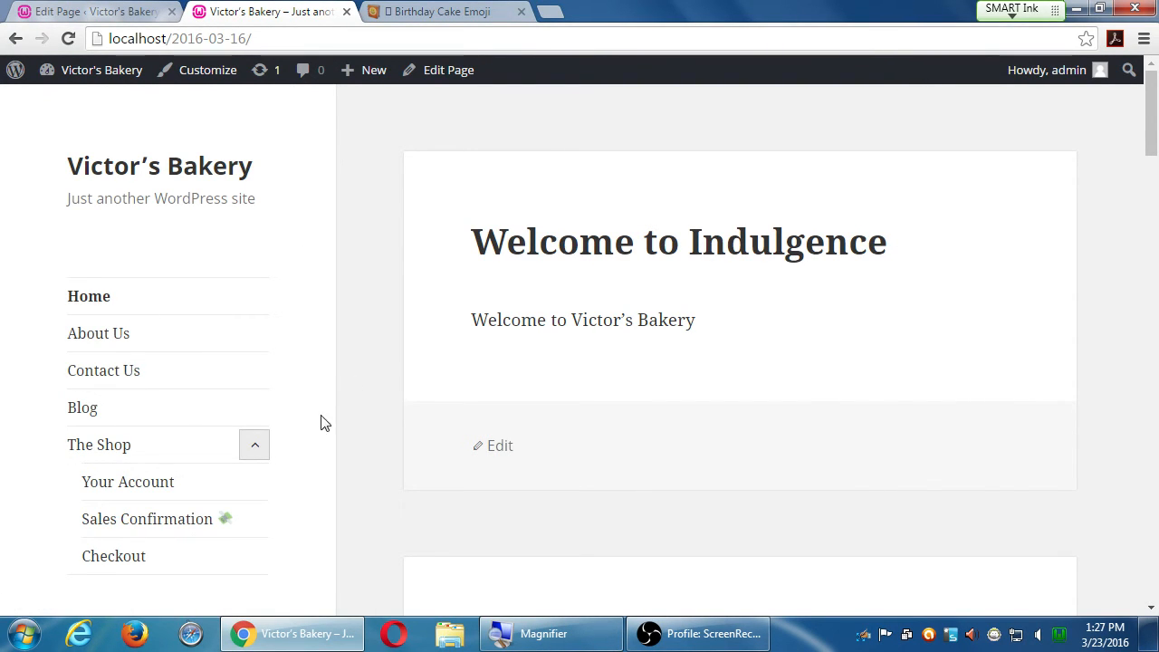
mouse_move(127, 482)
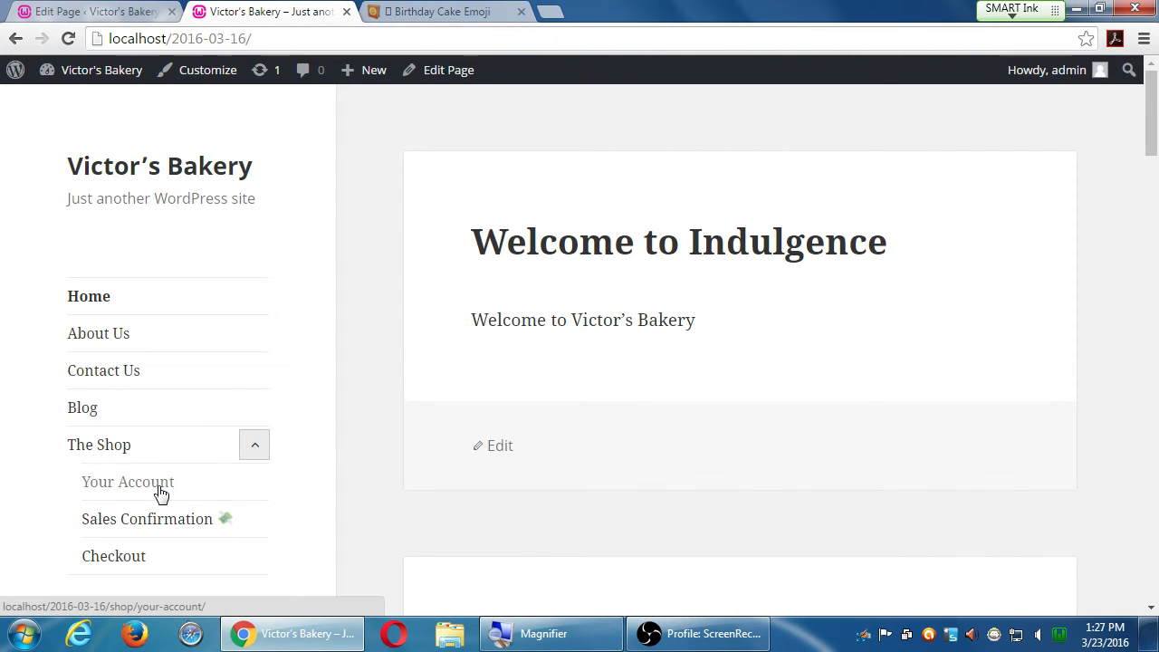
mouse_move(131, 483)
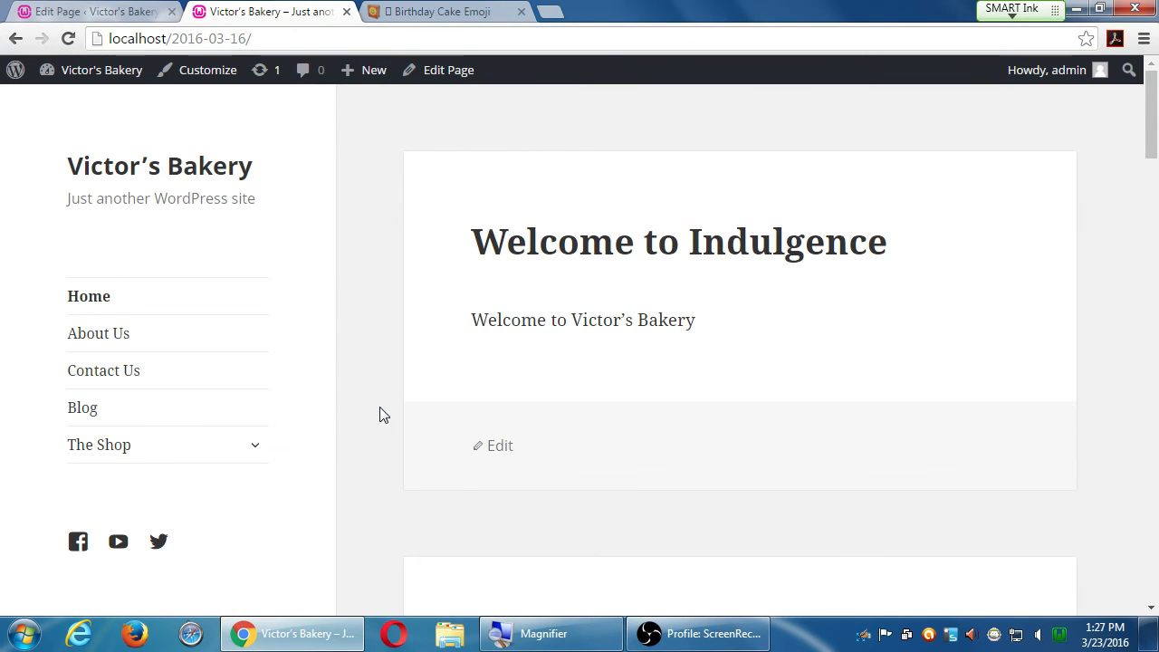
mouse_move(255, 445)
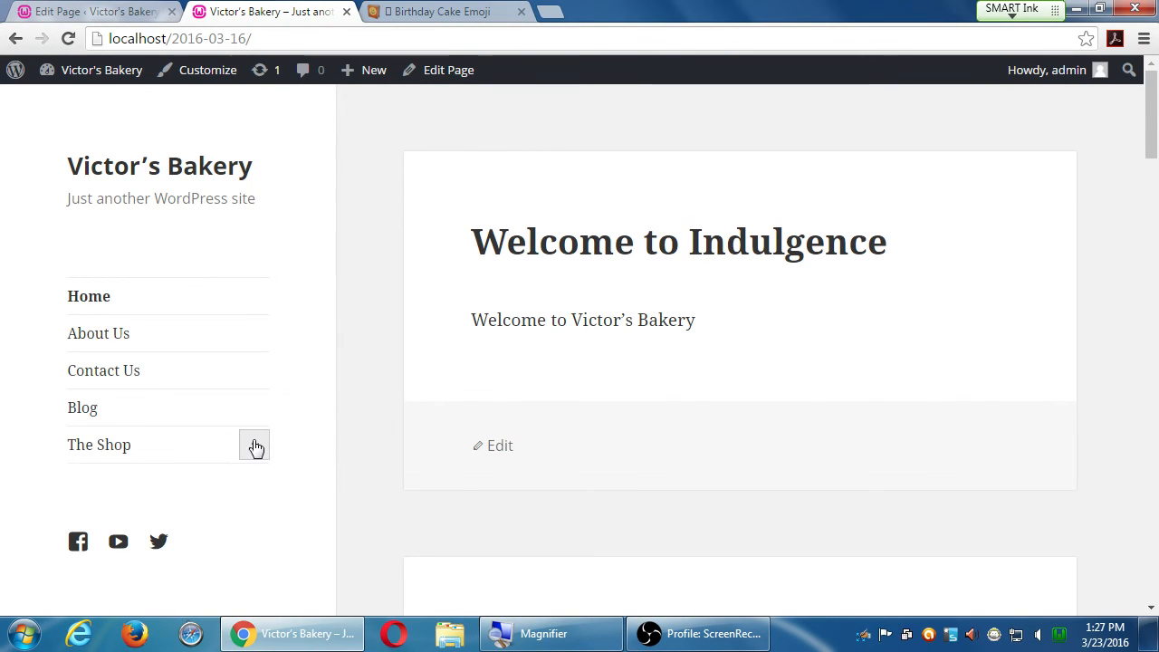
left_click(255, 444)
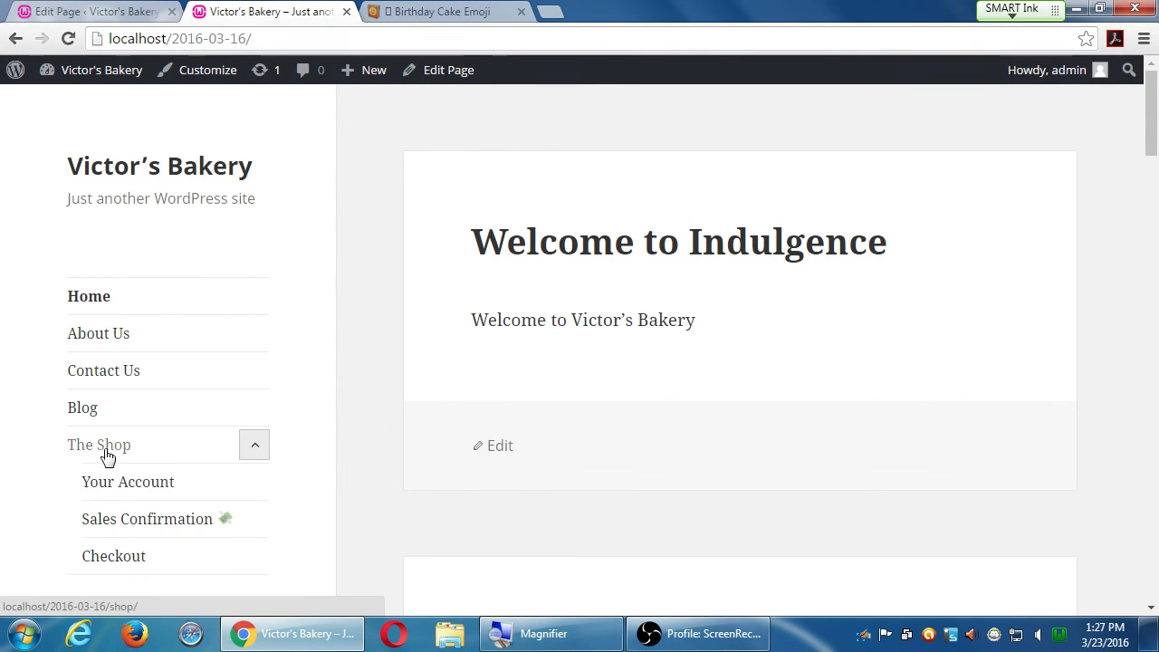
left_click(99, 444)
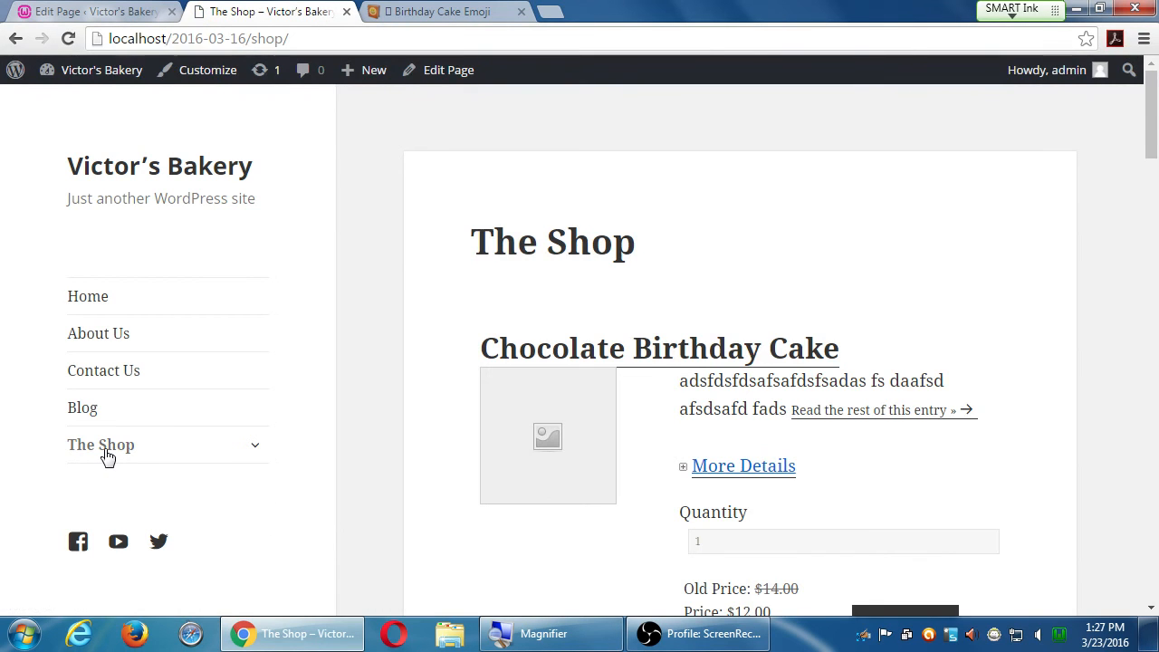